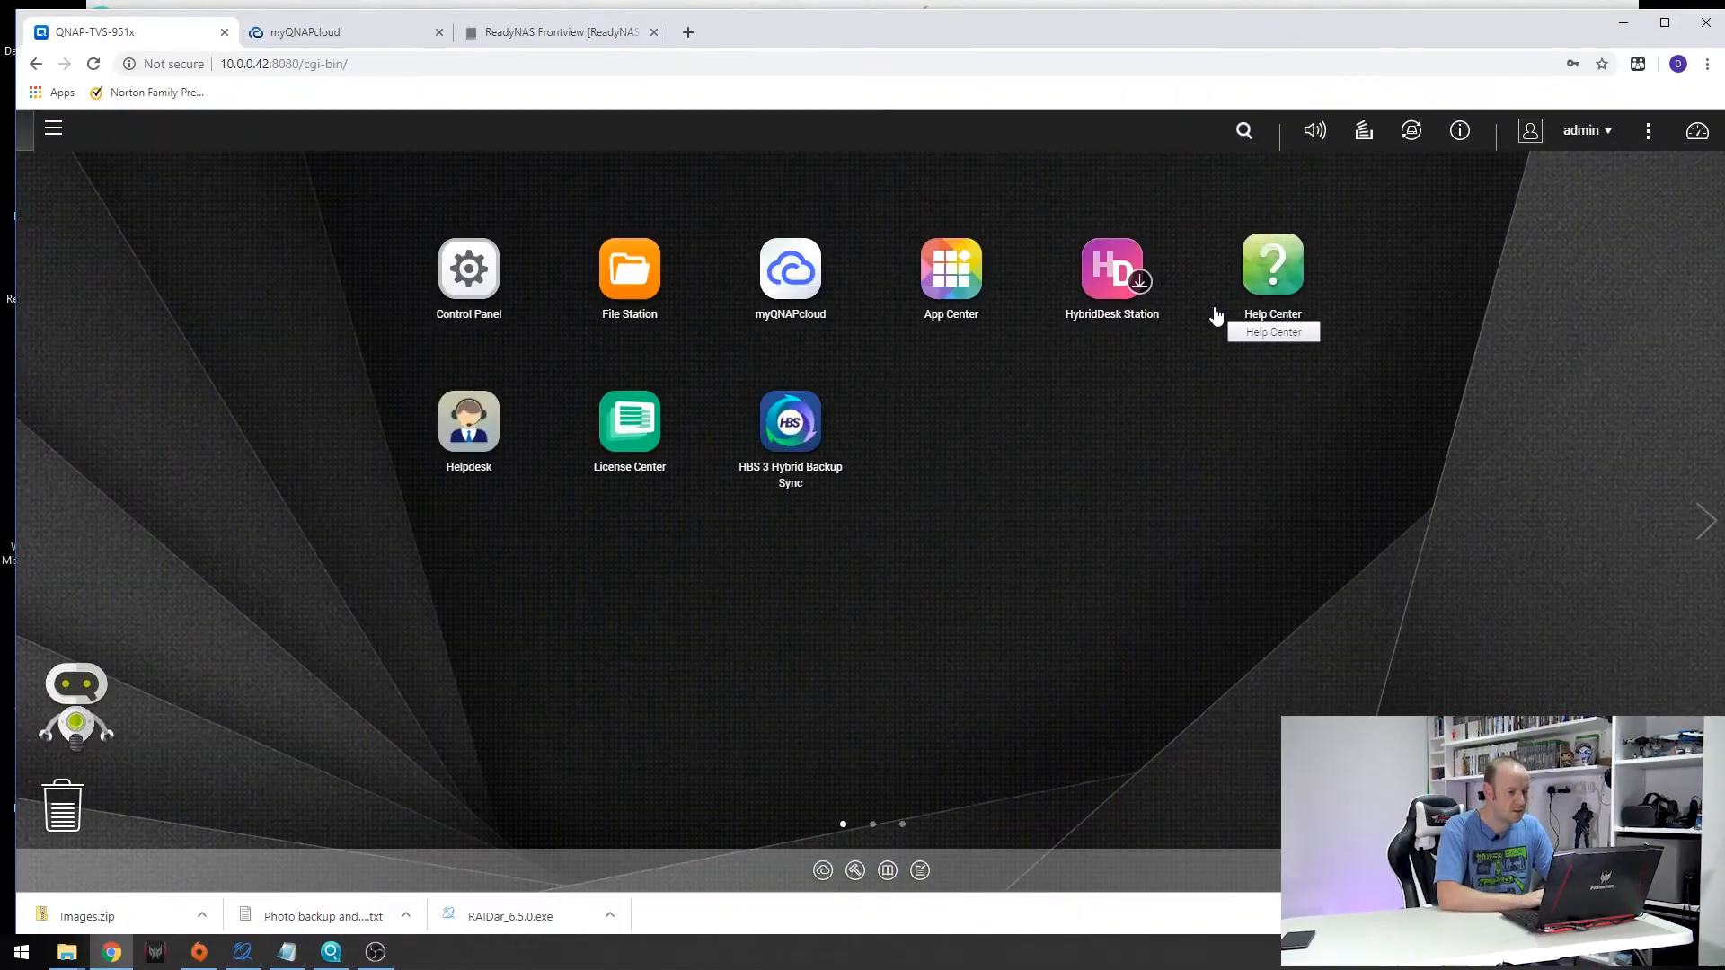
{"action": "mouse_move", "coordinate": [1073, 536]}
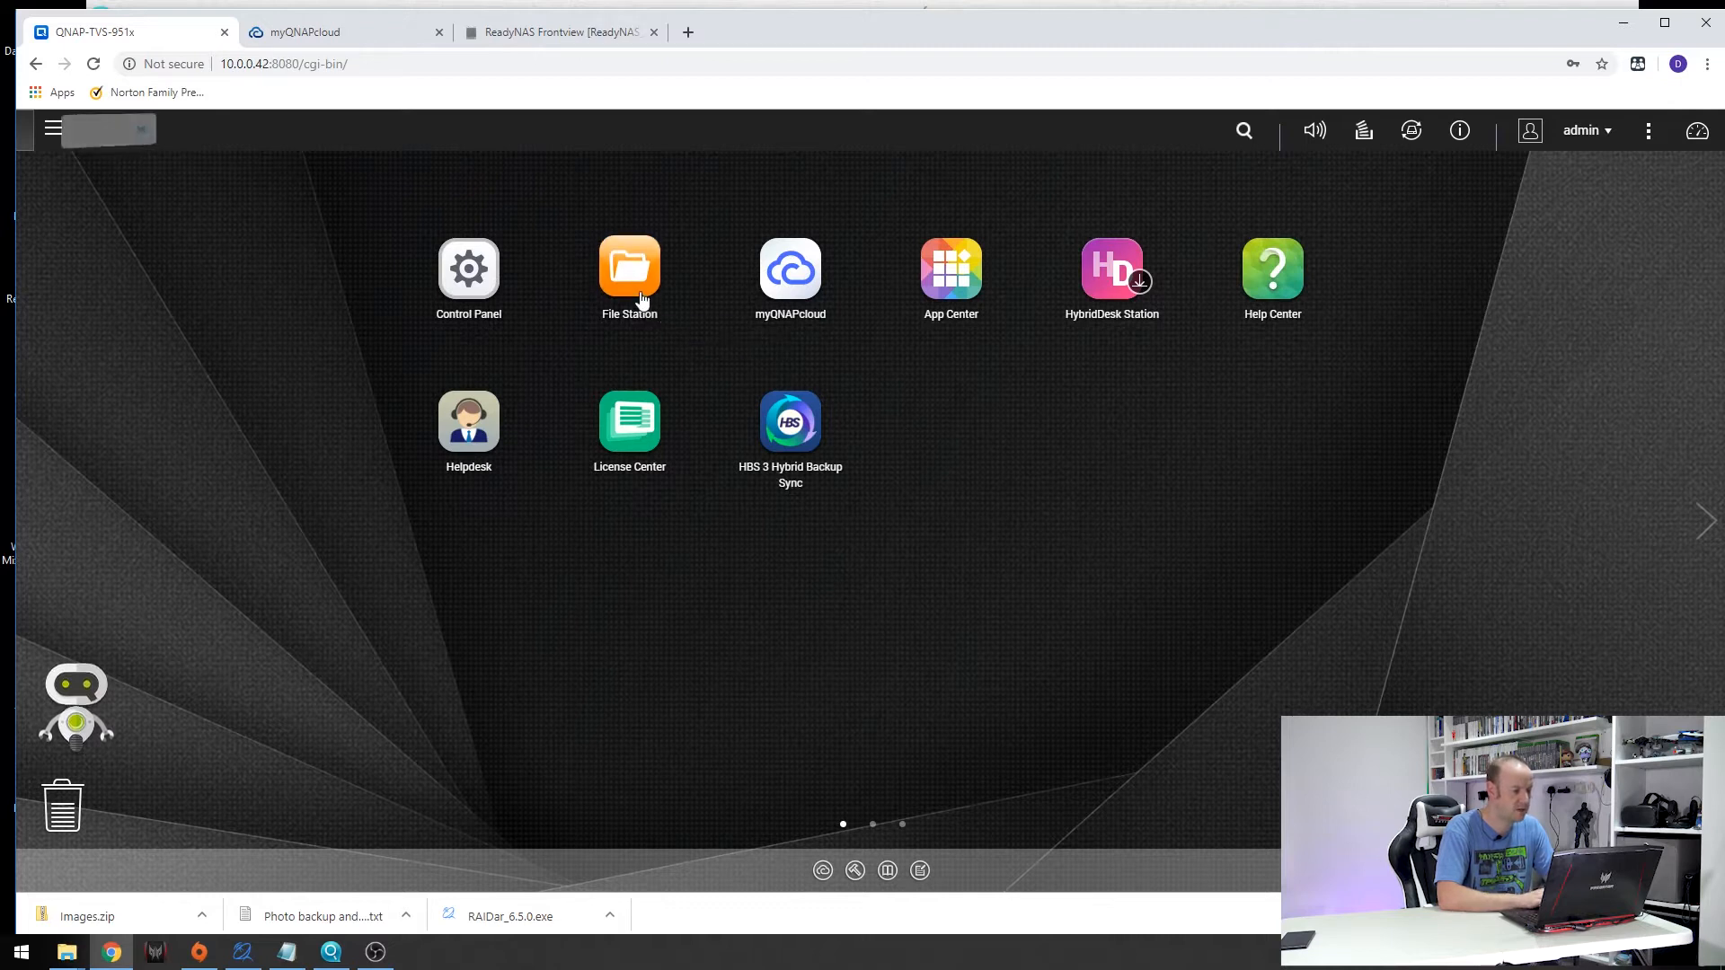
Step: Check the Multimedia/Photos folder in the file manager, then bring up the myQNAPcloud overview
{"action": "left_click", "coordinate": [629, 268]}
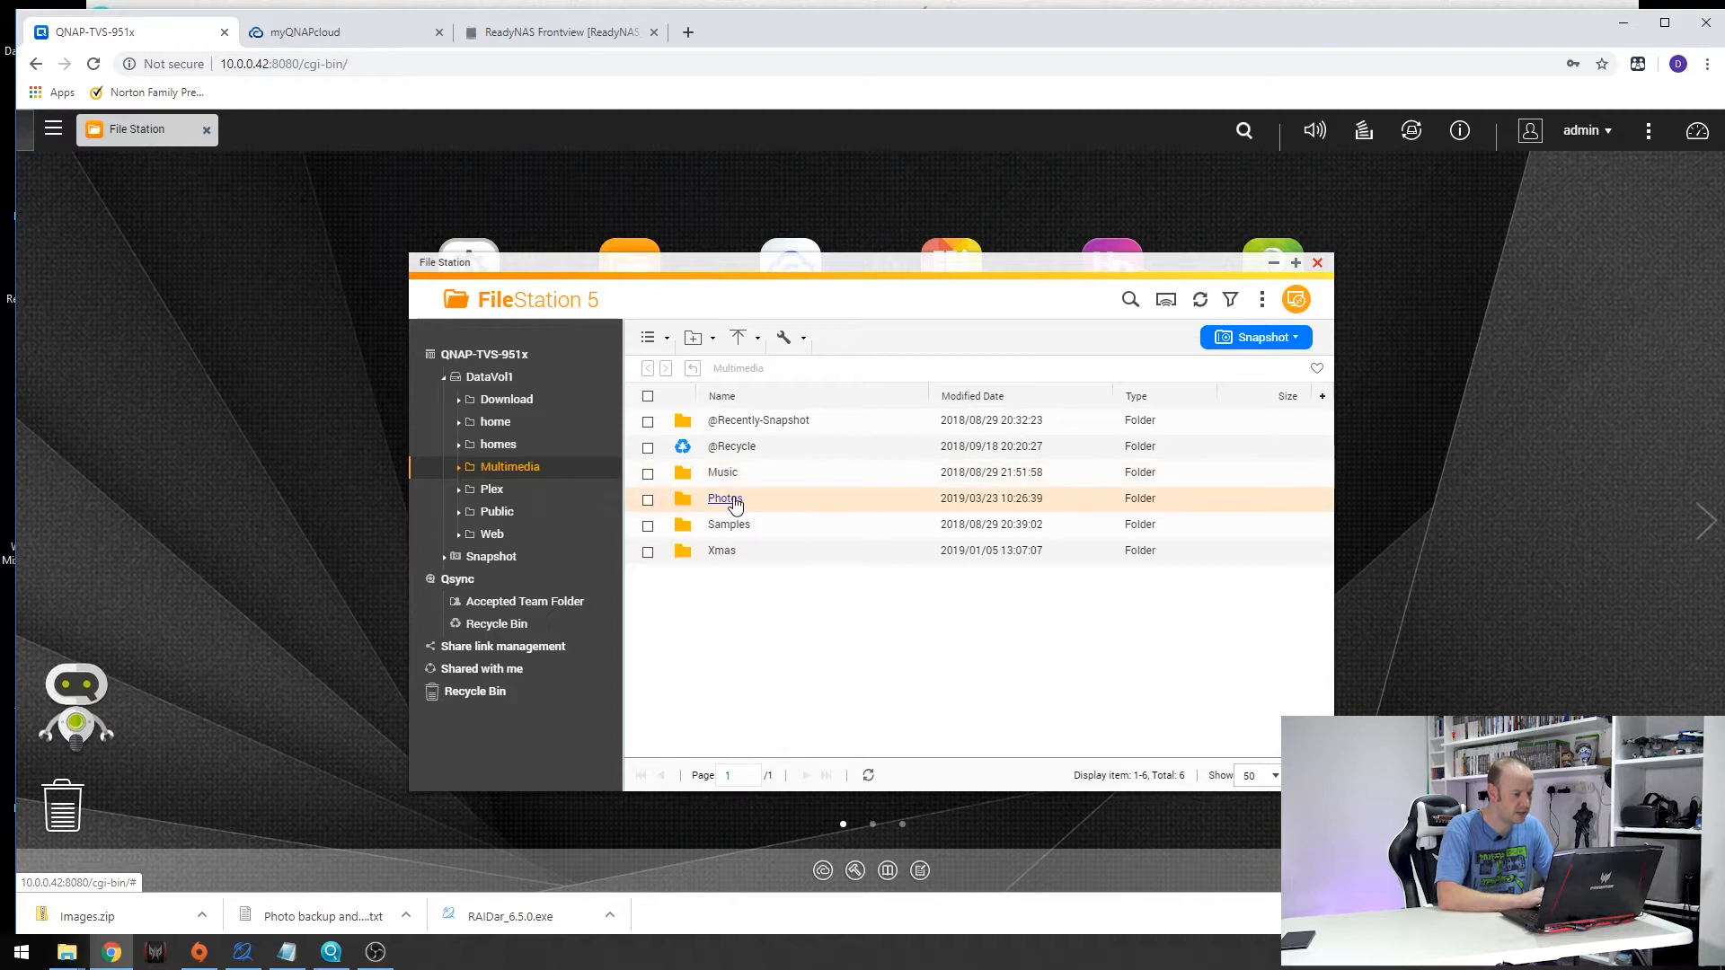
{"action": "double_click", "coordinate": [724, 498]}
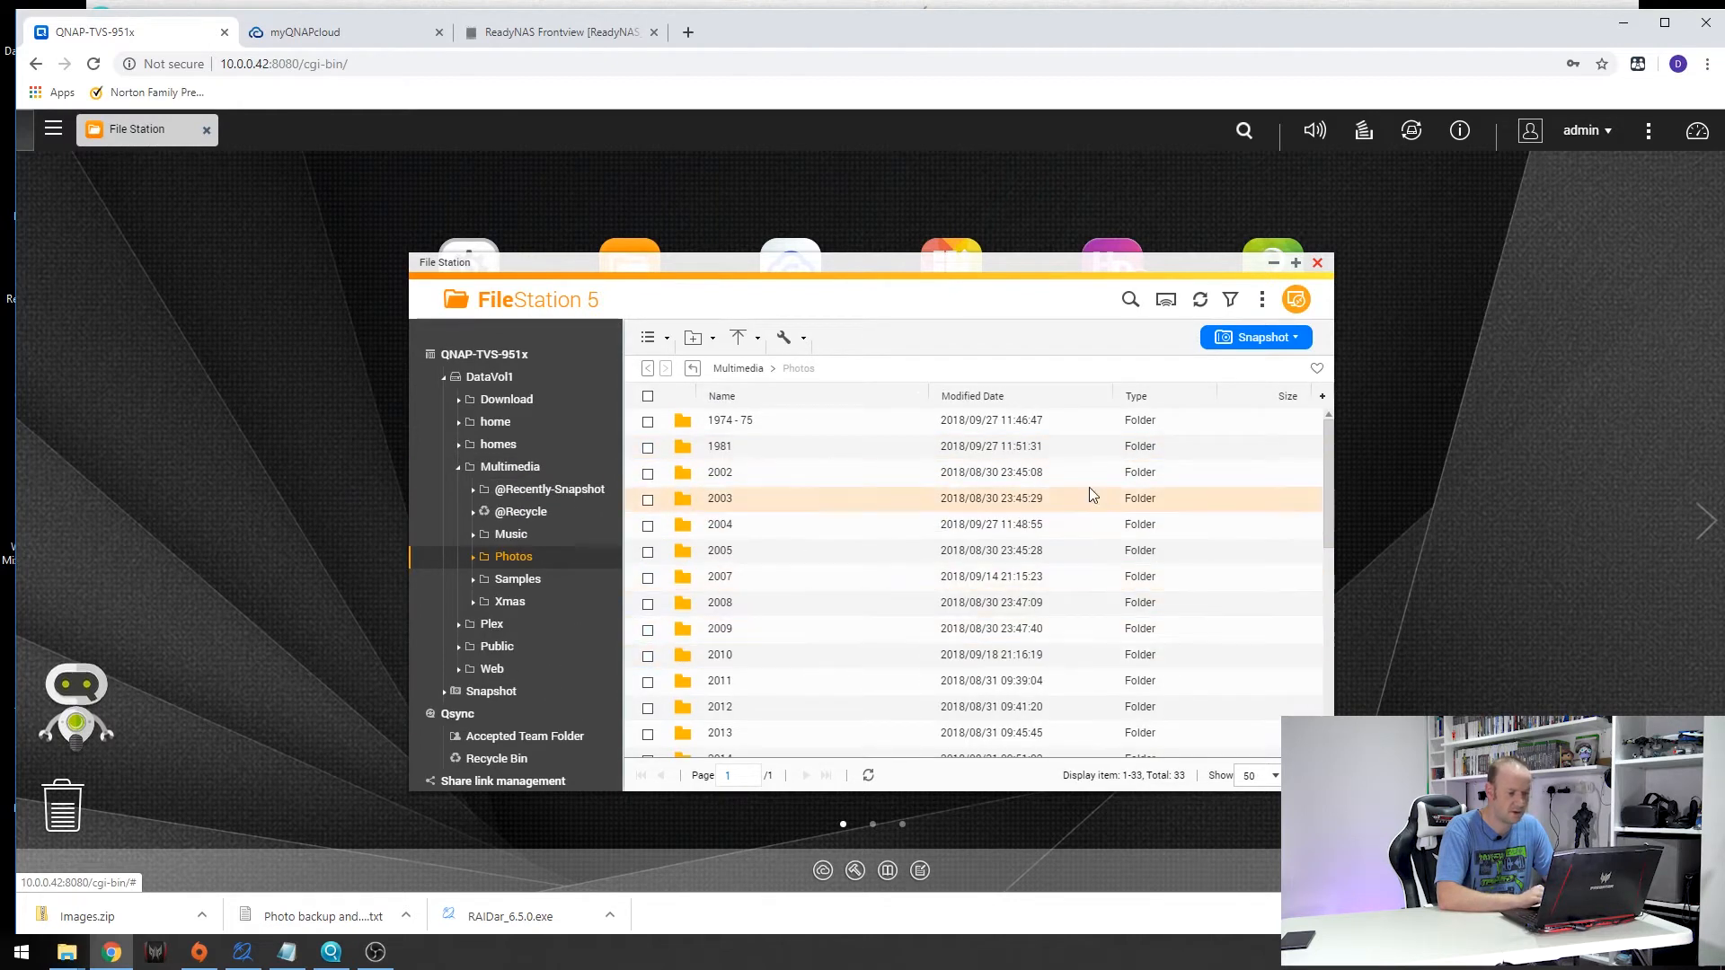
{"action": "mouse_move", "coordinate": [1141, 446]}
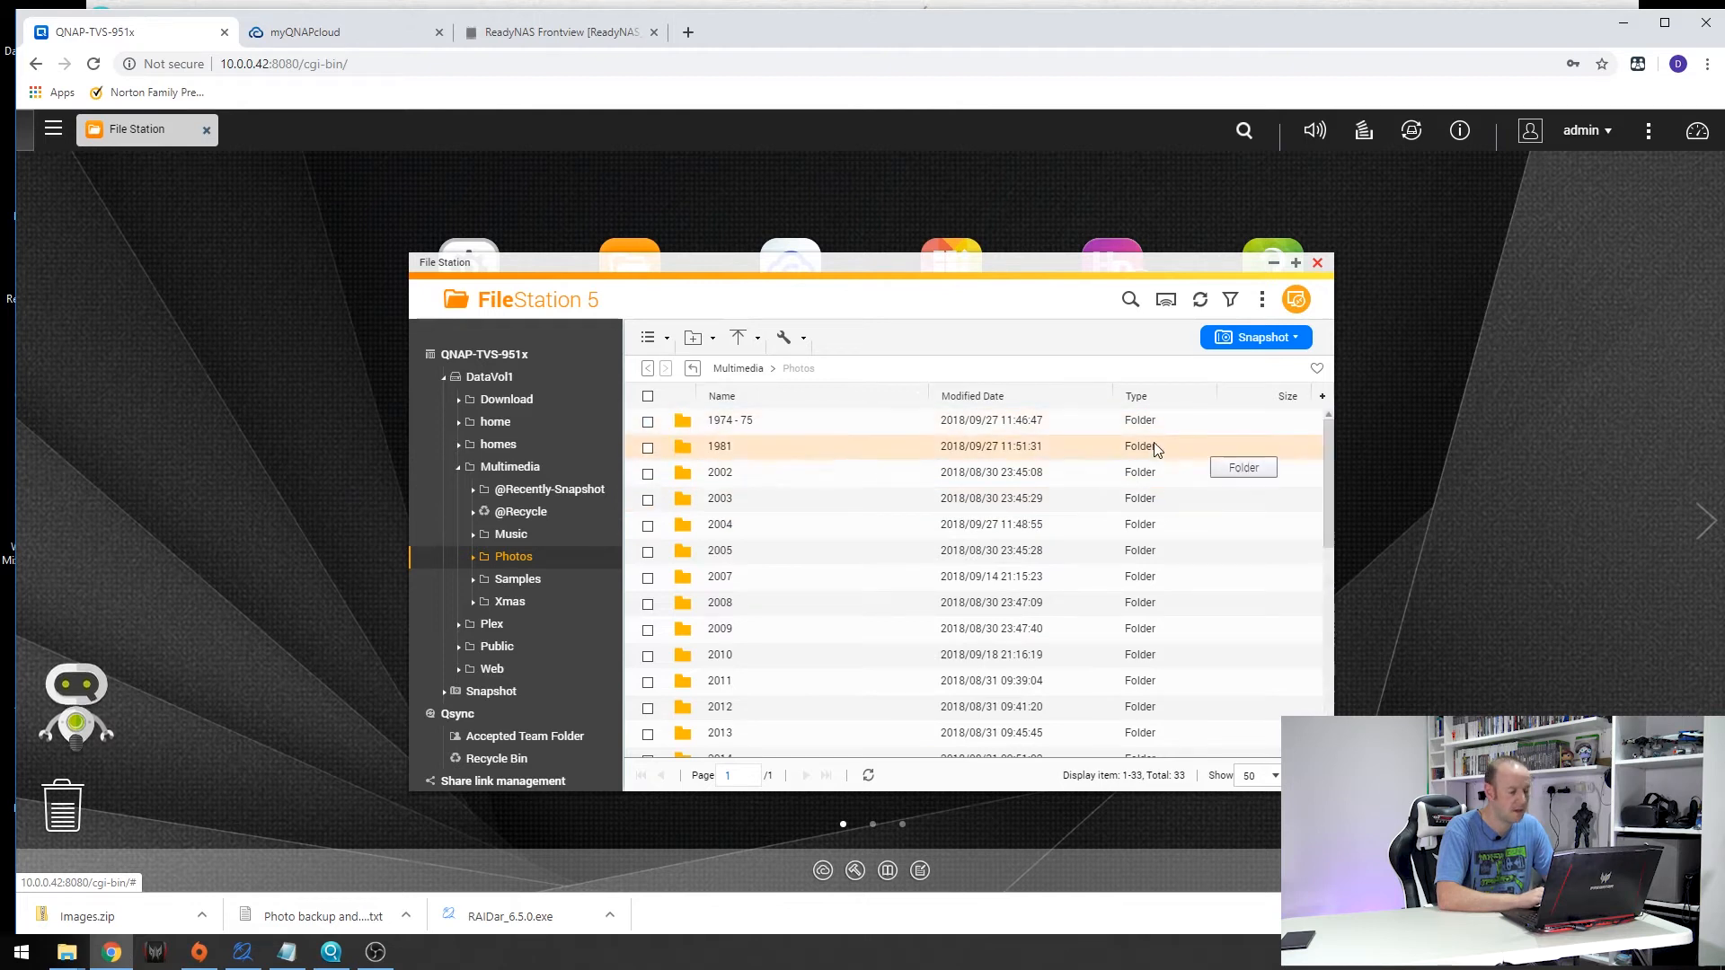
{"action": "mouse_move", "coordinate": [1319, 274]}
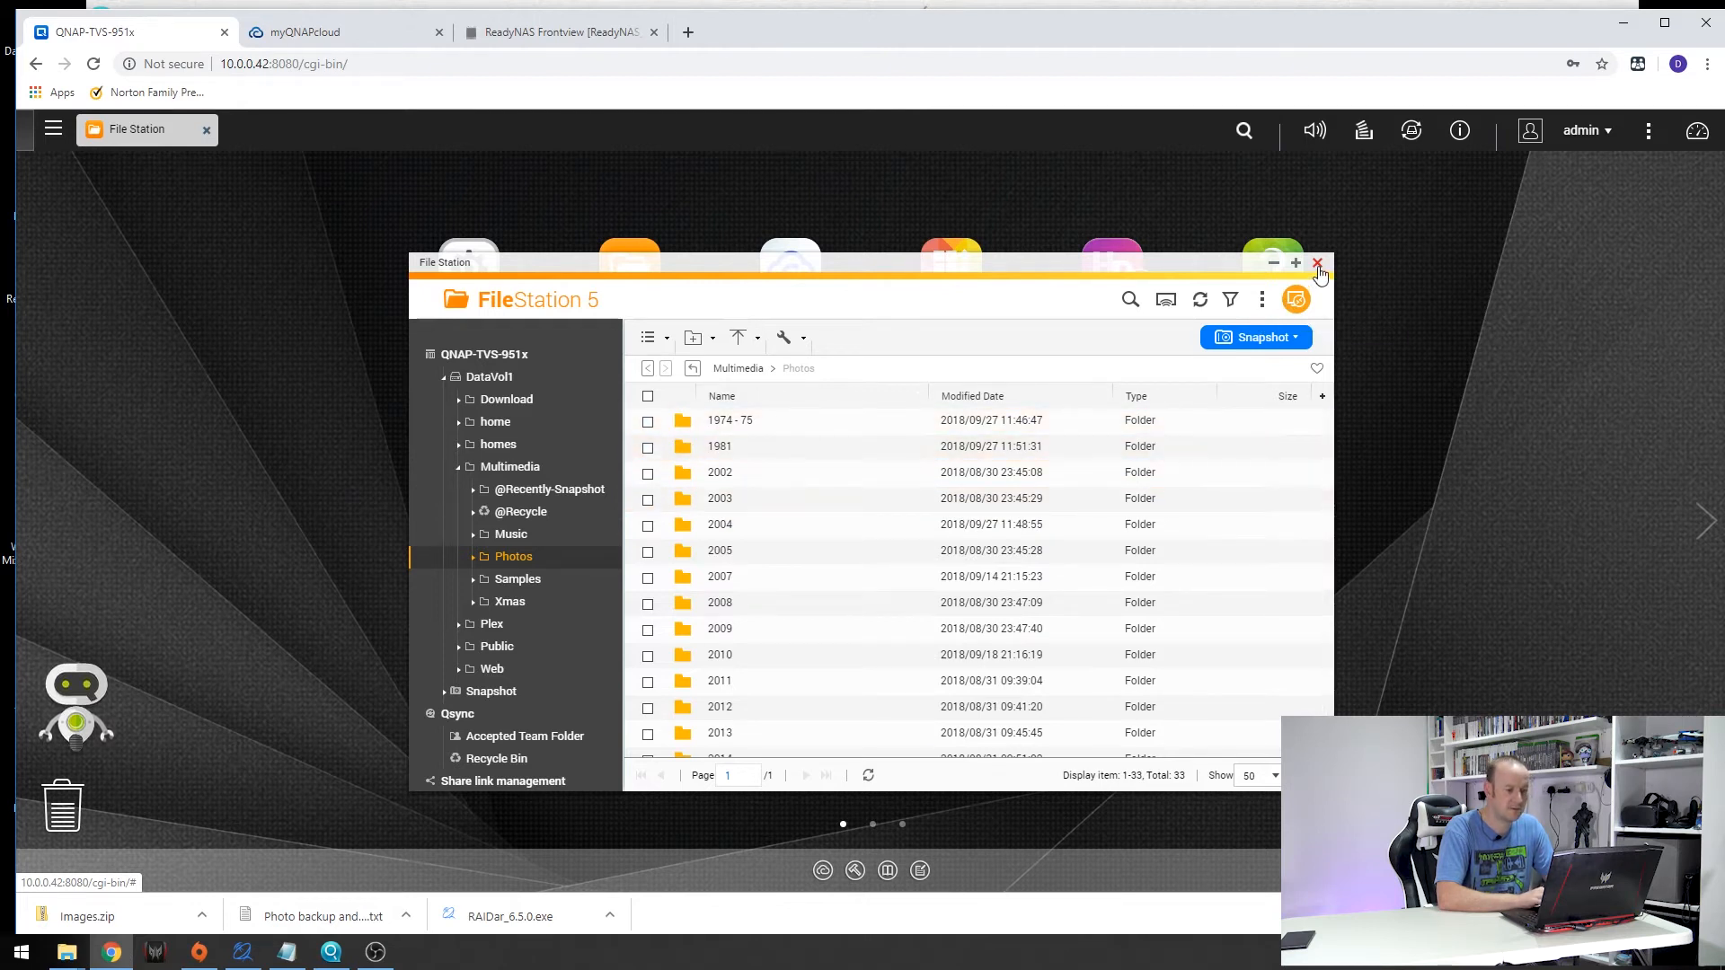
{"action": "left_click", "coordinate": [1317, 264]}
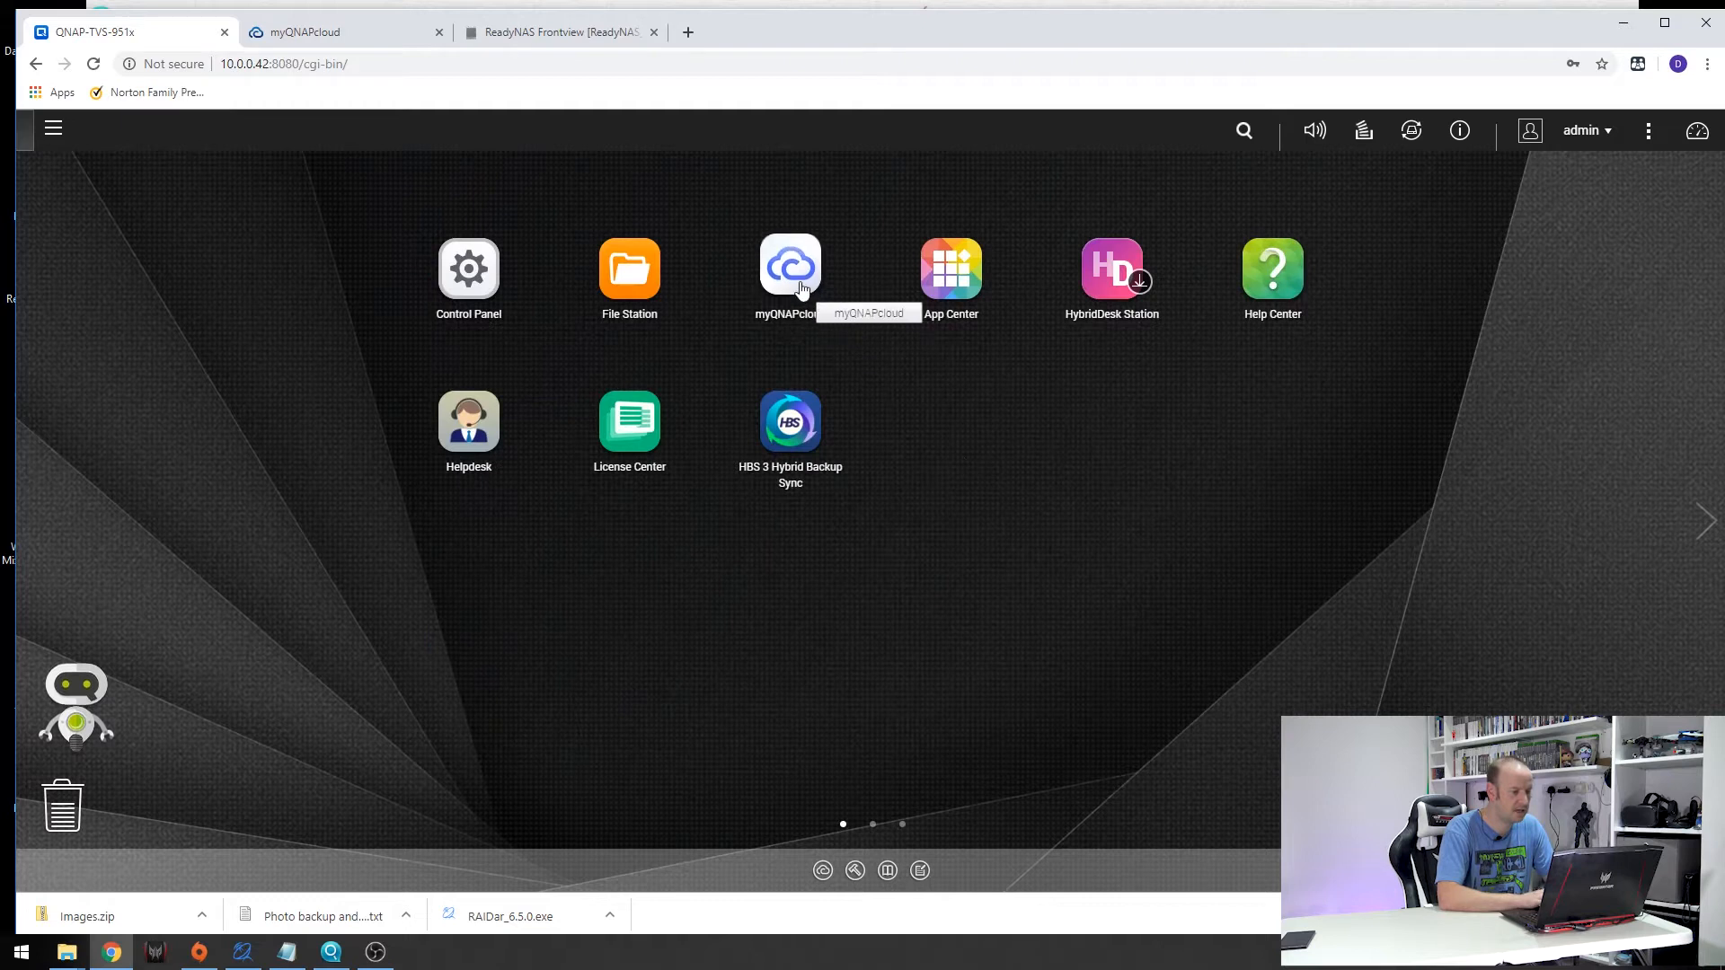
{"action": "left_click", "coordinate": [791, 267]}
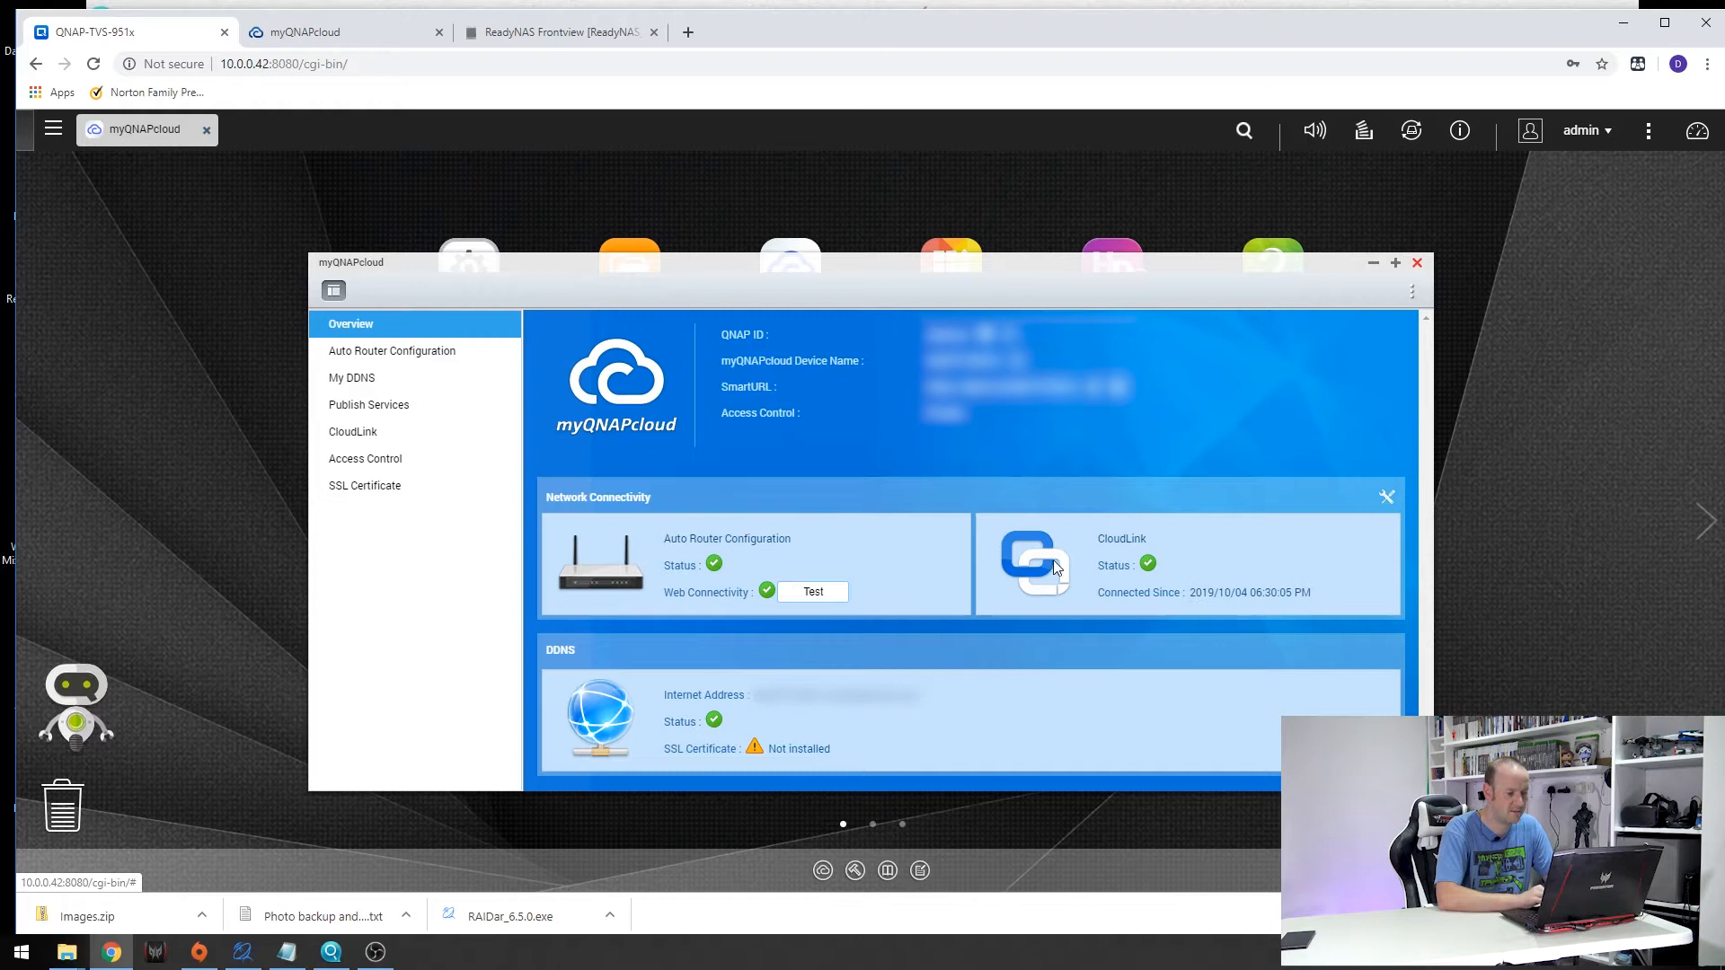
{"action": "mouse_move", "coordinate": [895, 475]}
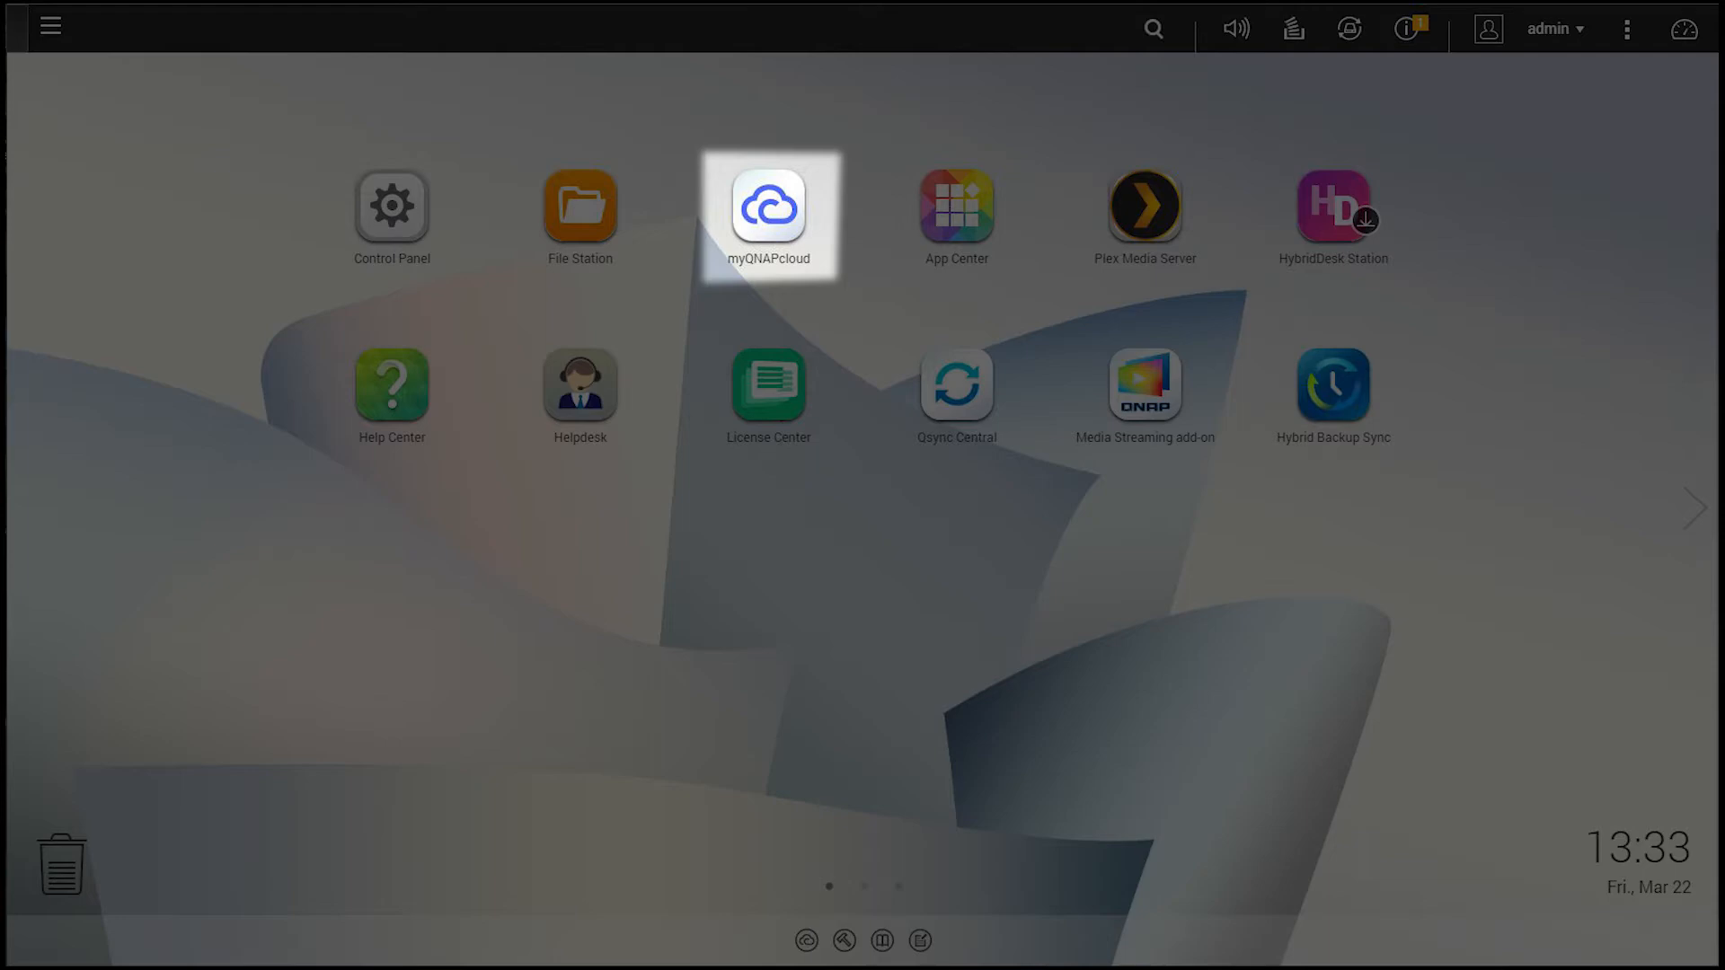
Step: Run the myQNAPcloud Get Started wizard past sign-in, keeping the device name likeqnap
{"action": "double_click", "coordinate": [769, 216]}
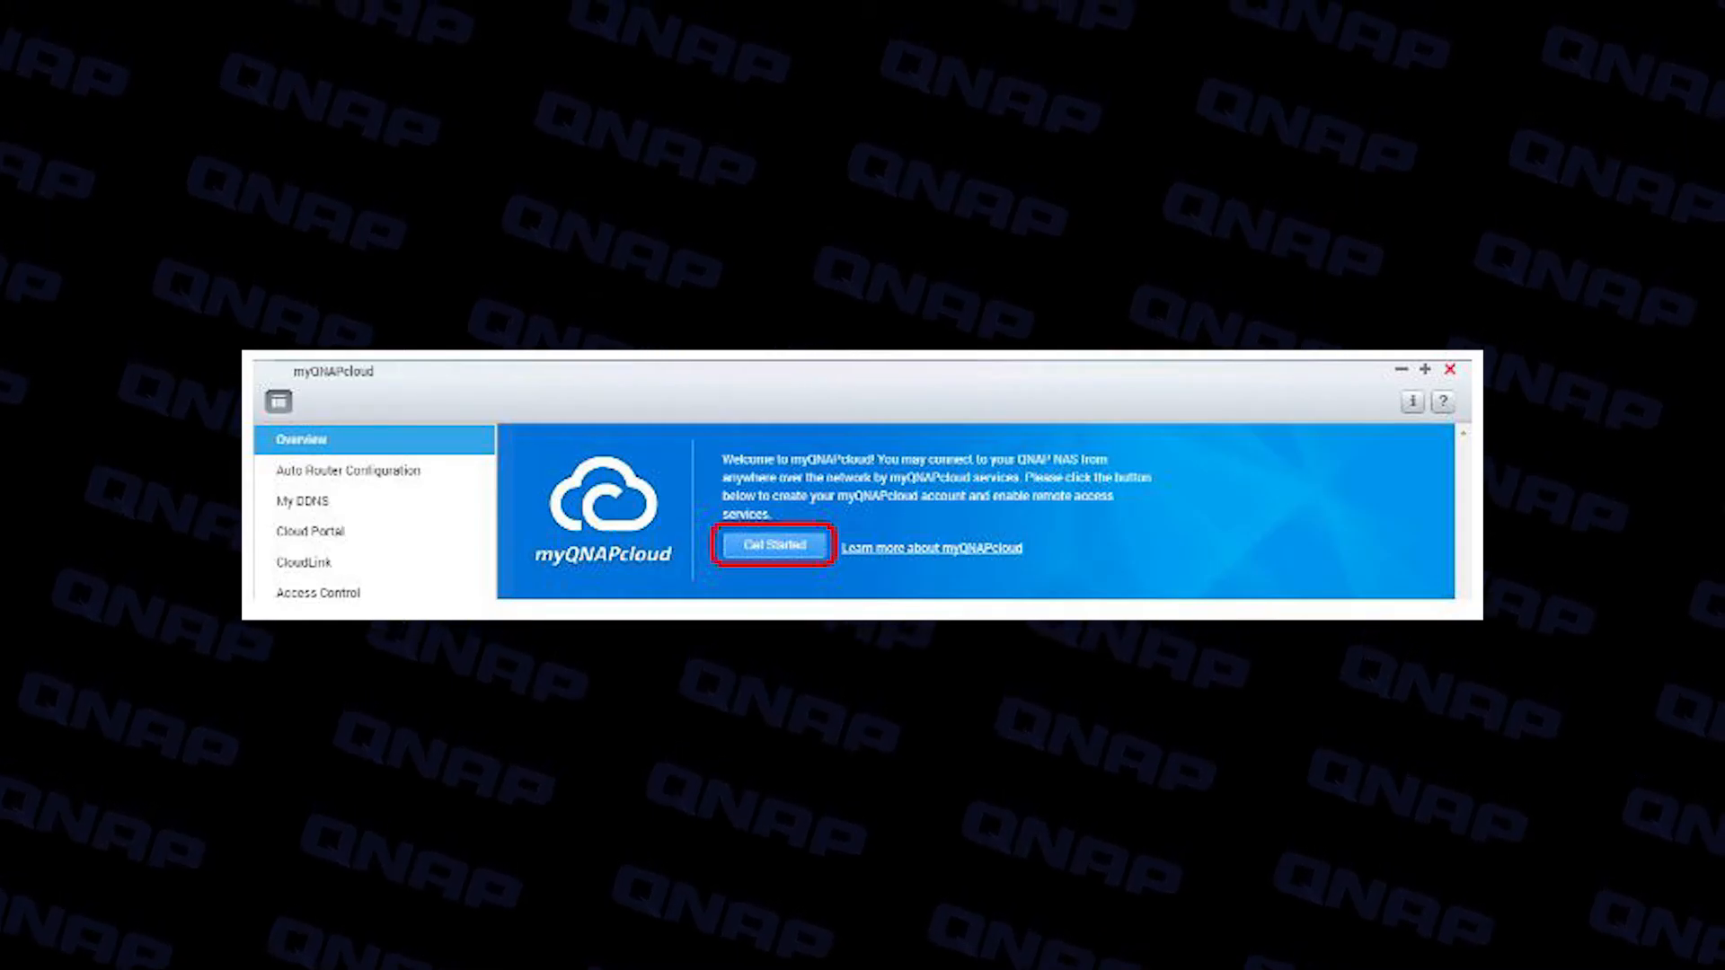
{"action": "left_click", "coordinate": [770, 545]}
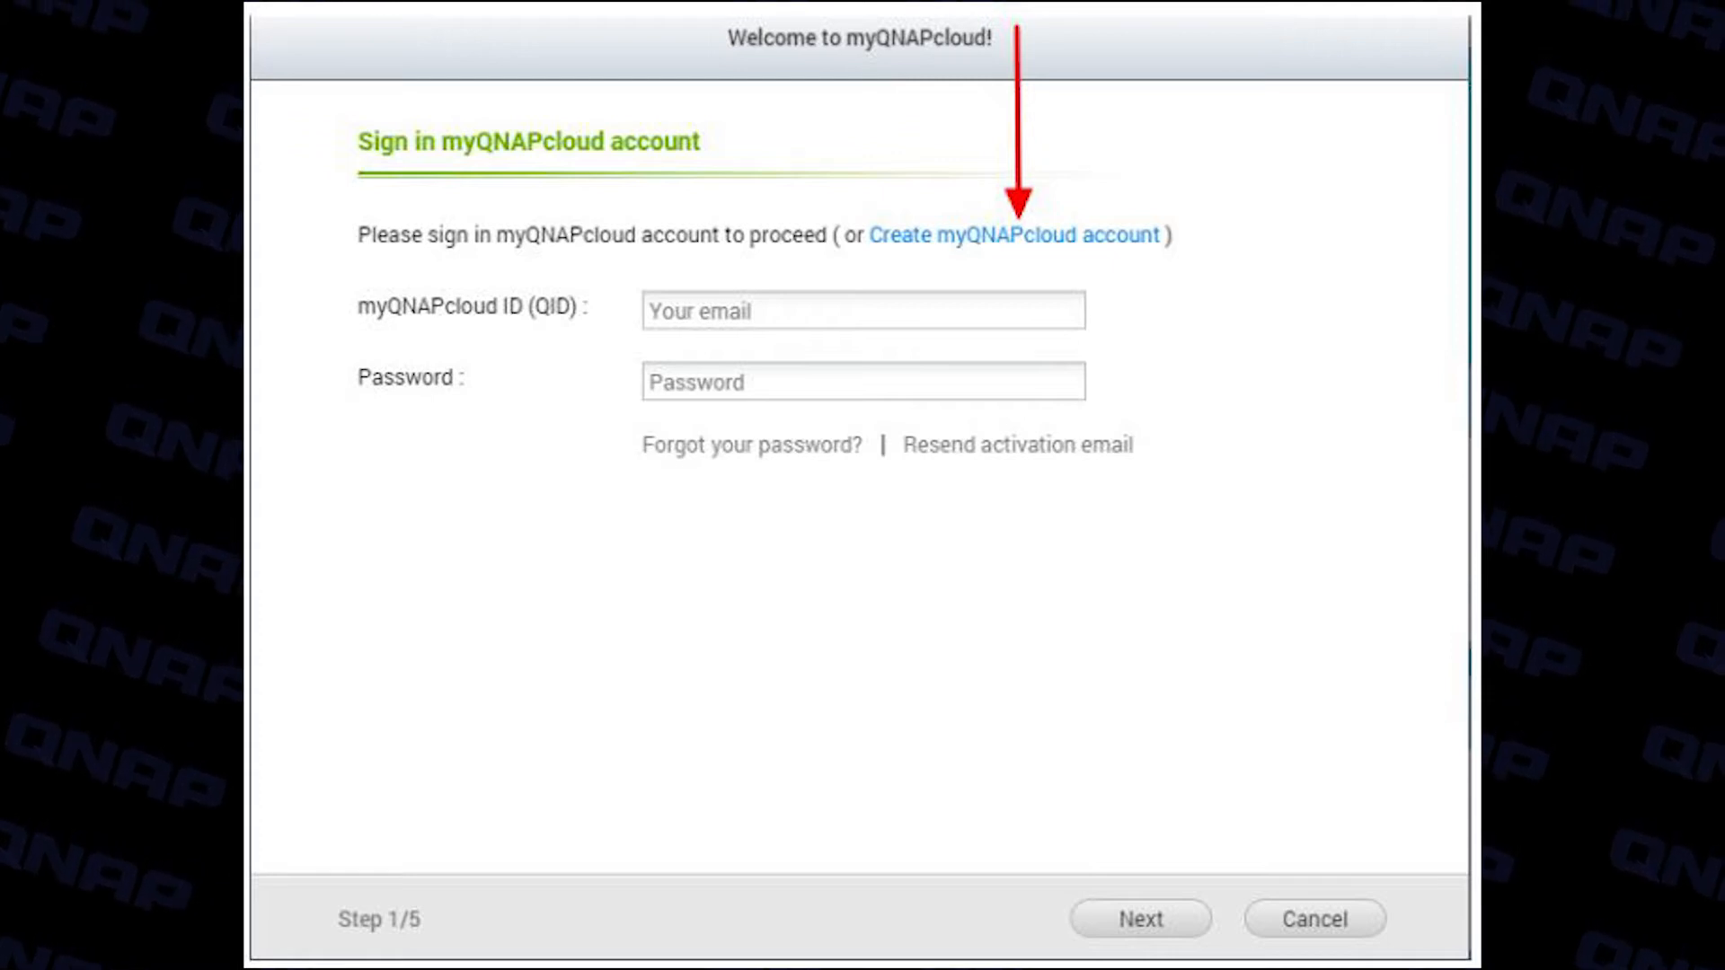
{"action": "left_click", "coordinate": [1140, 918]}
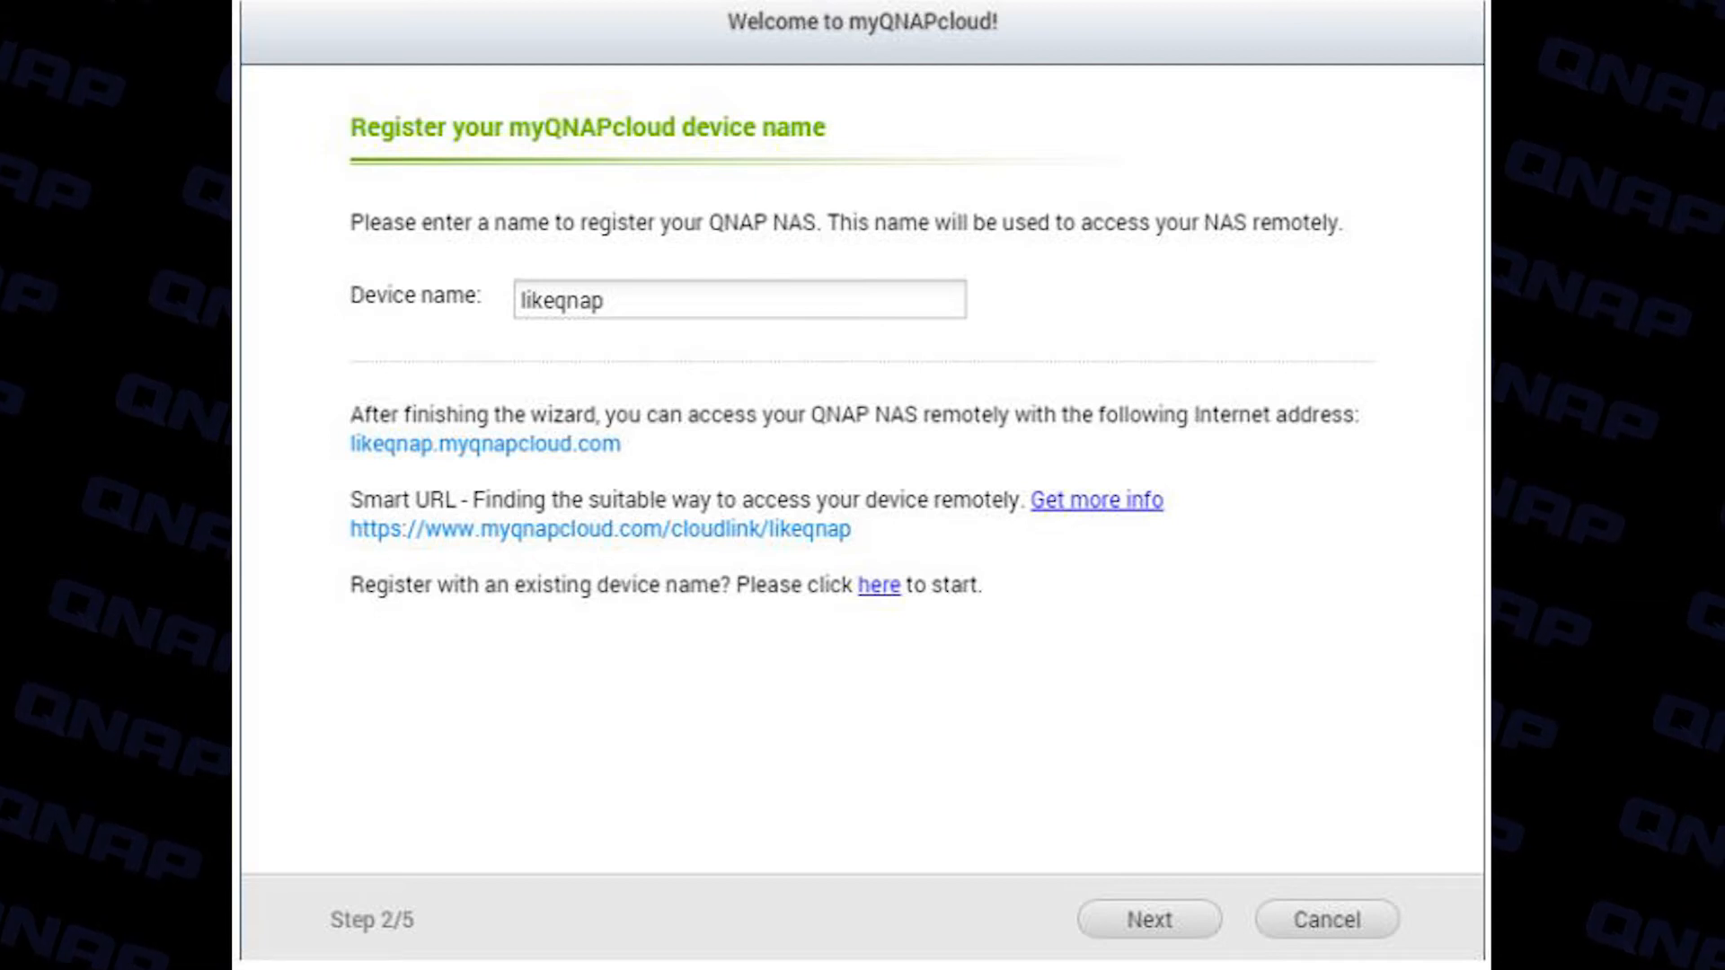
{"action": "left_click", "coordinate": [1148, 918]}
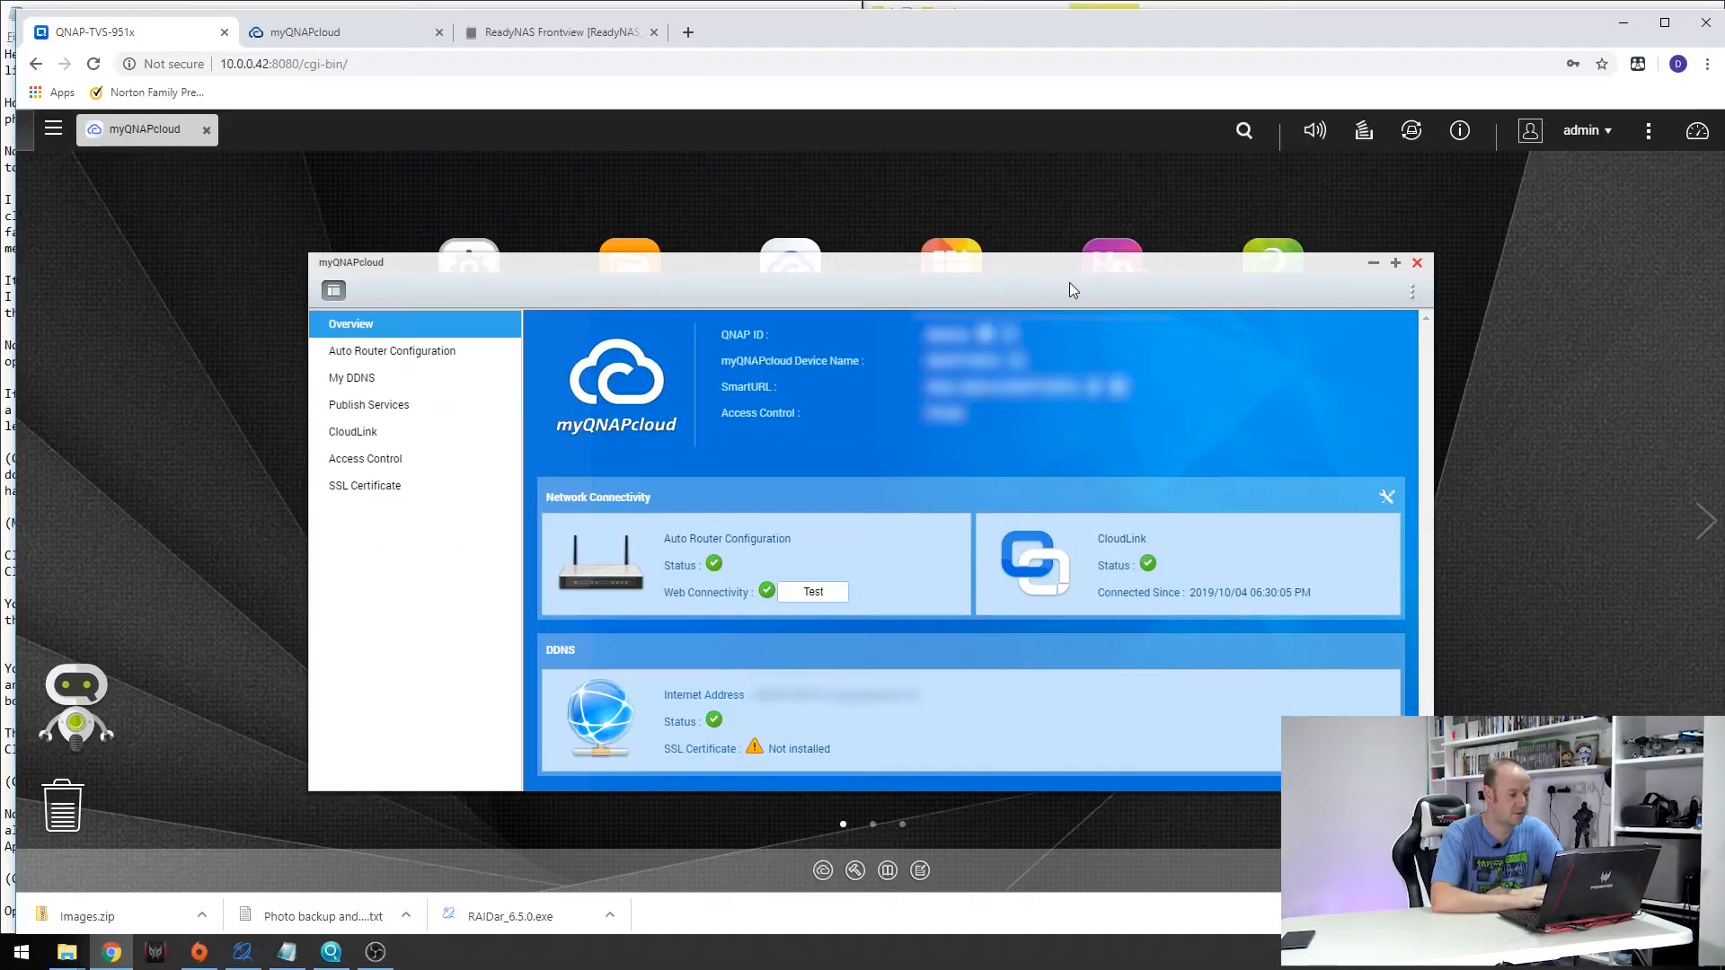
{"action": "mouse_move", "coordinate": [1045, 289]}
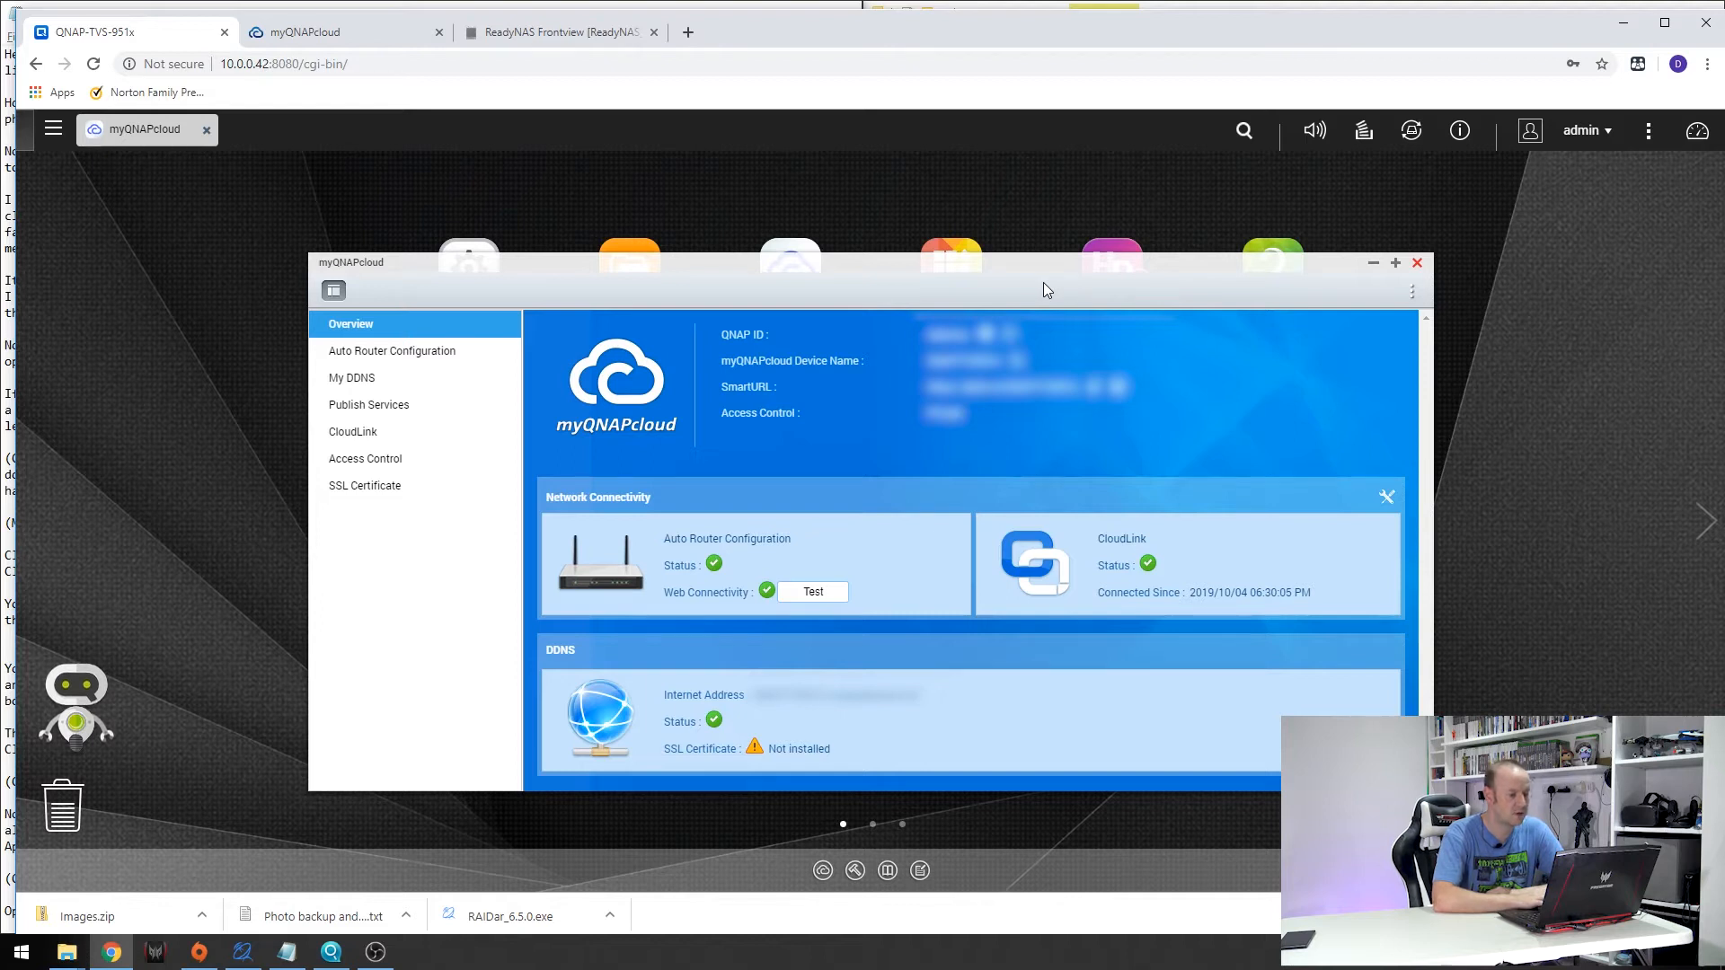
{"action": "mouse_move", "coordinate": [865, 453]}
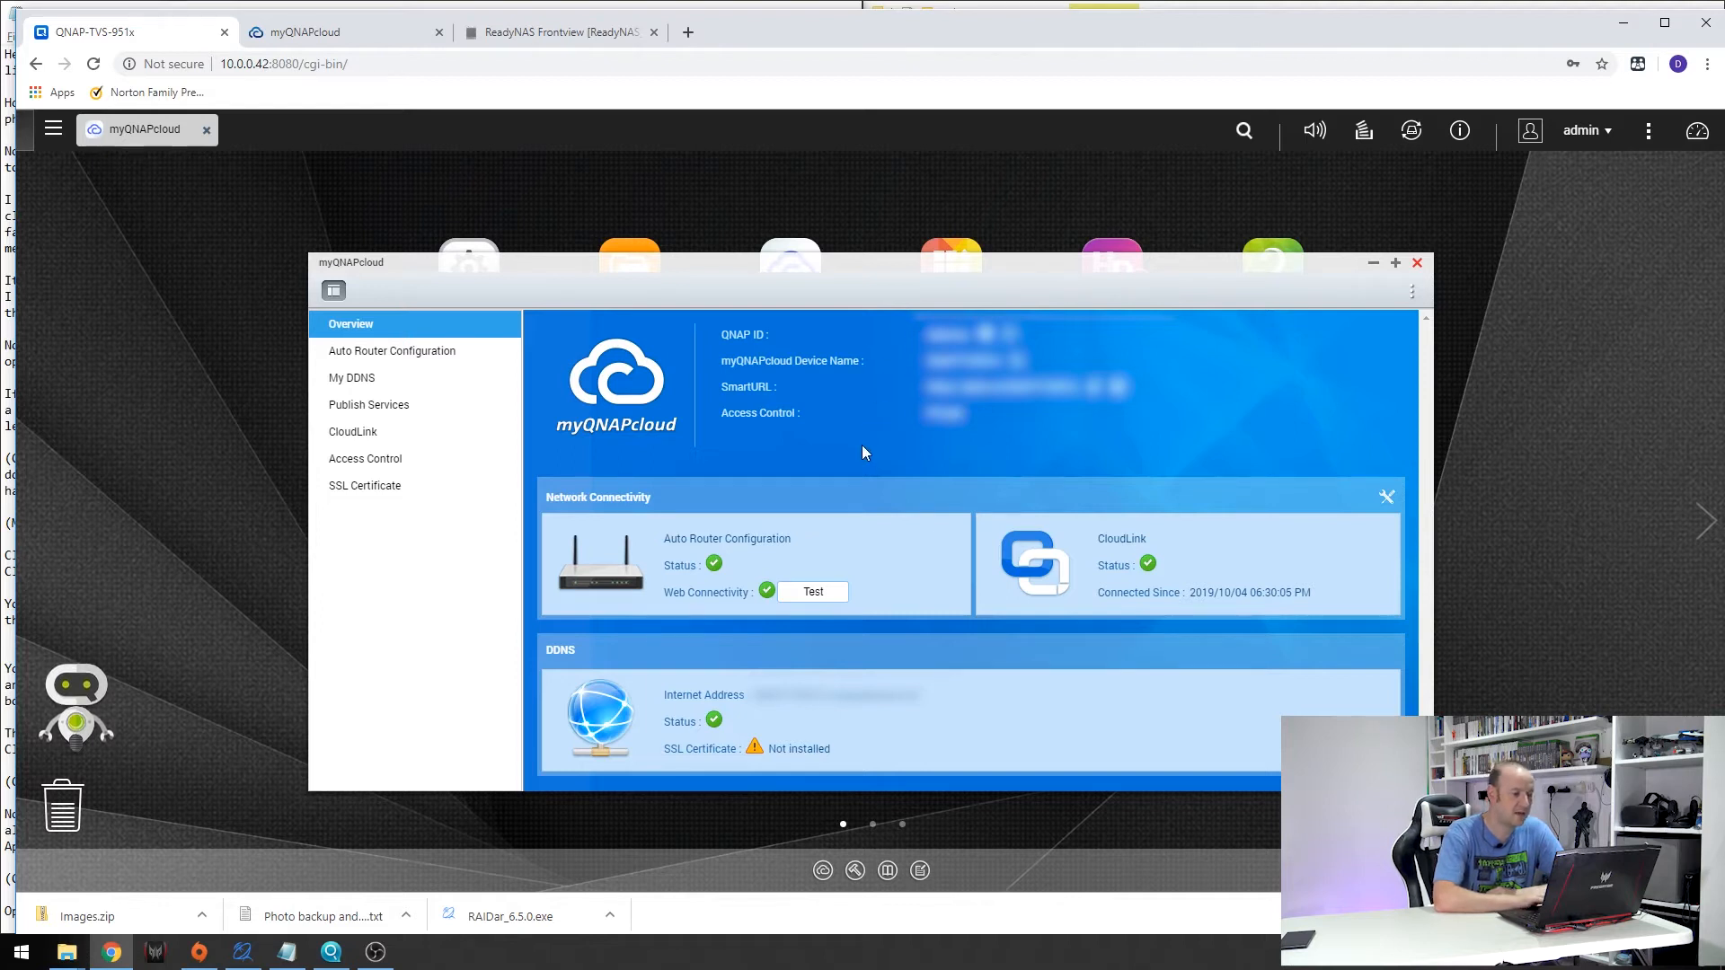
{"action": "mouse_move", "coordinate": [1086, 558]}
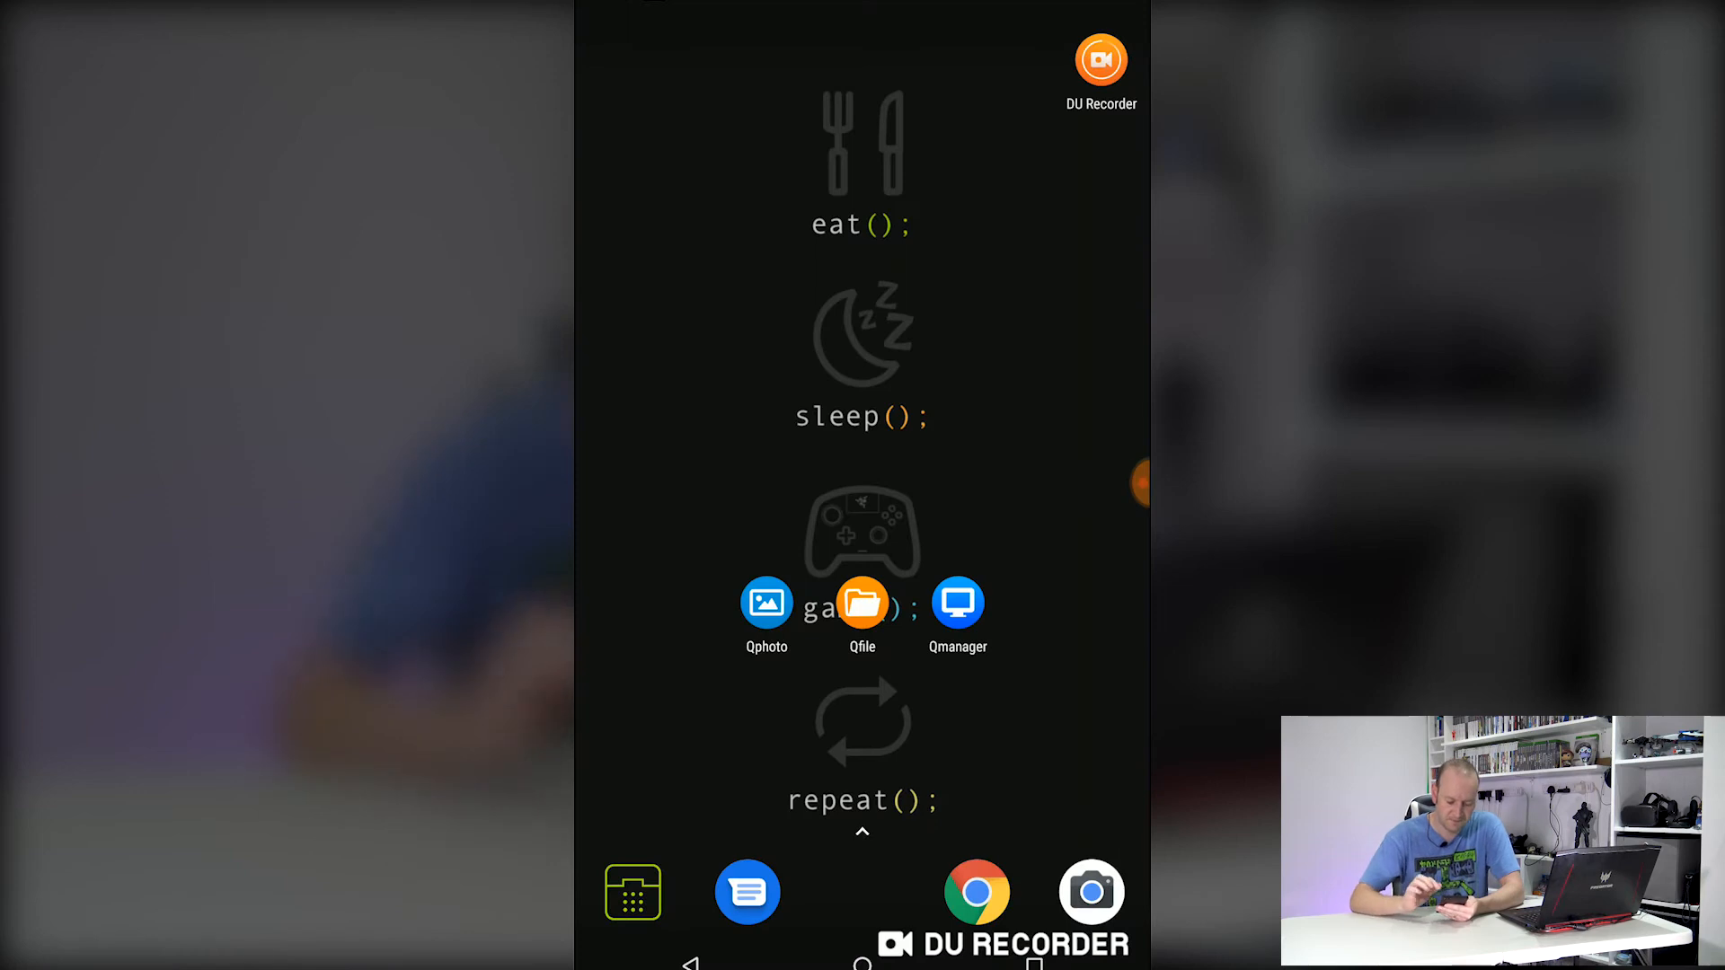
Step: Review Qphoto's NAS connection settings and log in to 10.0.0.42 as admin
{"action": "left_click", "coordinate": [765, 604]}
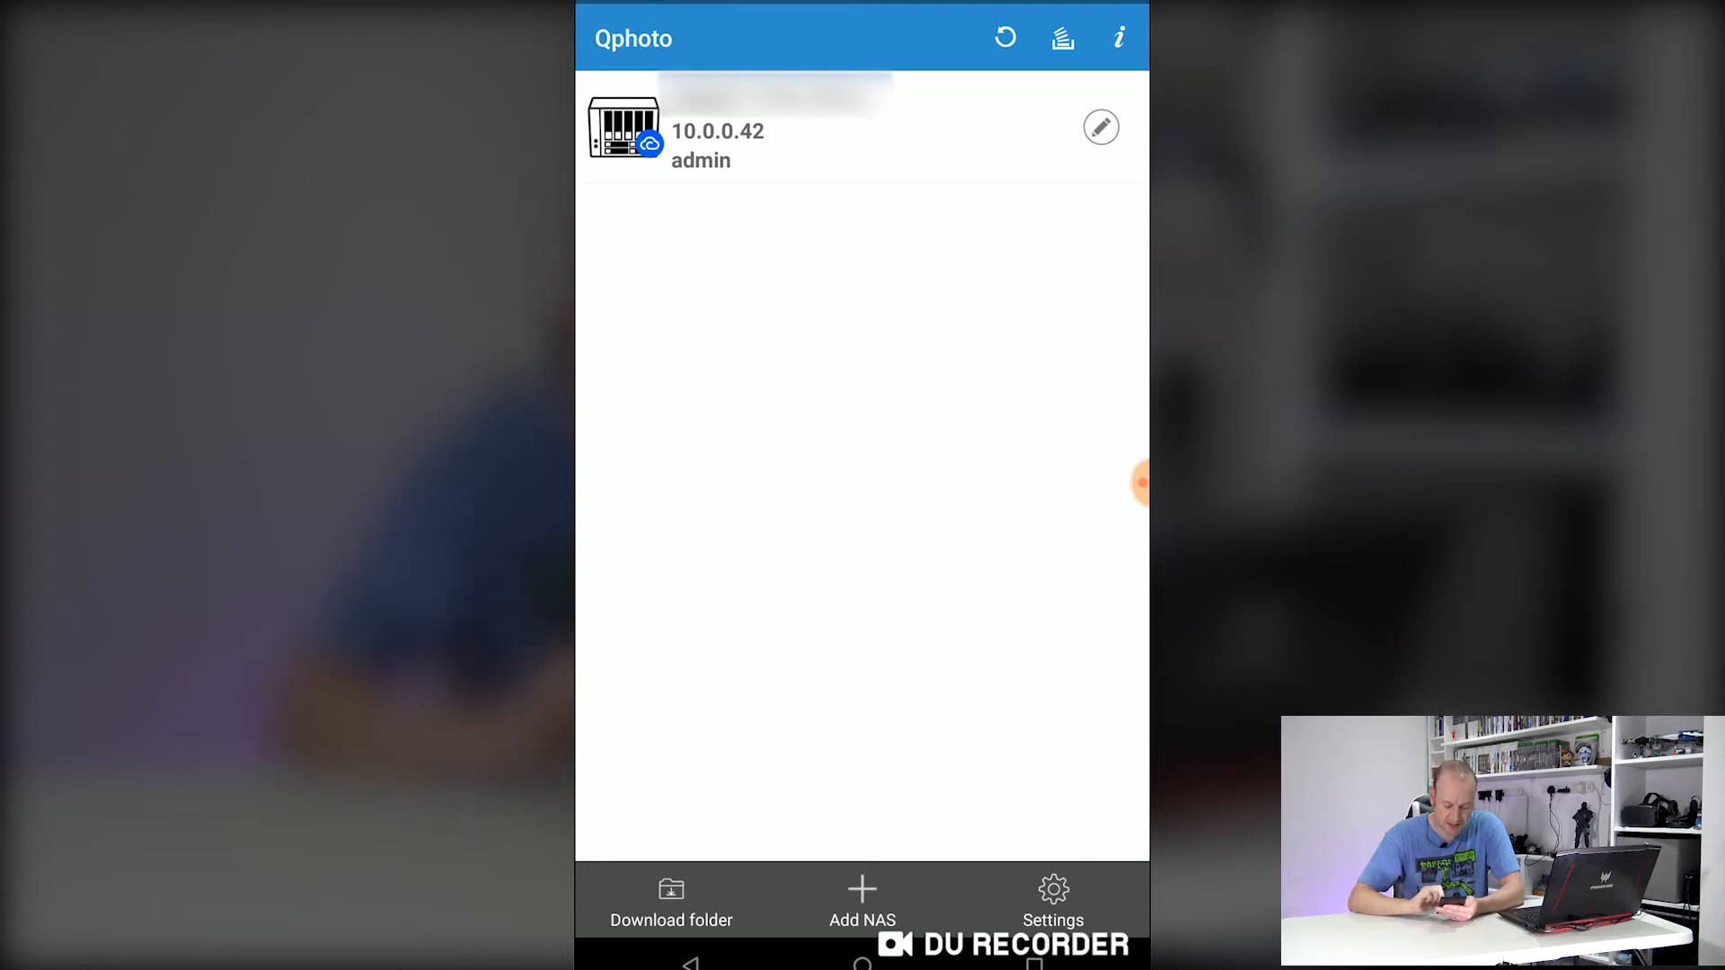
{"action": "left_click", "coordinate": [862, 902]}
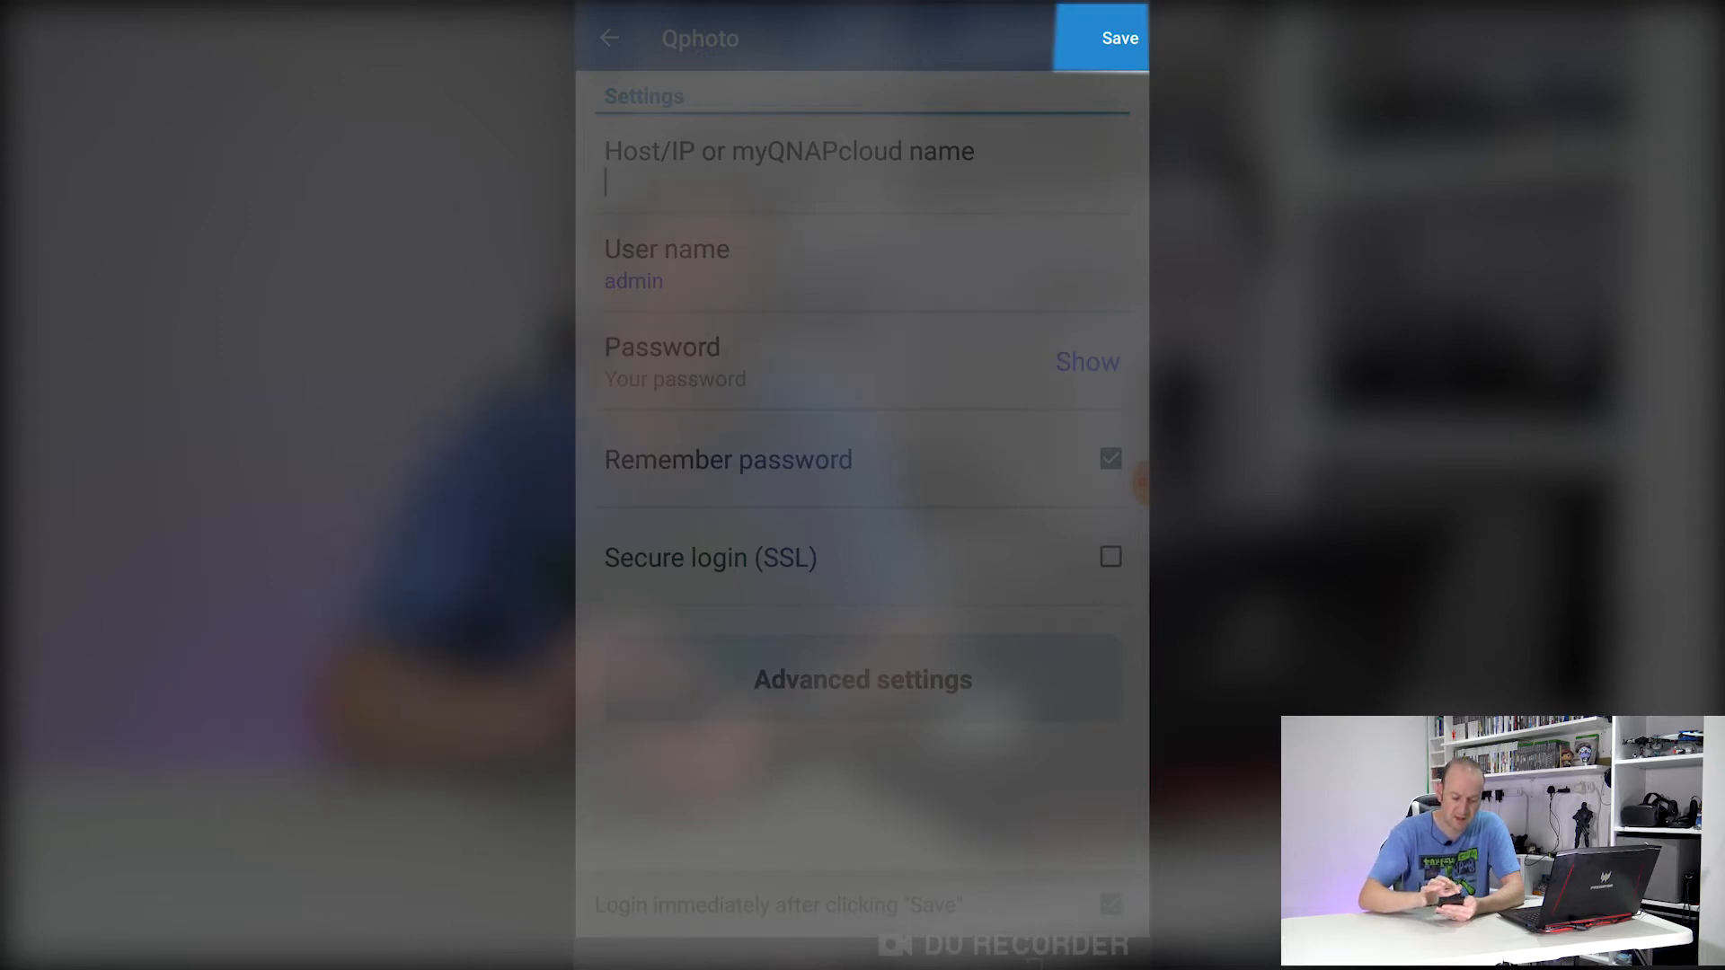
{"action": "left_click", "coordinate": [1120, 37]}
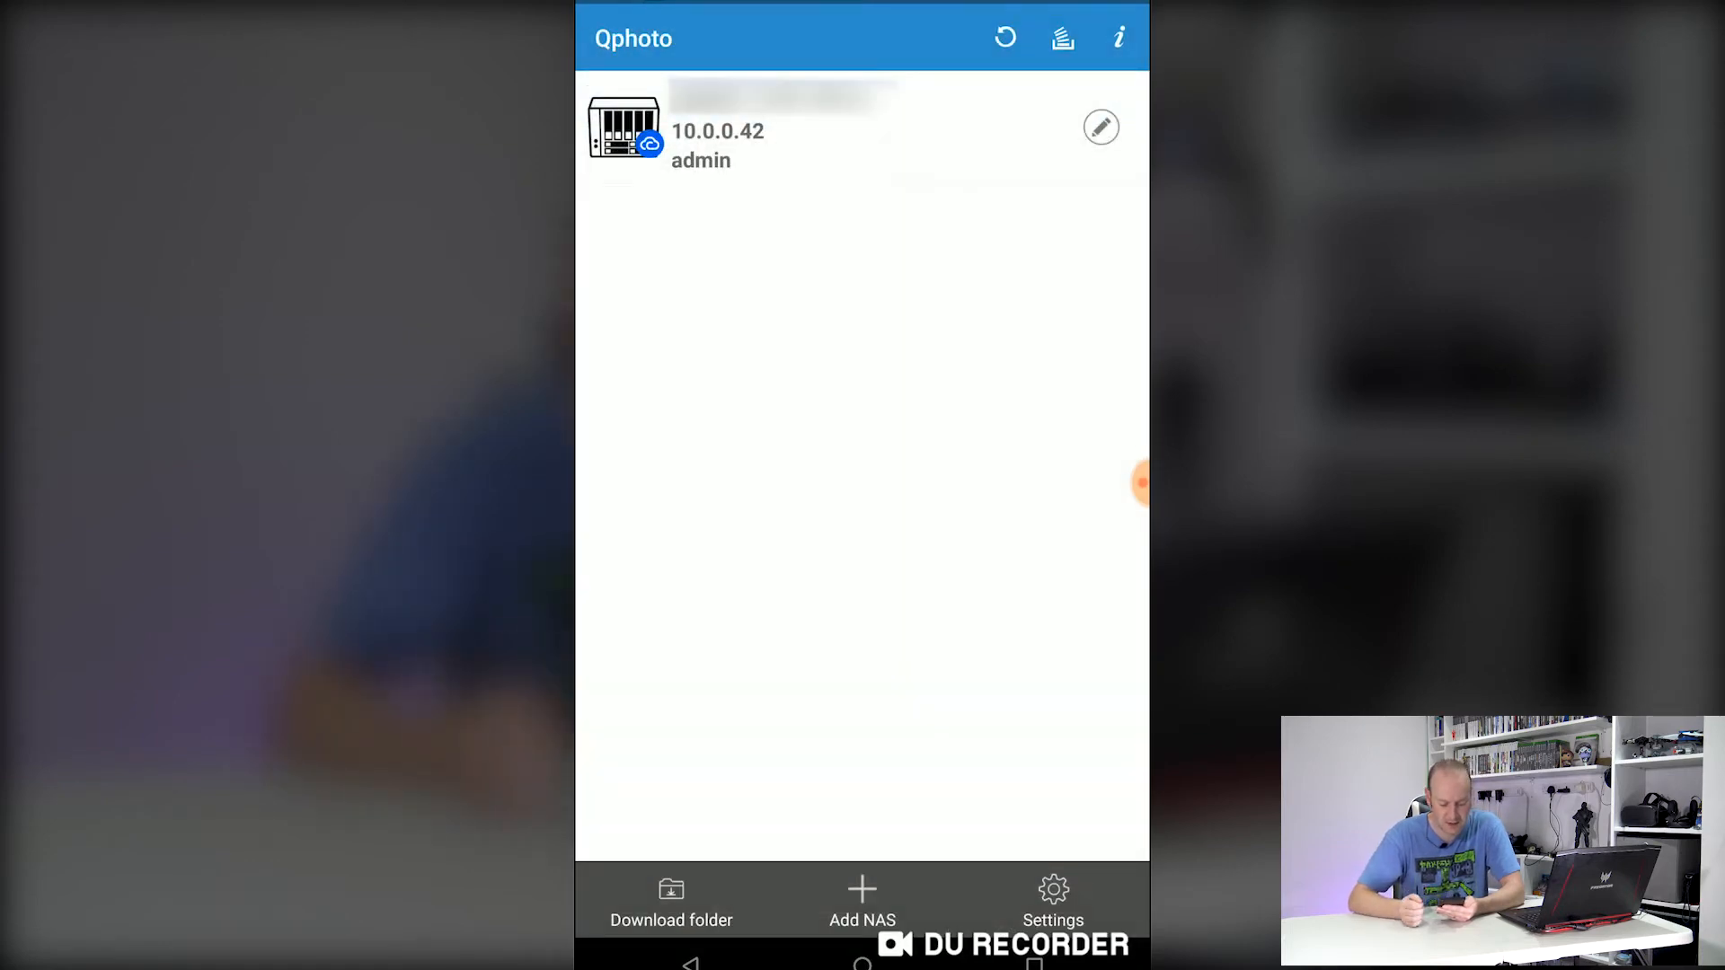
{"action": "left_click", "coordinate": [715, 131]}
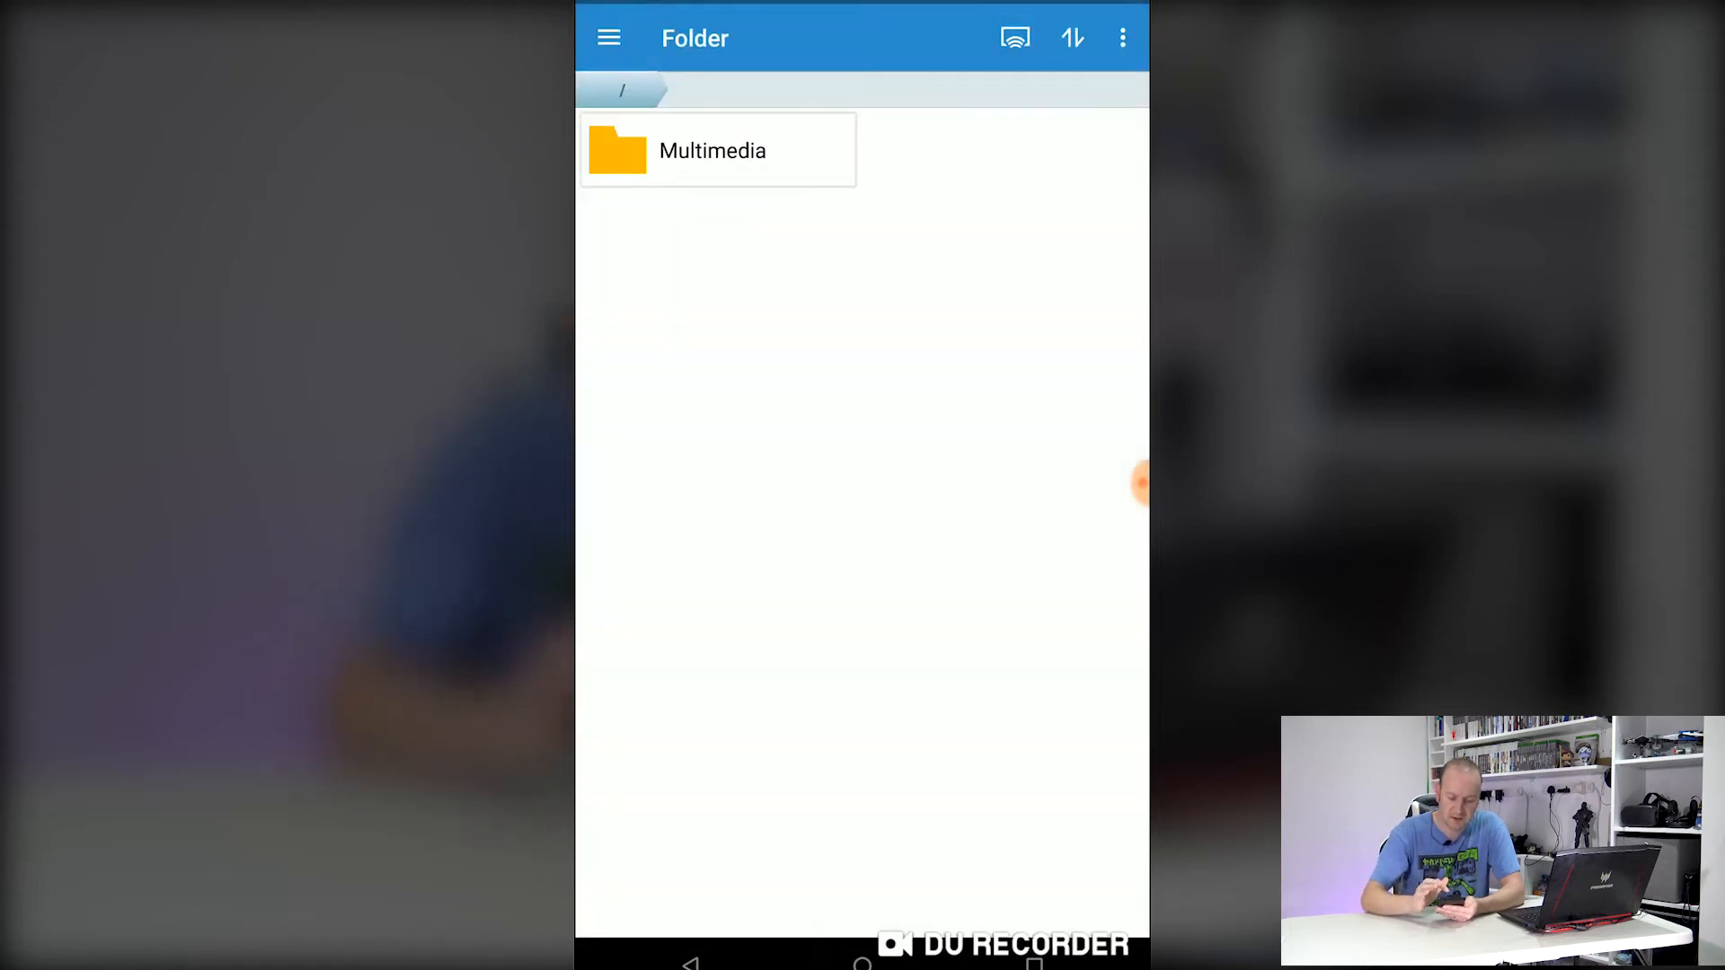
Step: Browse by folder in Qphoto into Multimedia and its Photos folder
{"action": "left_click", "coordinate": [609, 38]}
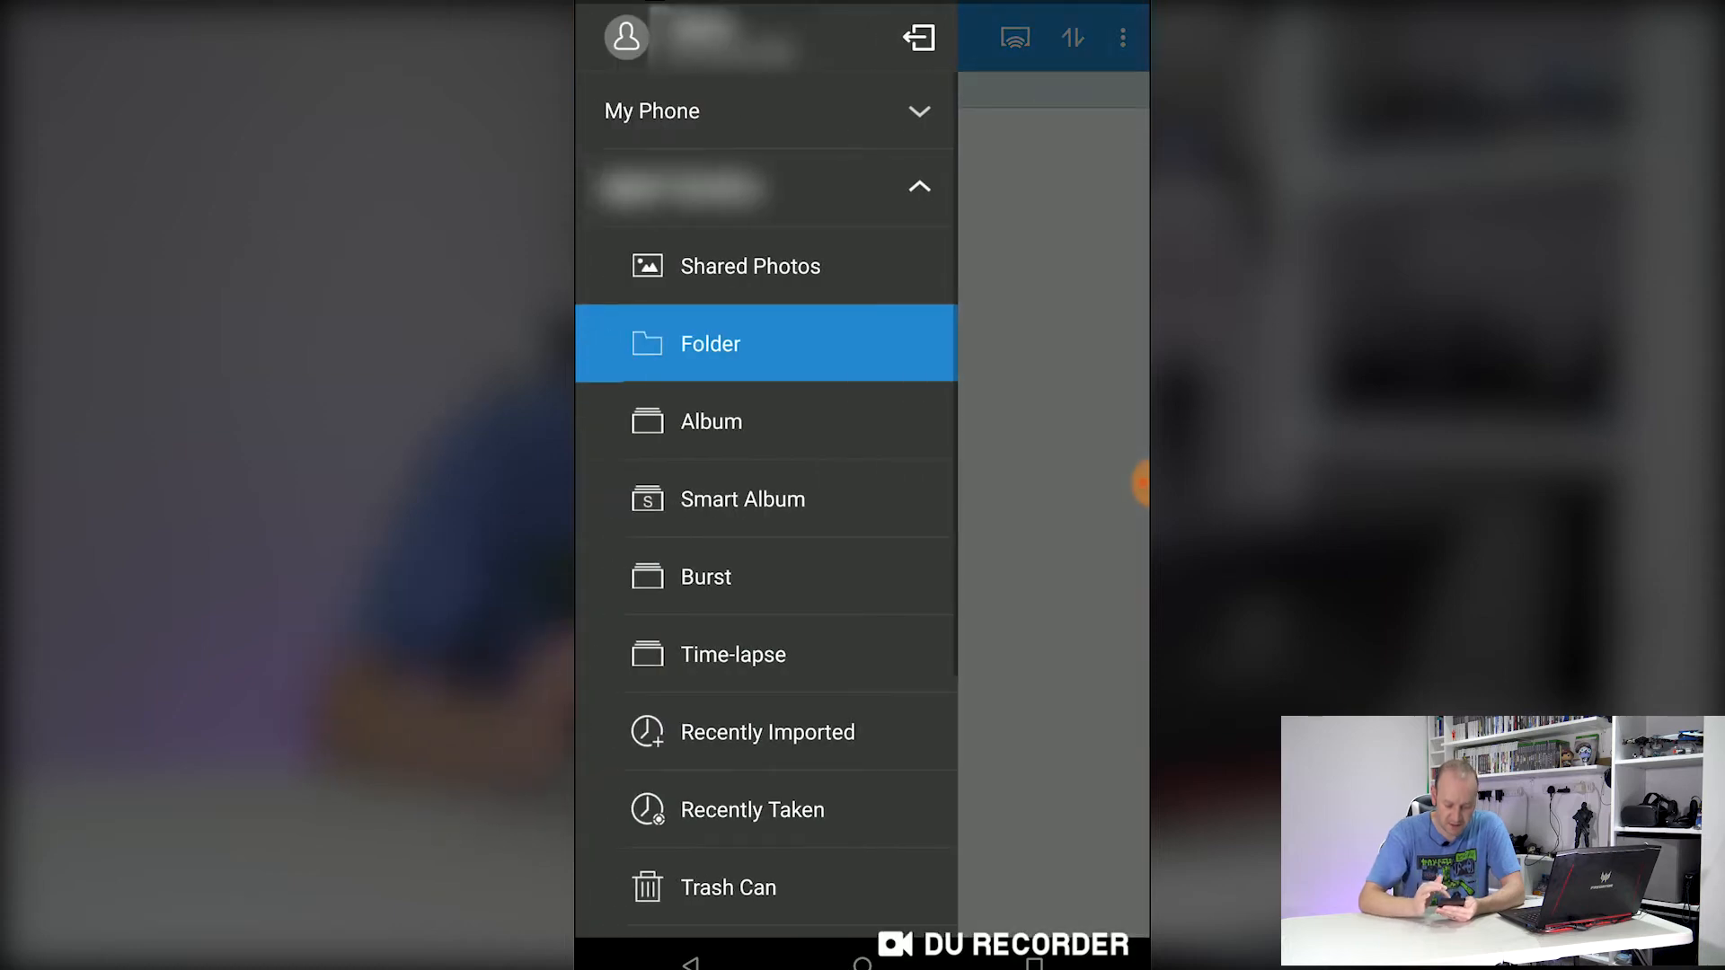
{"action": "left_click", "coordinate": [710, 343]}
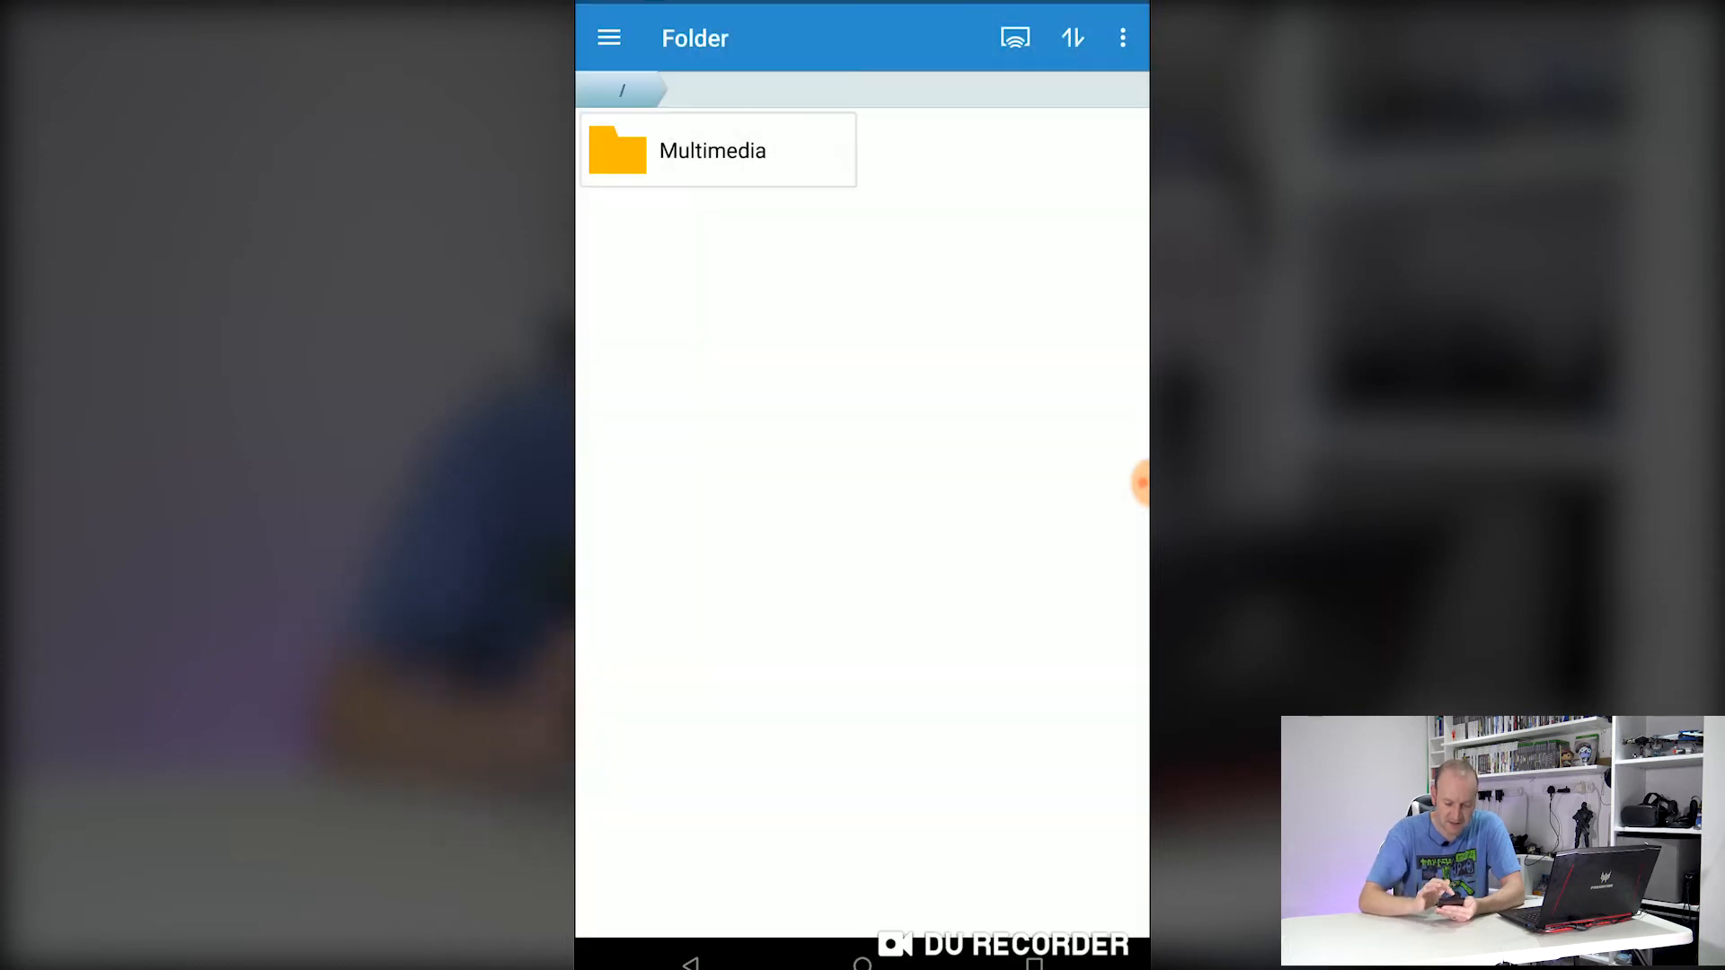
{"action": "left_click", "coordinate": [712, 151]}
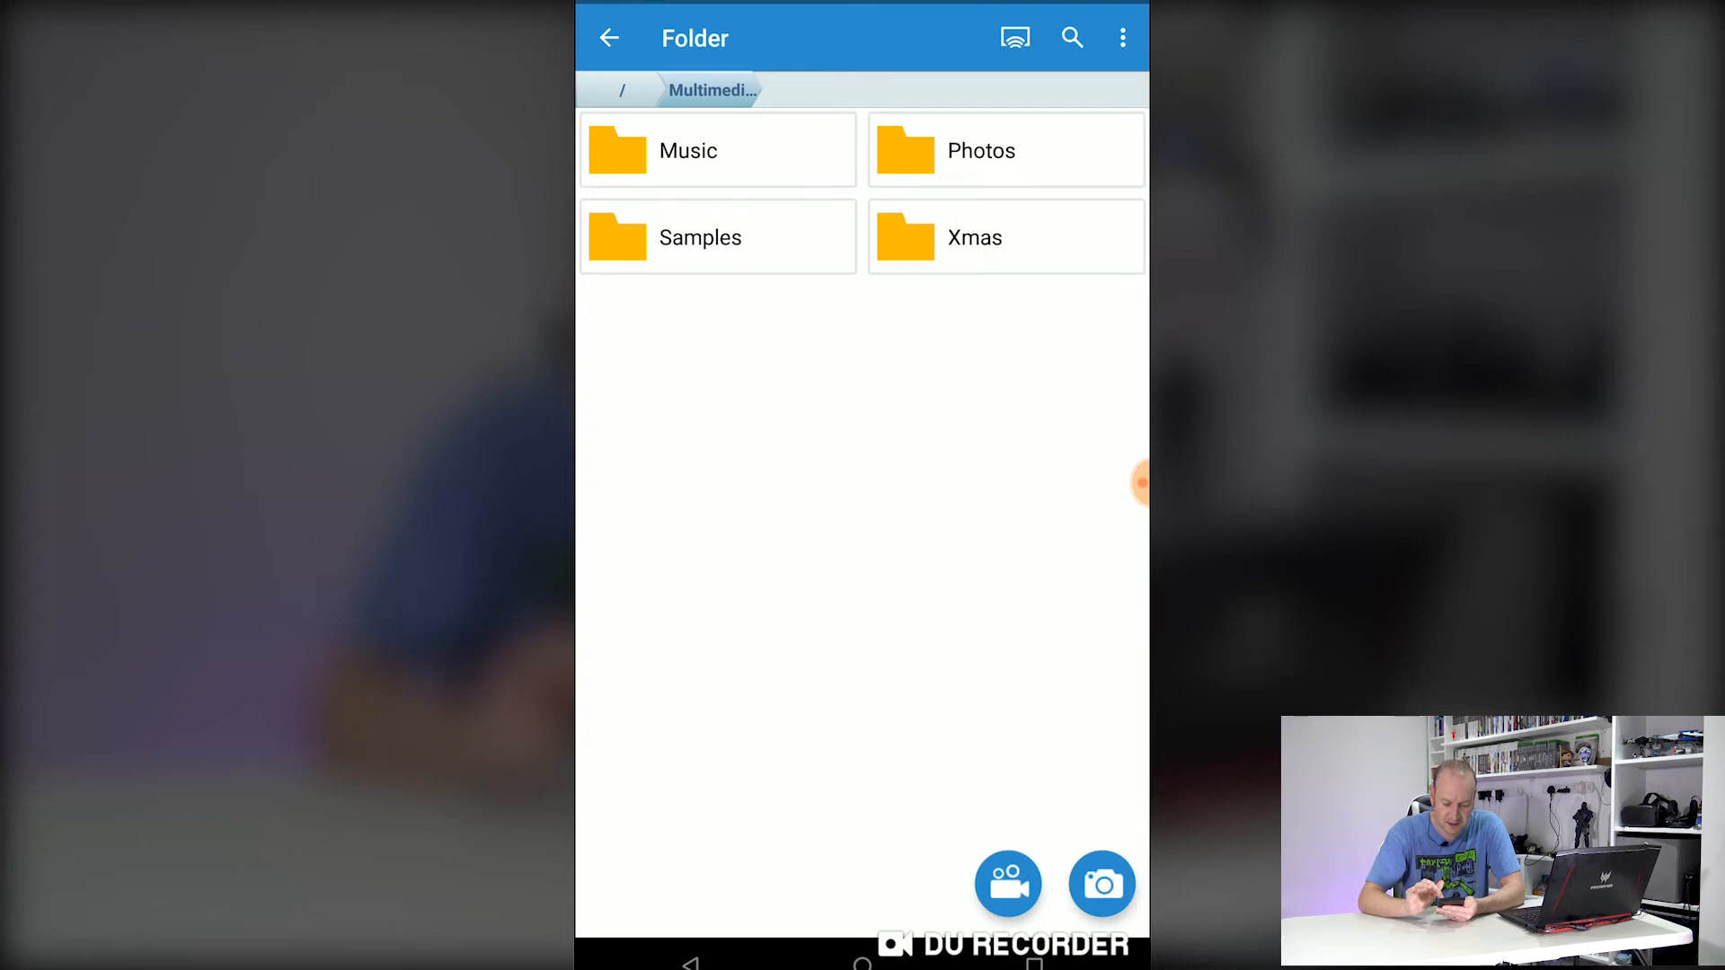
{"action": "left_click", "coordinate": [981, 151]}
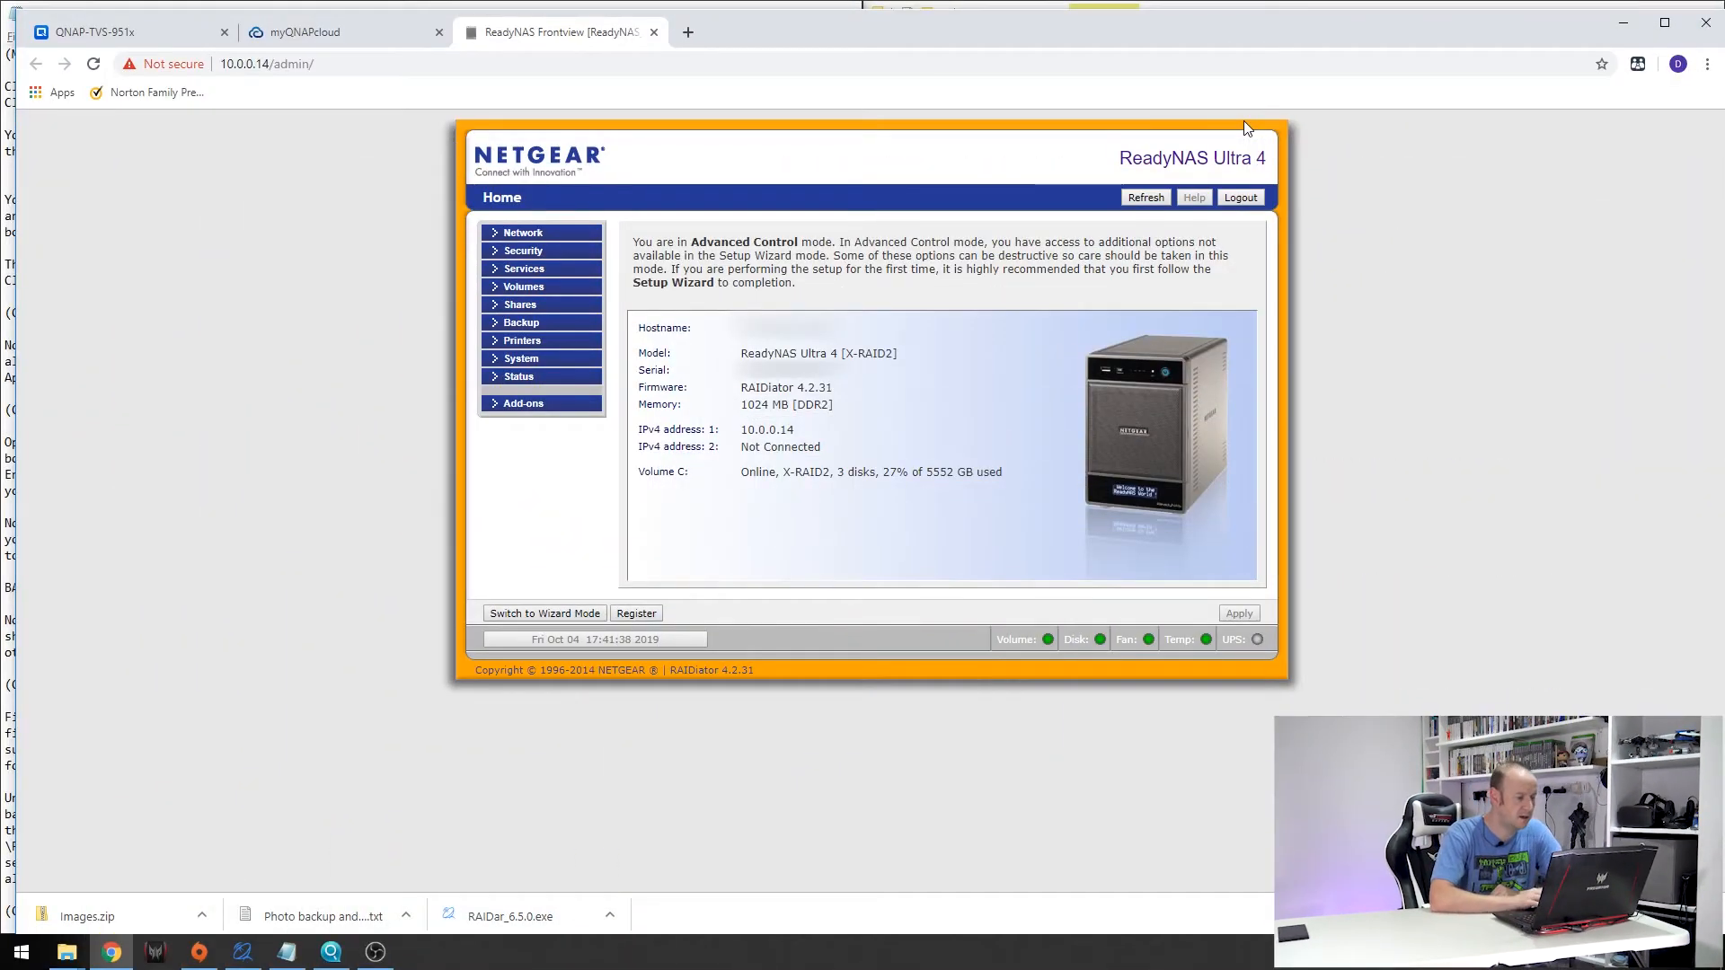
{"action": "mouse_move", "coordinate": [569, 290]}
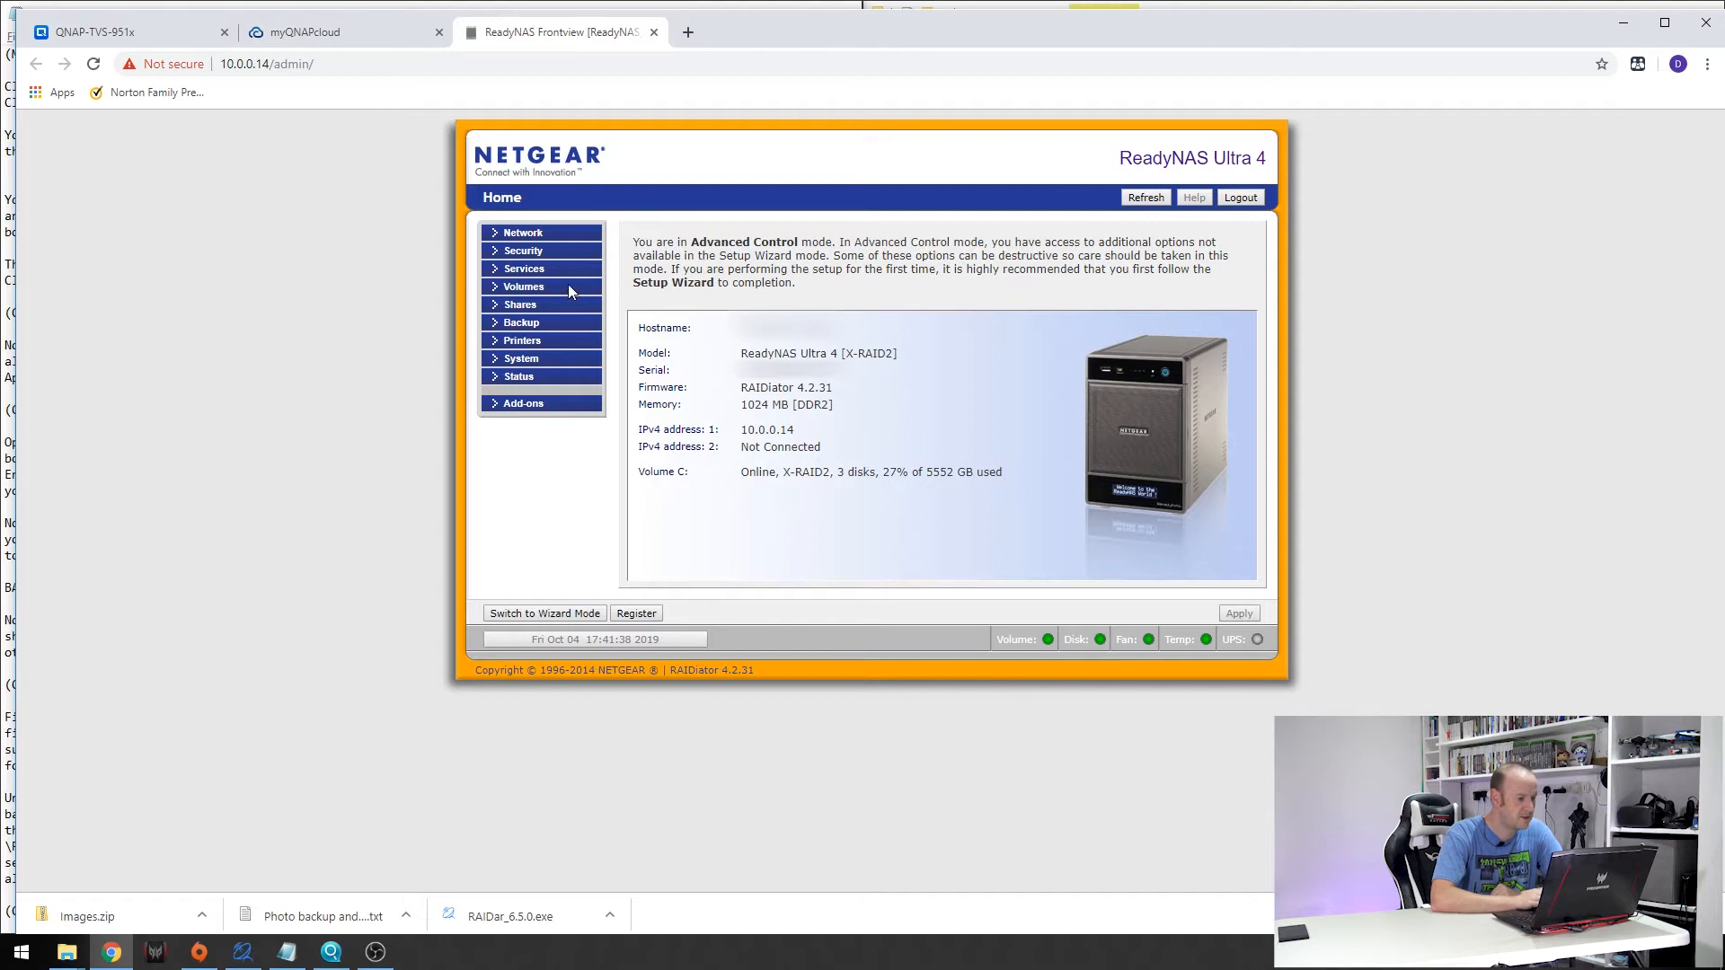
Step: Show Services > Standard File Protocols in Frontview, where Rsync is enabled
{"action": "left_click", "coordinate": [524, 268]}
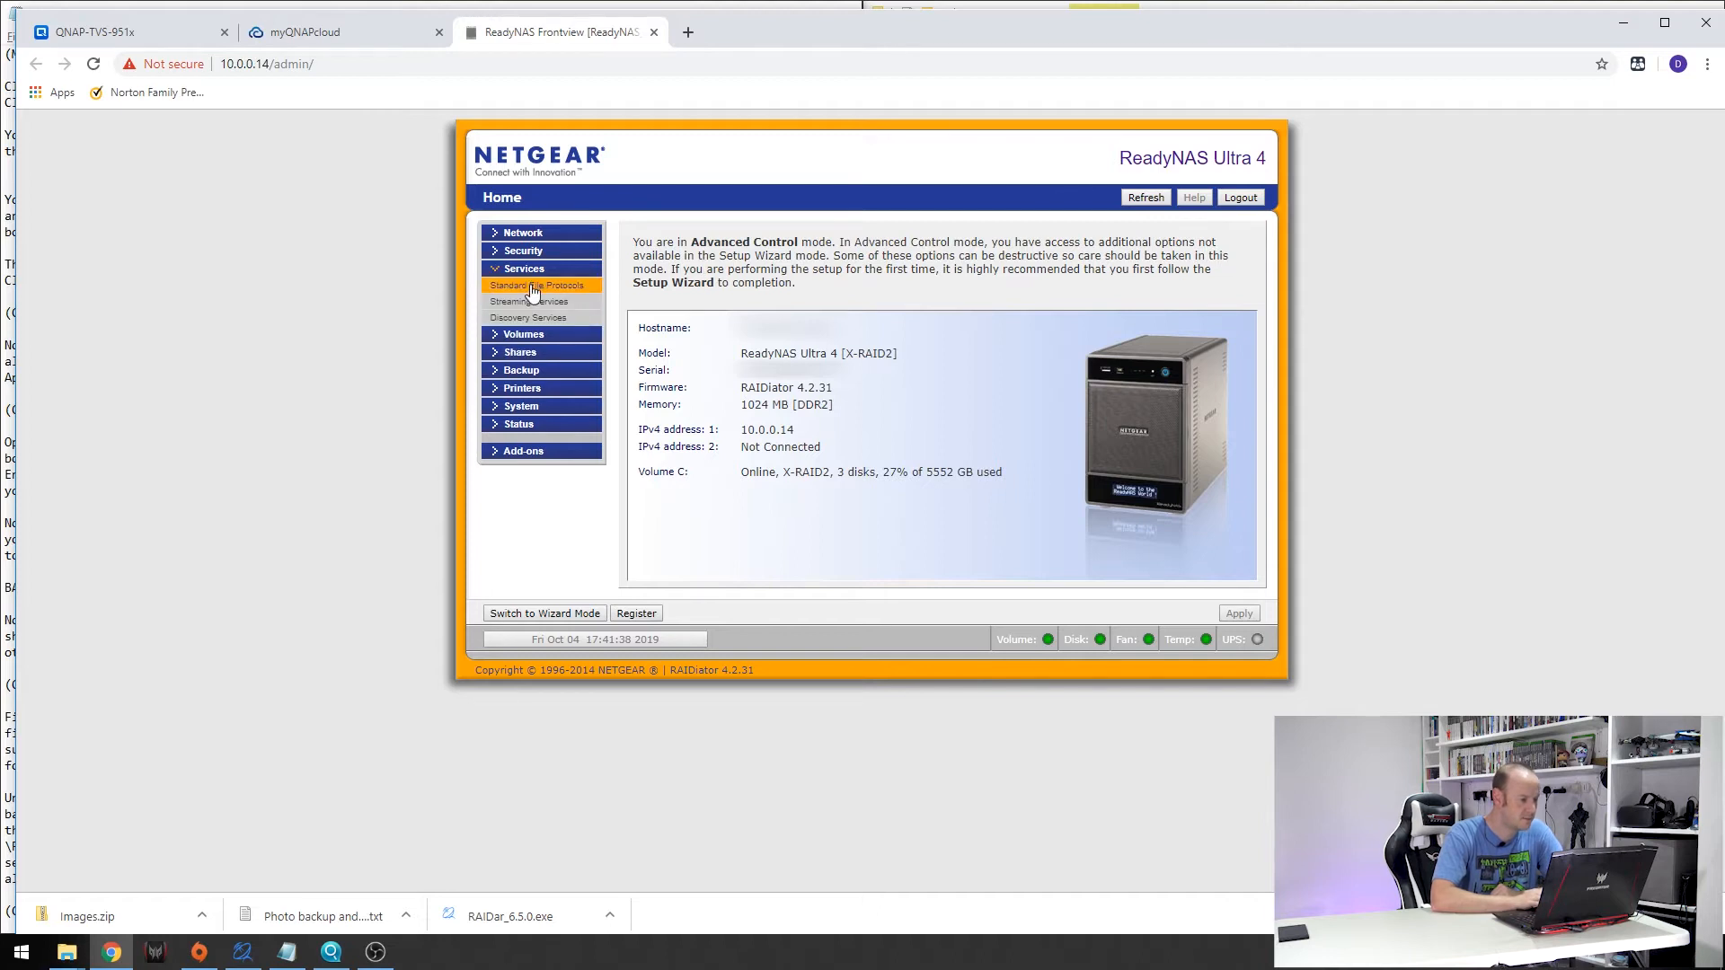
{"action": "mouse_move", "coordinate": [535, 285]}
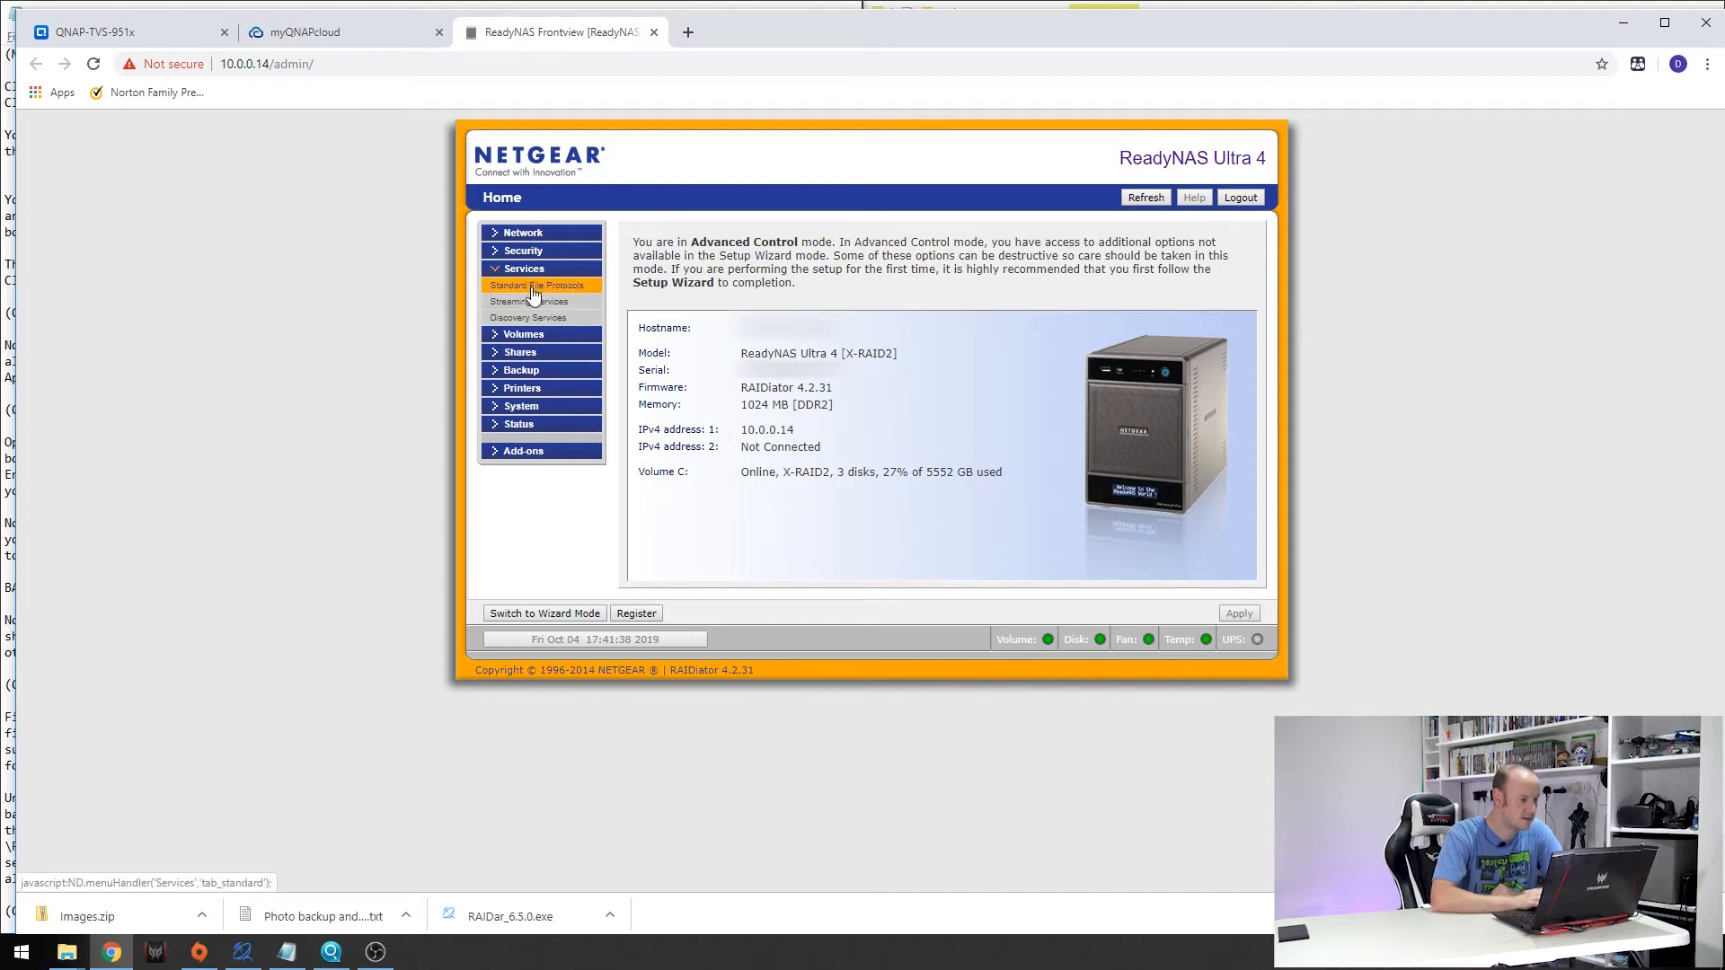
{"action": "left_click", "coordinate": [536, 286]}
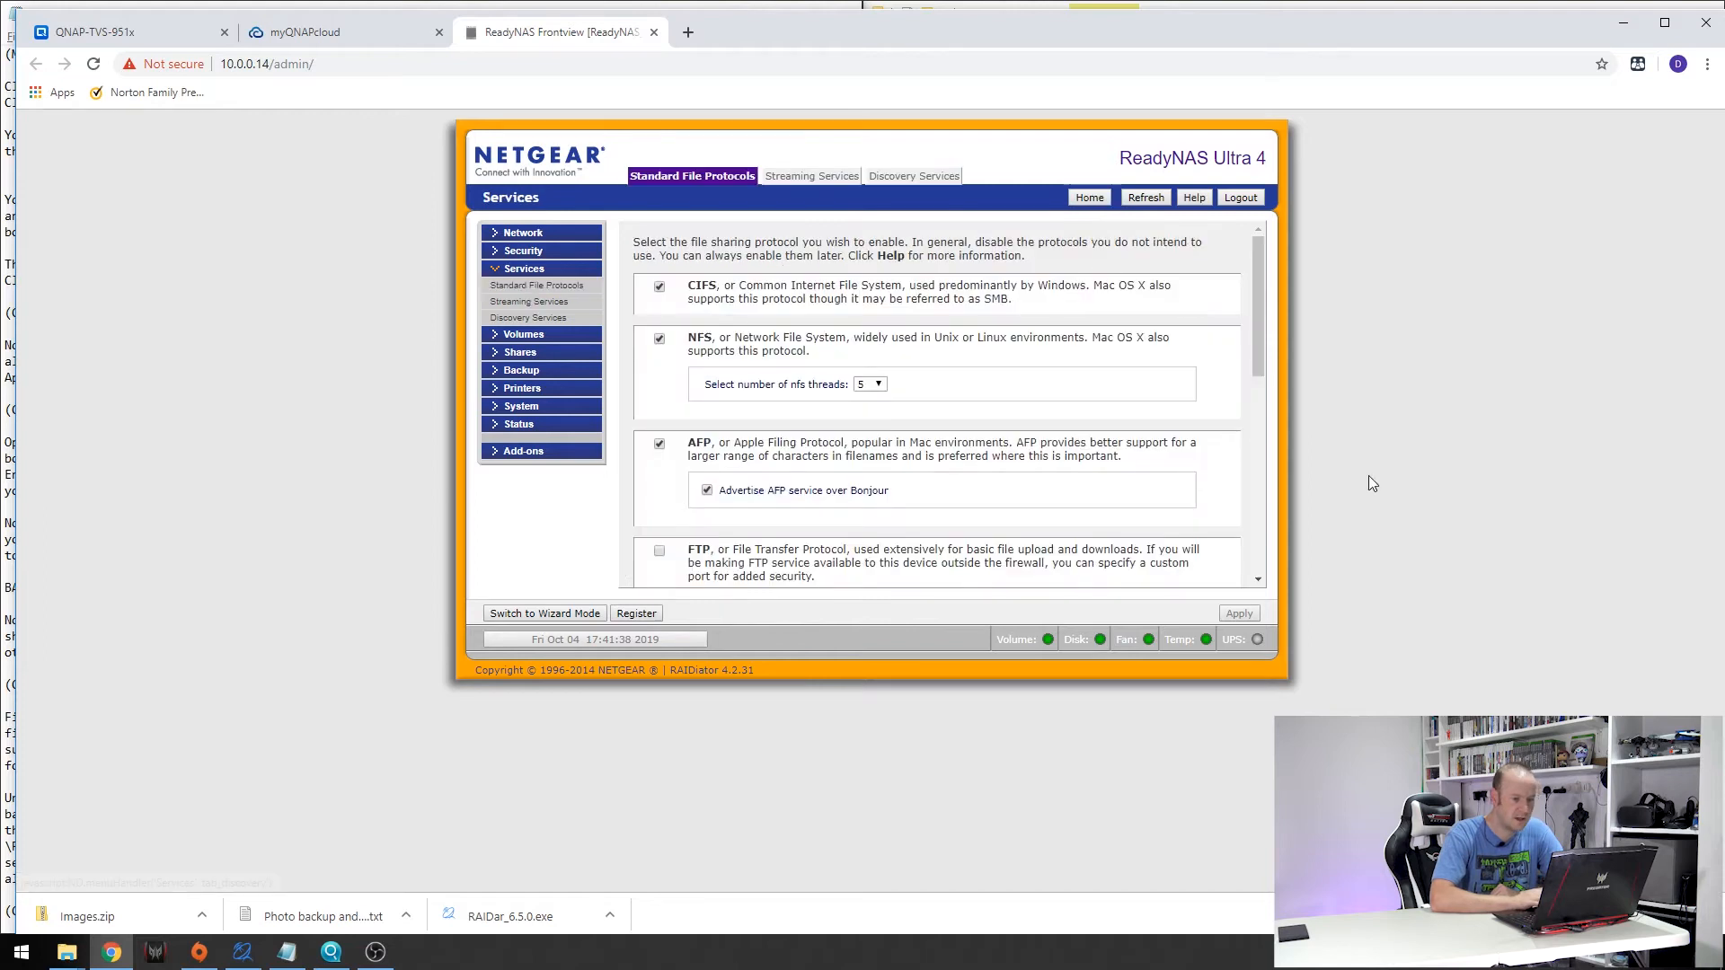
{"action": "scroll", "scroll_direction": "down", "scroll_amount": 3}
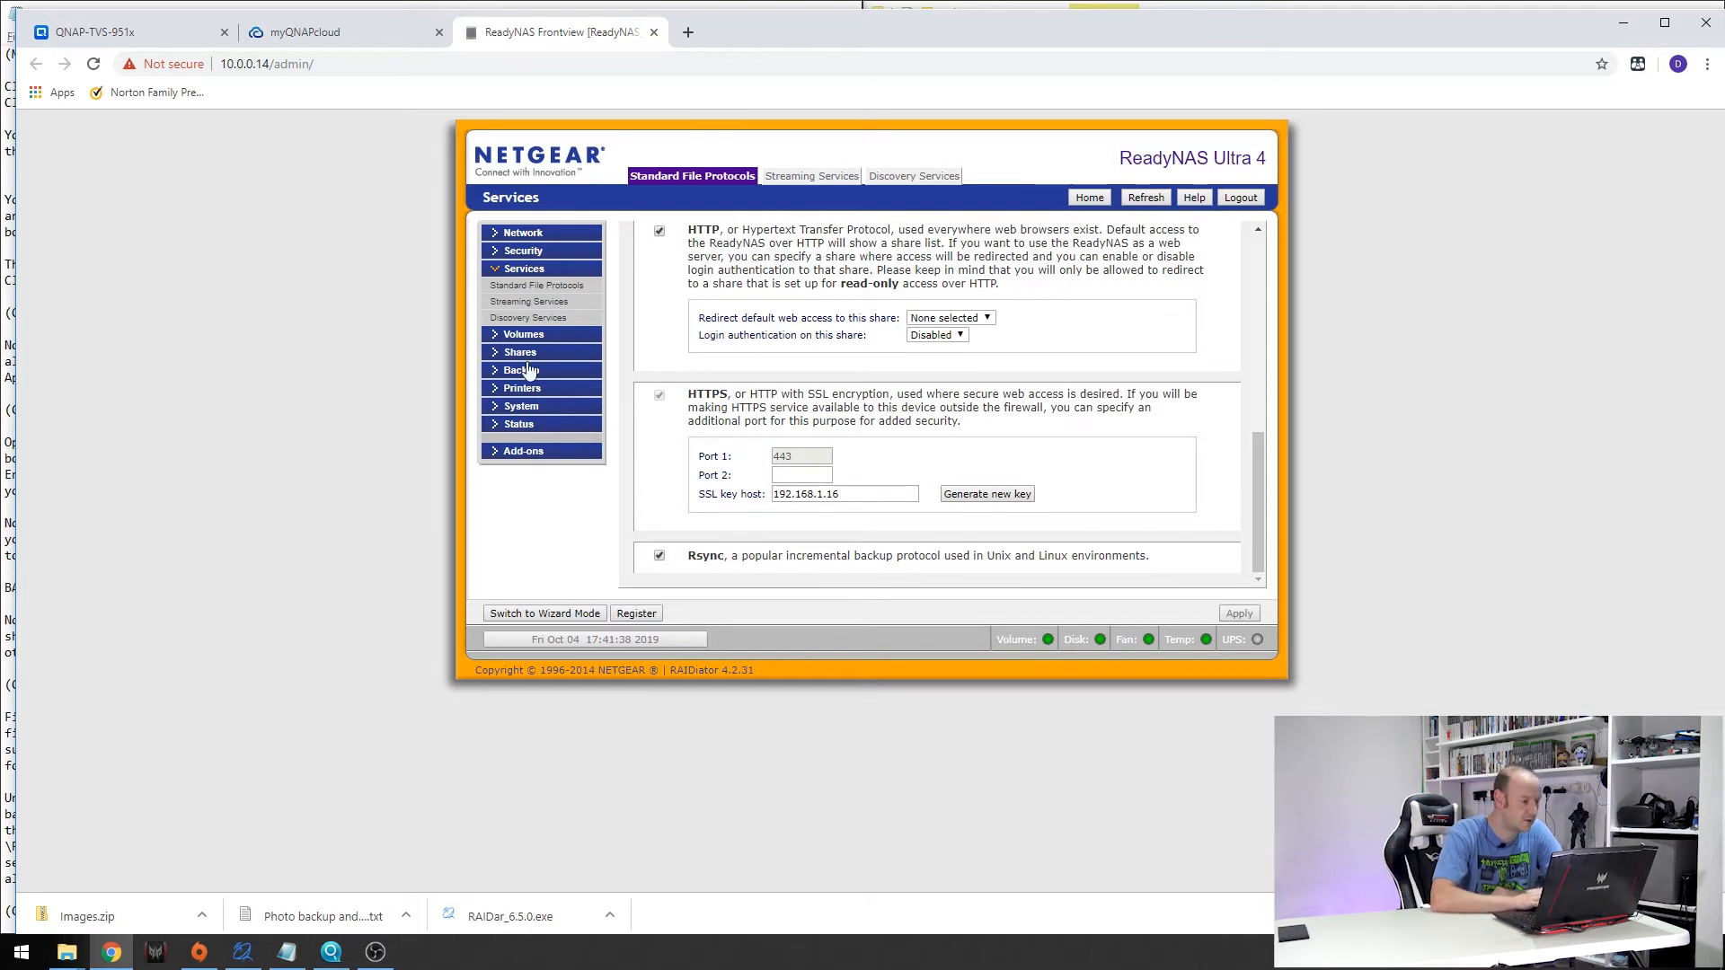
Step: Show the Share Listing of the six RAID volume shares, including media
{"action": "left_click", "coordinate": [518, 350]}
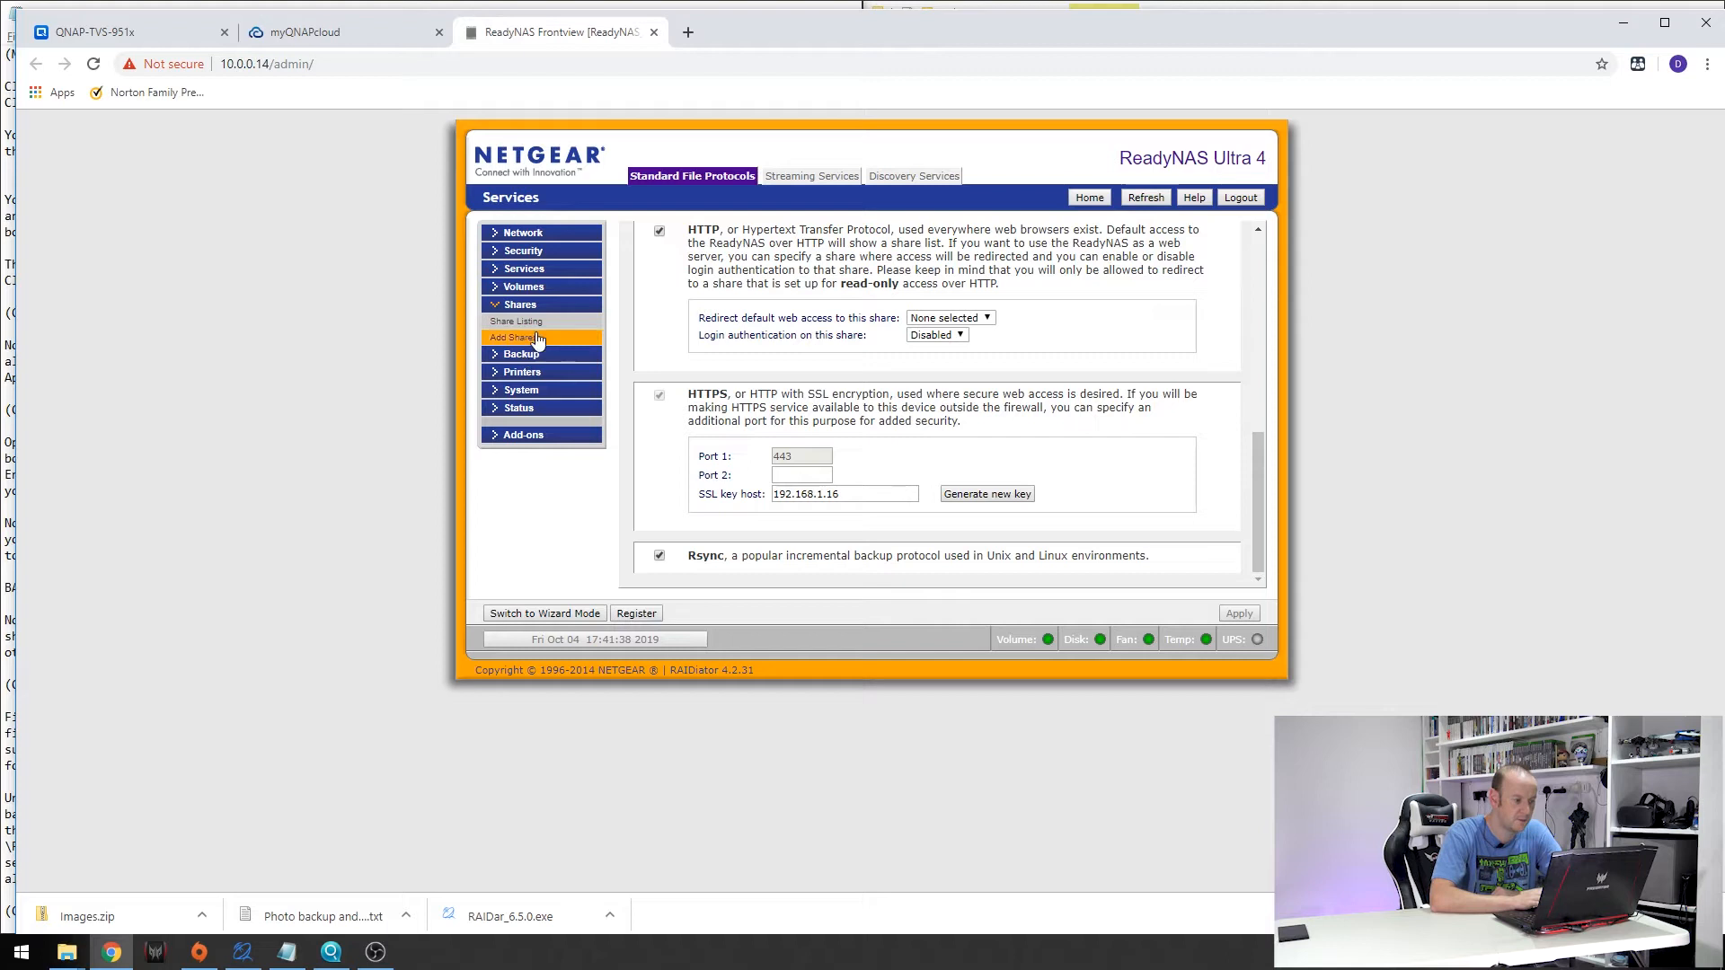
{"action": "left_click", "coordinate": [515, 320]}
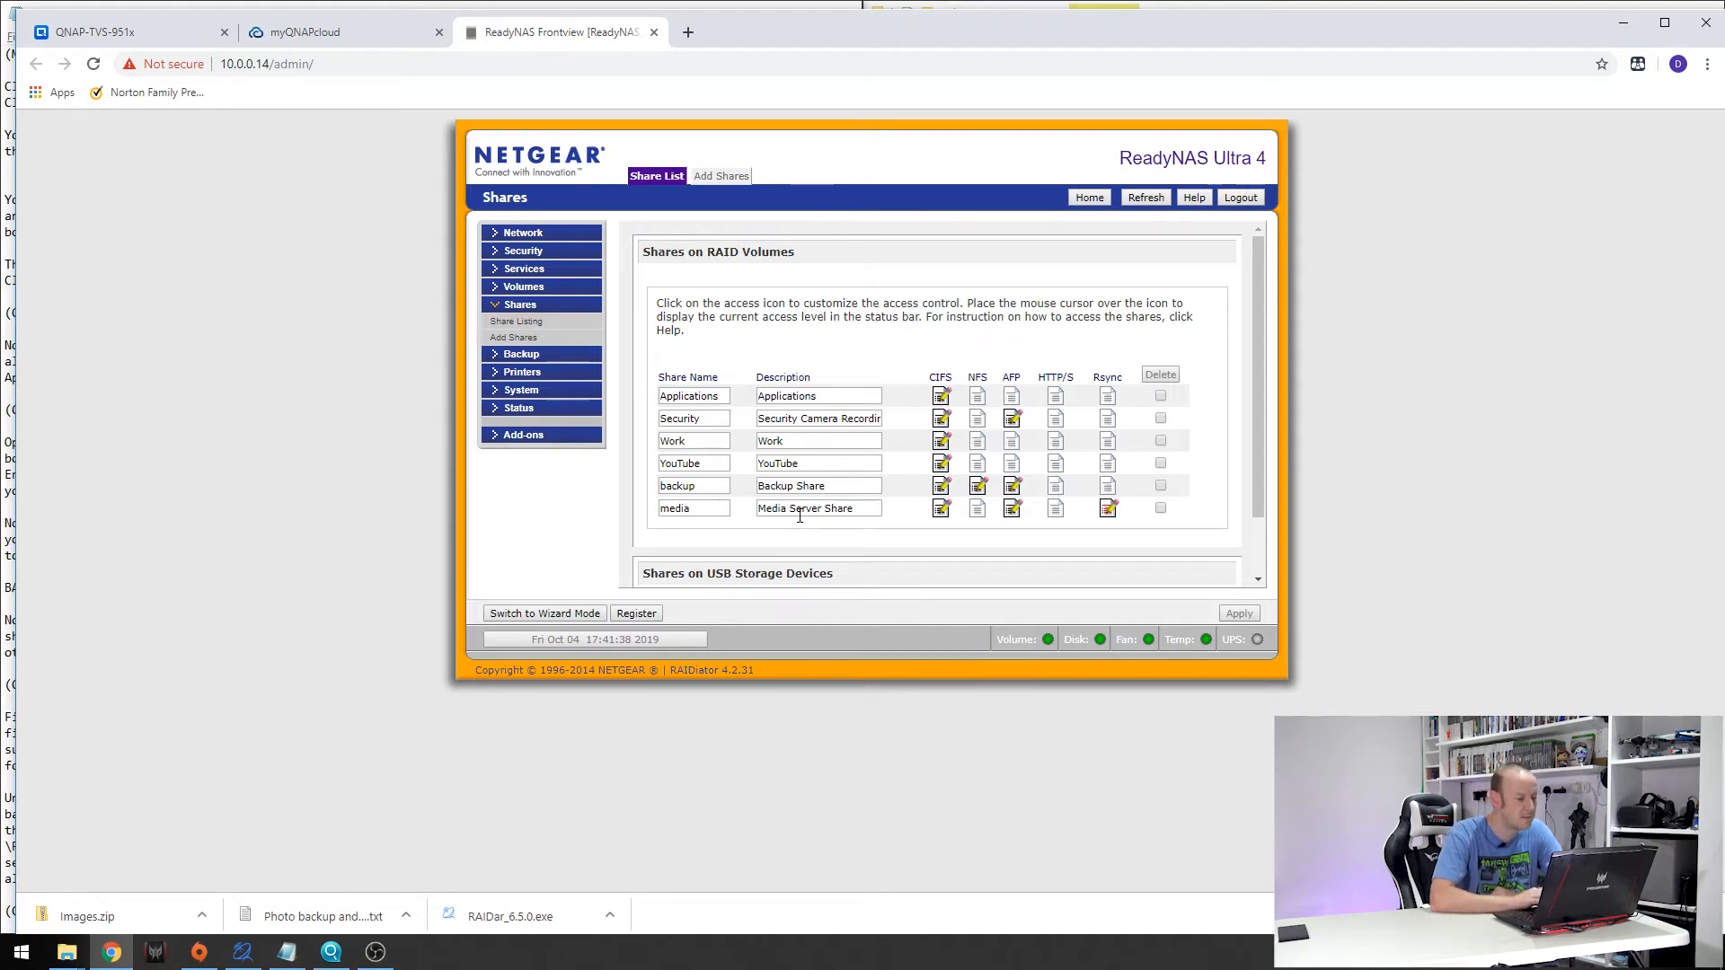
{"action": "mouse_move", "coordinate": [744, 518]}
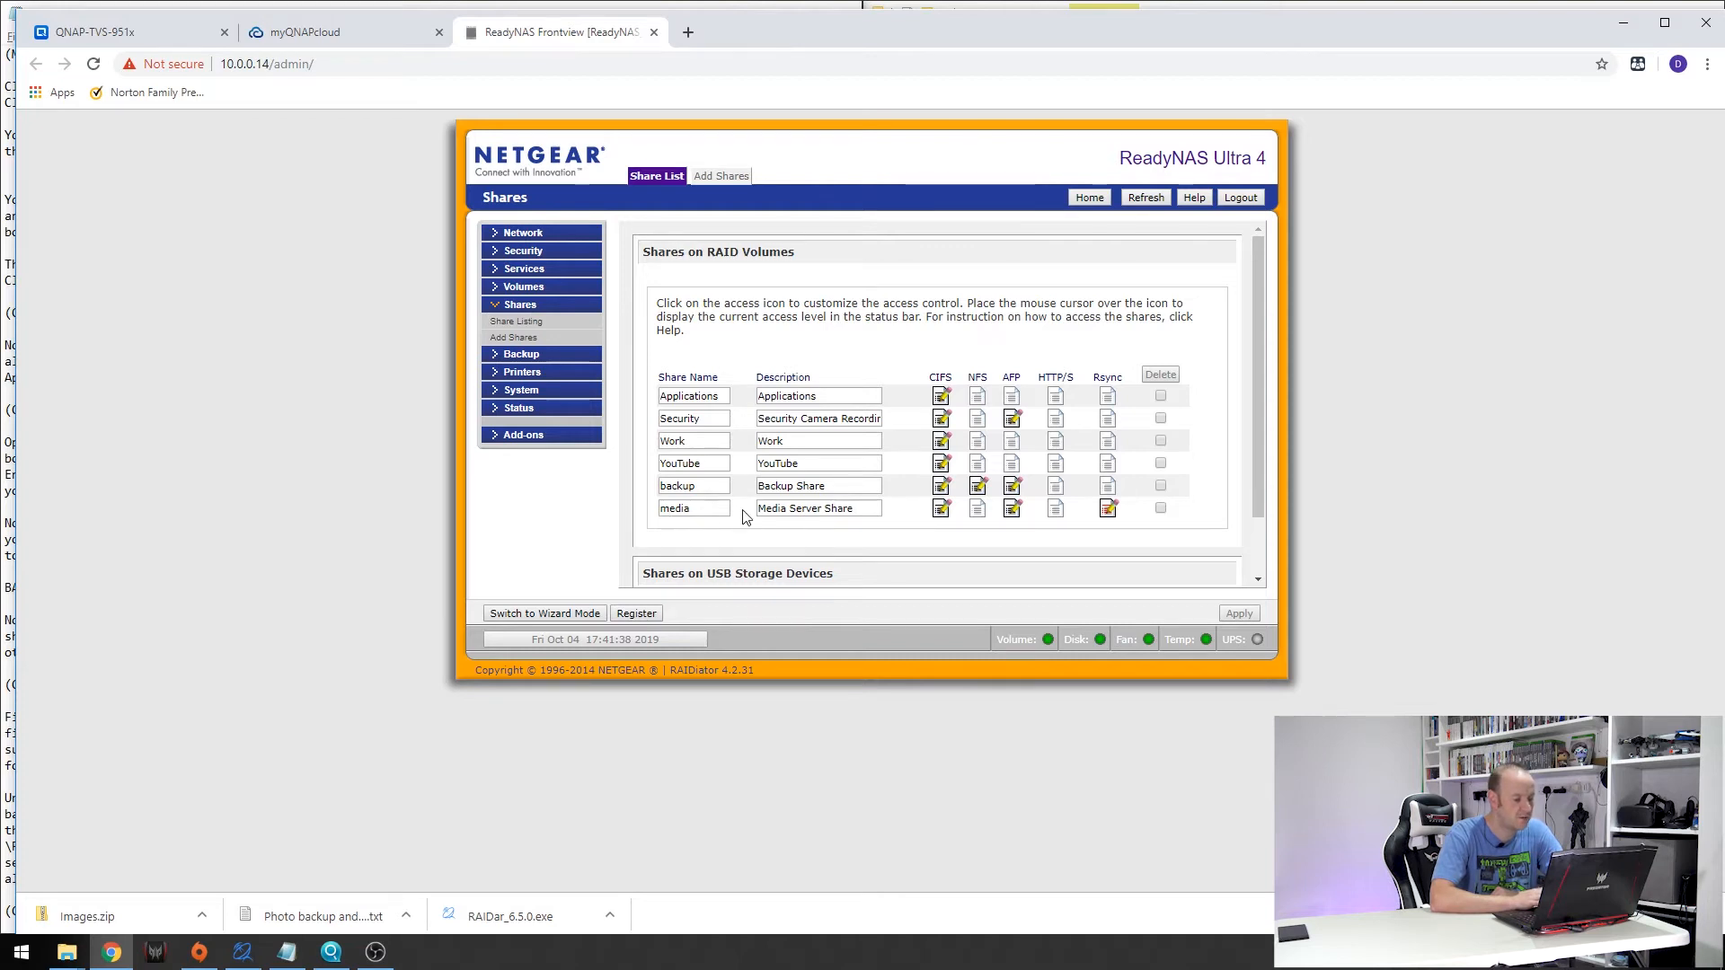
{"action": "mouse_move", "coordinate": [1074, 523]}
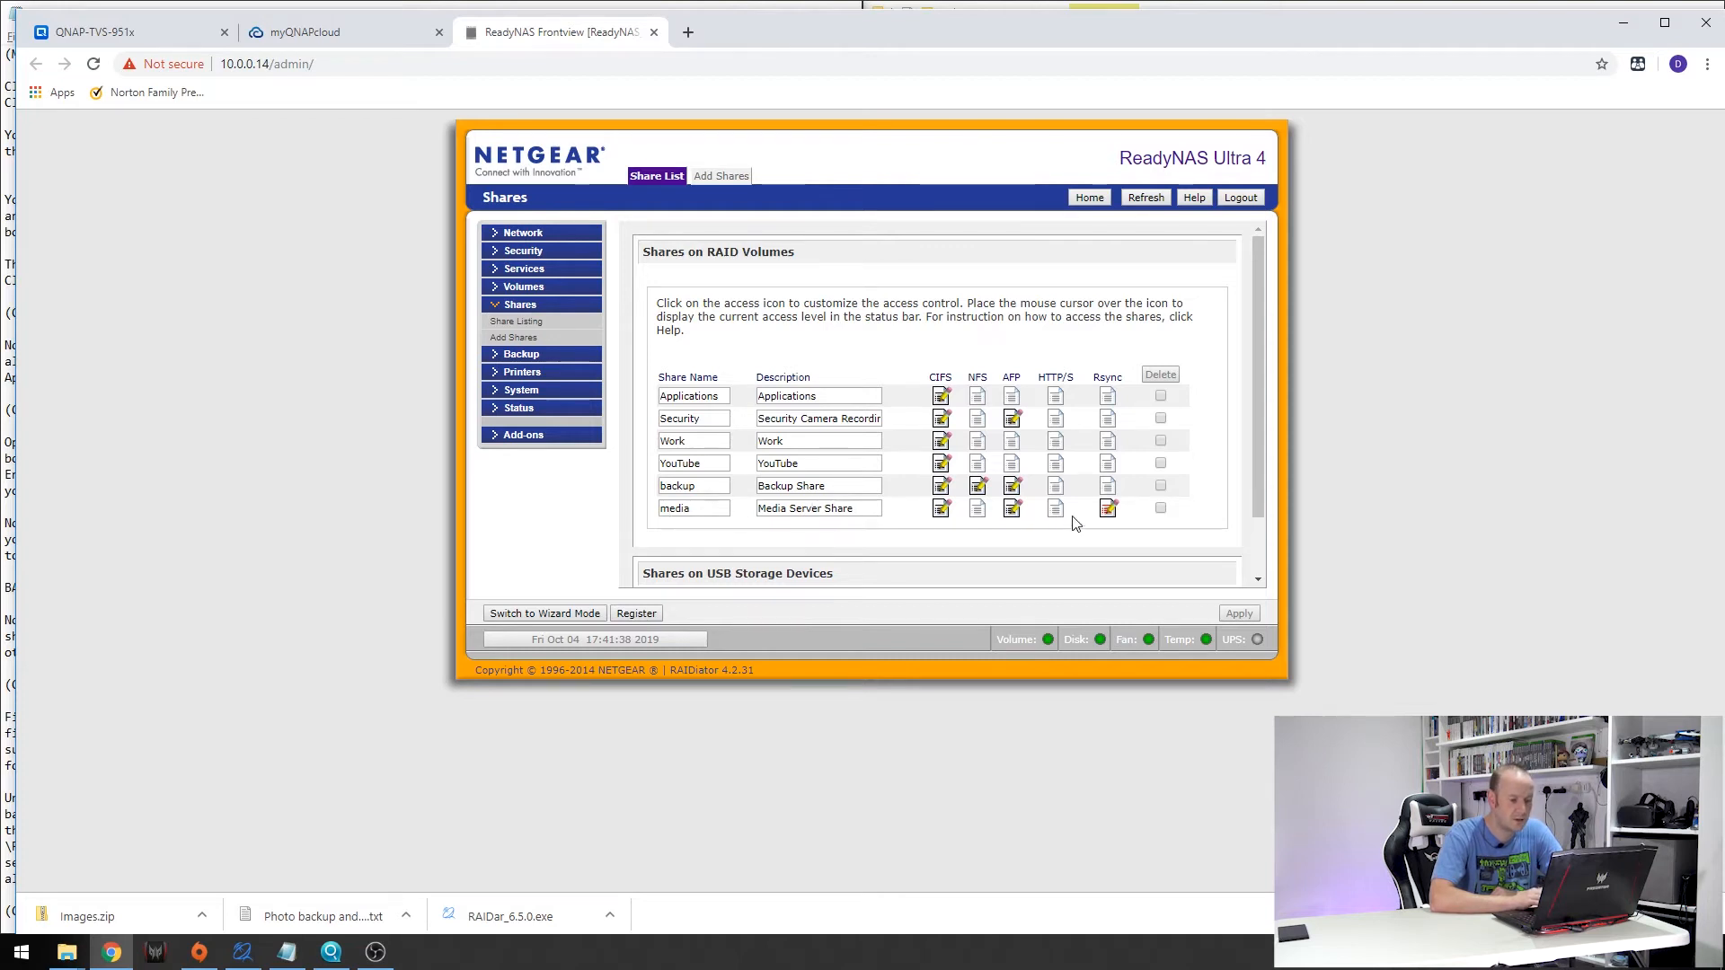
{"action": "mouse_move", "coordinate": [1109, 507]}
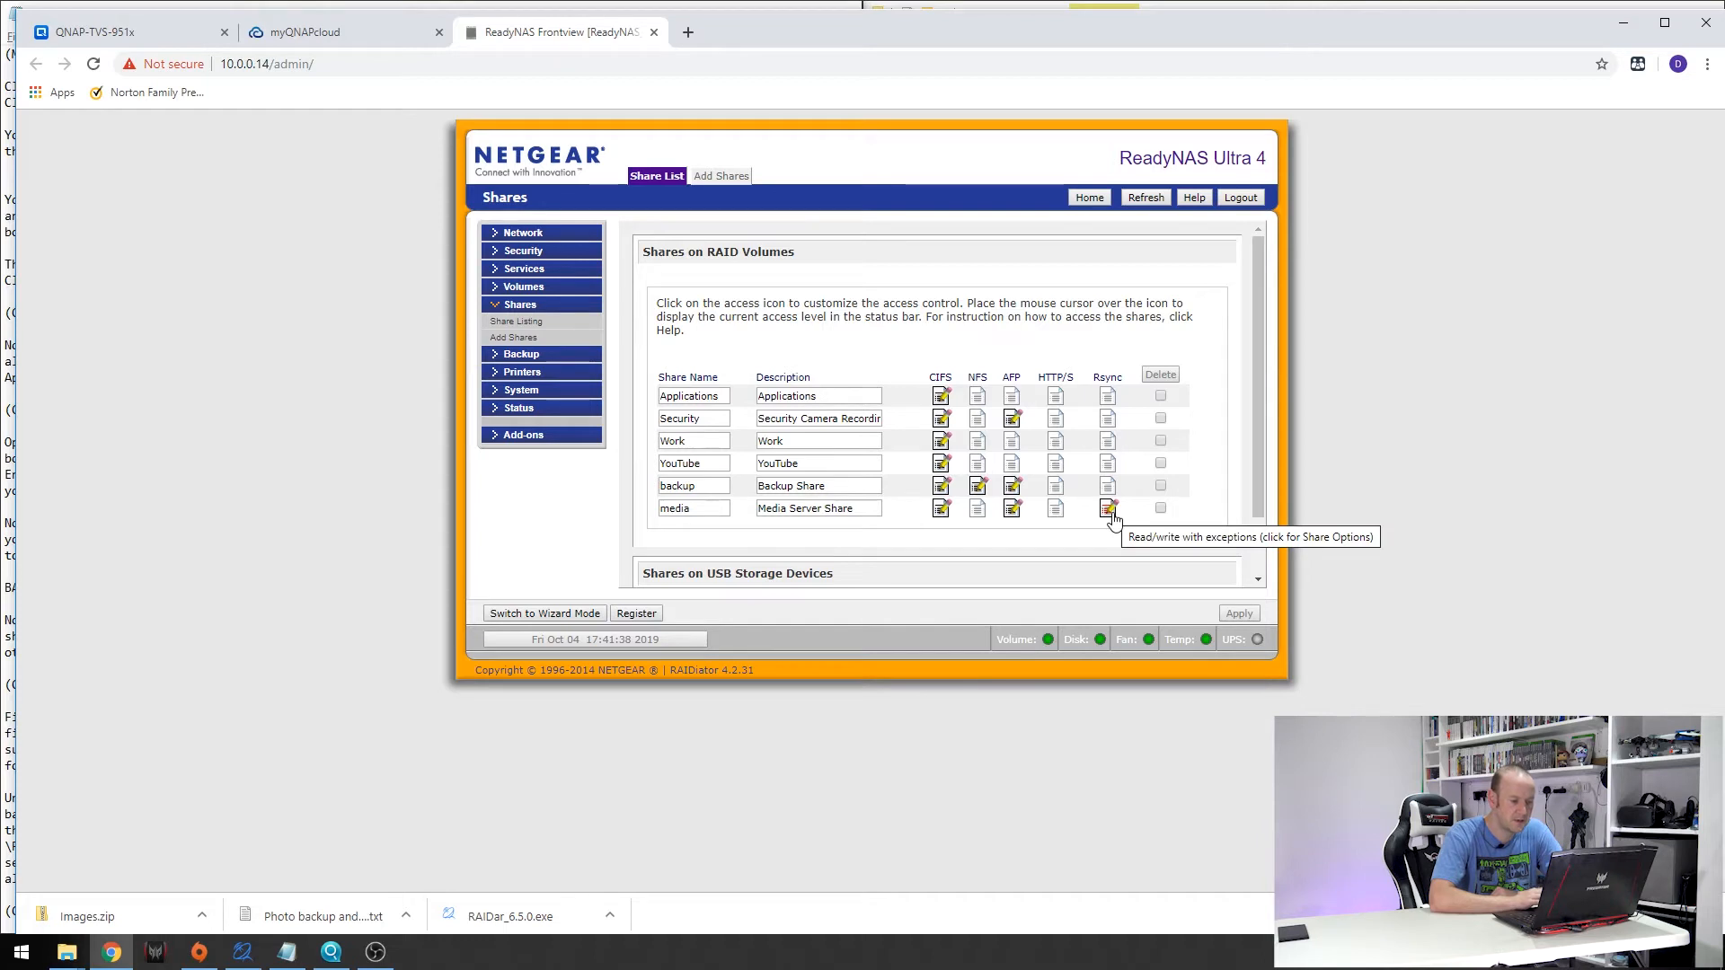
Step: Review the media share's Rsync access: host 10.0.0.42 only, password-protected user Backup
{"action": "left_click", "coordinate": [1107, 507]}
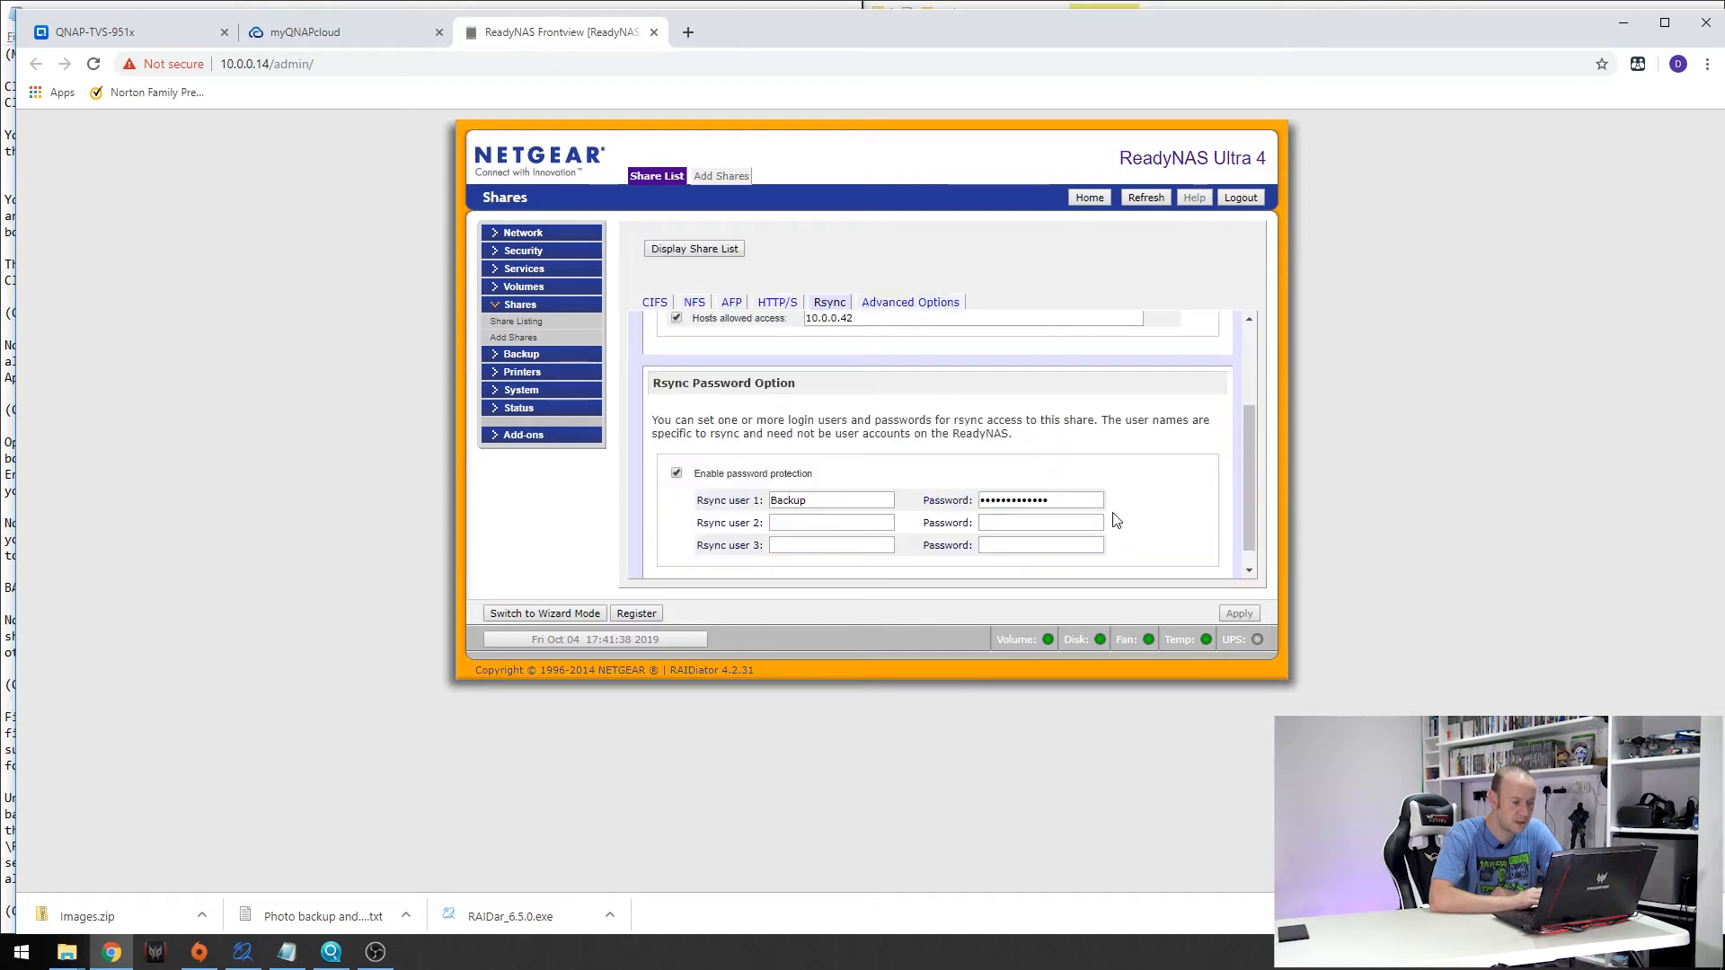
{"action": "scroll", "scroll_direction": "up", "scroll_amount": 3}
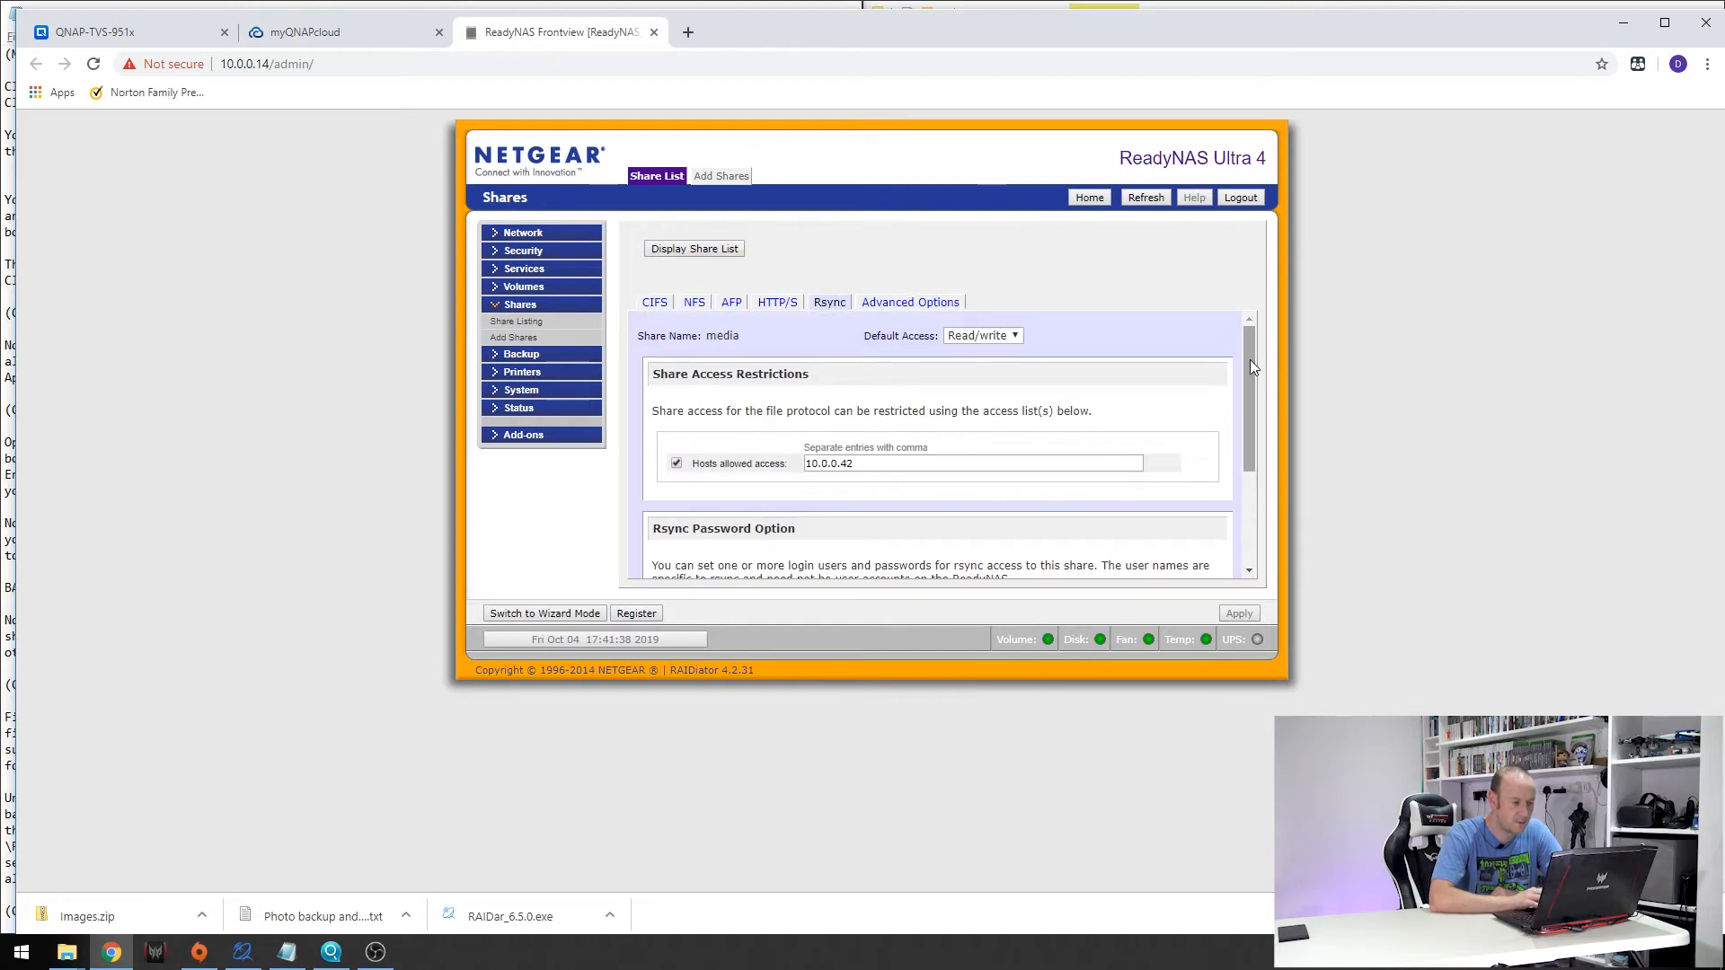
{"action": "mouse_move", "coordinate": [705, 474]}
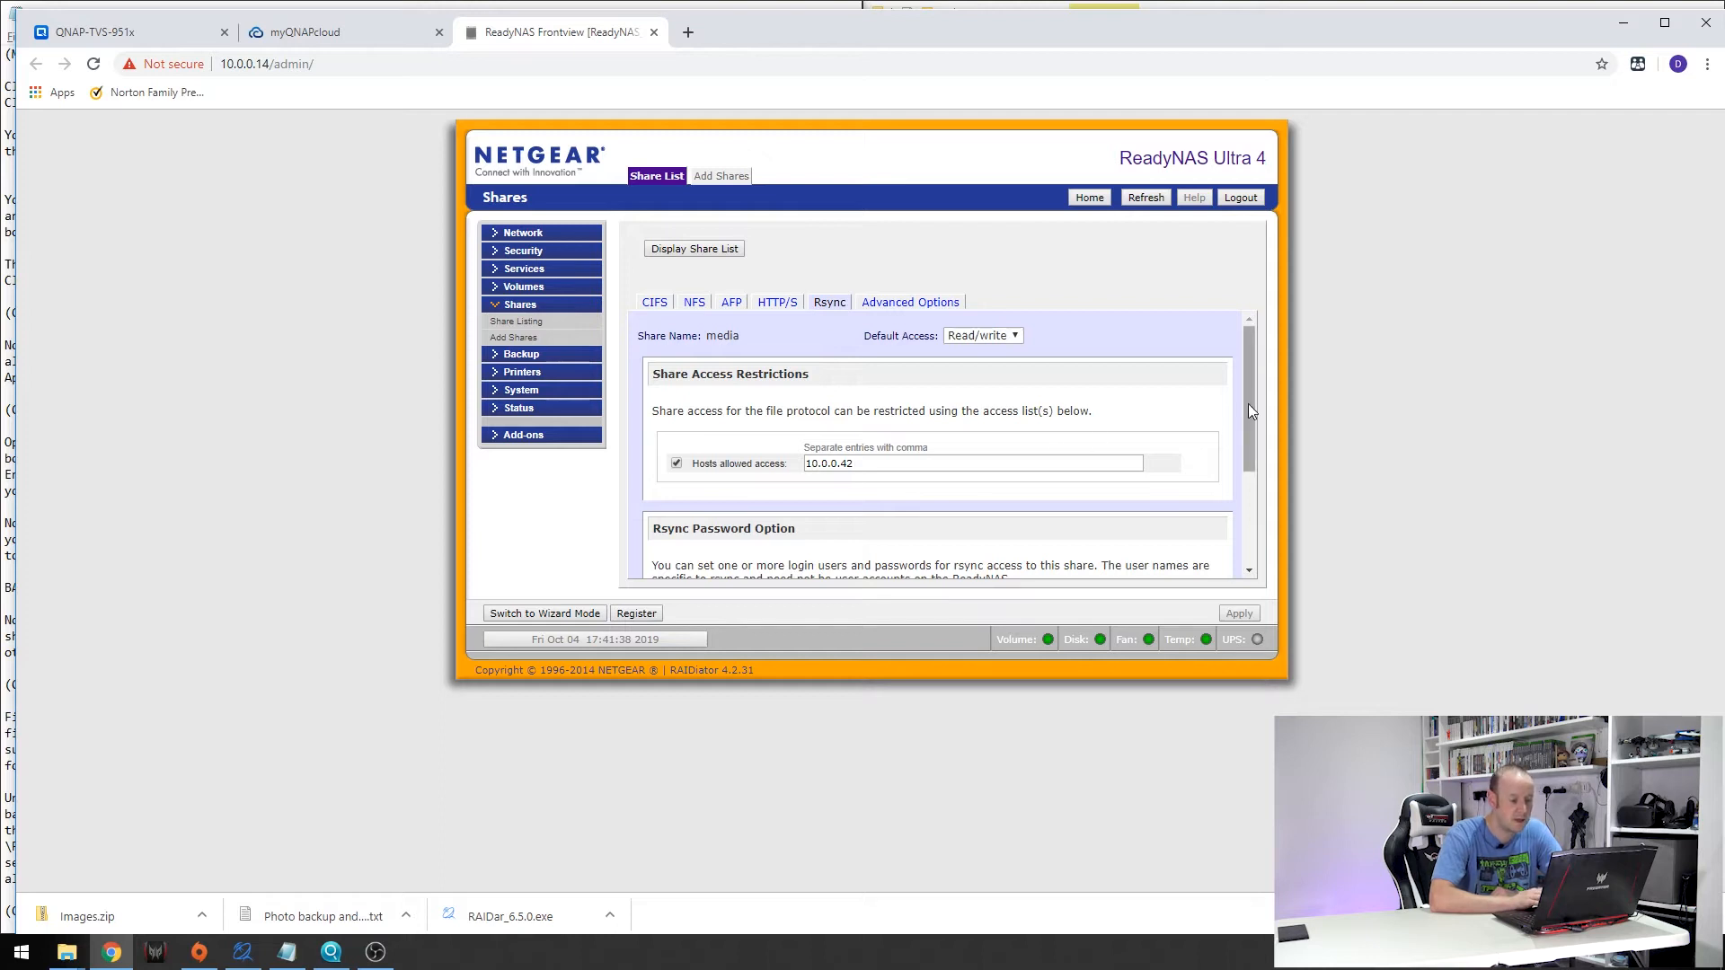
{"action": "scroll", "scroll_direction": "down", "scroll_amount": 3}
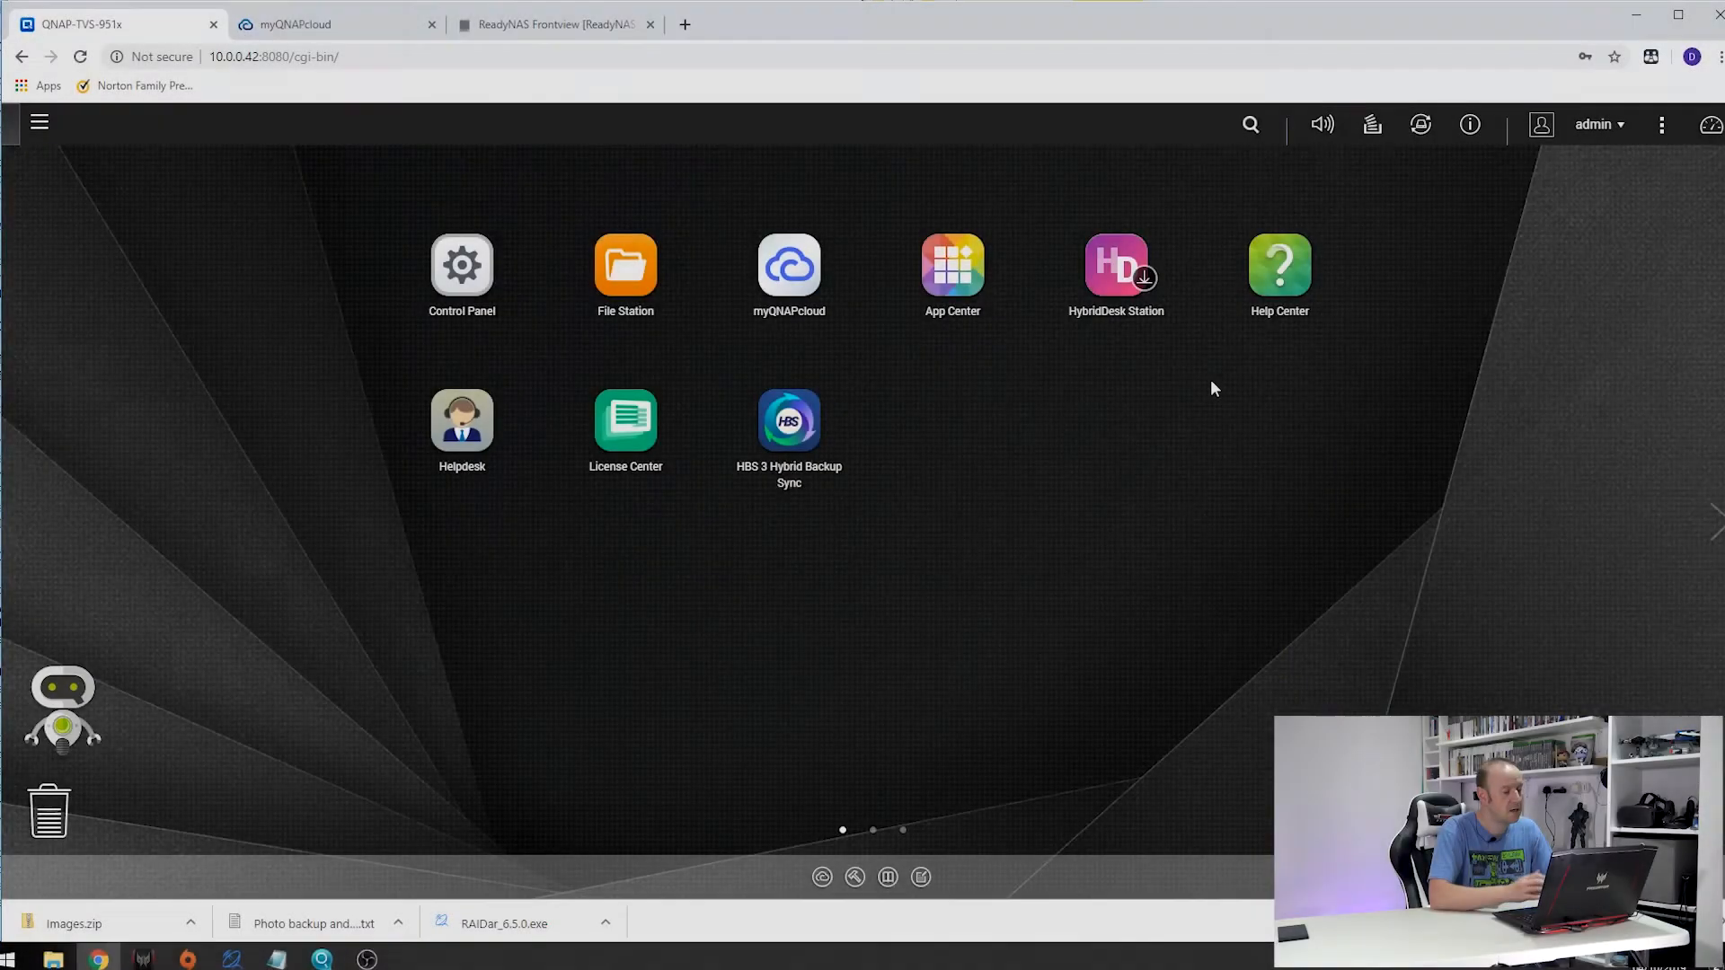
{"action": "mouse_move", "coordinate": [1043, 461]}
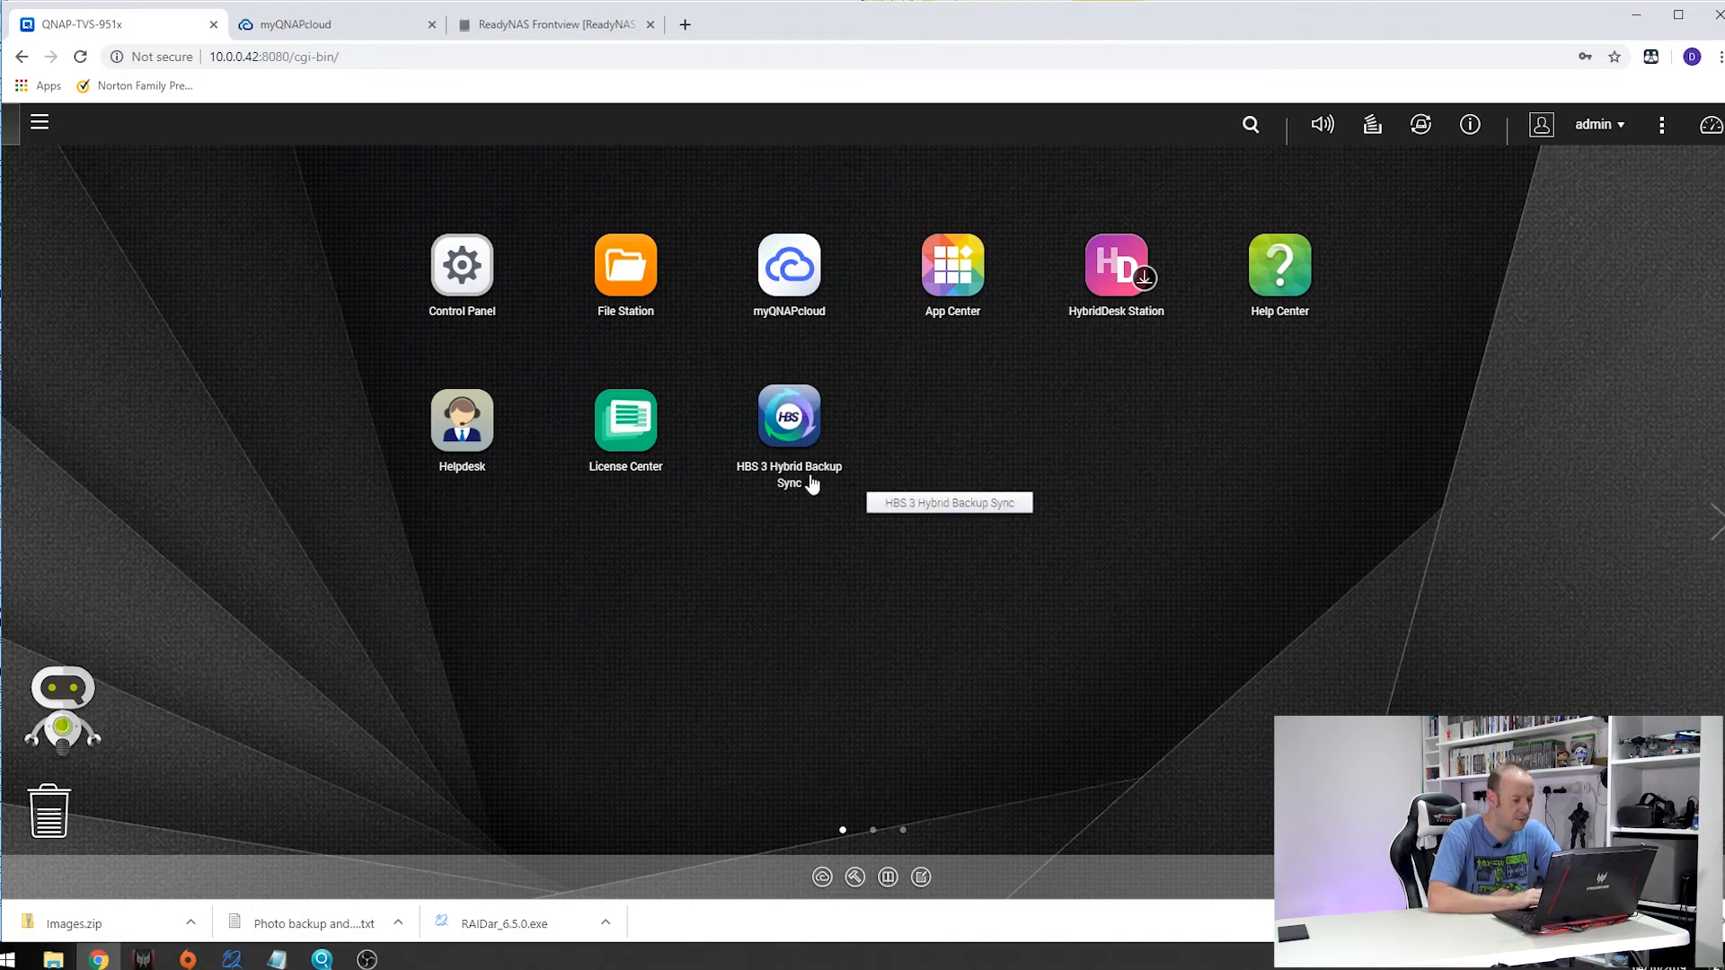
{"action": "mouse_move", "coordinate": [952, 264]}
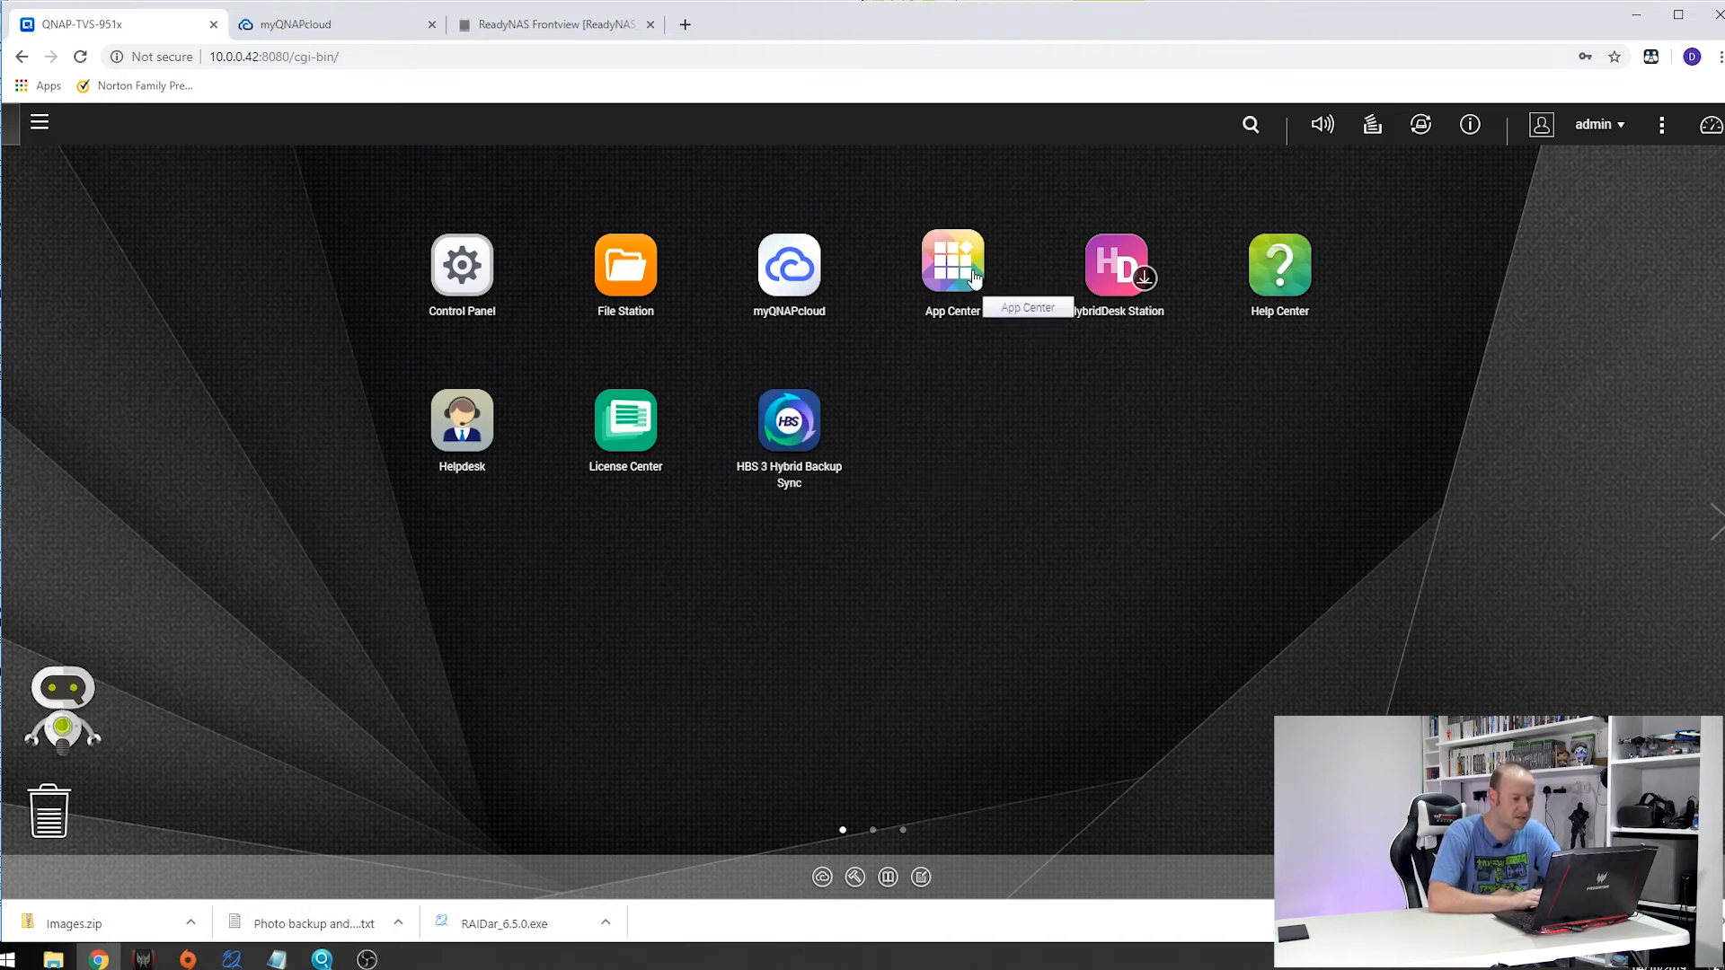
Step: Search App Center for Hybrid and launch HBS 3 Hybrid Backup Sync
{"action": "left_click", "coordinate": [952, 270]}
{"action": "type", "text": "Hy"}
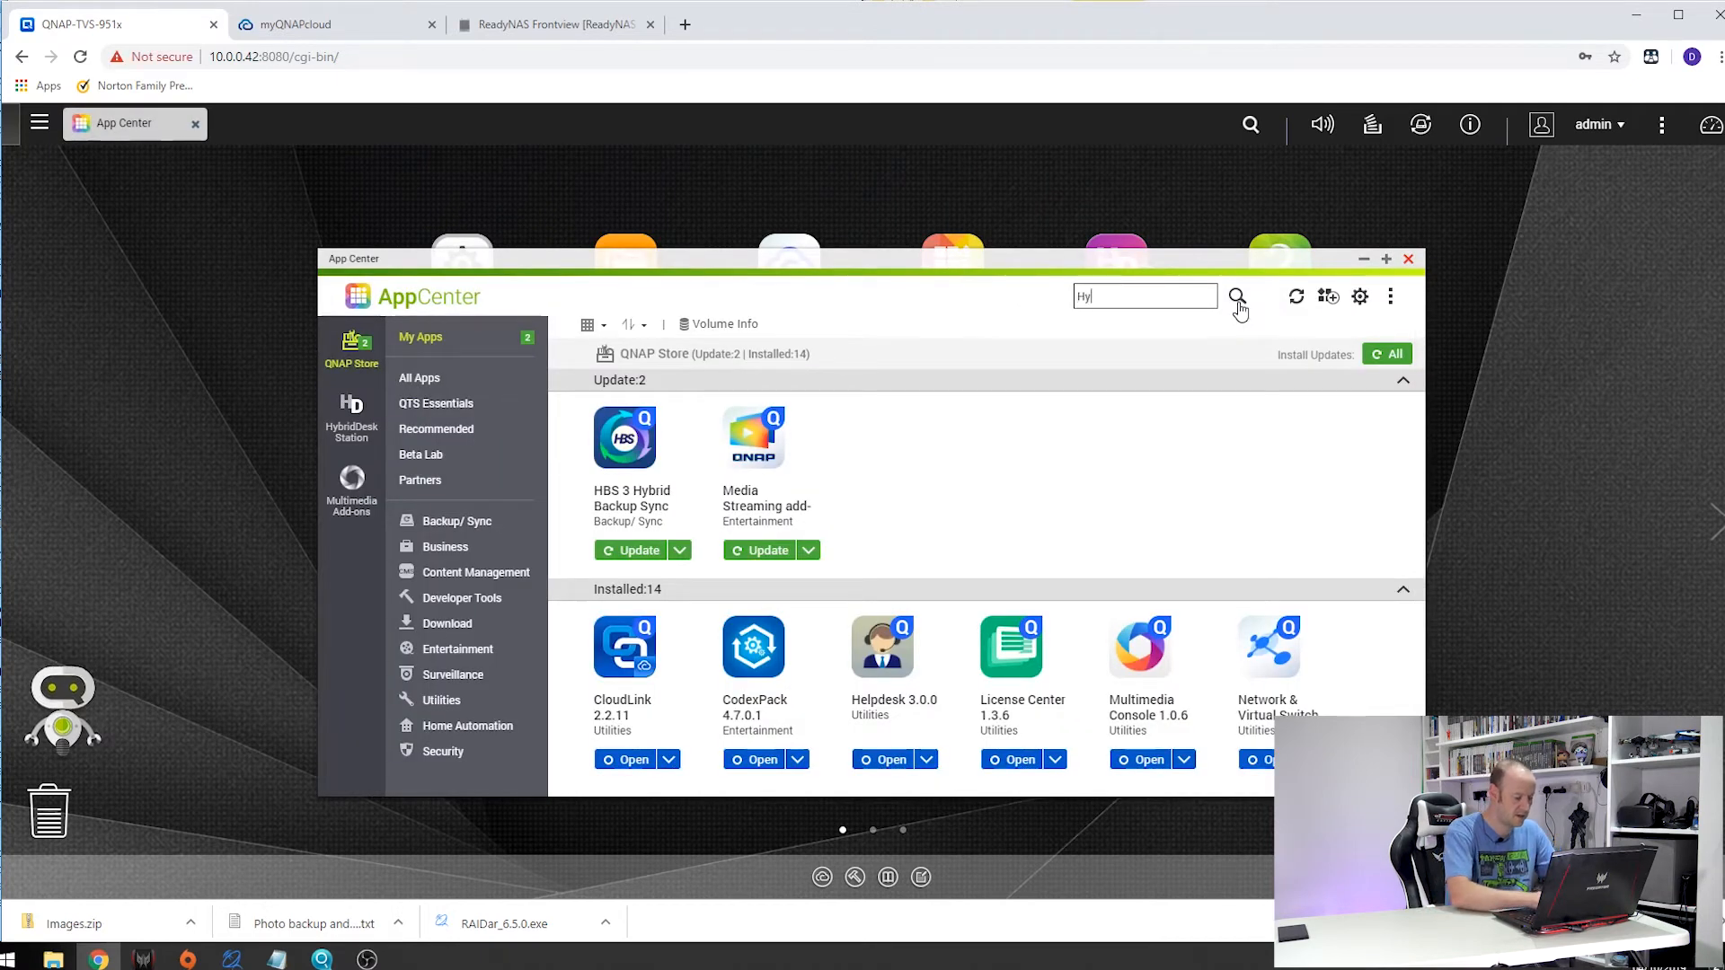
{"action": "left_click", "coordinate": [1236, 297]}
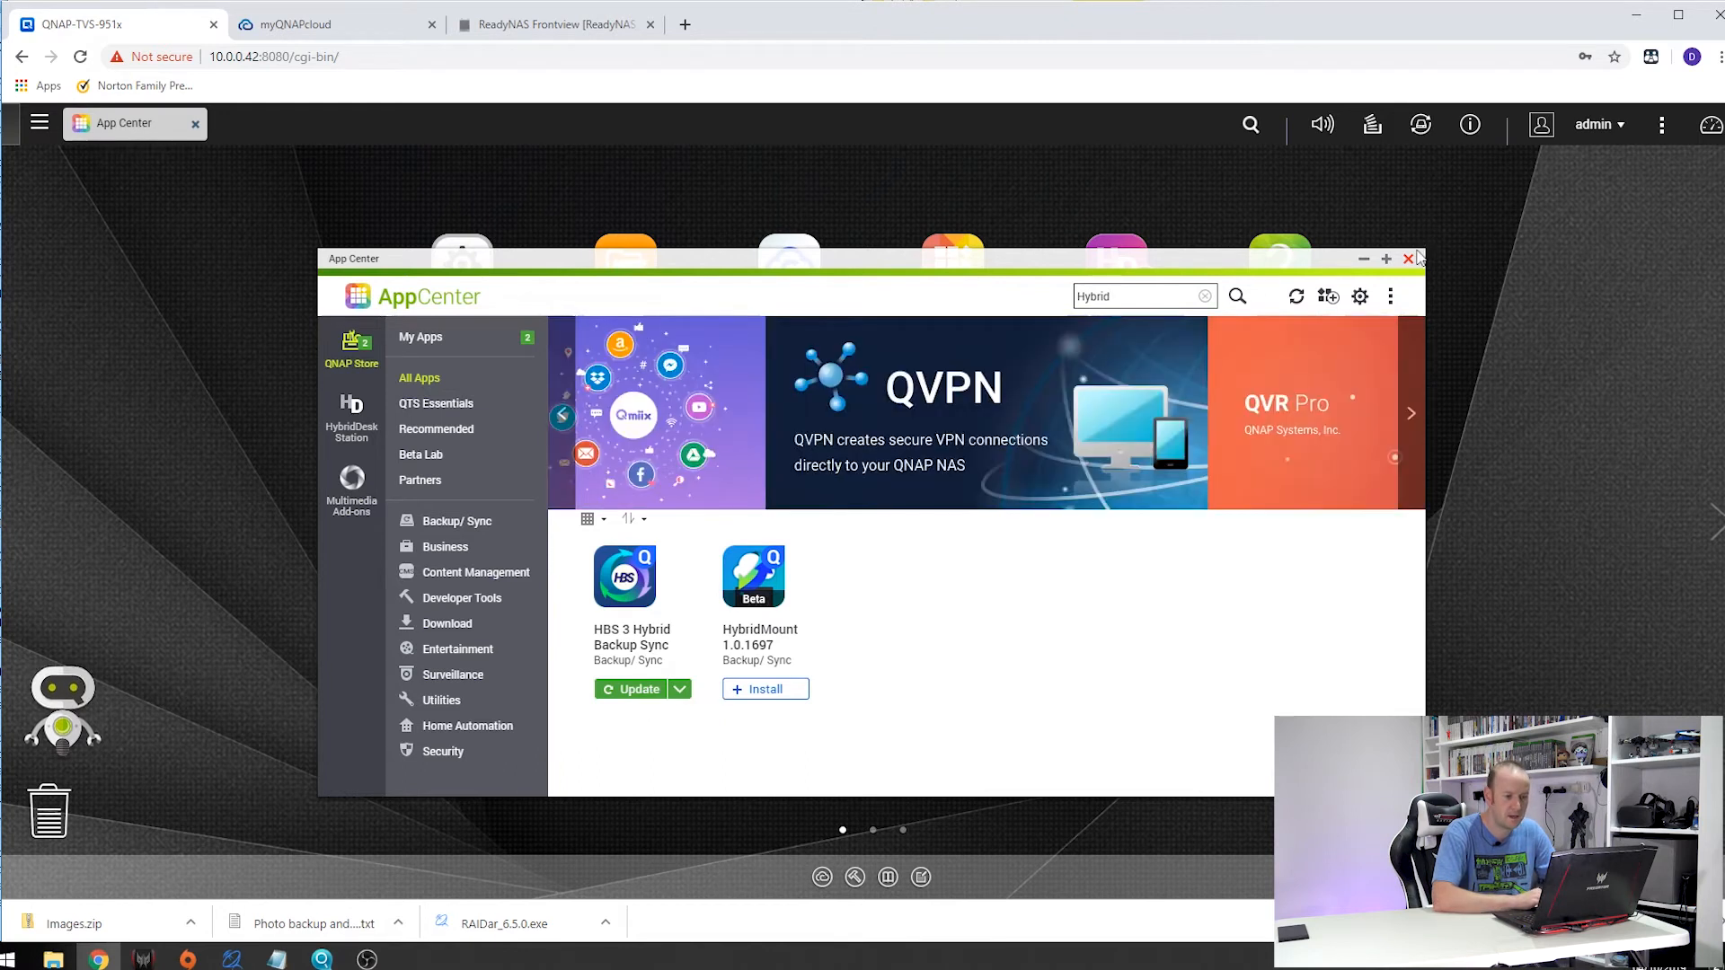
{"action": "left_click", "coordinate": [1406, 259]}
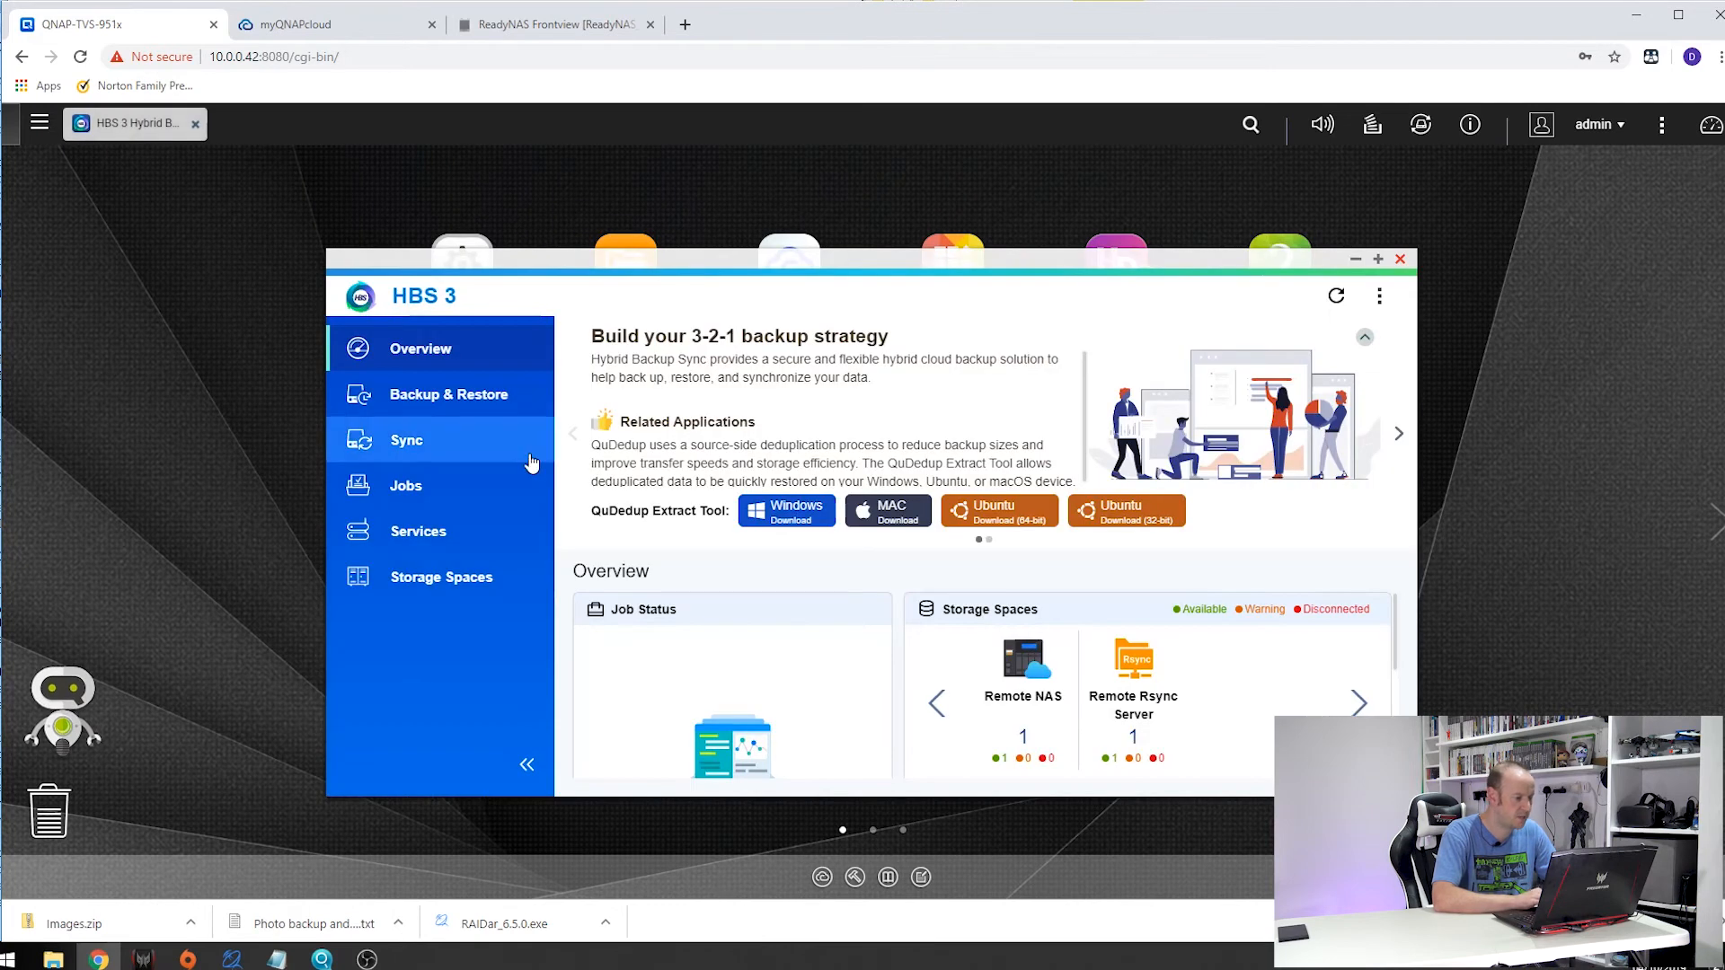
Step: Go to Jobs > Sync in HBS 3 to reach the sync job types
{"action": "left_click", "coordinate": [404, 485]}
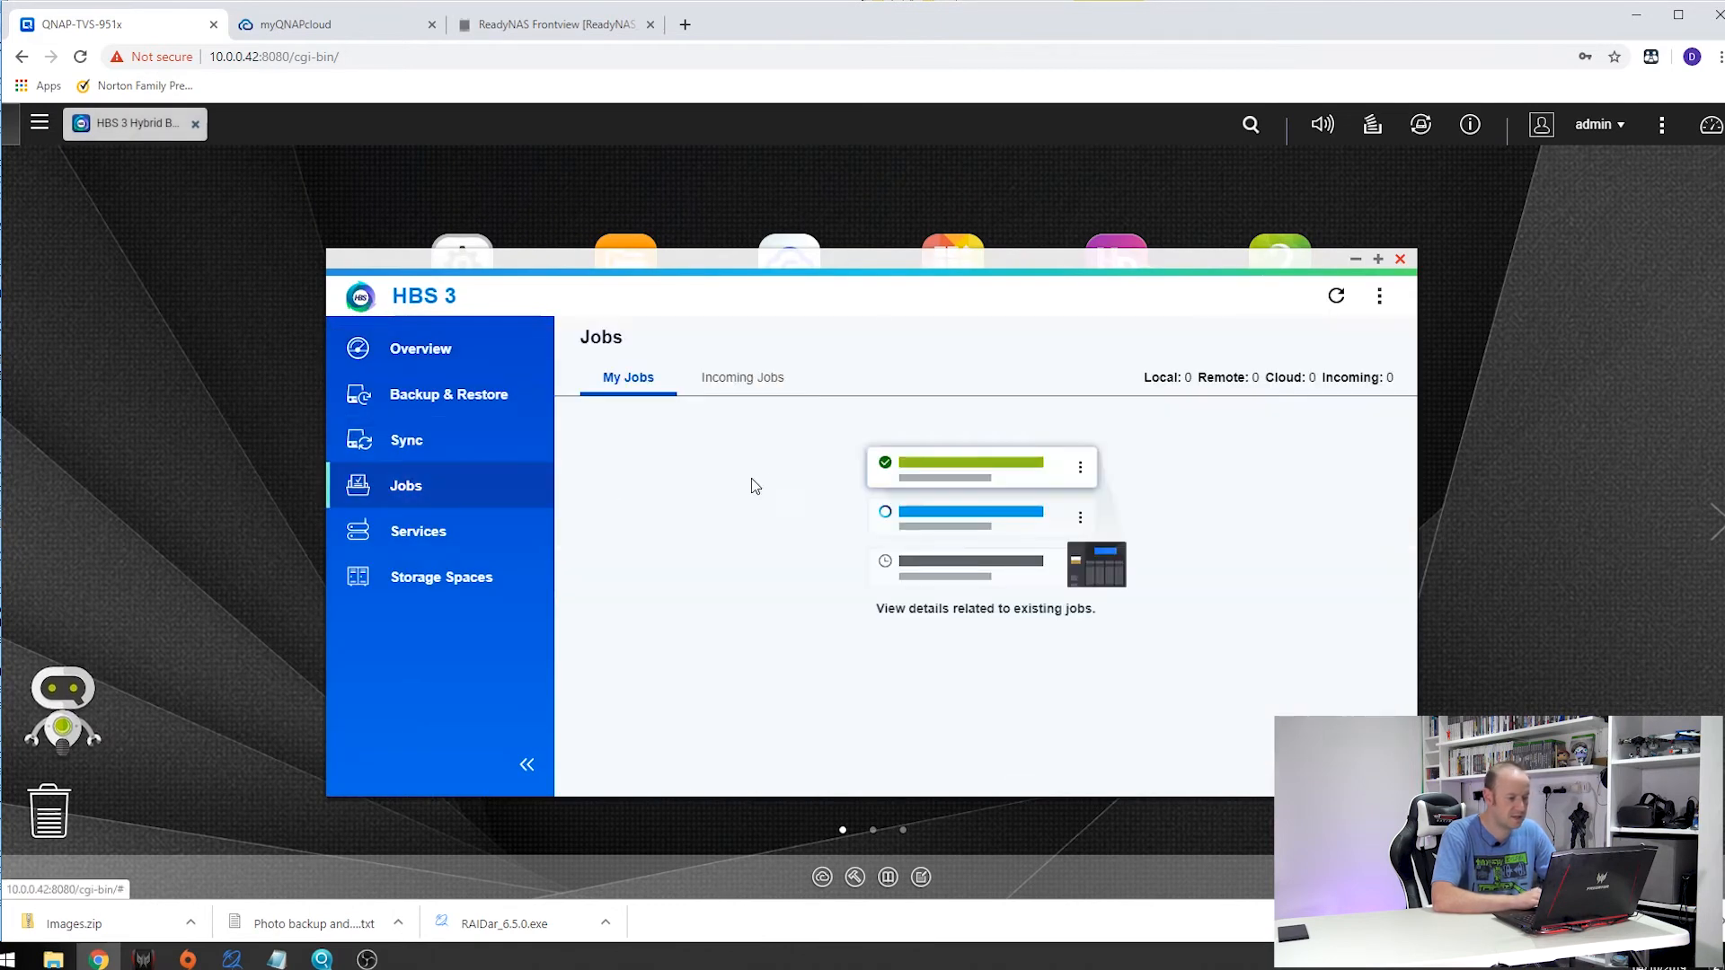
{"action": "mouse_move", "coordinate": [771, 485]}
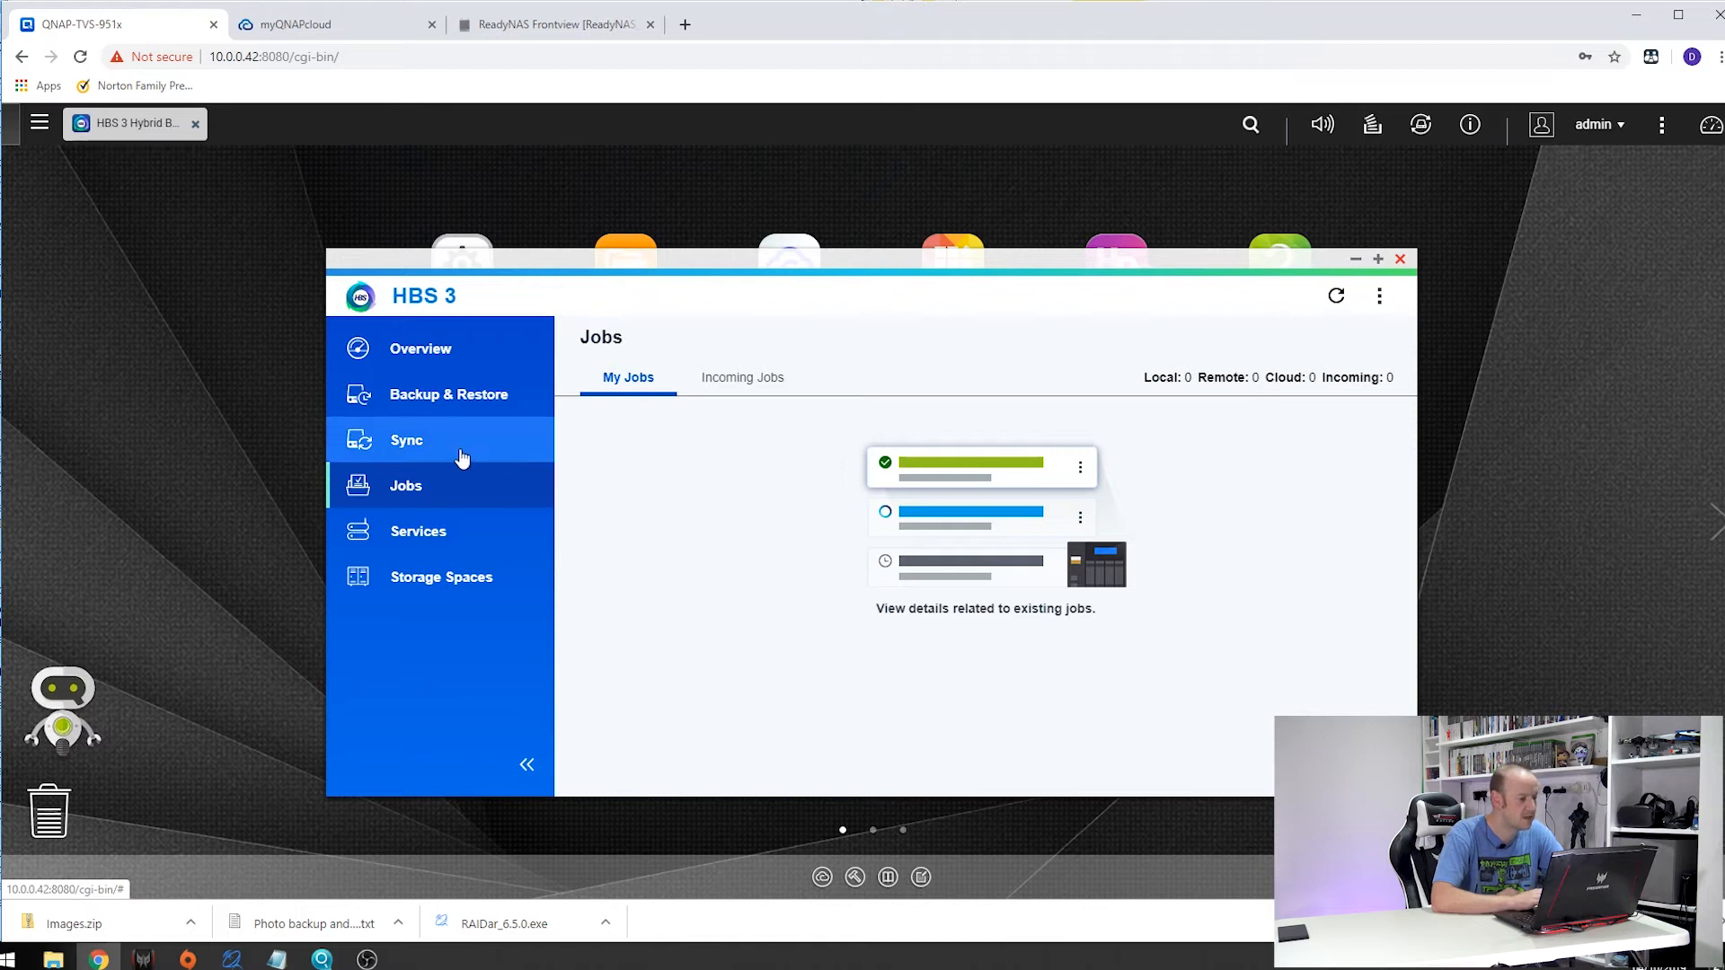
{"action": "left_click", "coordinate": [406, 438]}
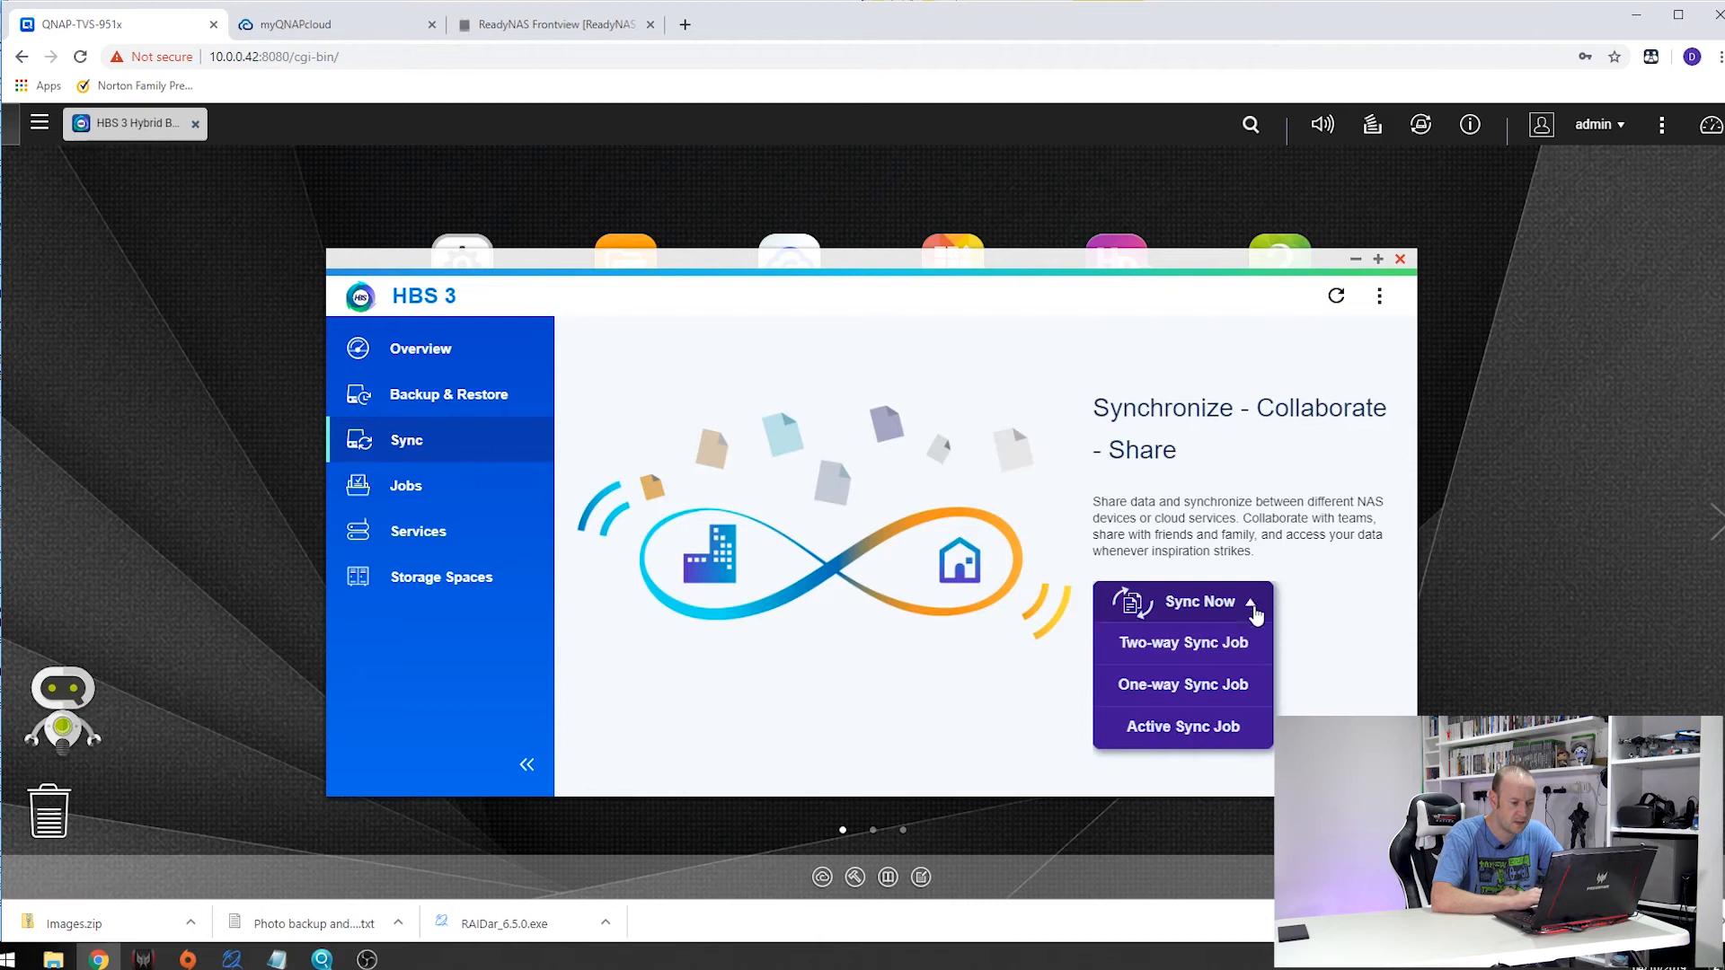
Step: Start a one-way sync job using the Local NAS as storage space
{"action": "left_click", "coordinate": [1182, 685]}
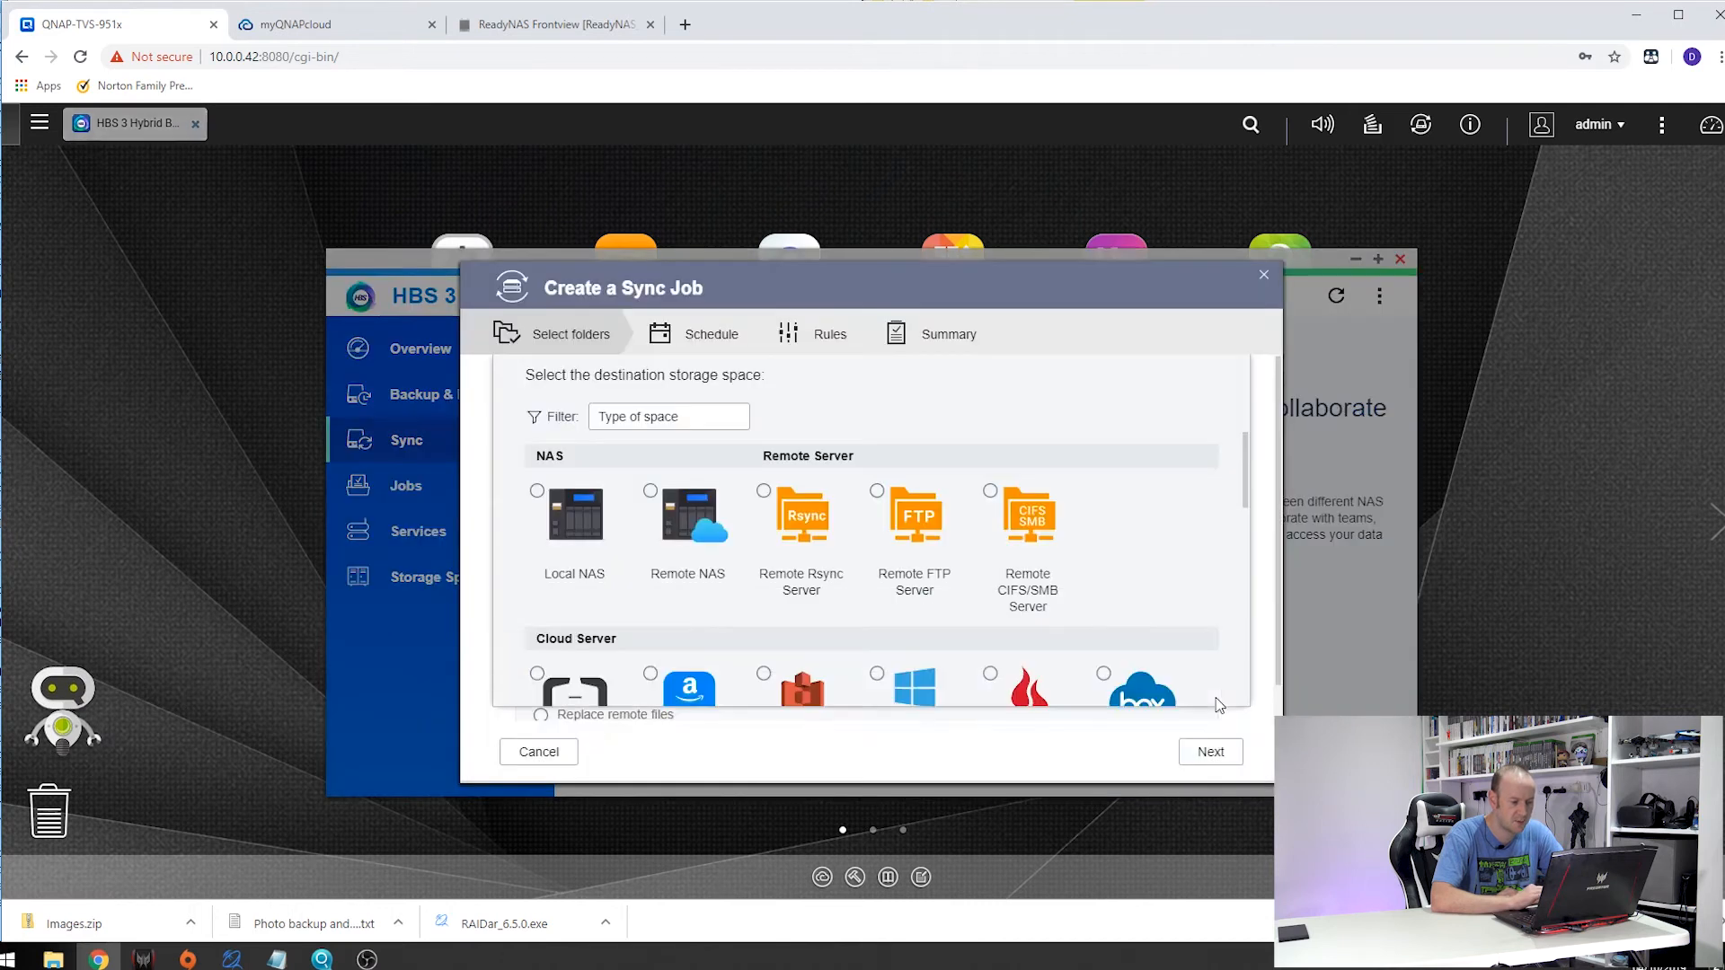
{"action": "left_click", "coordinate": [574, 514]}
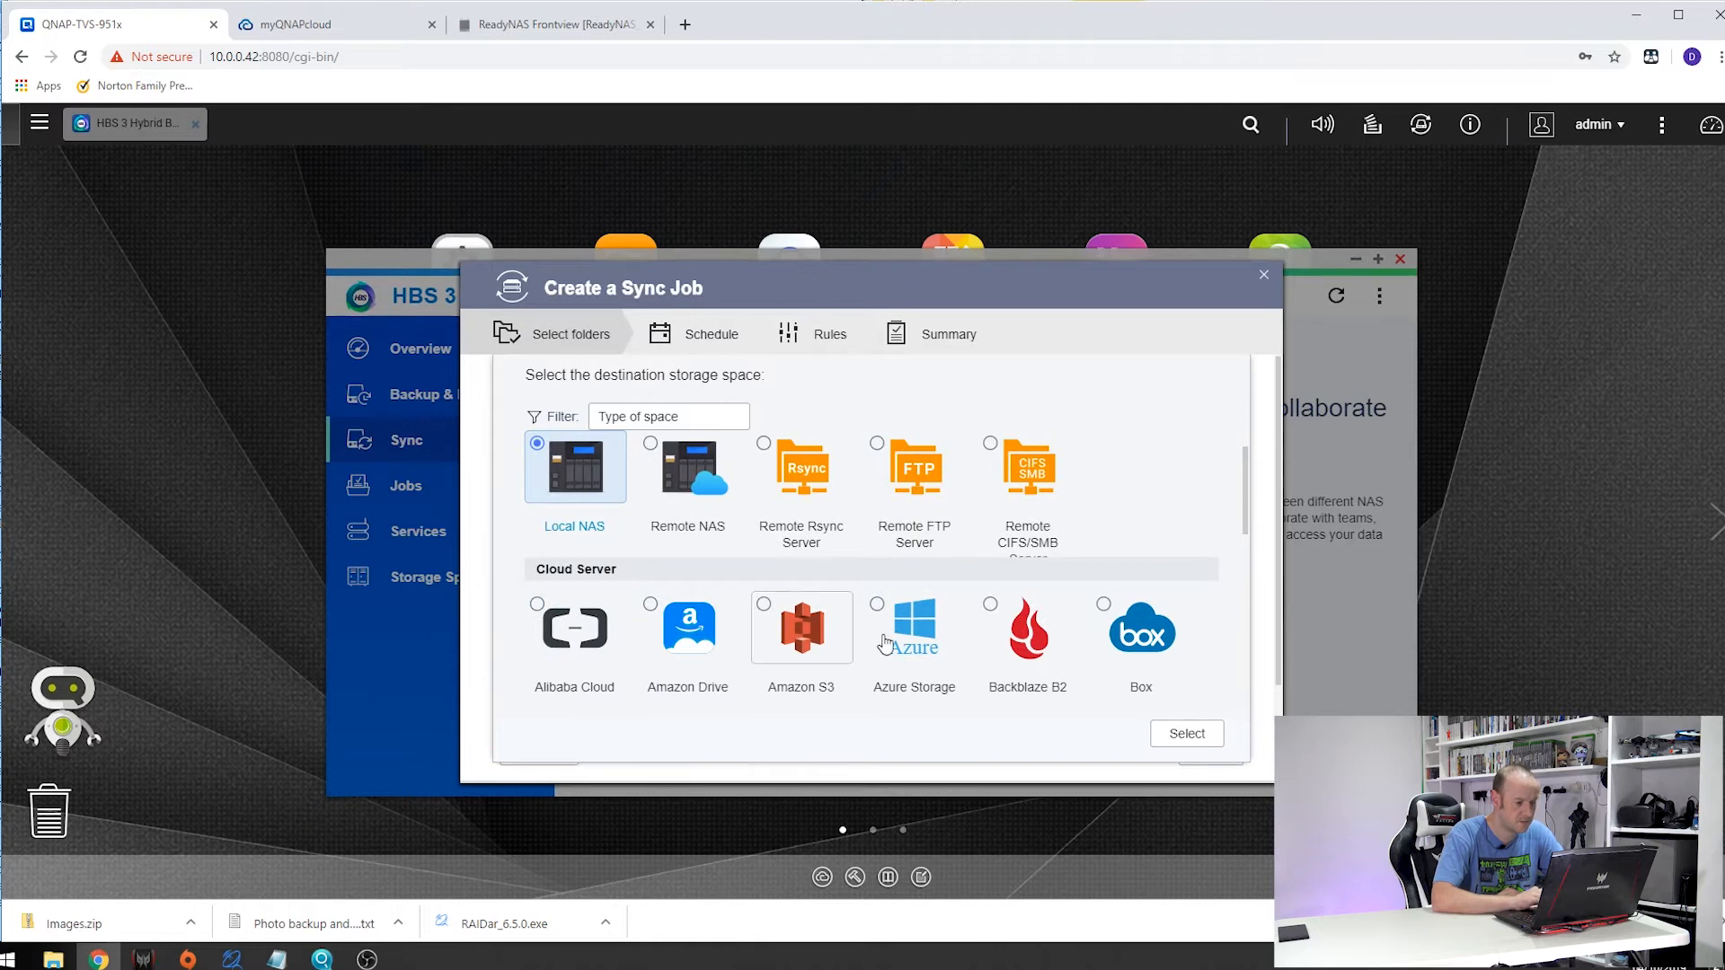
{"action": "left_click", "coordinate": [1186, 733]}
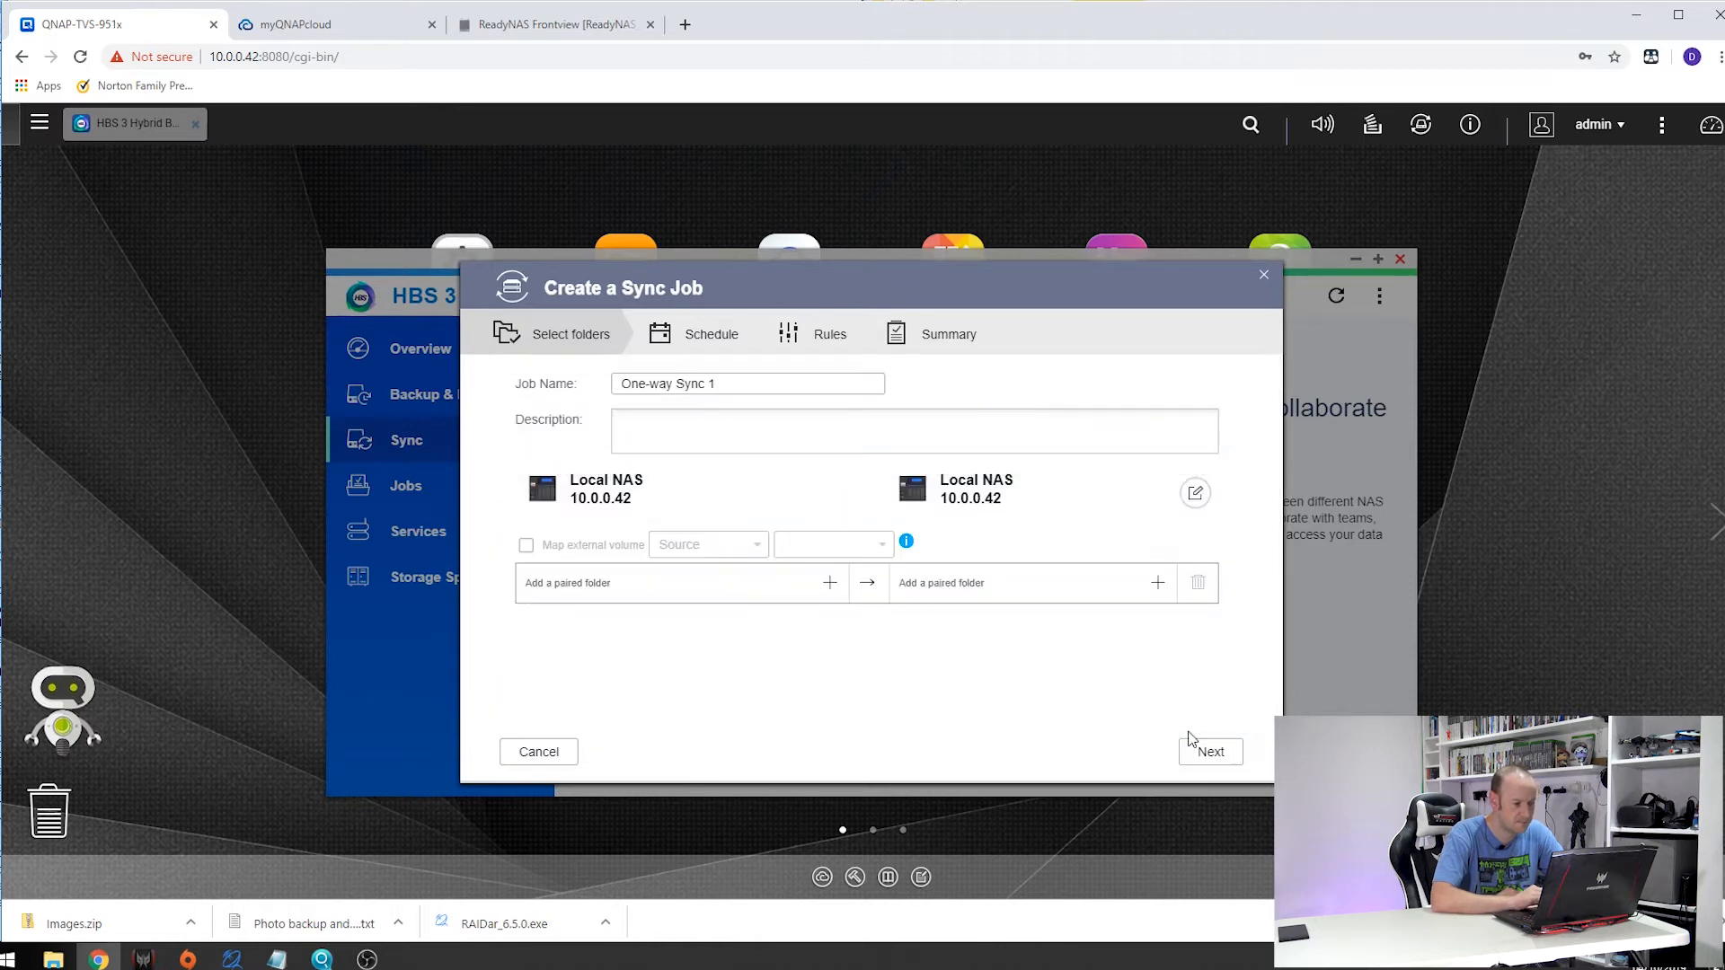
{"action": "mouse_move", "coordinate": [830, 586]}
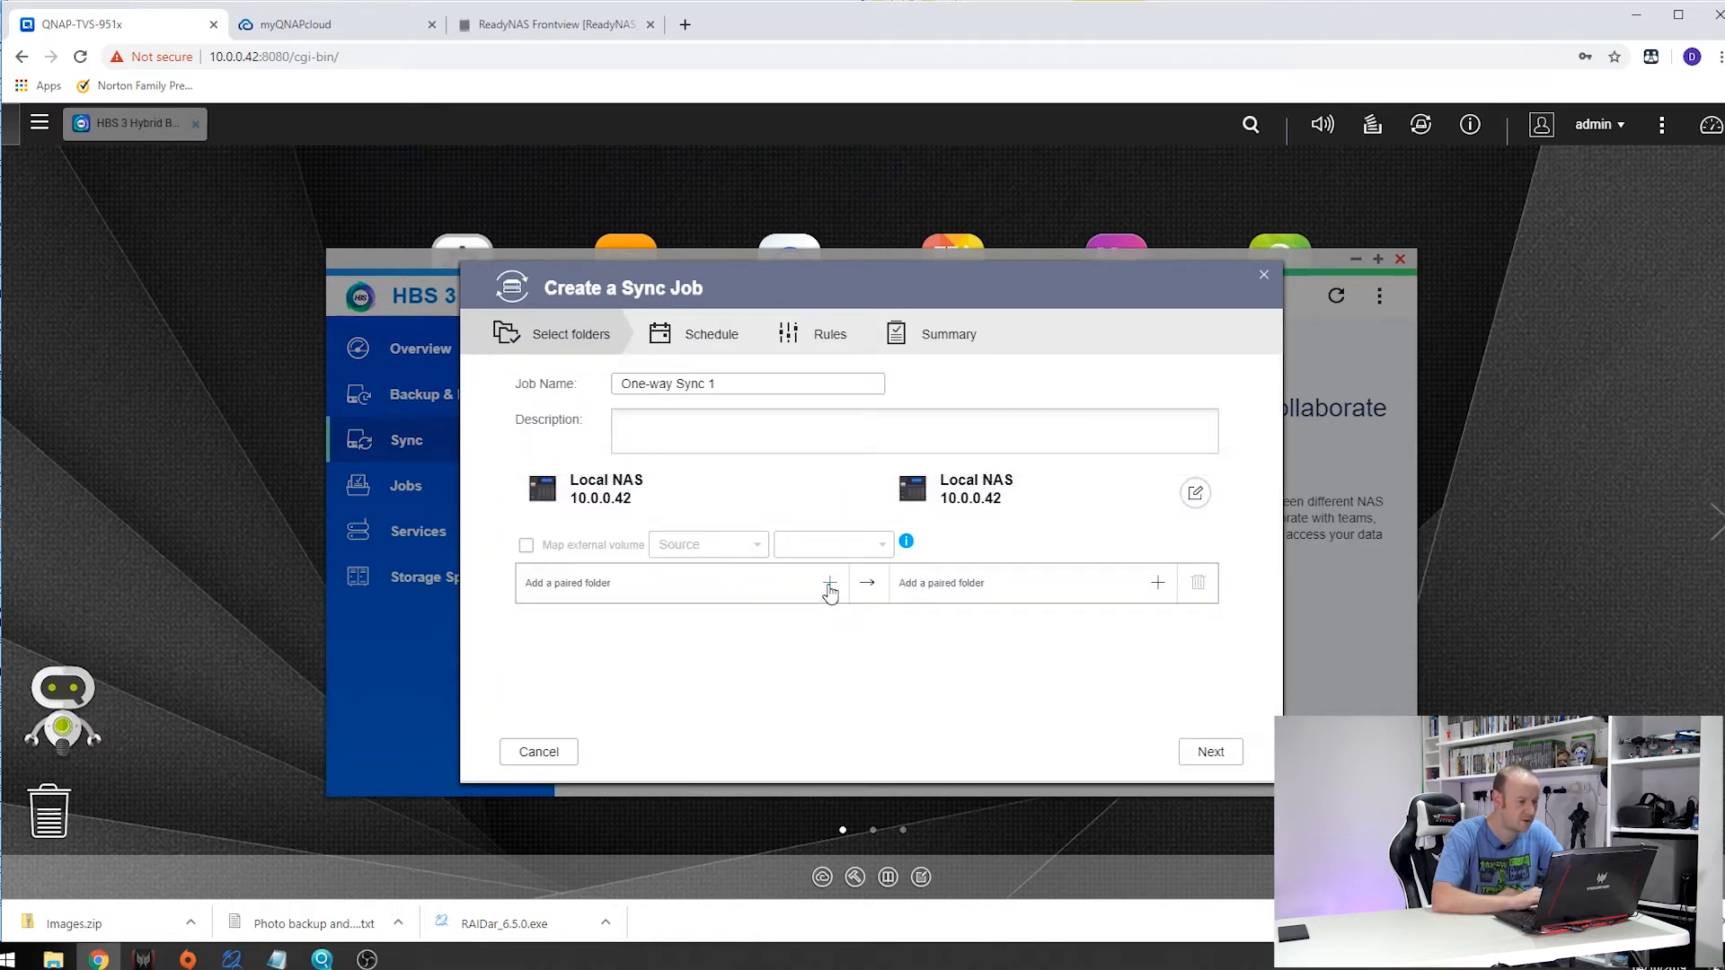
Step: Set Multimedia/Photos as the sync source folder
{"action": "left_click", "coordinate": [828, 582]}
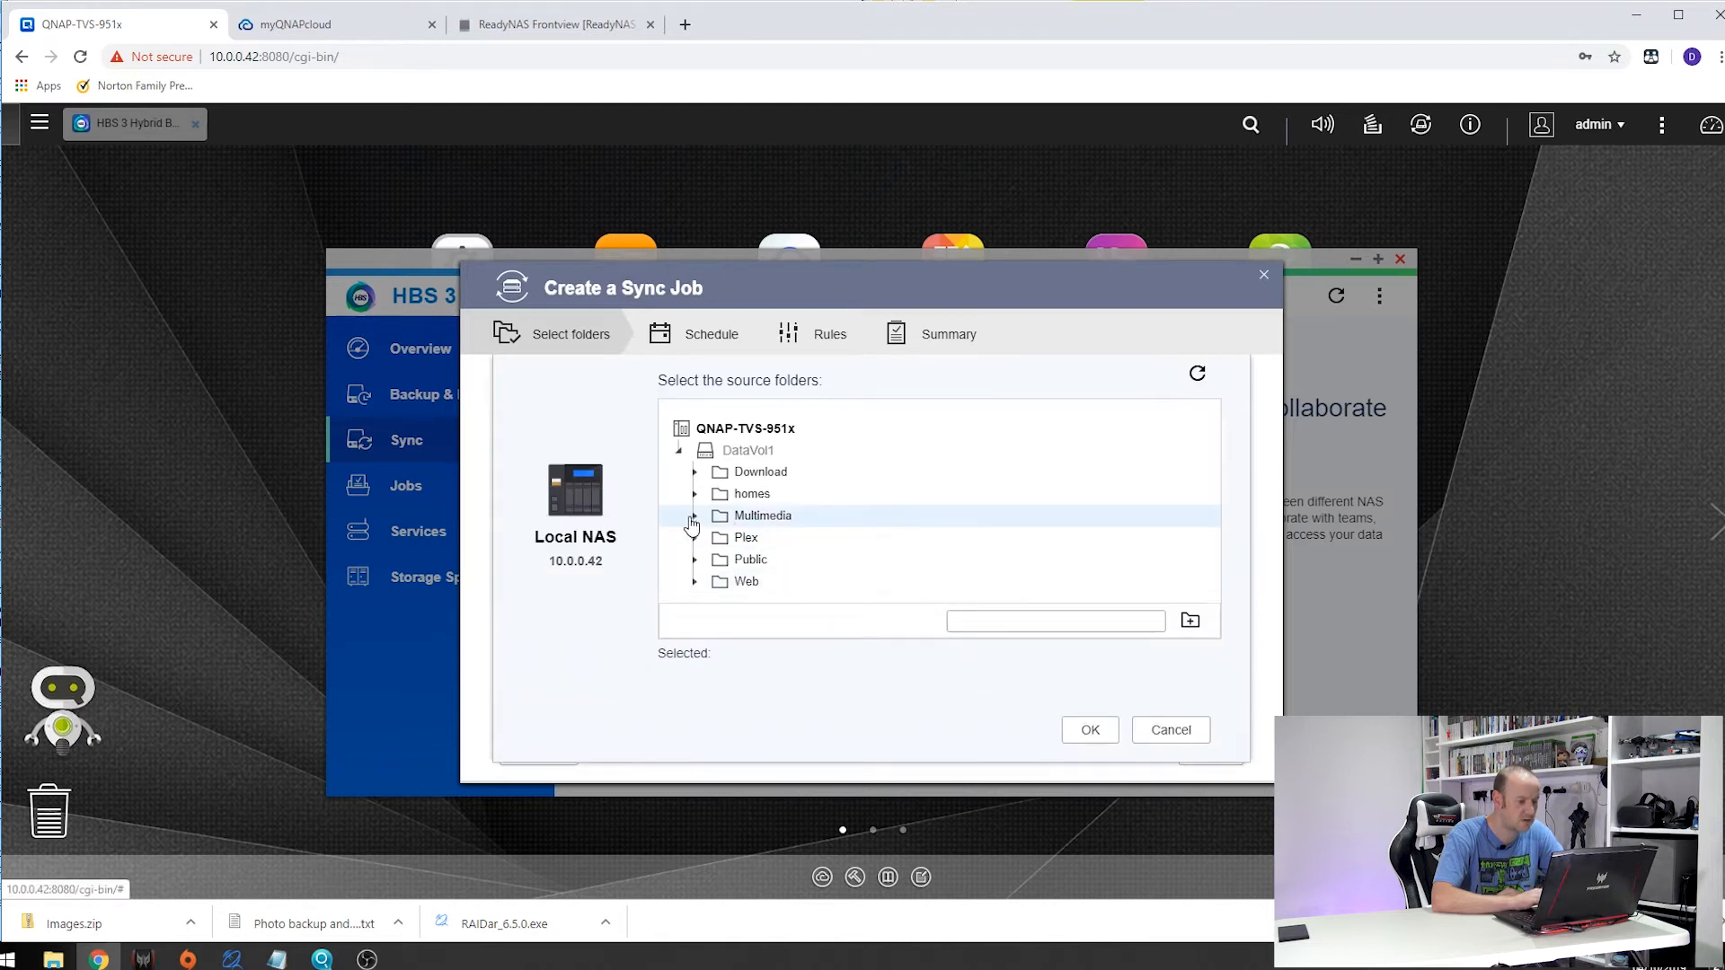
{"action": "left_click", "coordinate": [694, 516]}
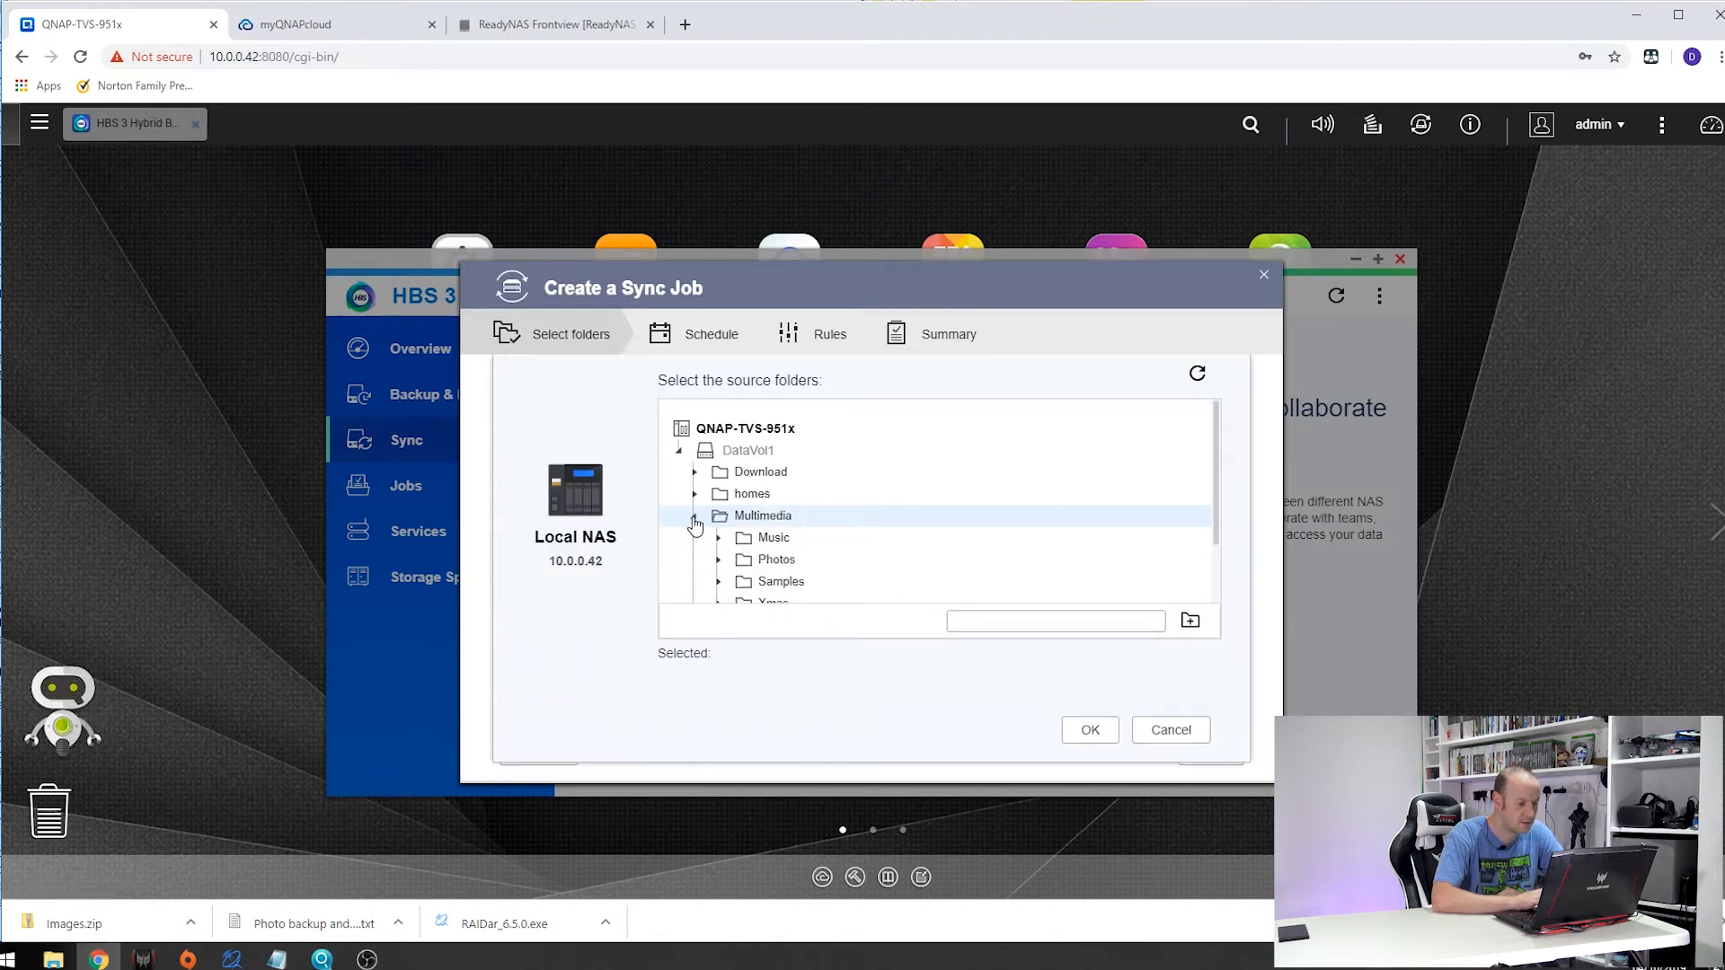
{"action": "left_click", "coordinate": [776, 559]}
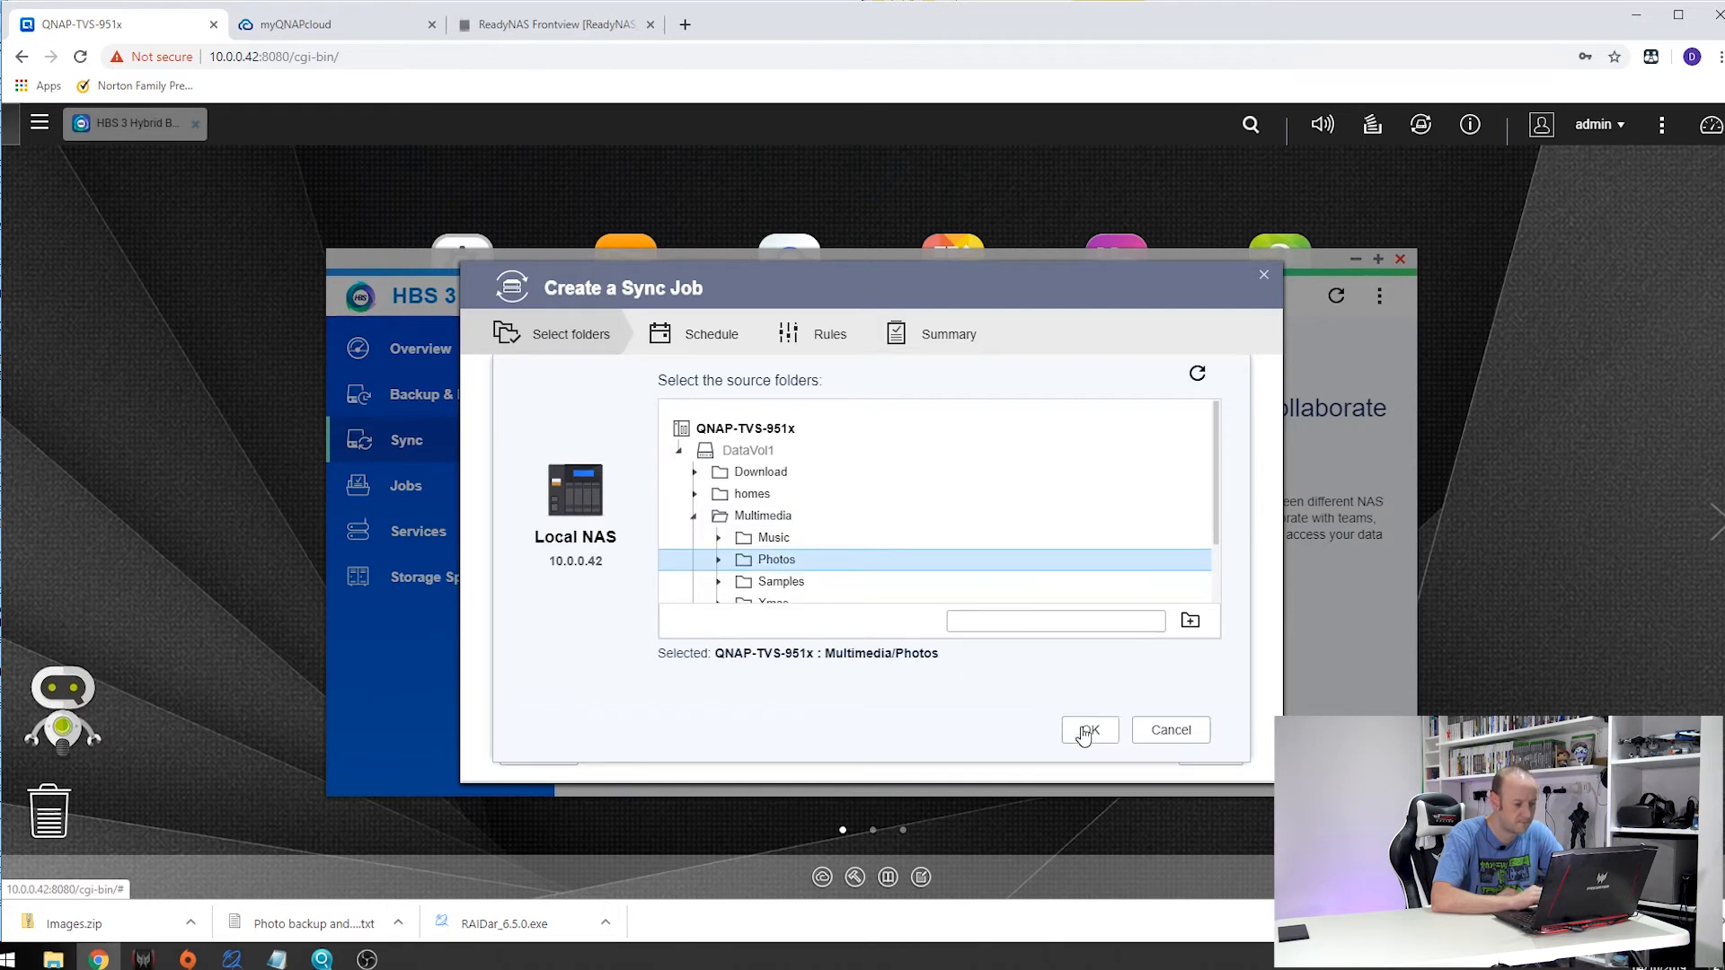
{"action": "left_click", "coordinate": [1089, 730]}
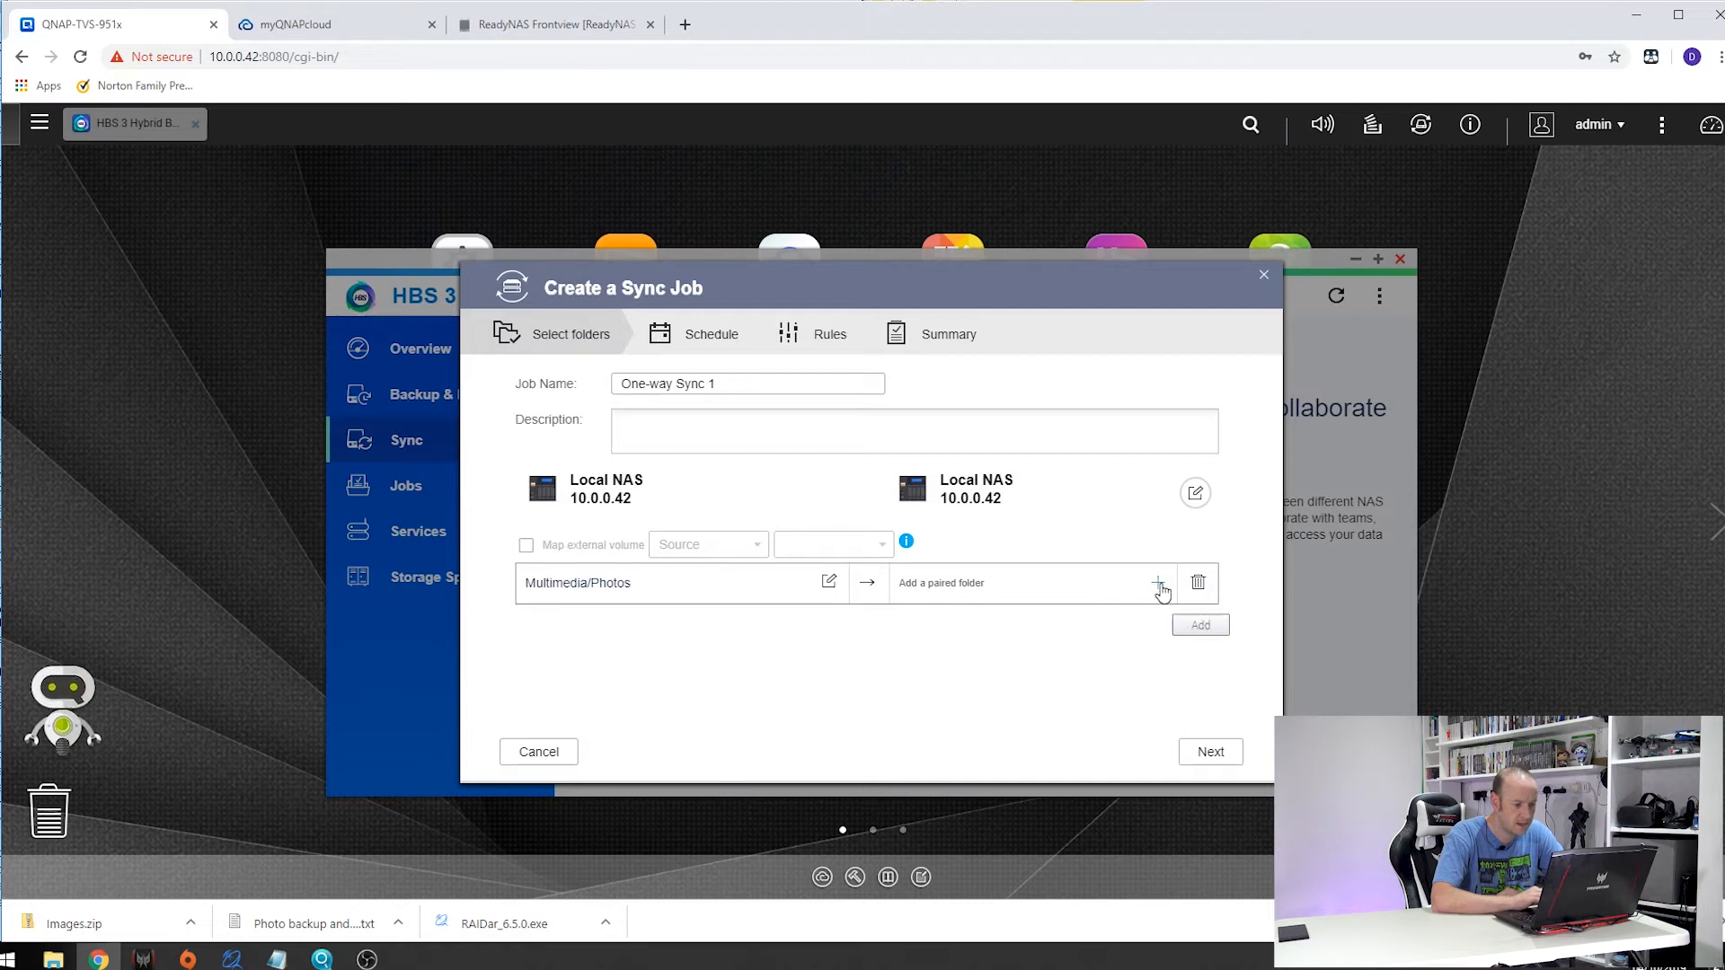
{"action": "mouse_move", "coordinate": [1195, 492]}
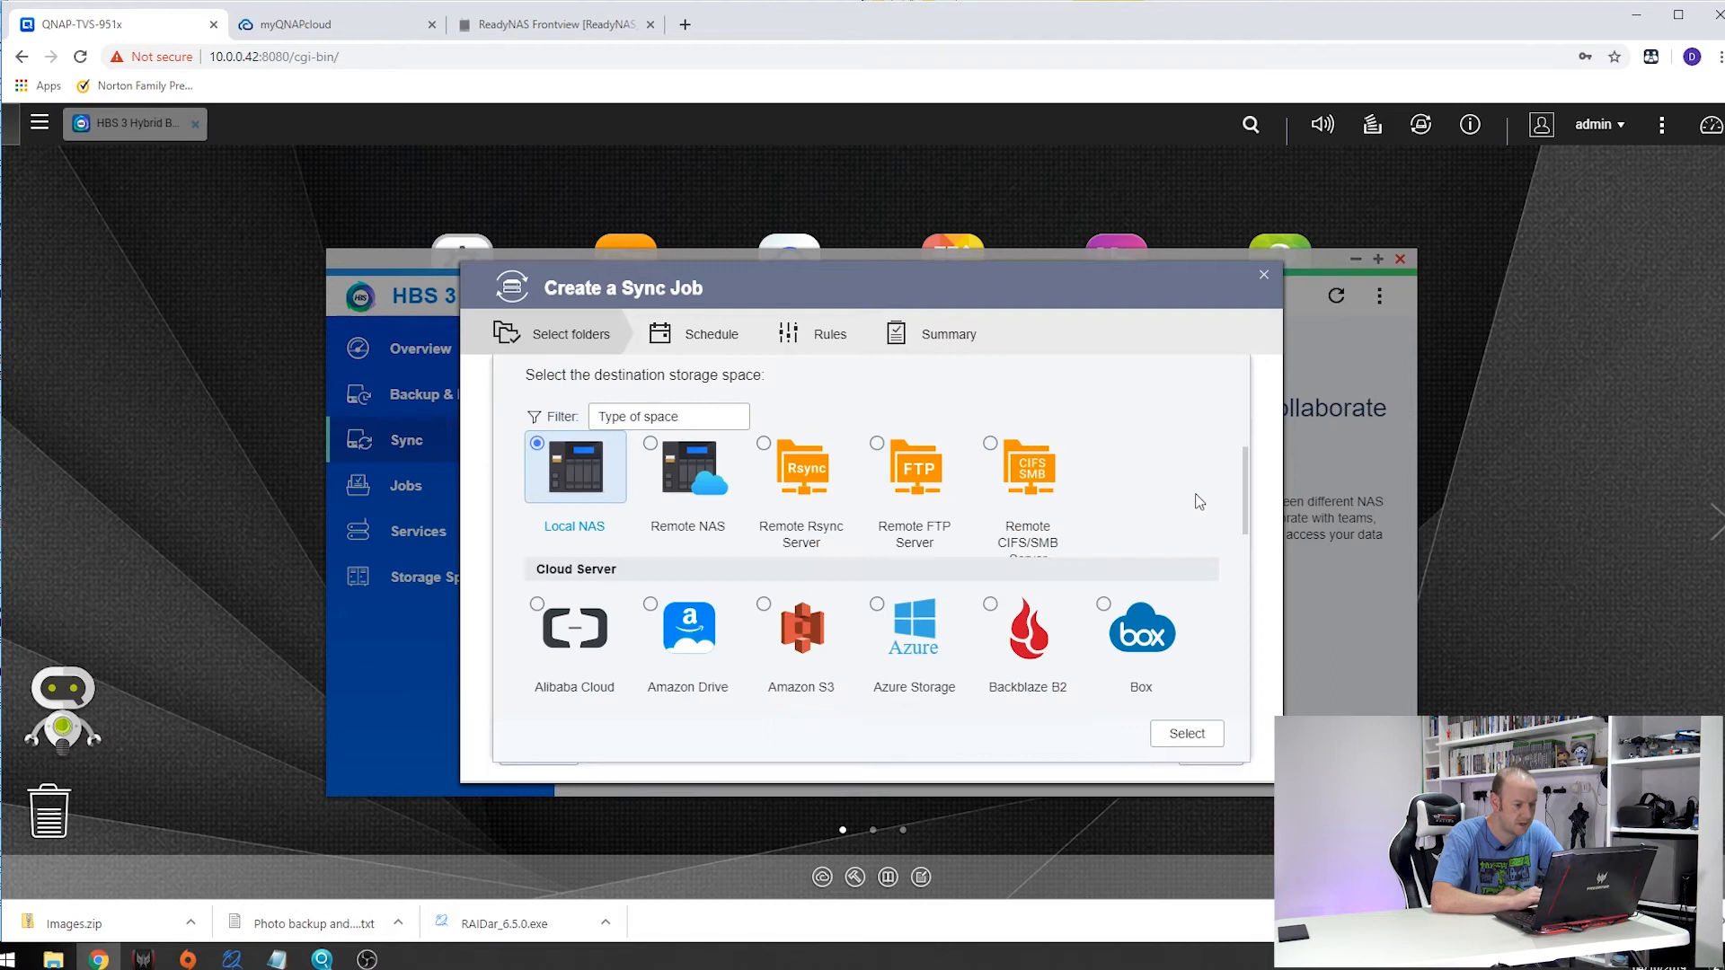
{"action": "mouse_move", "coordinate": [801, 467]}
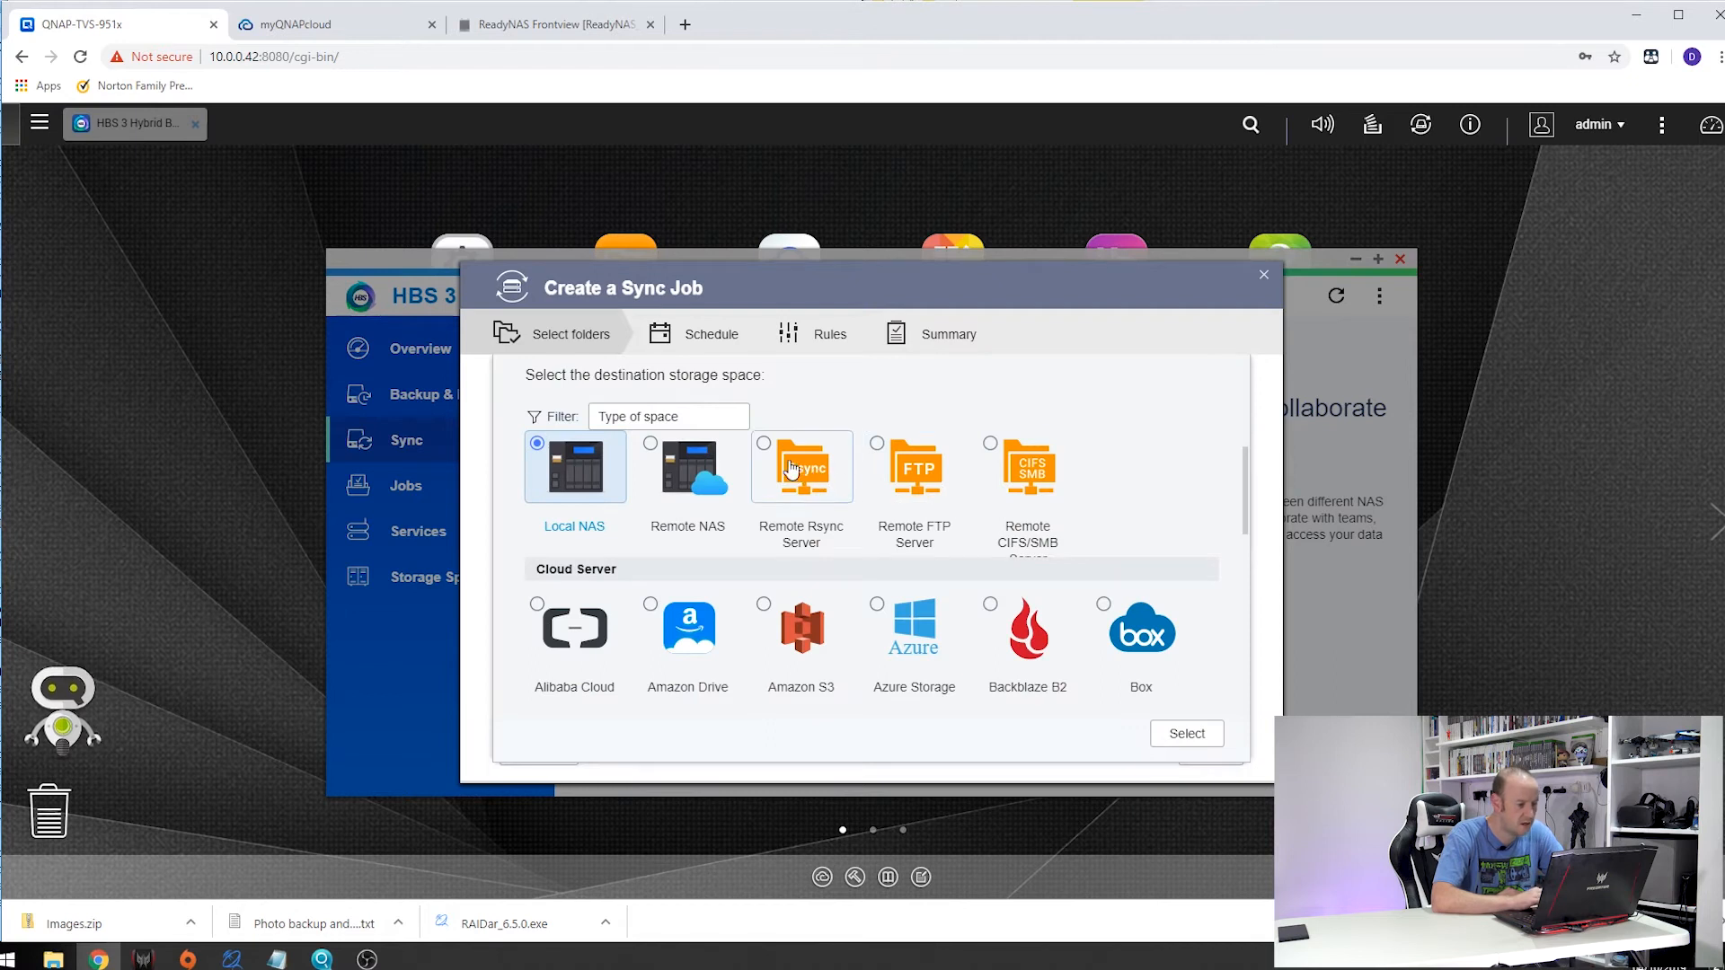
{"action": "left_click", "coordinate": [802, 467]}
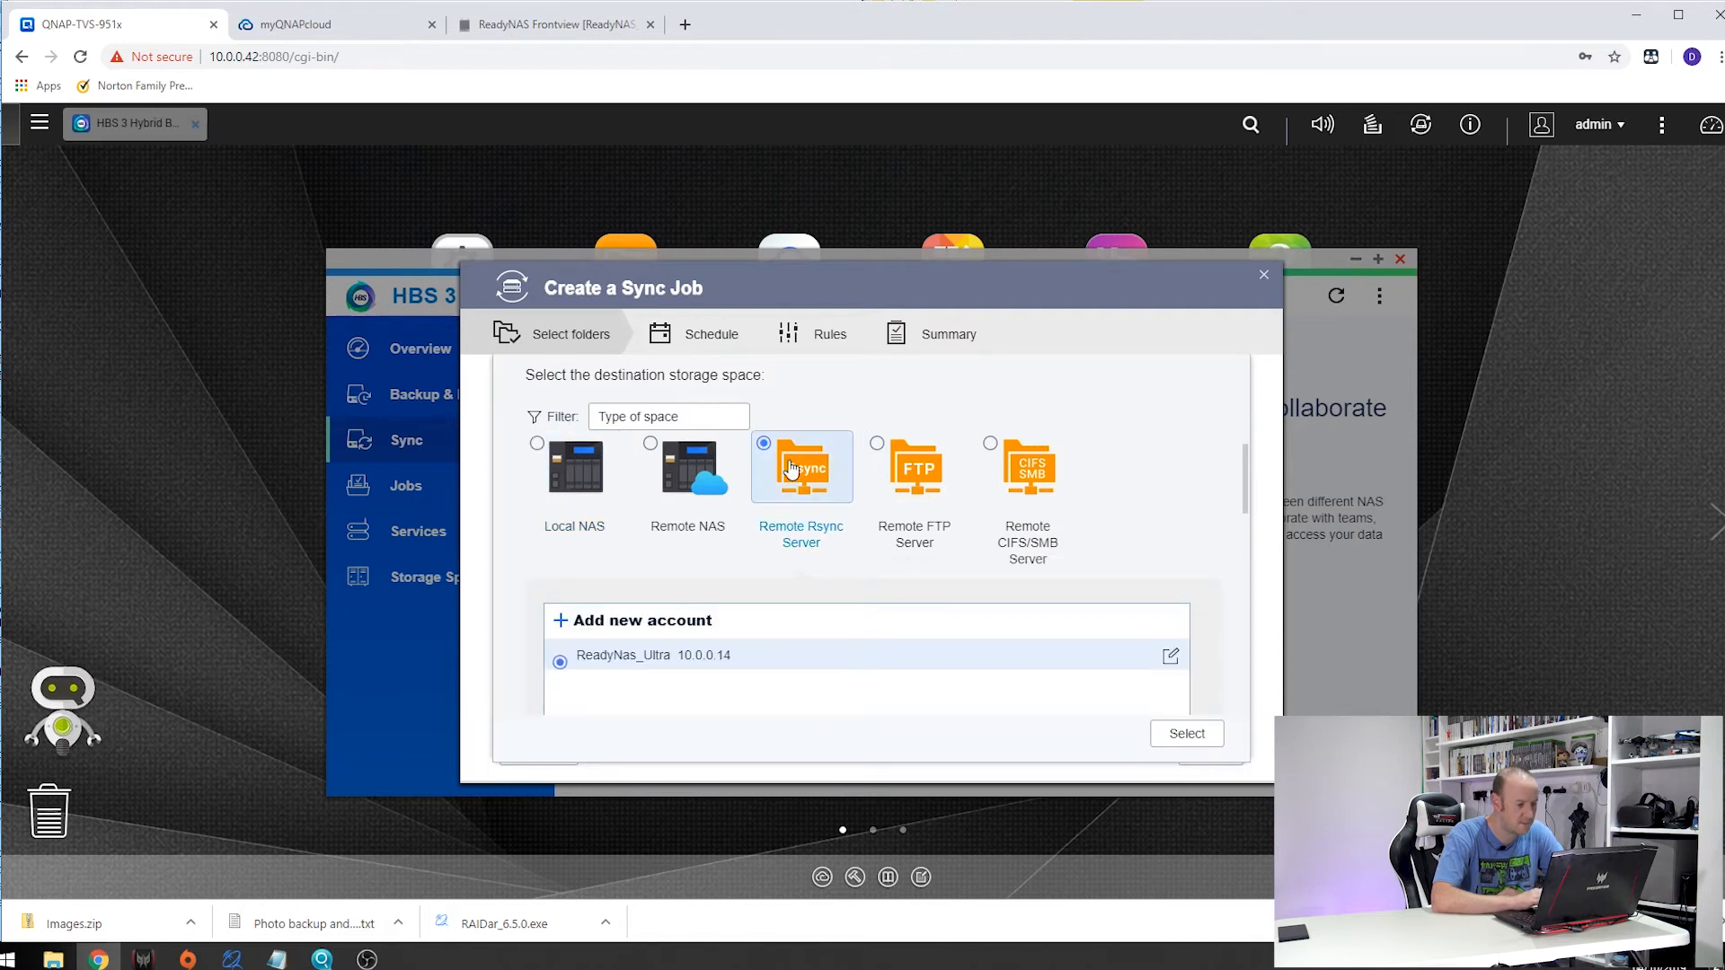
{"action": "mouse_move", "coordinate": [710, 668]}
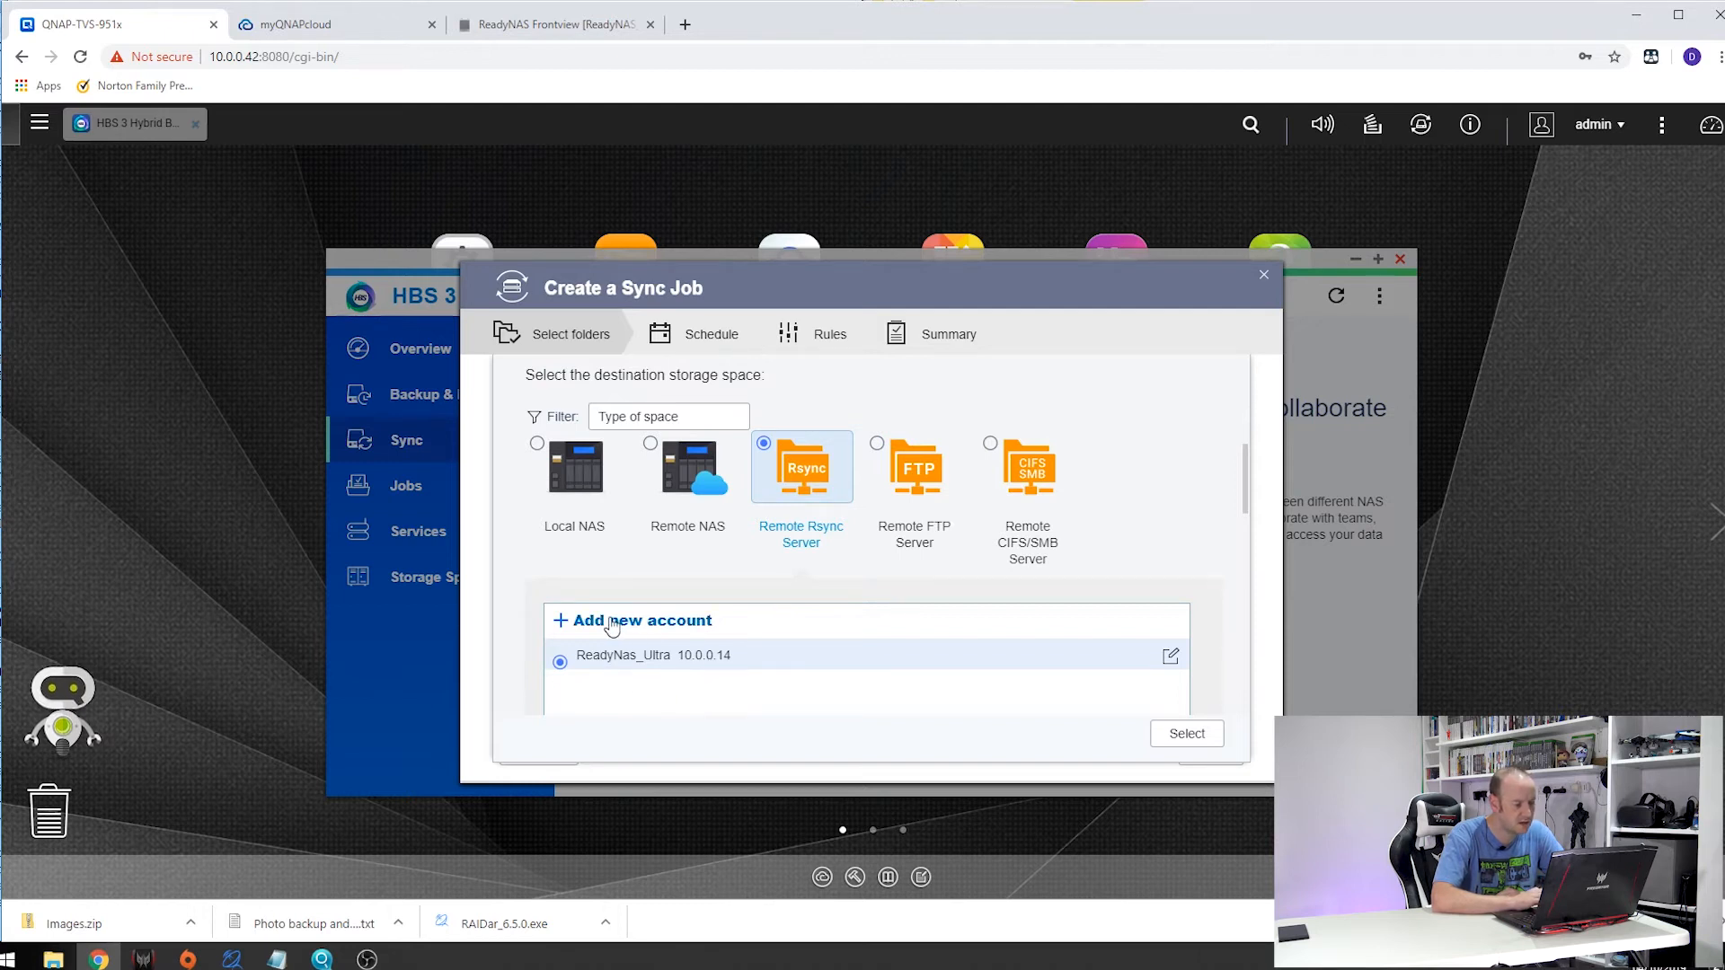
{"action": "left_click", "coordinate": [639, 620]}
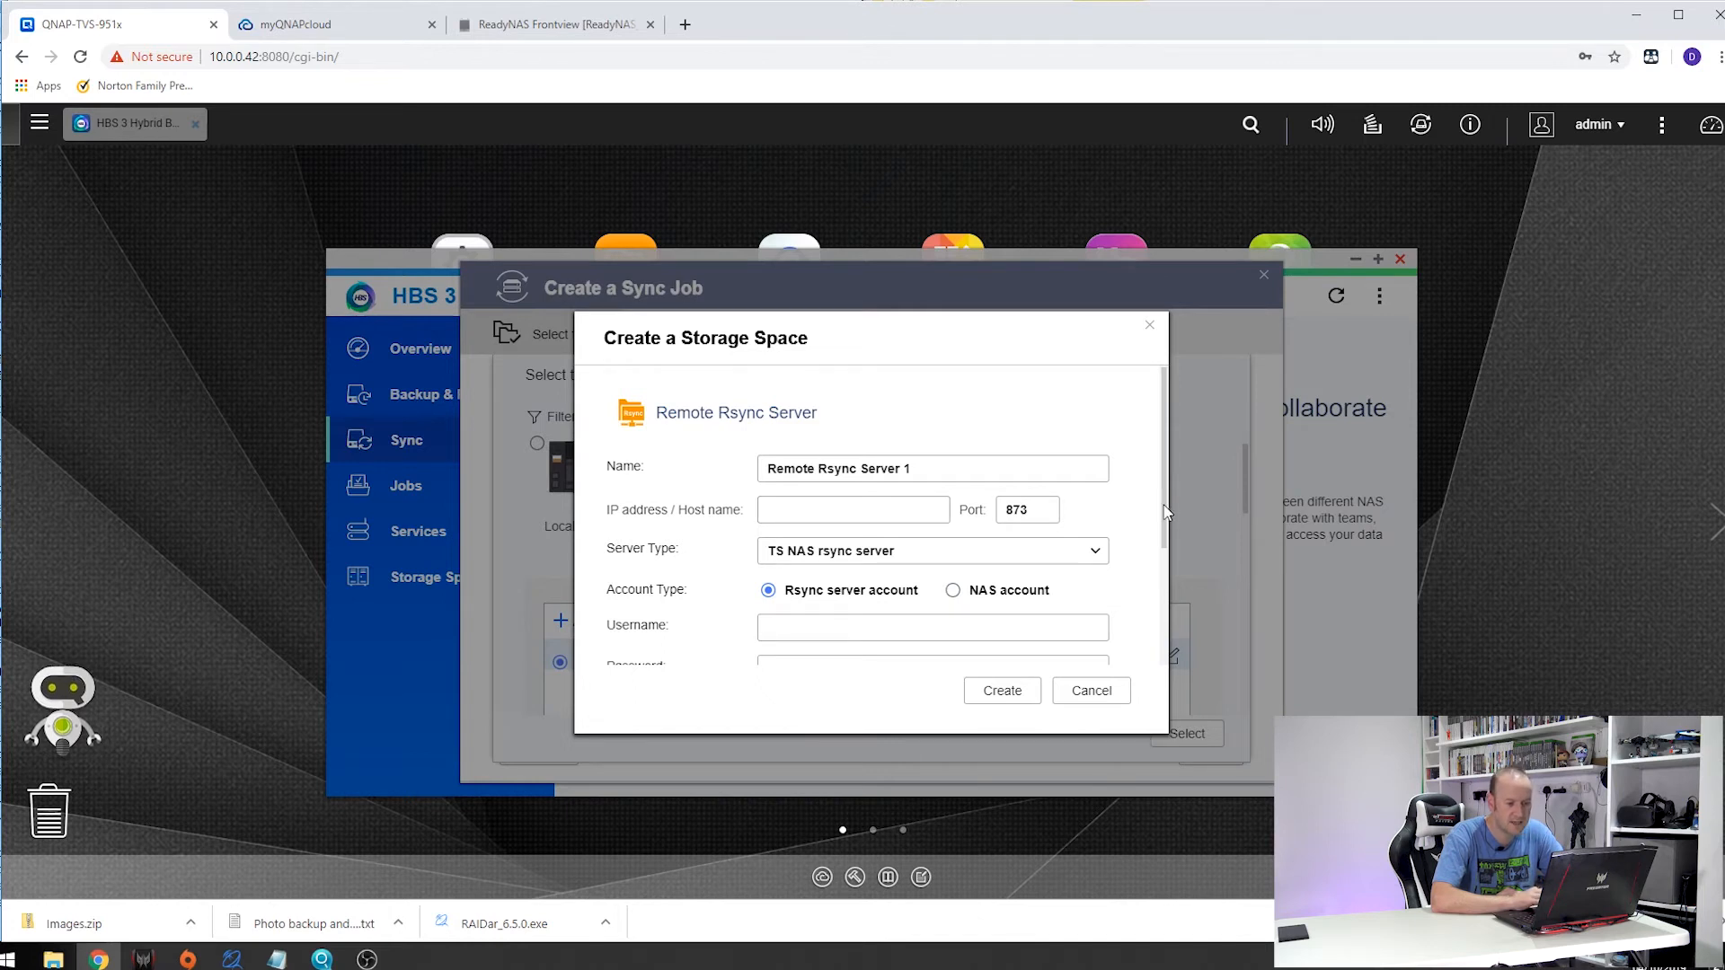
{"action": "scroll", "scroll_direction": "down", "scroll_amount": 3}
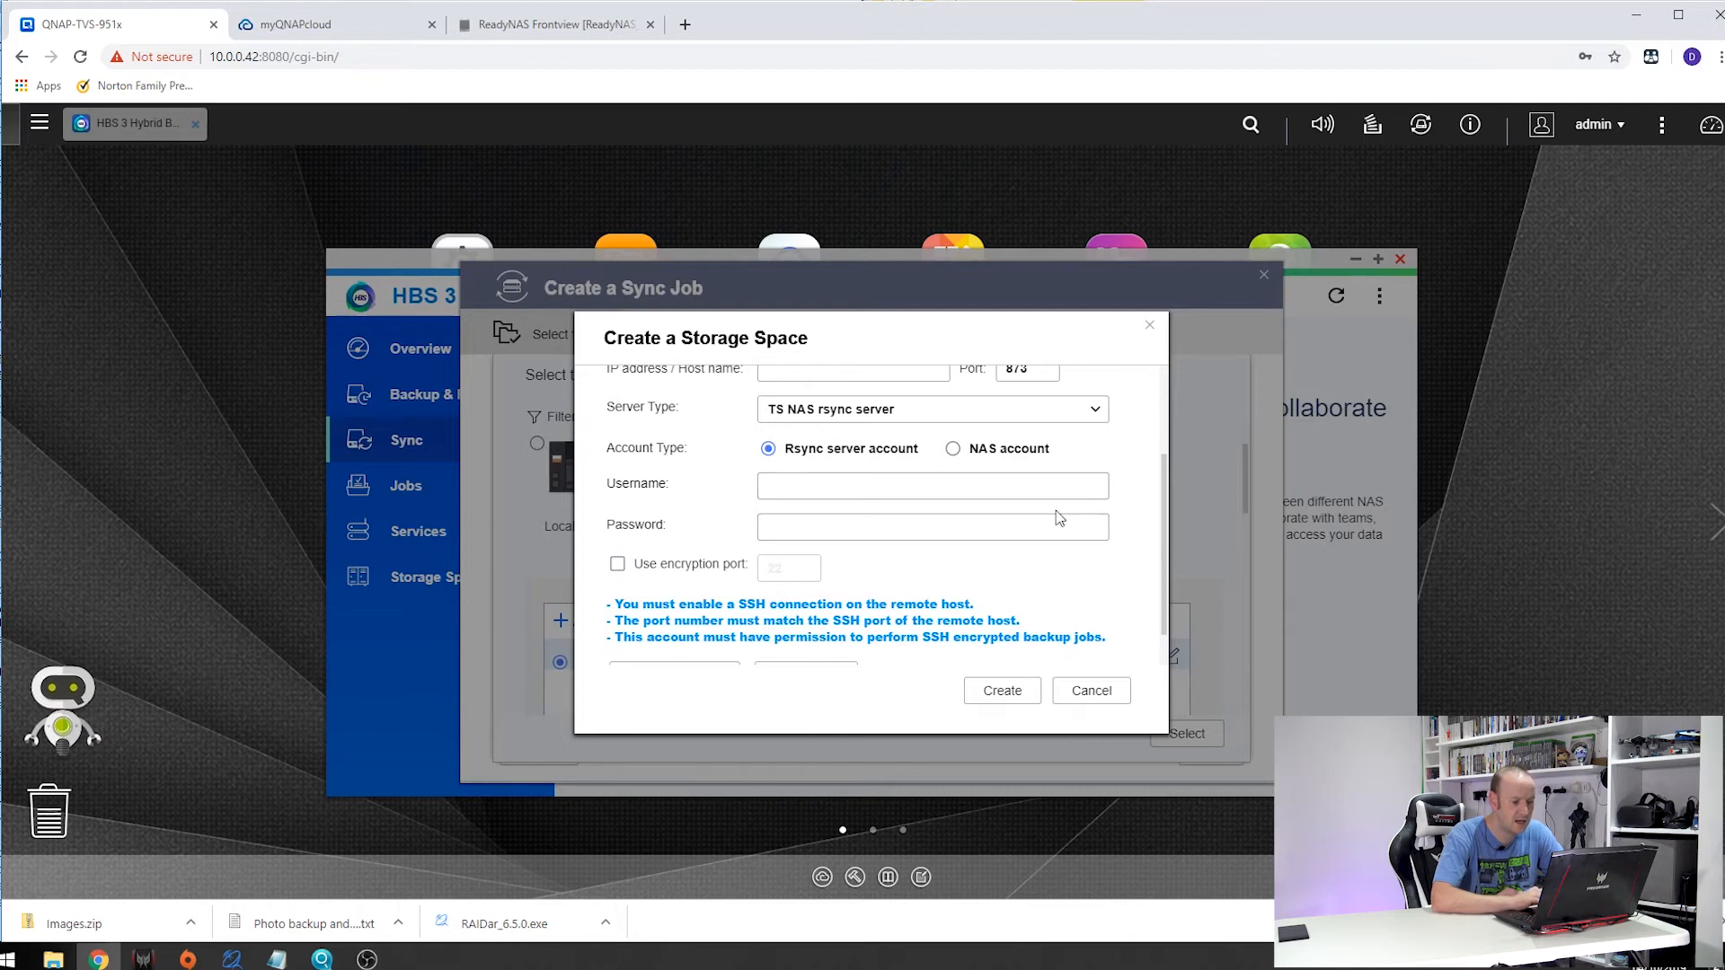
{"action": "scroll", "scroll_direction": "down", "scroll_amount": 3}
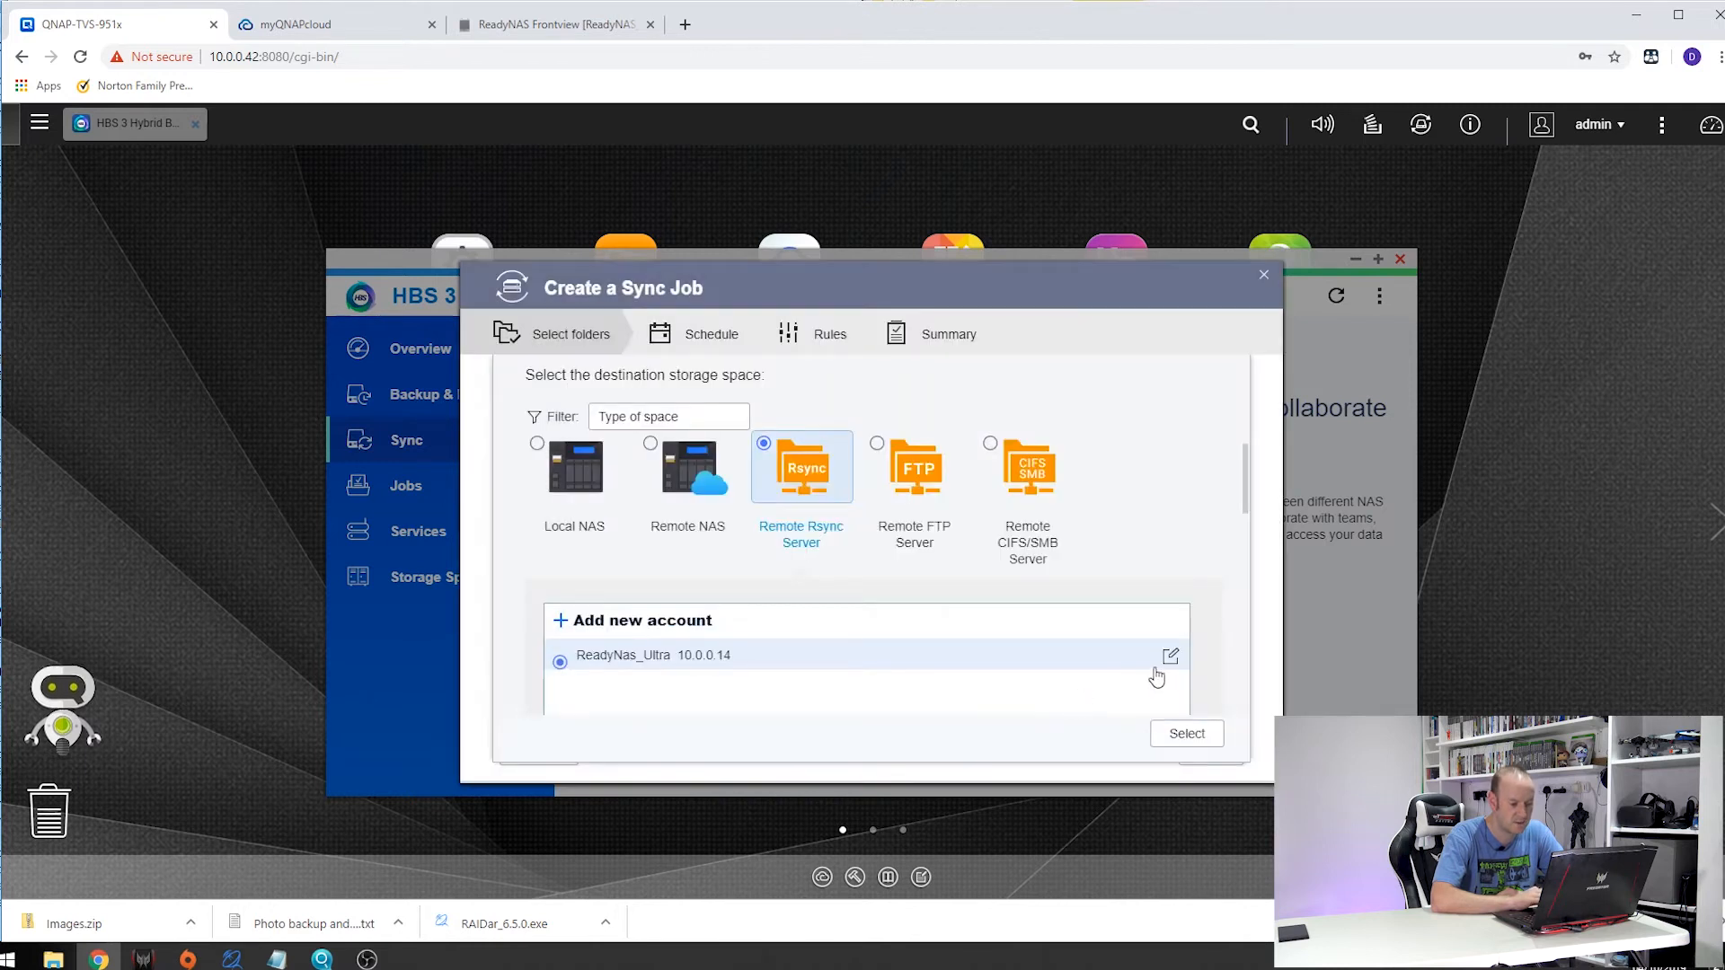
{"action": "left_click", "coordinate": [1170, 657]}
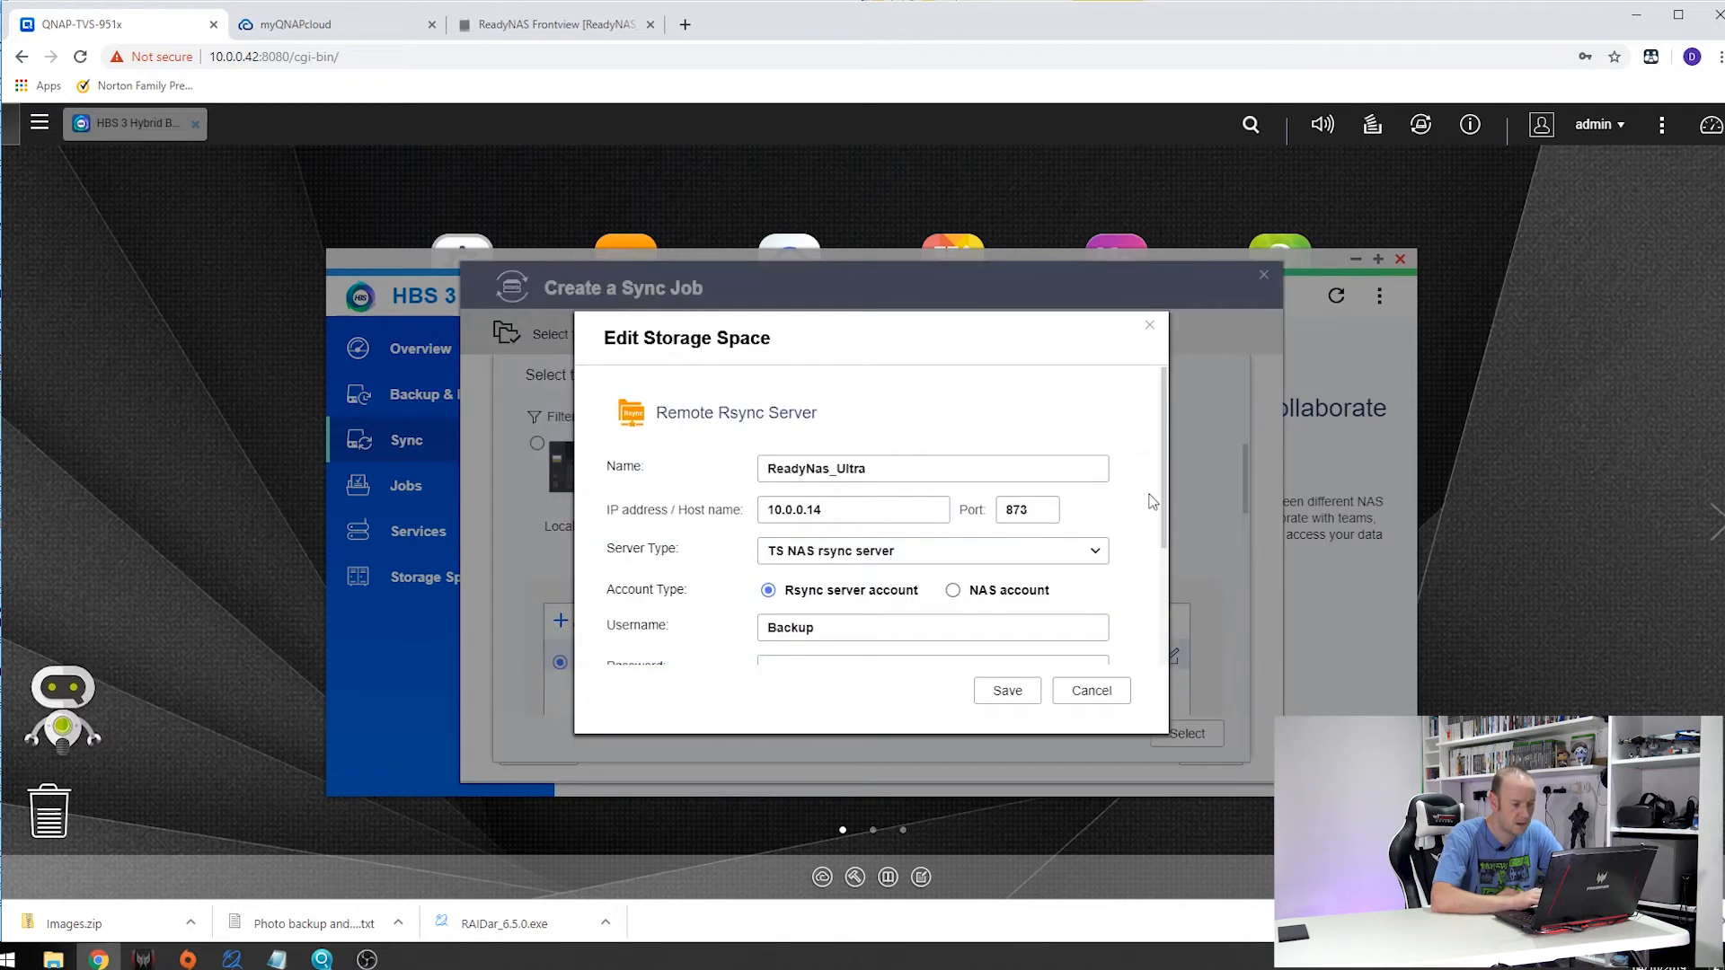
{"action": "scroll", "scroll_direction": "down", "scroll_amount": 3}
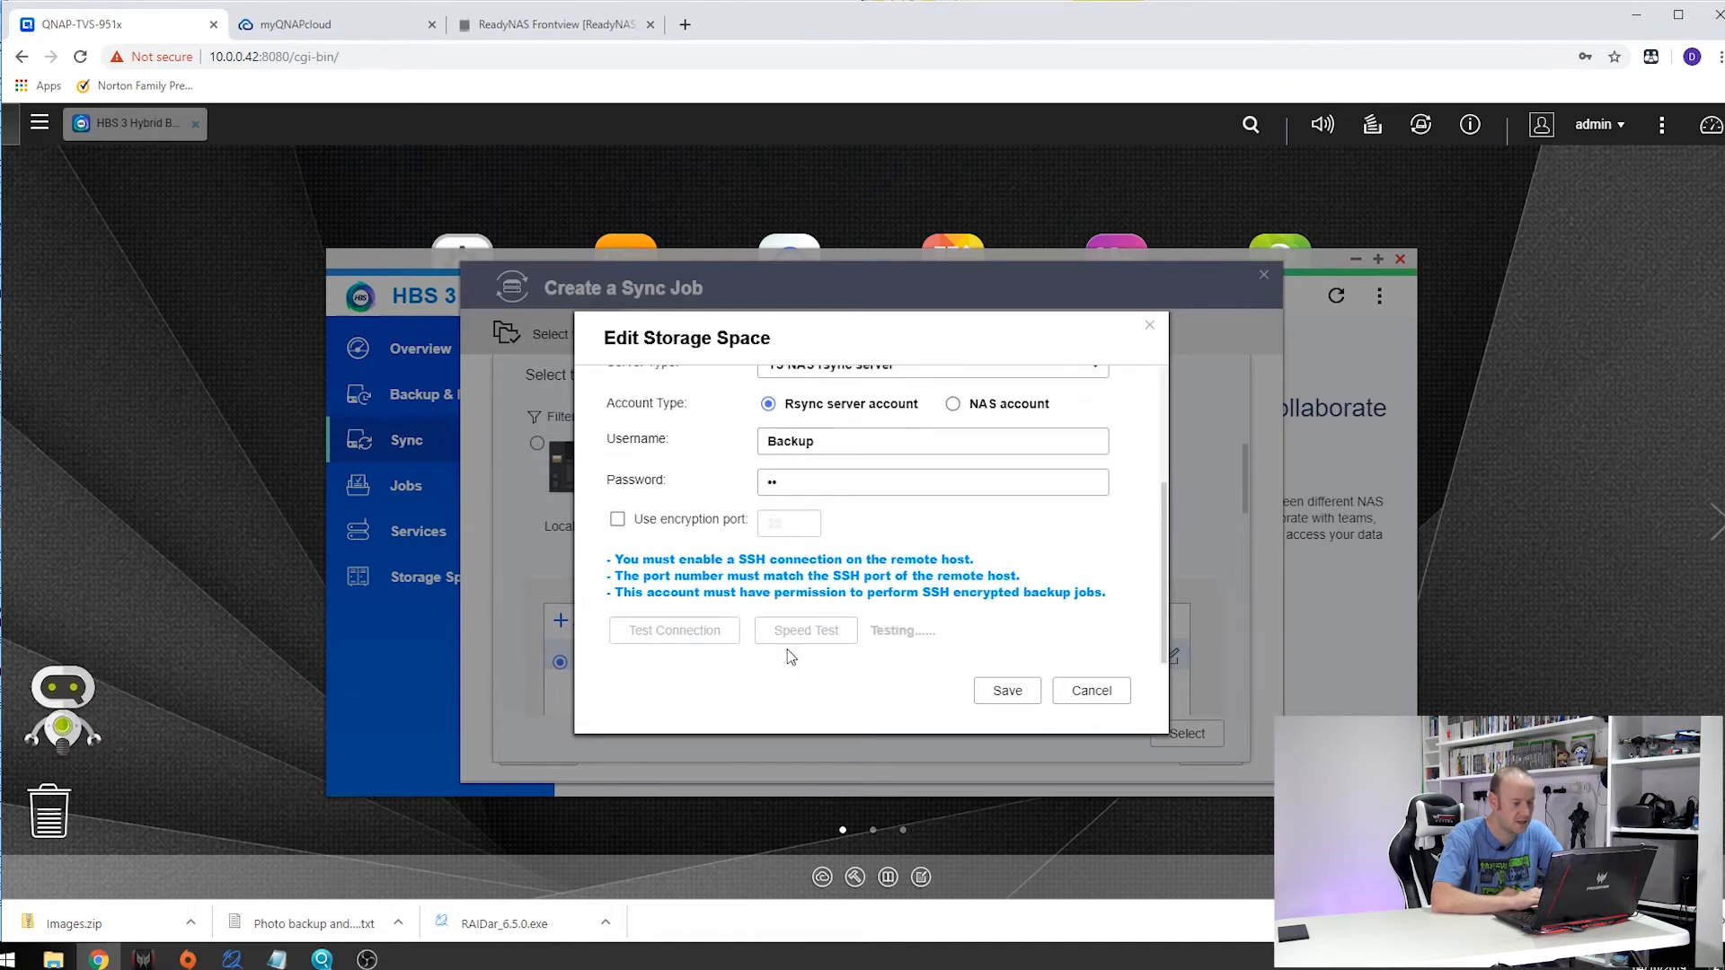
{"action": "left_click", "coordinate": [672, 631]}
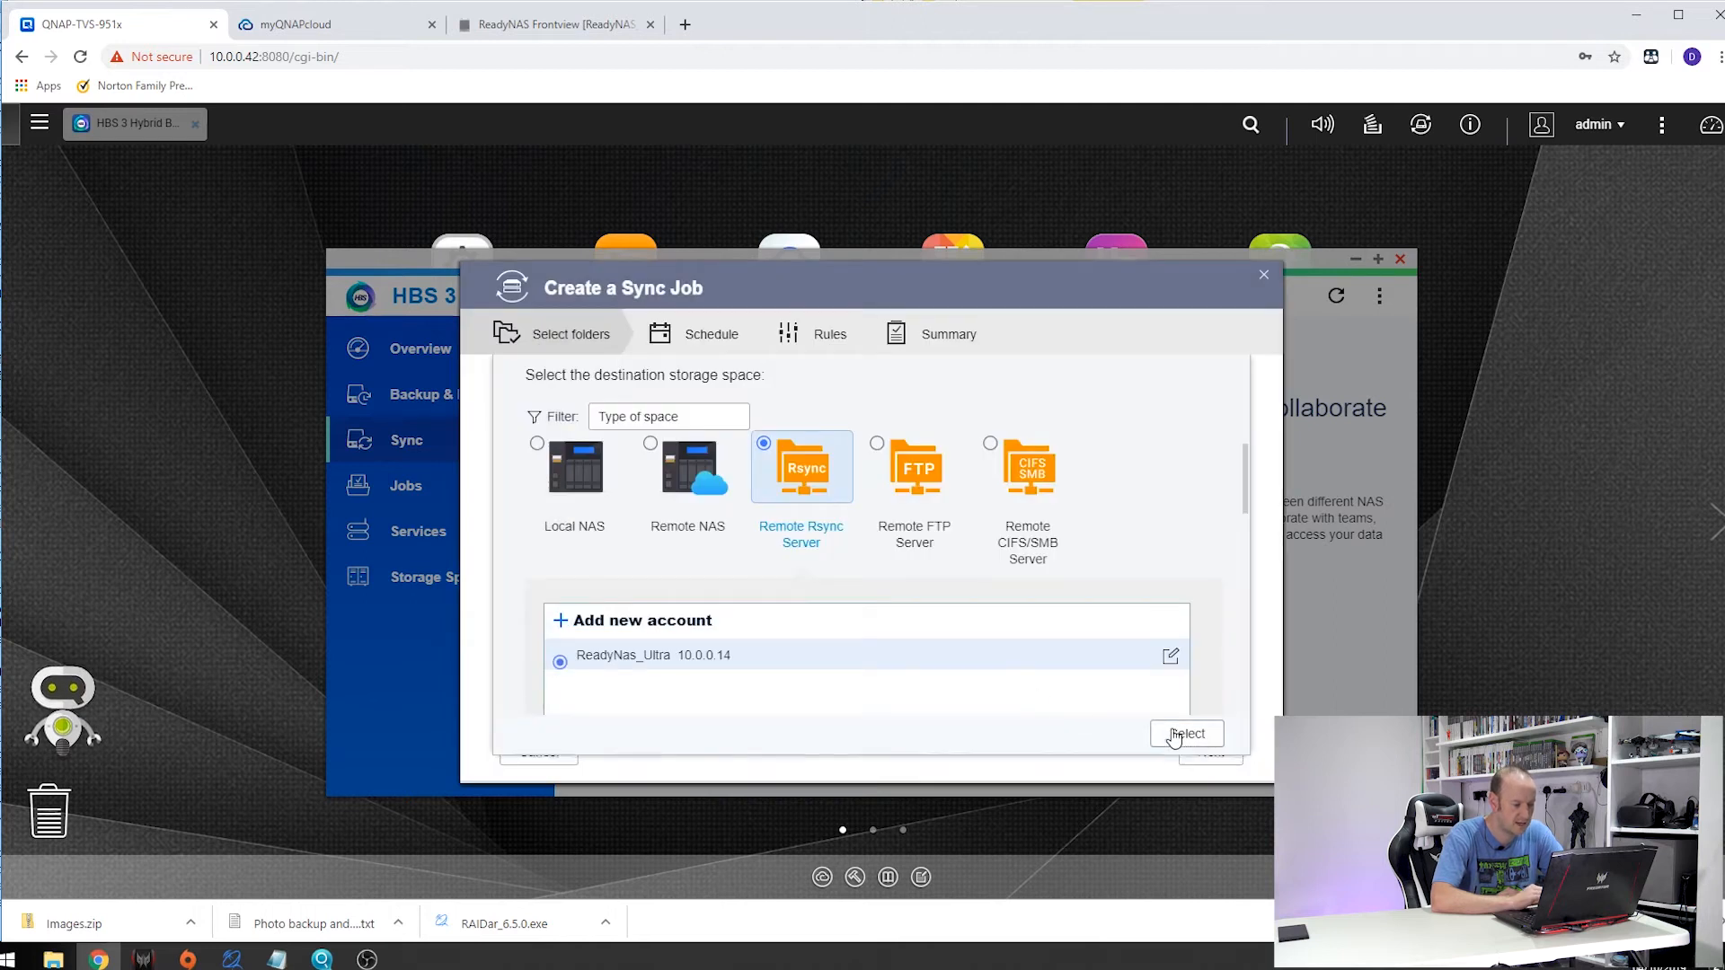
Step: Set the destination to /media/Pictures on ReadyNas_Ultra and continue to the schedule step
{"action": "left_click", "coordinate": [1186, 733]}
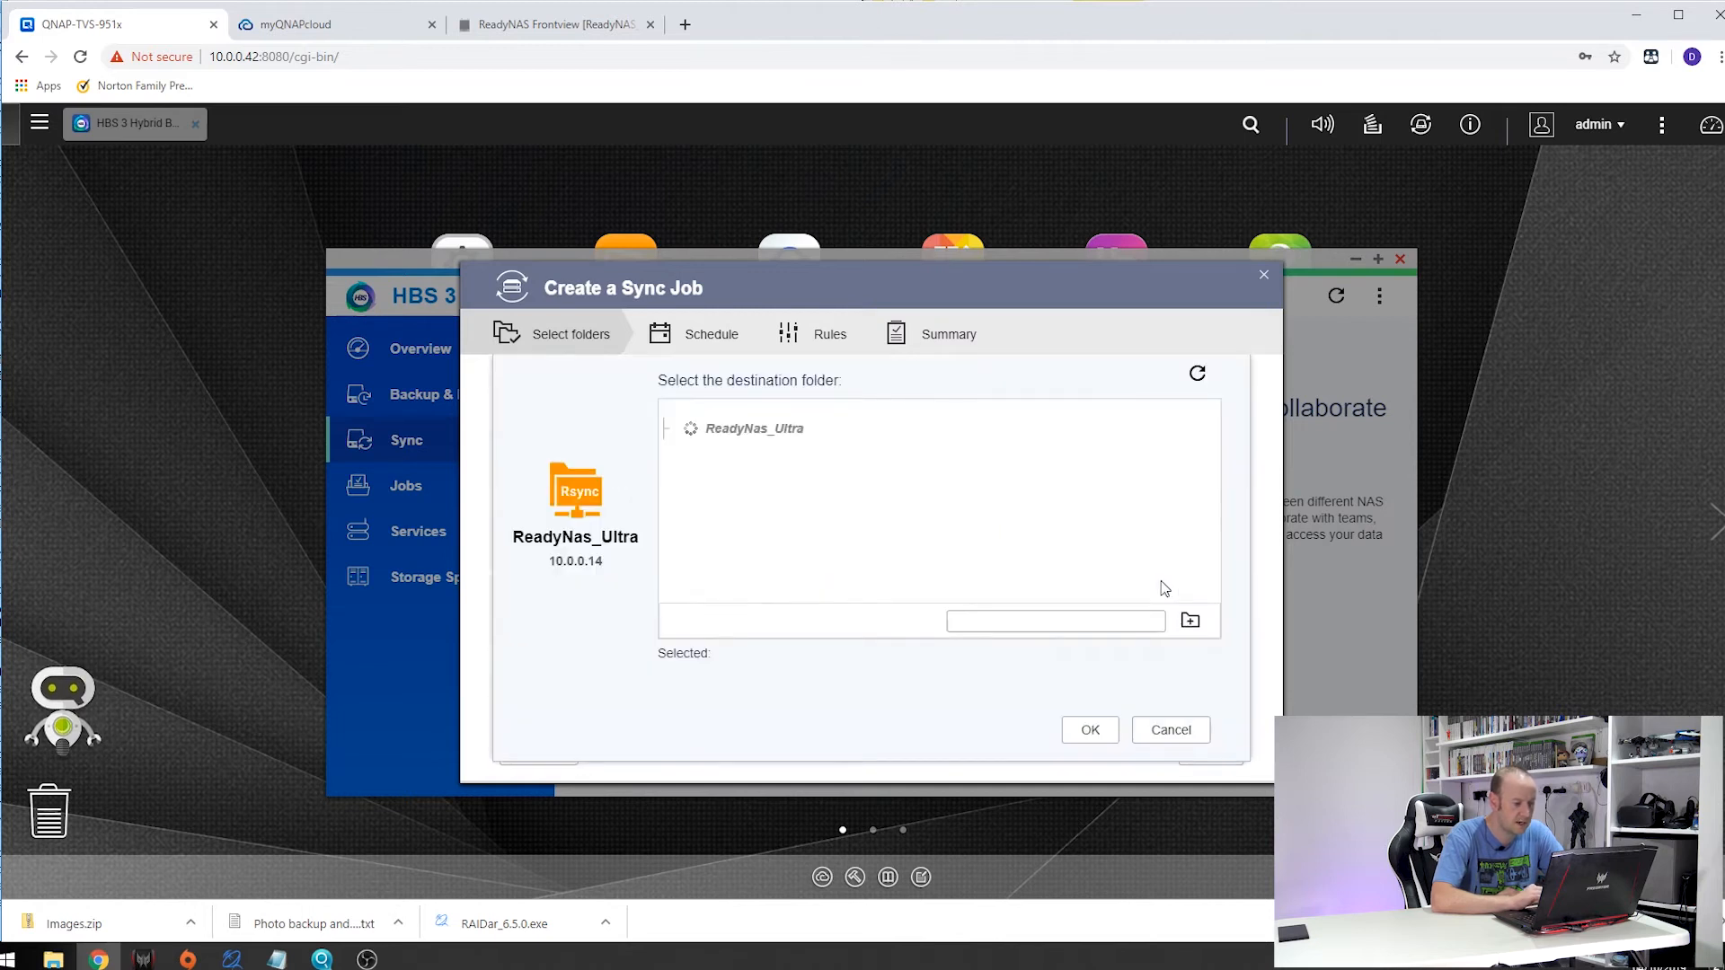
{"action": "mouse_move", "coordinate": [803, 530]}
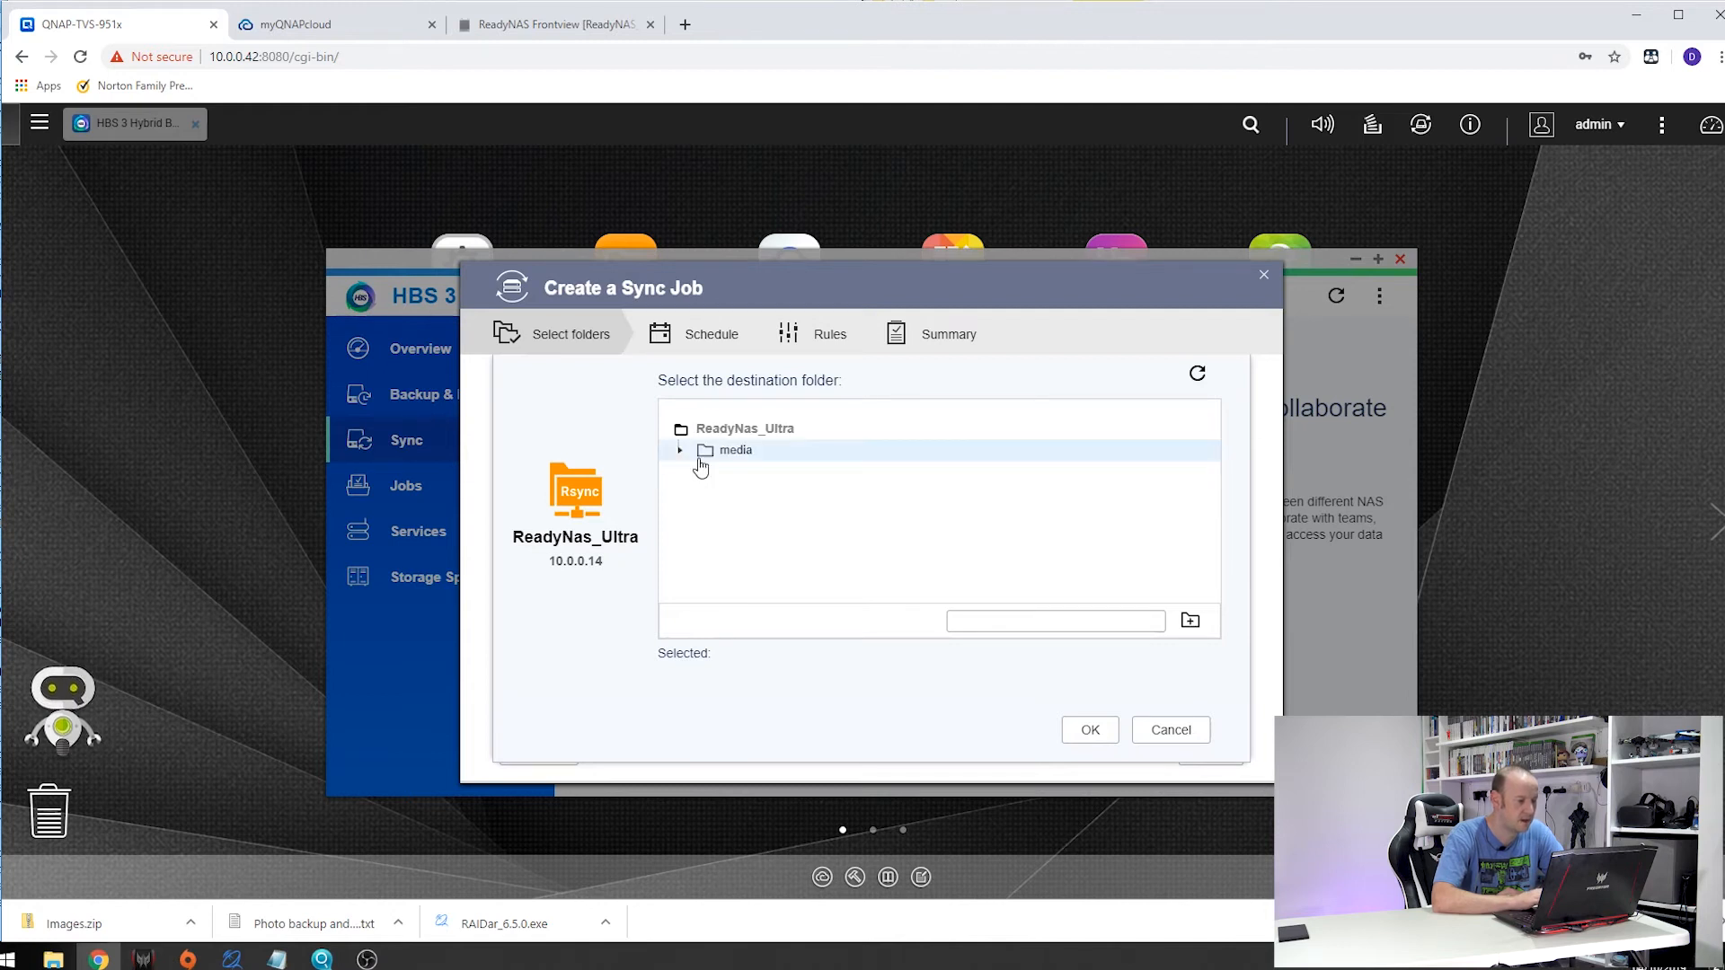
{"action": "left_click", "coordinate": [679, 449]}
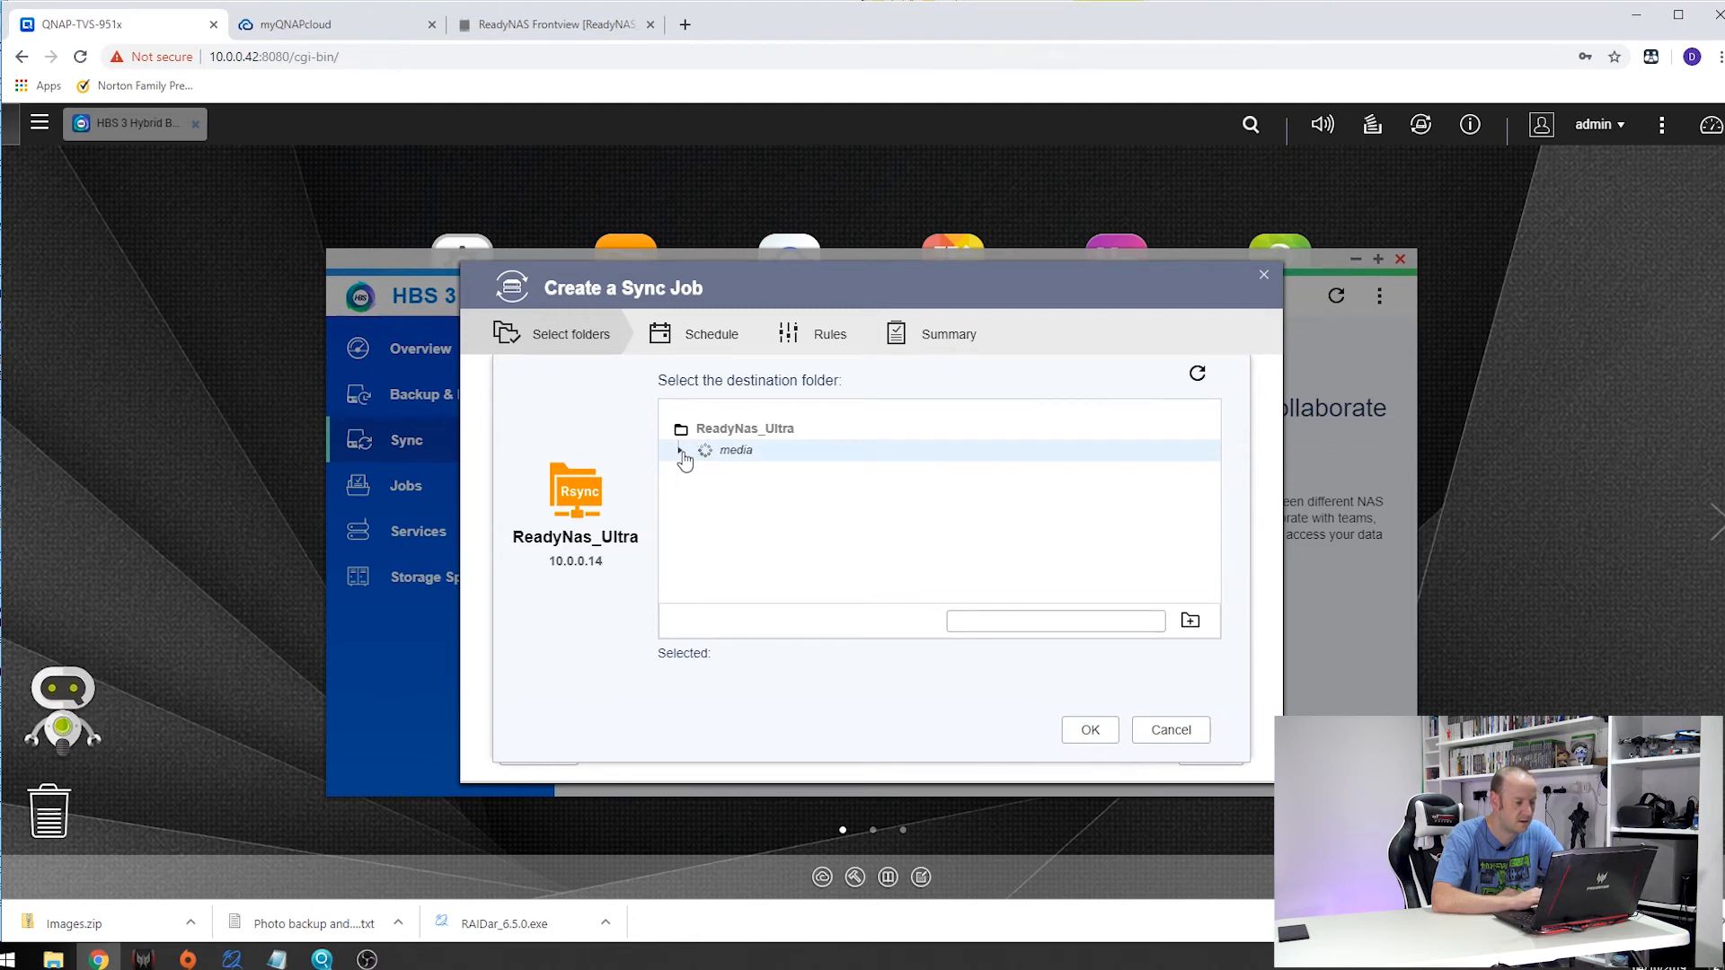
{"action": "left_click", "coordinate": [681, 453]}
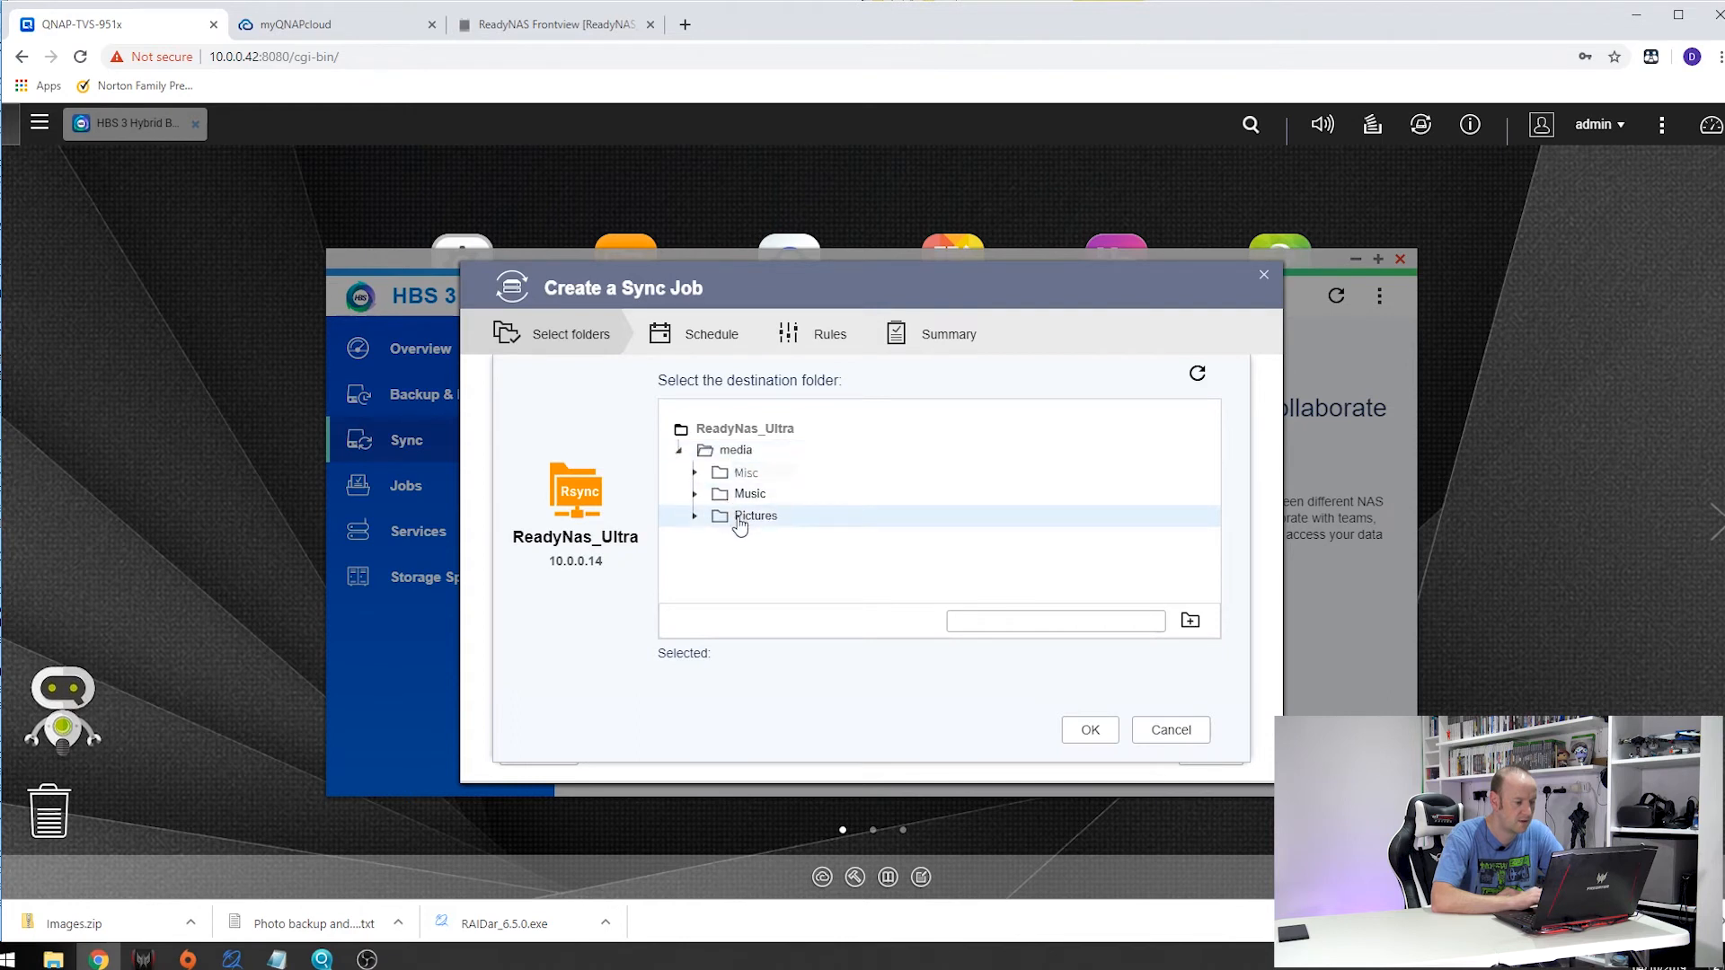
{"action": "left_click", "coordinate": [755, 515]}
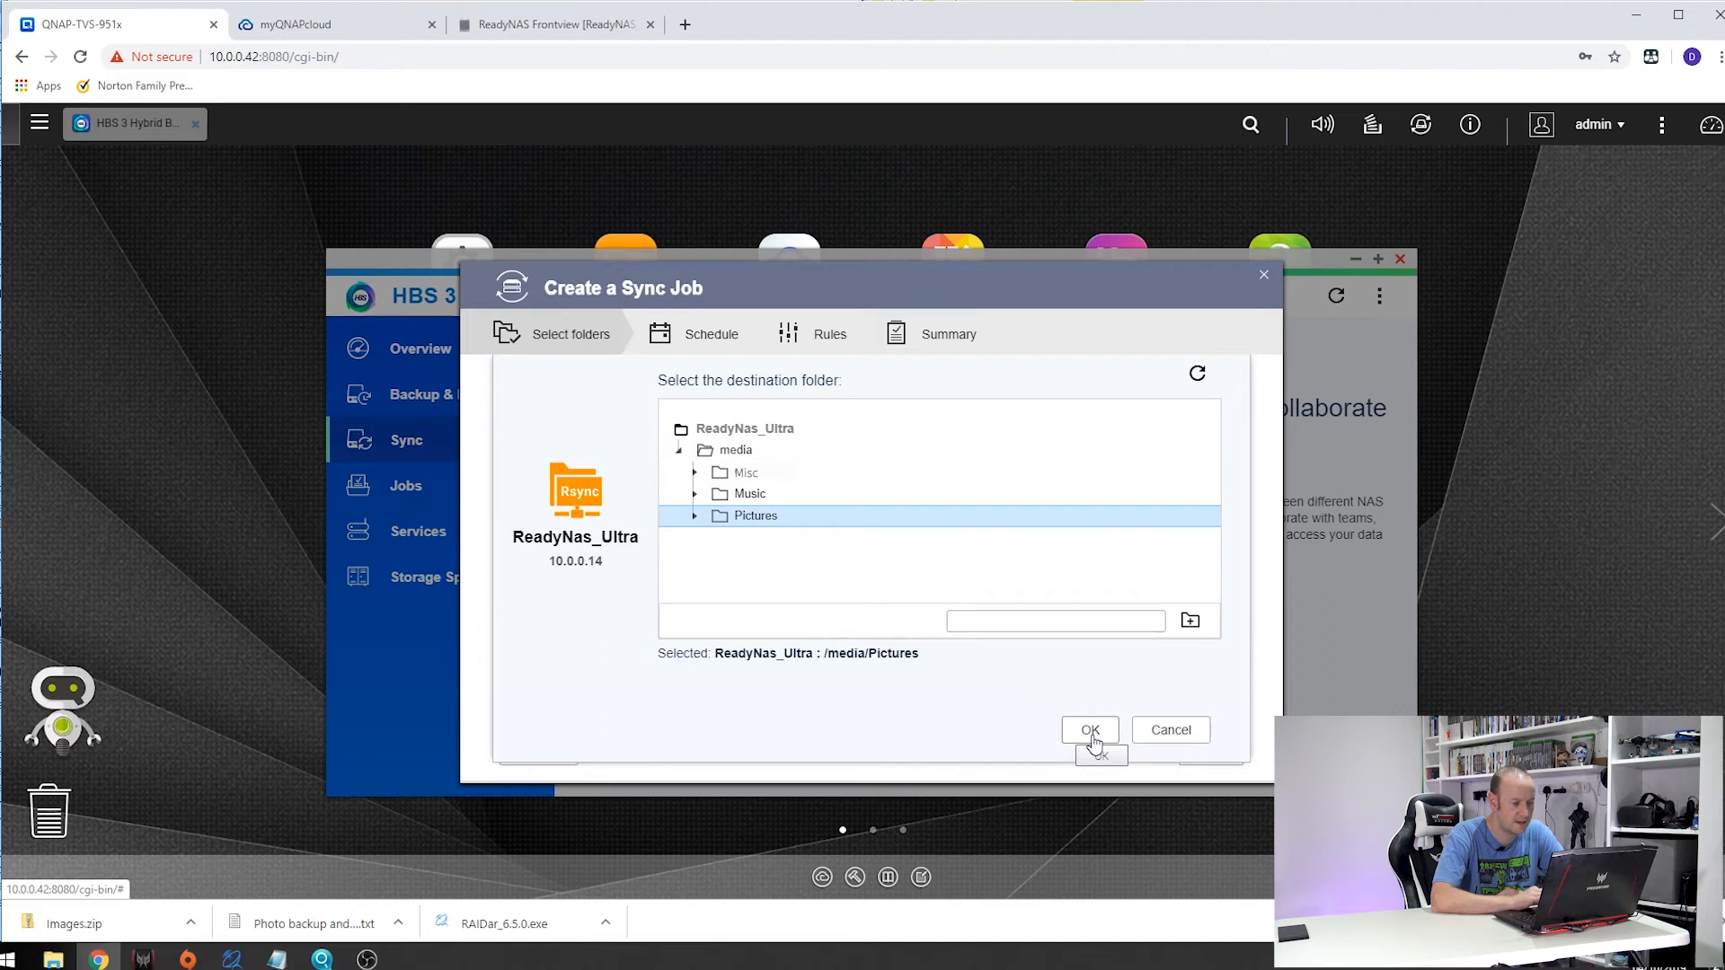
{"action": "left_click", "coordinate": [1089, 730]}
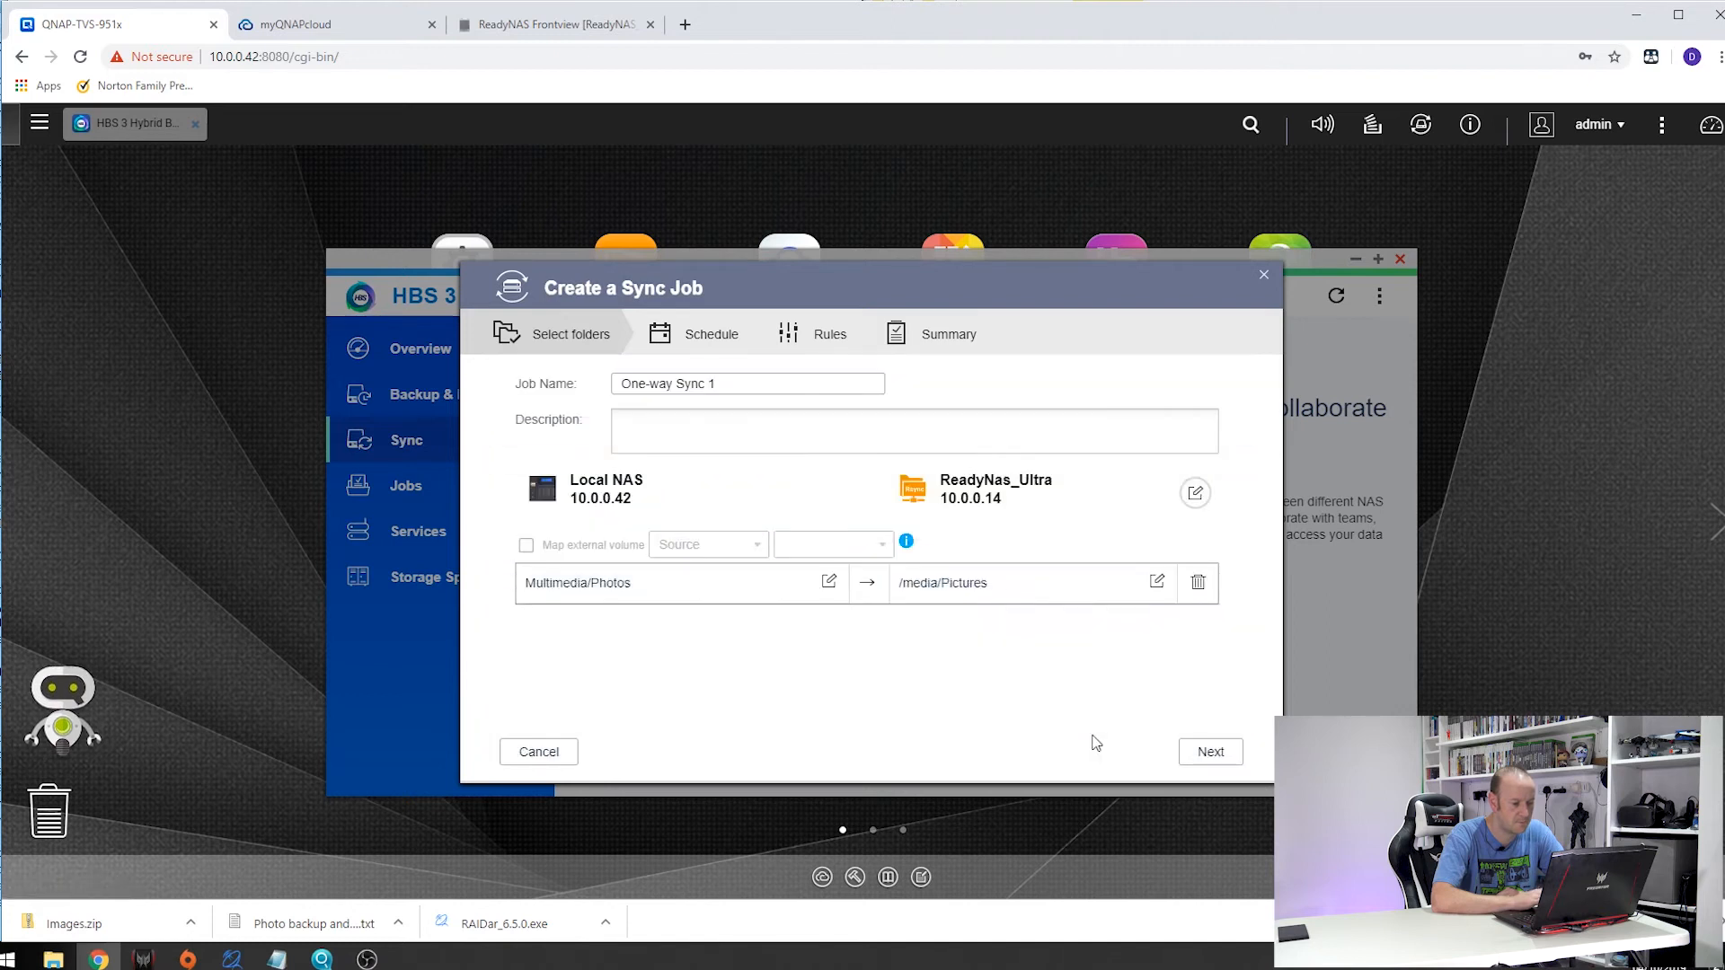
{"action": "left_click", "coordinate": [1209, 752]}
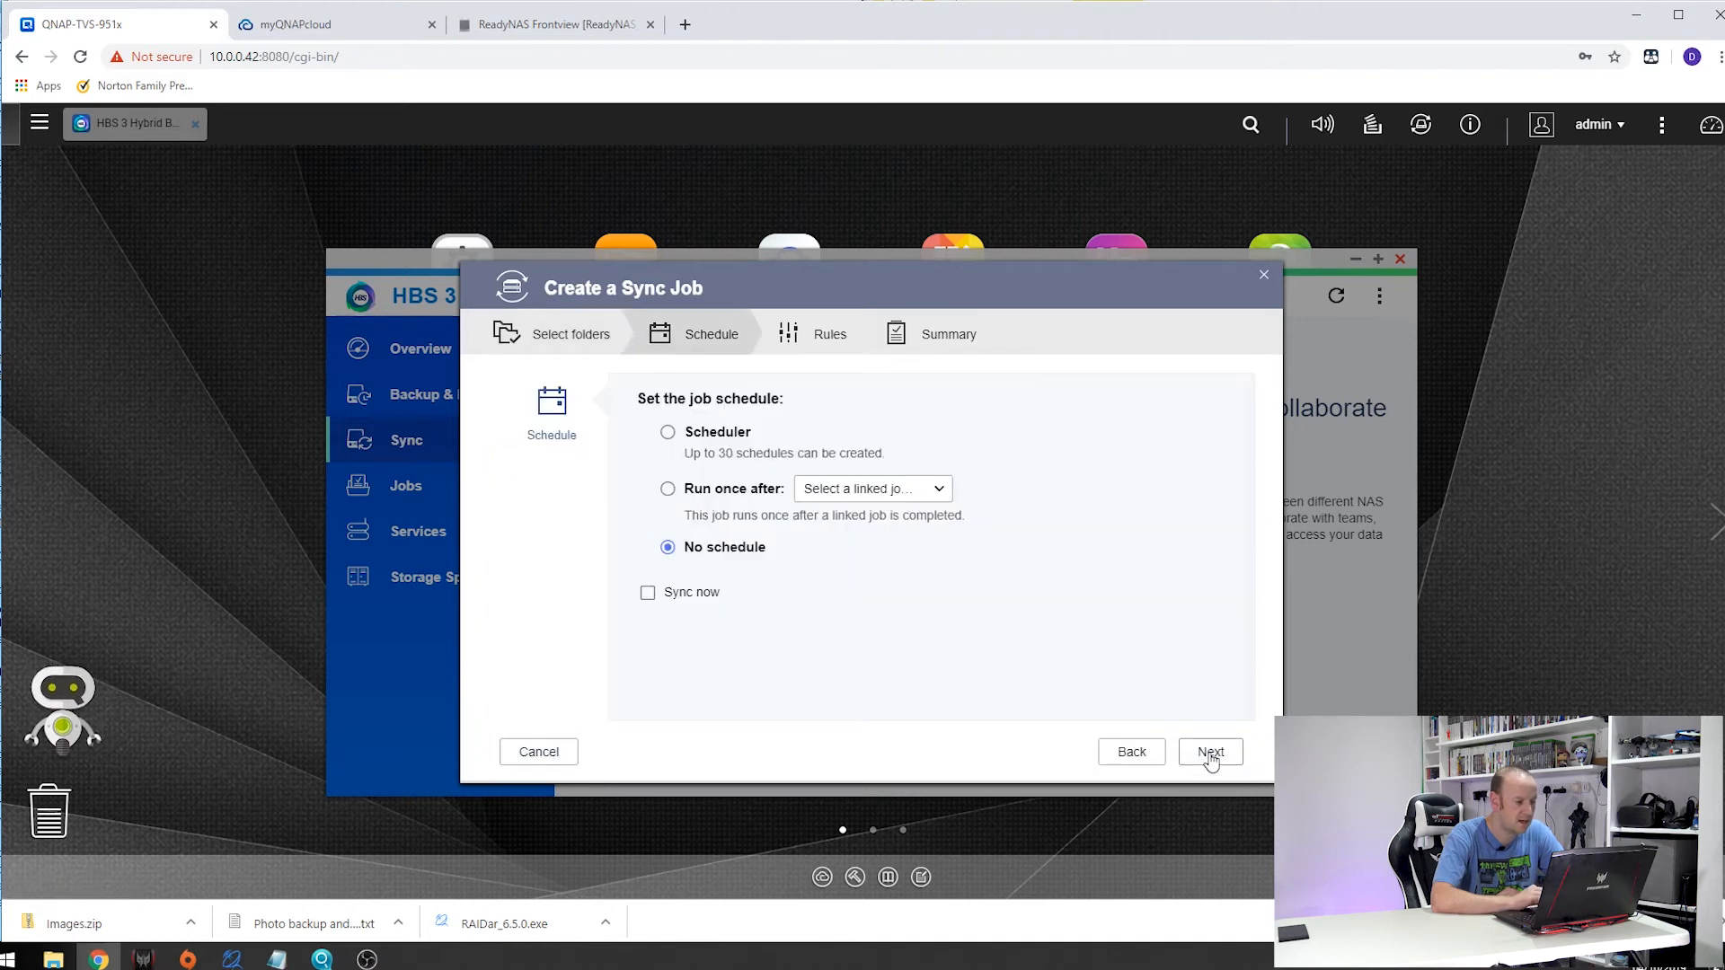
{"action": "mouse_move", "coordinate": [726, 489]}
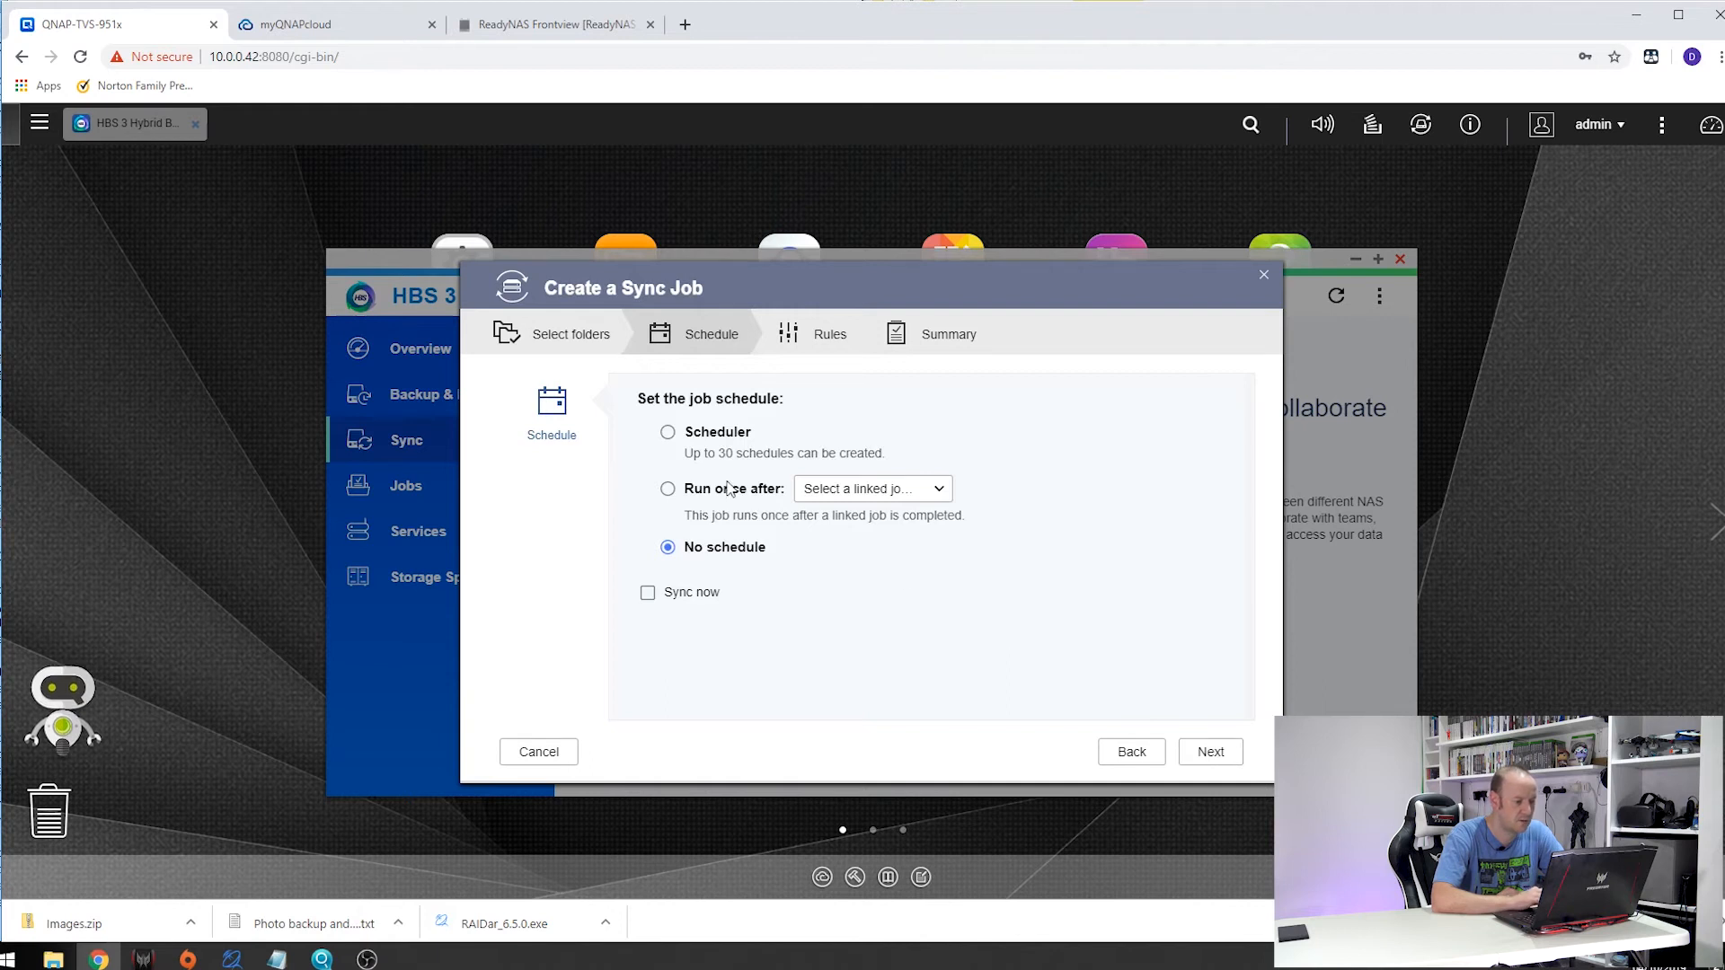
{"action": "mouse_move", "coordinate": [668, 435]}
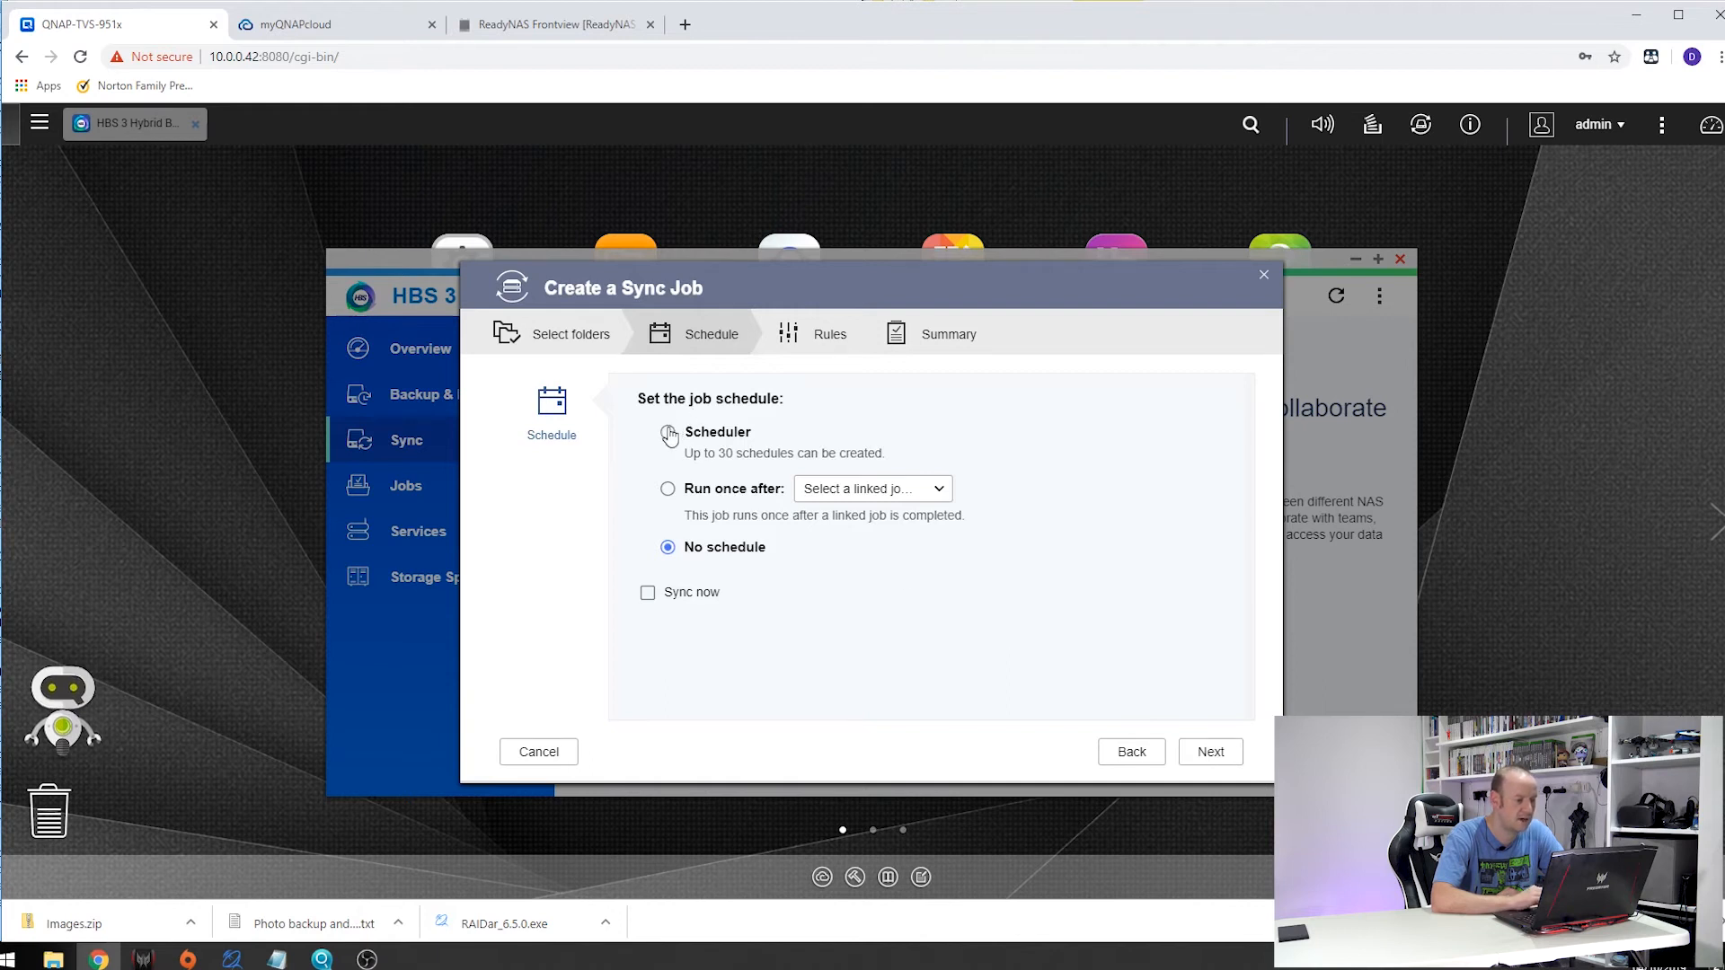
Step: Add a Scheduler entry running monthly on day 1 at 02:00
{"action": "left_click", "coordinate": [668, 431]}
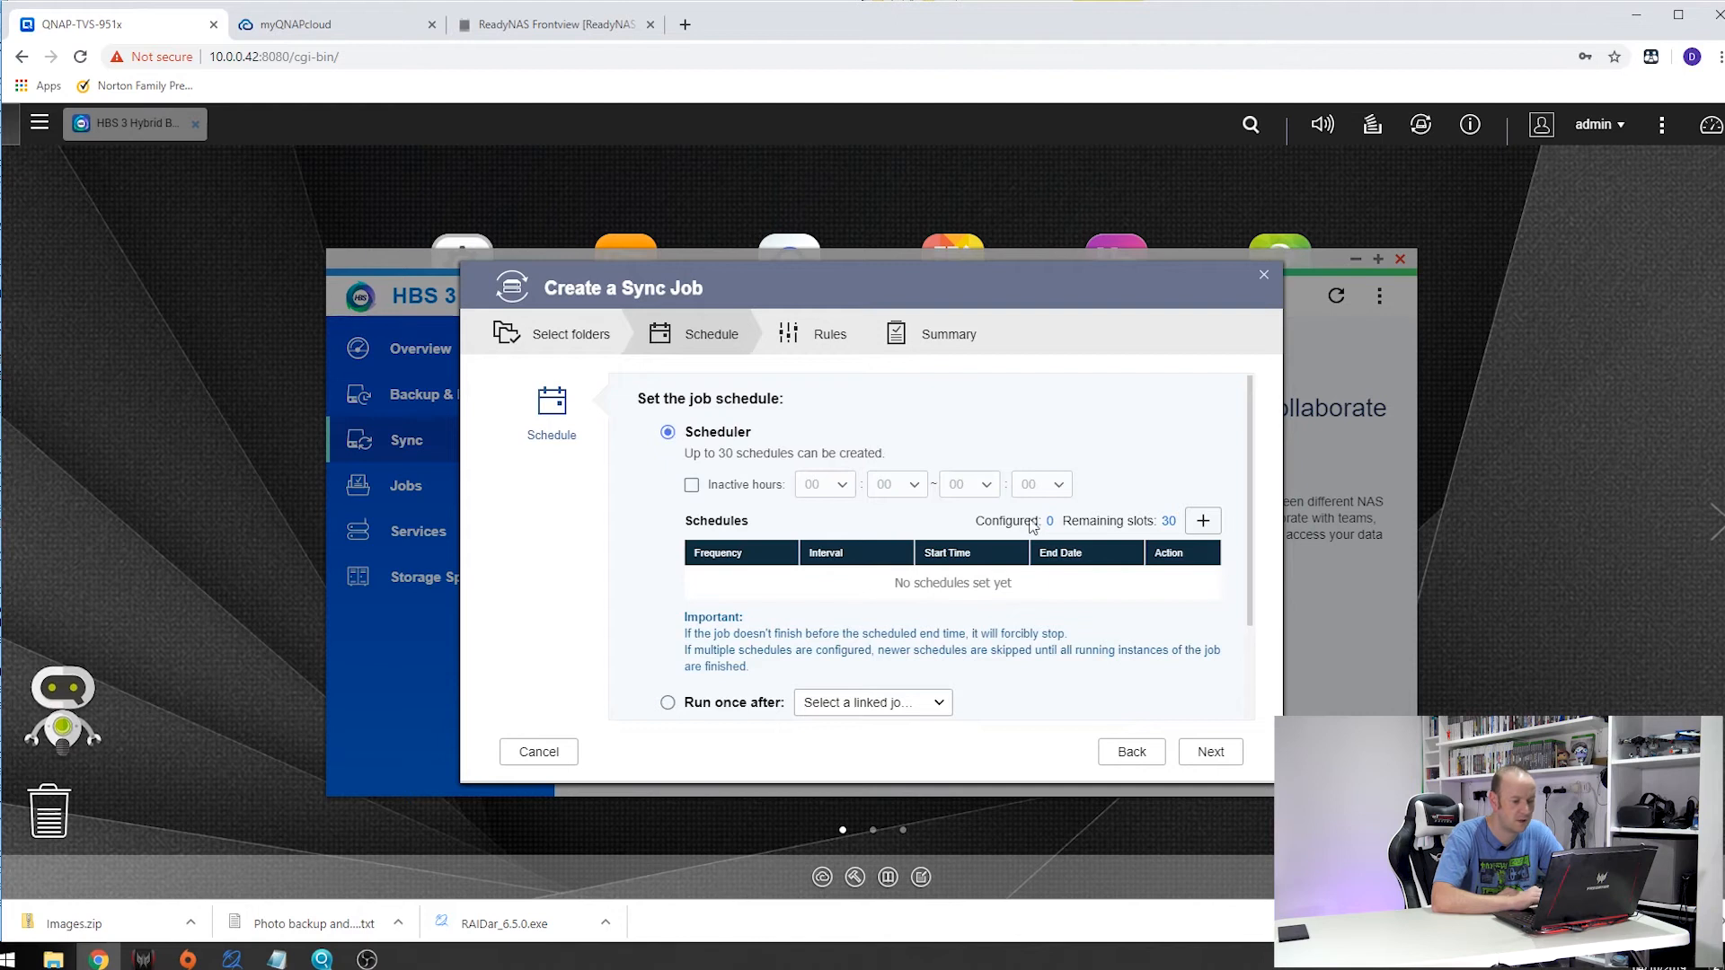
{"action": "left_click", "coordinate": [1202, 521]}
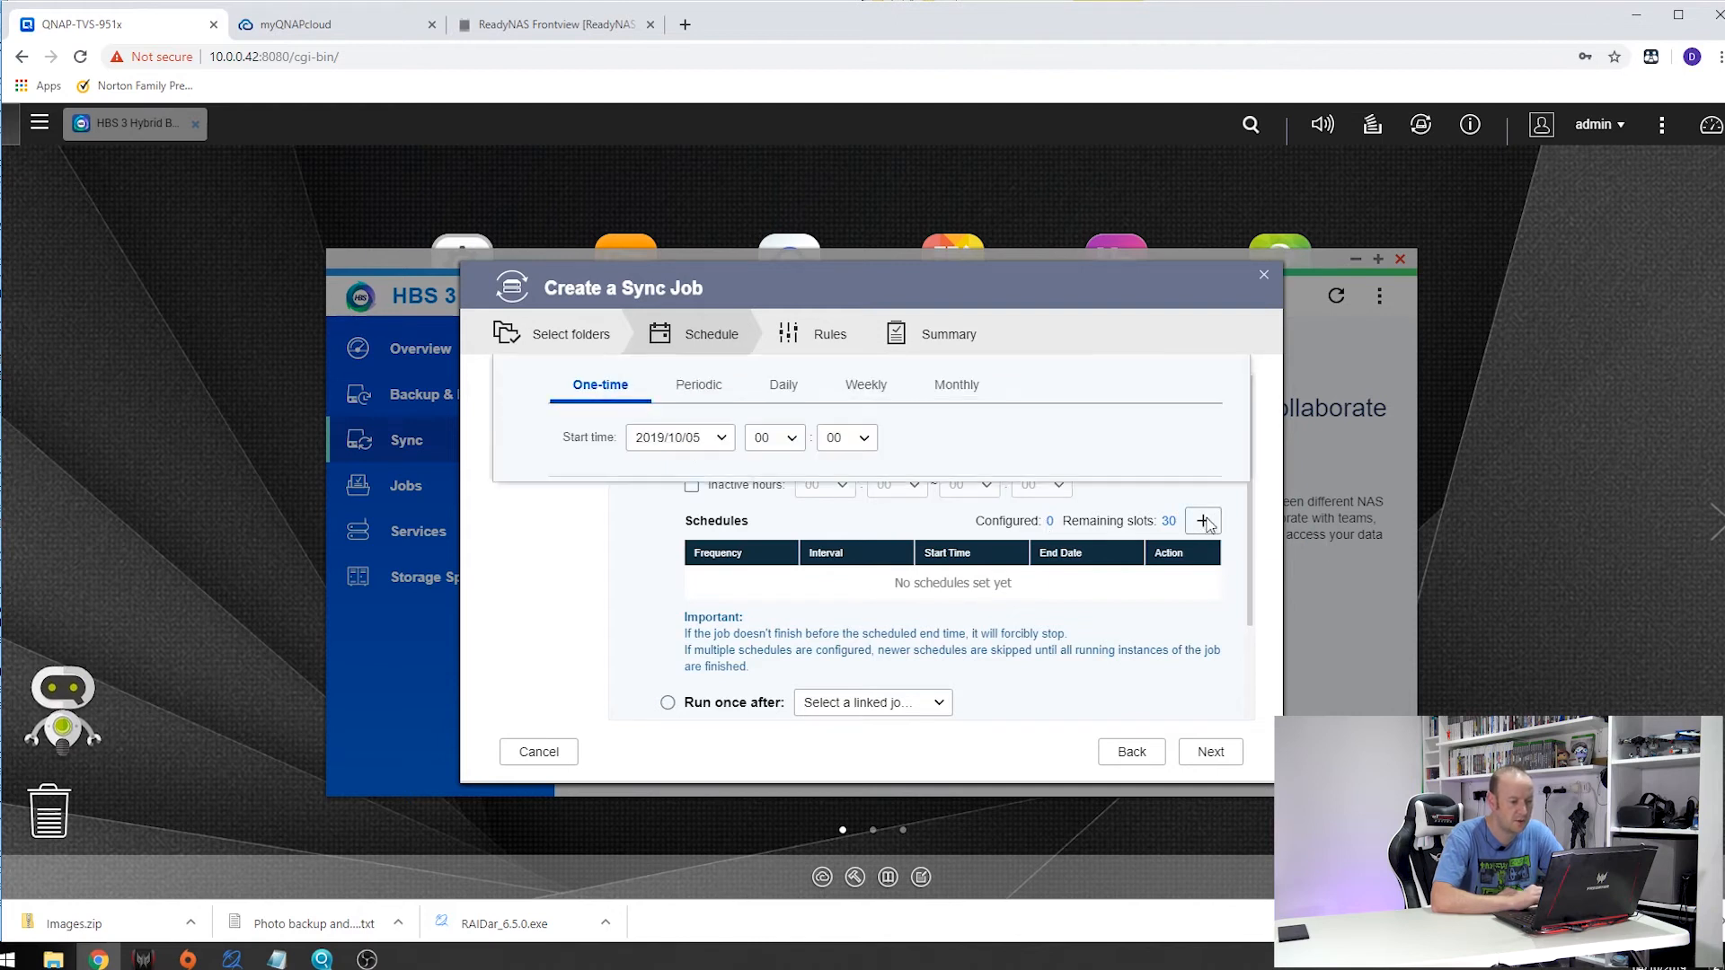
{"action": "left_click", "coordinate": [1202, 521]}
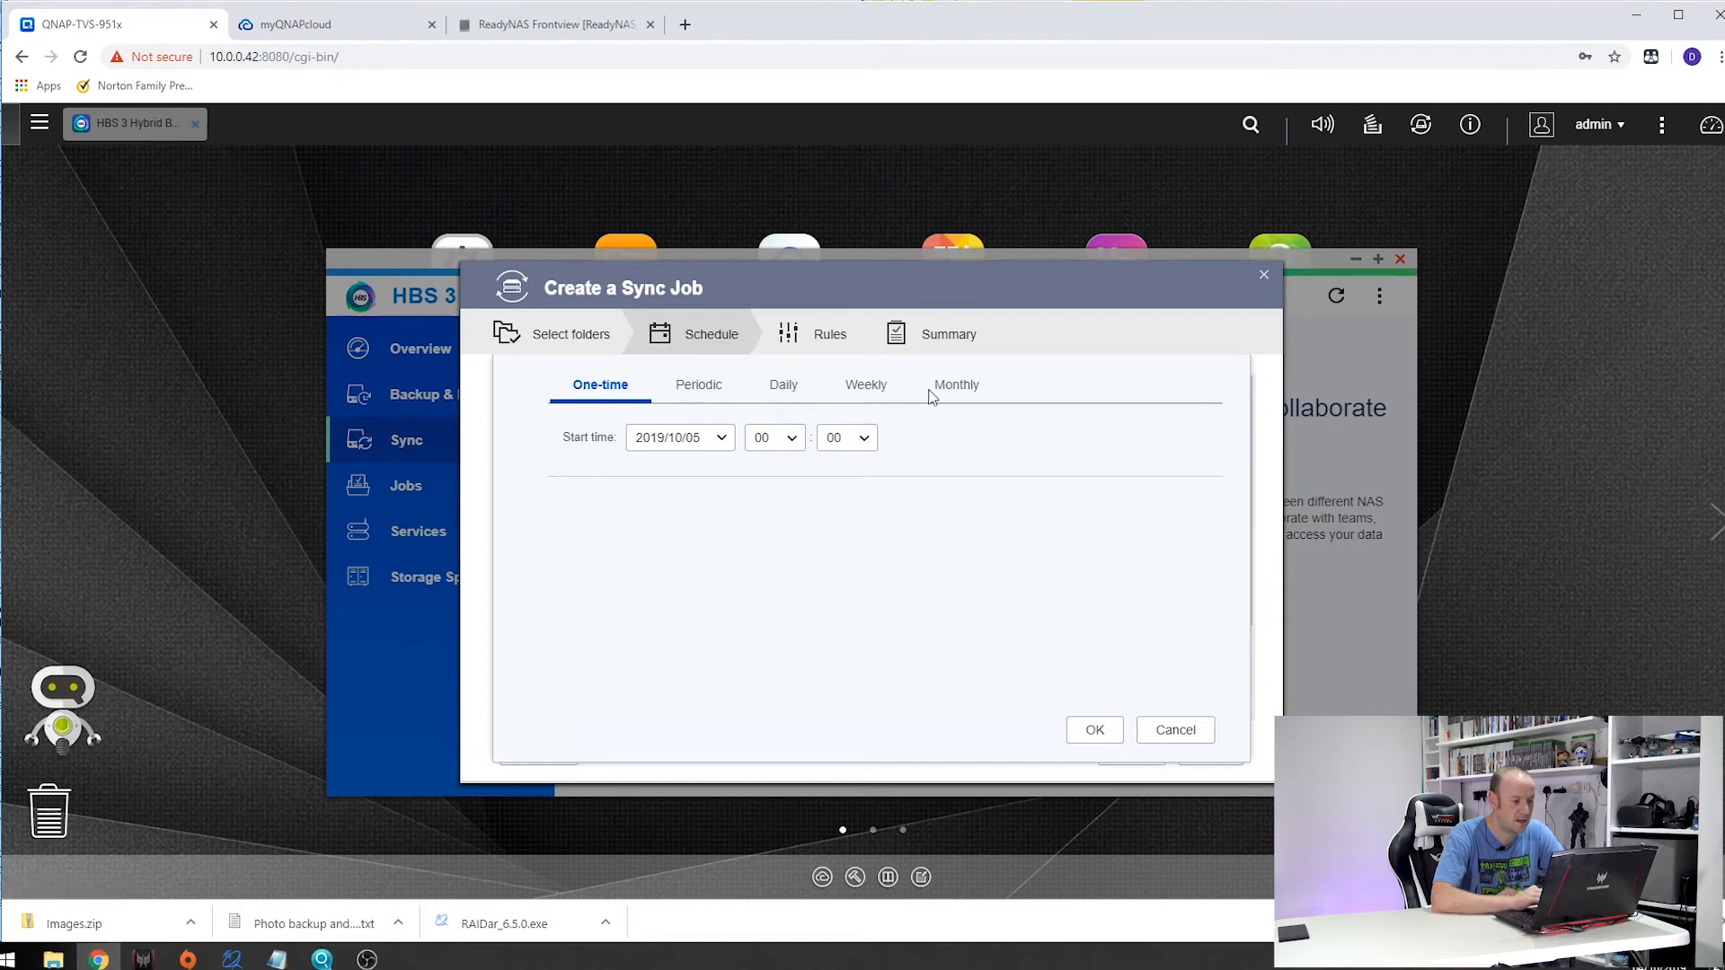
{"action": "left_click", "coordinate": [954, 384]}
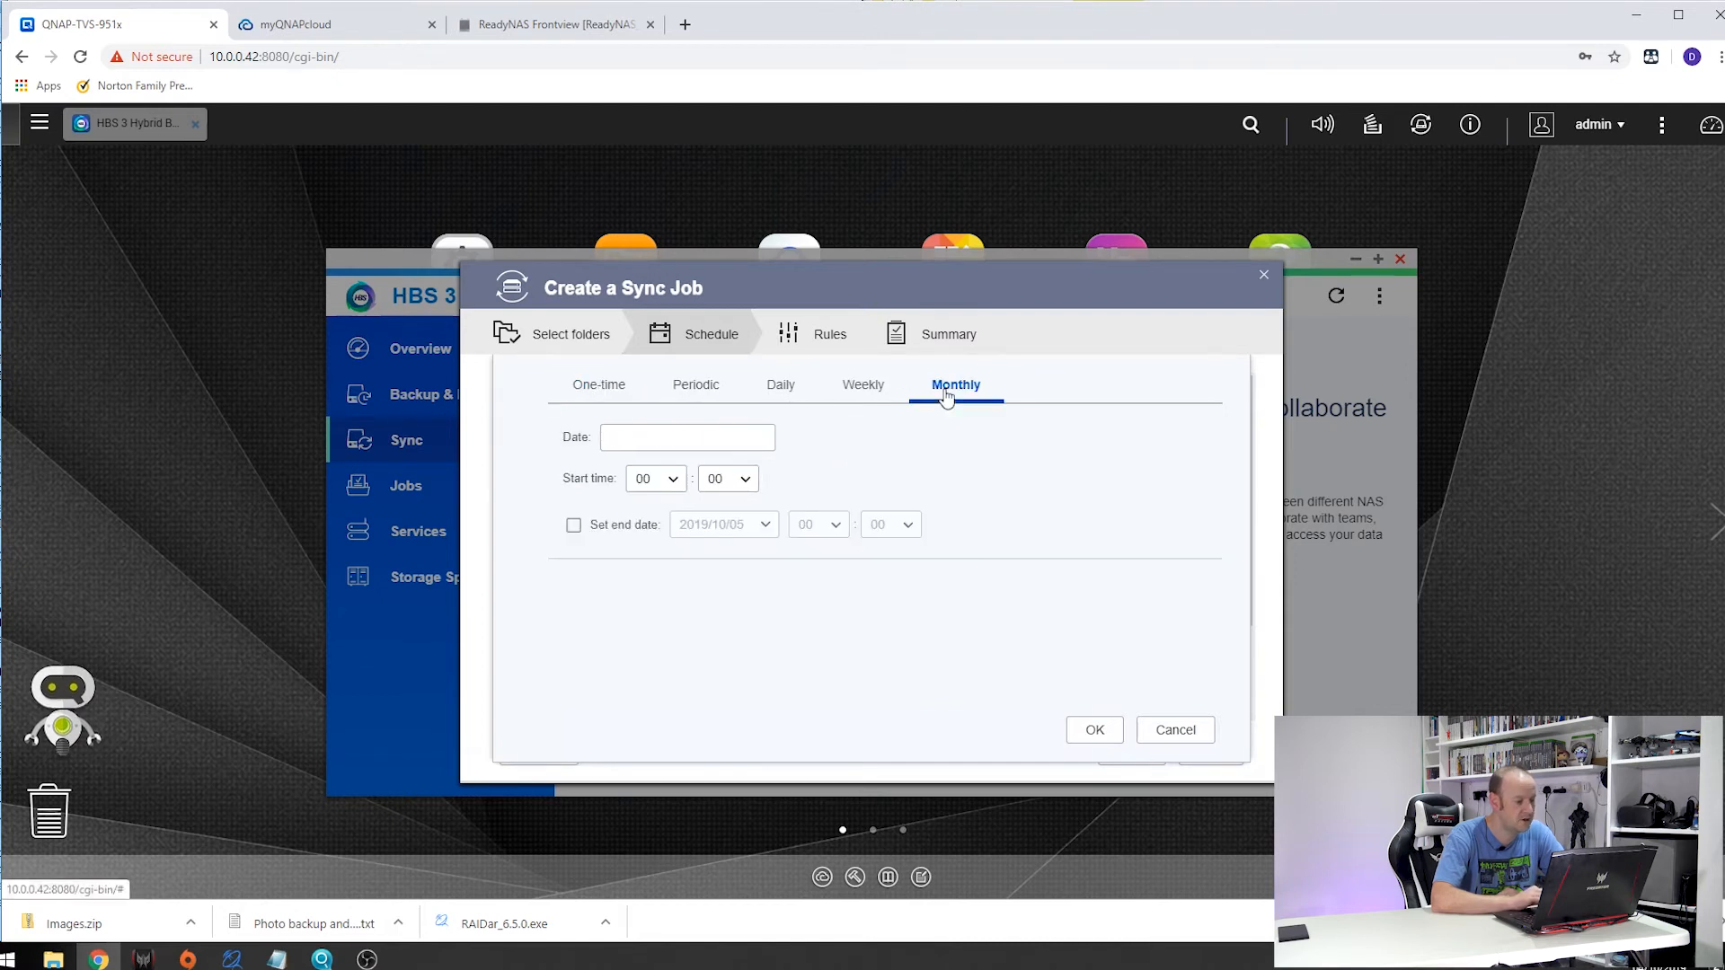
{"action": "left_click", "coordinate": [687, 437]}
{"action": "type", "text": "1"}
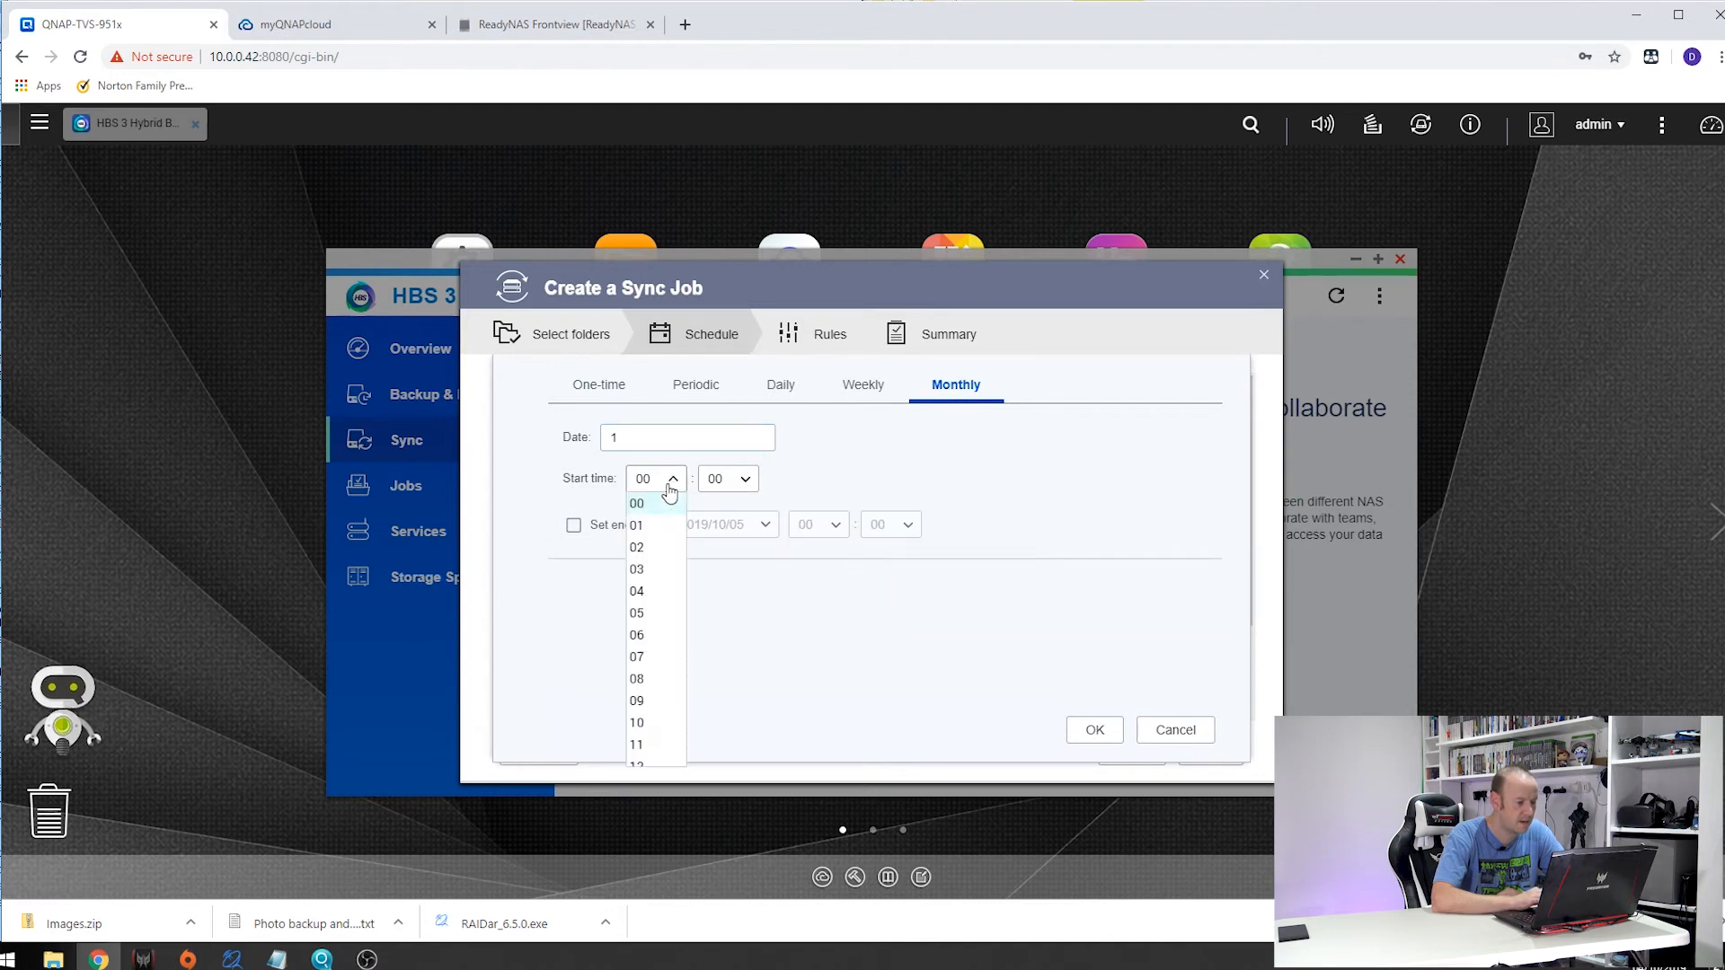
{"action": "left_click", "coordinate": [636, 547]}
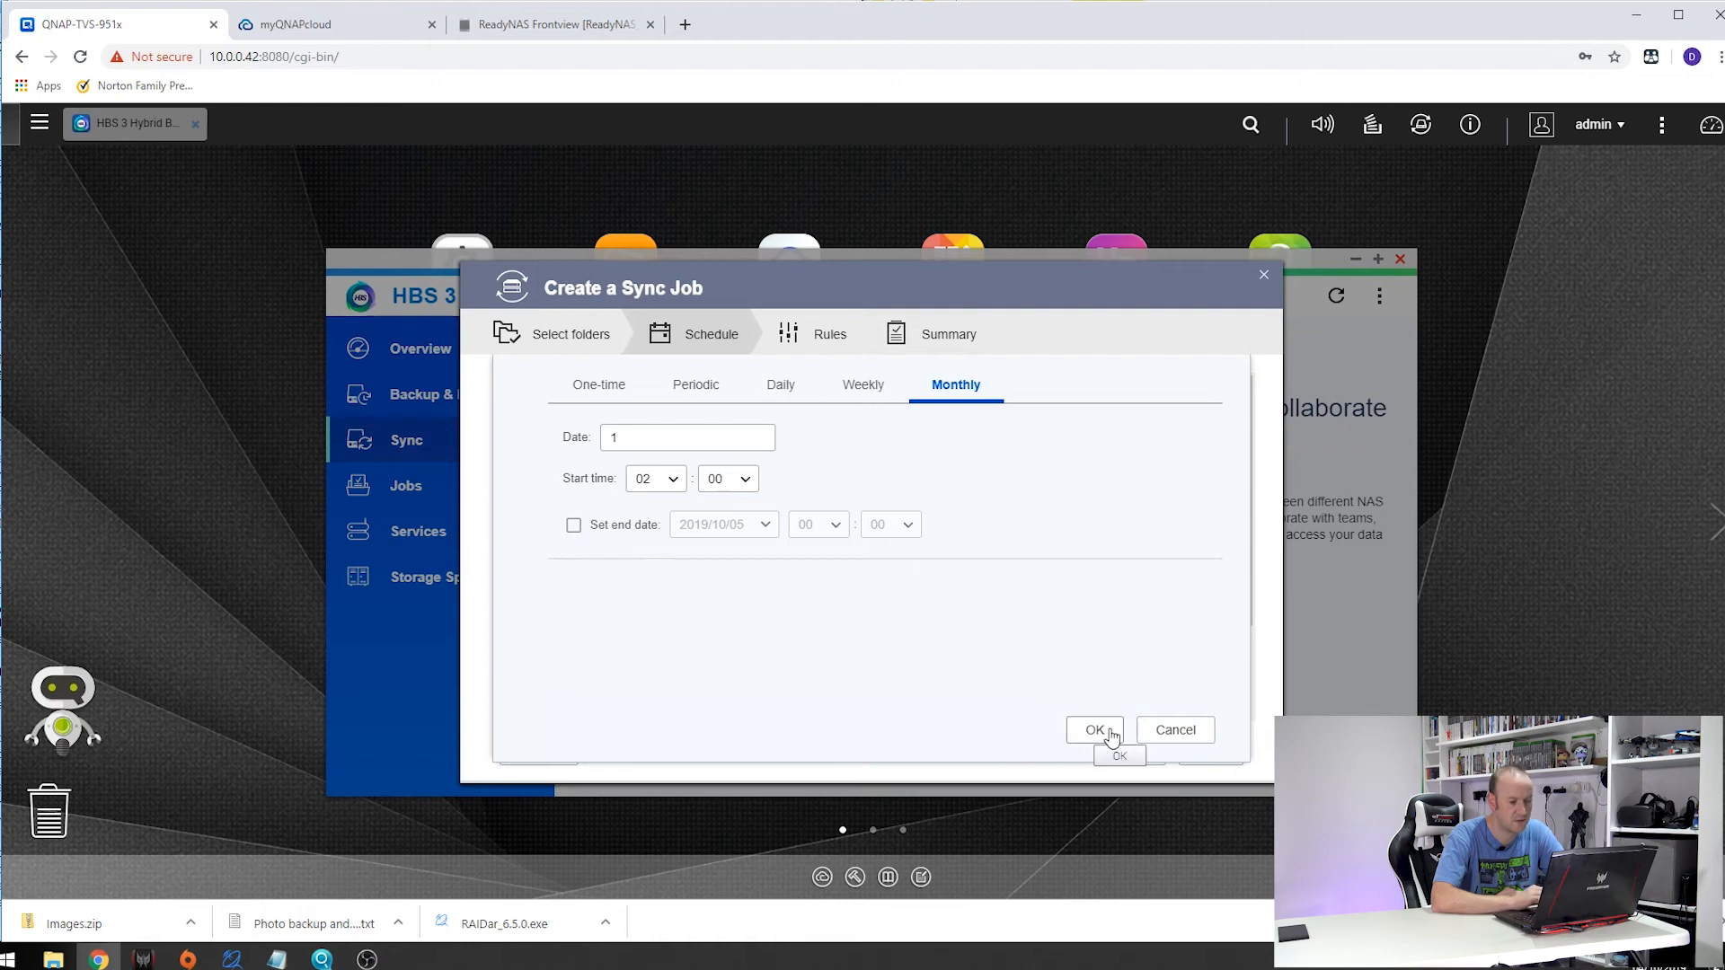
{"action": "left_click", "coordinate": [1094, 730]}
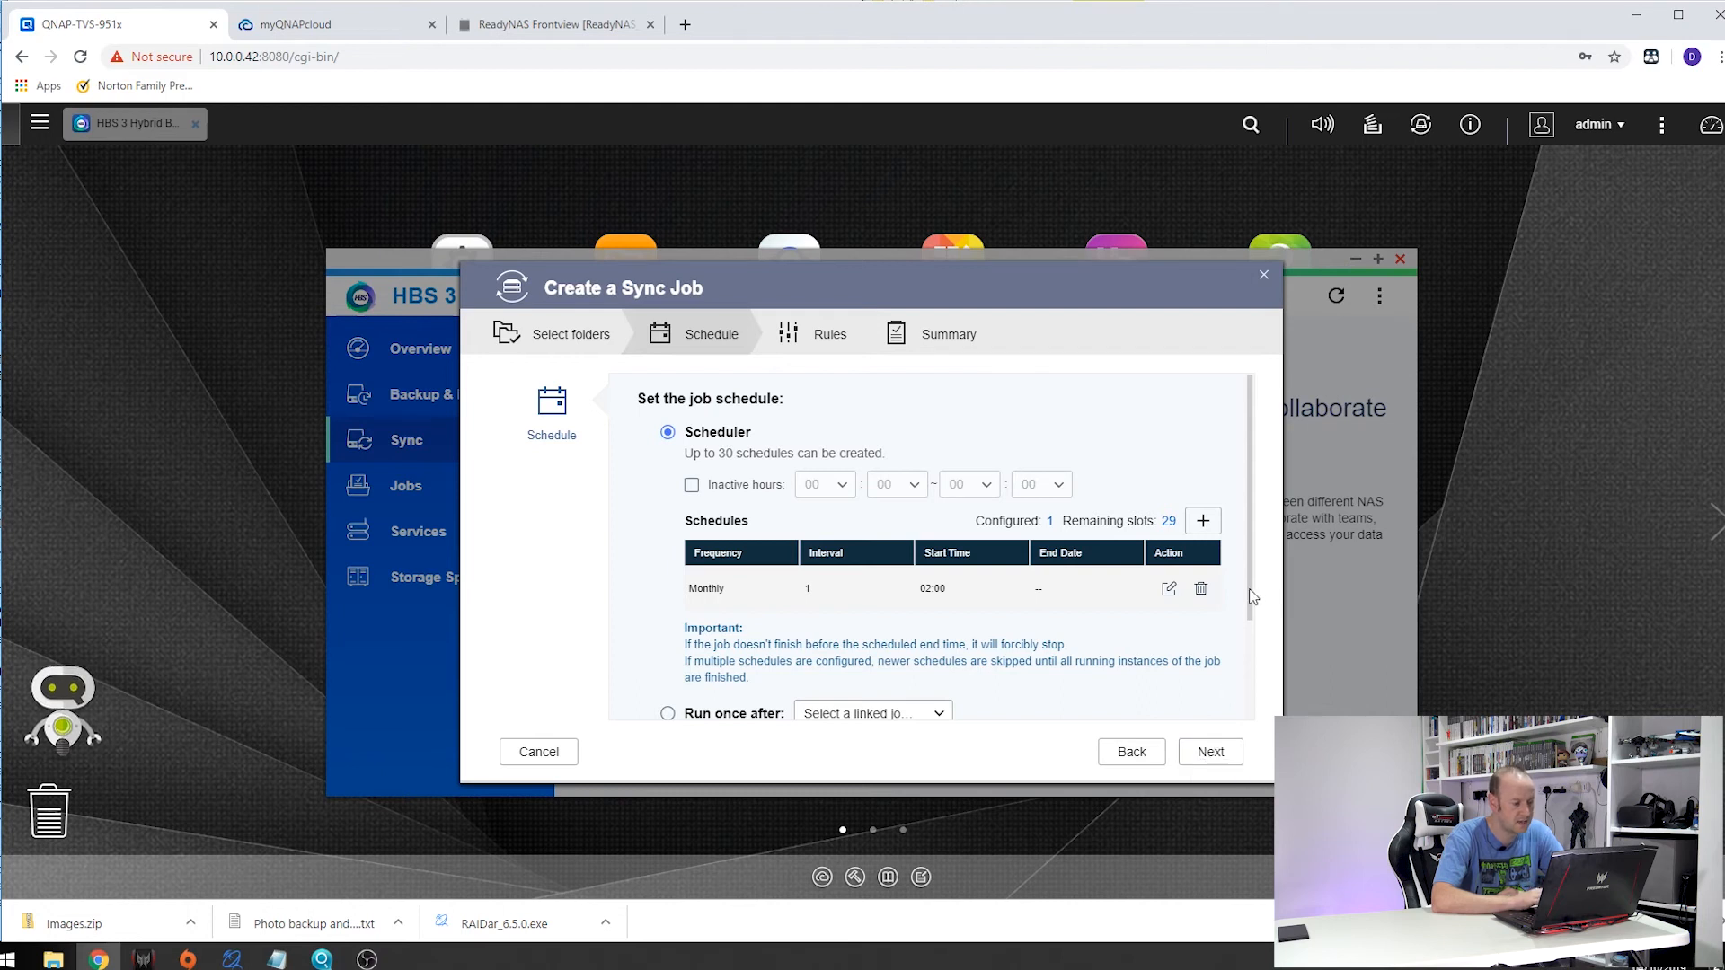
{"action": "scroll", "scroll_direction": "down", "scroll_amount": 3}
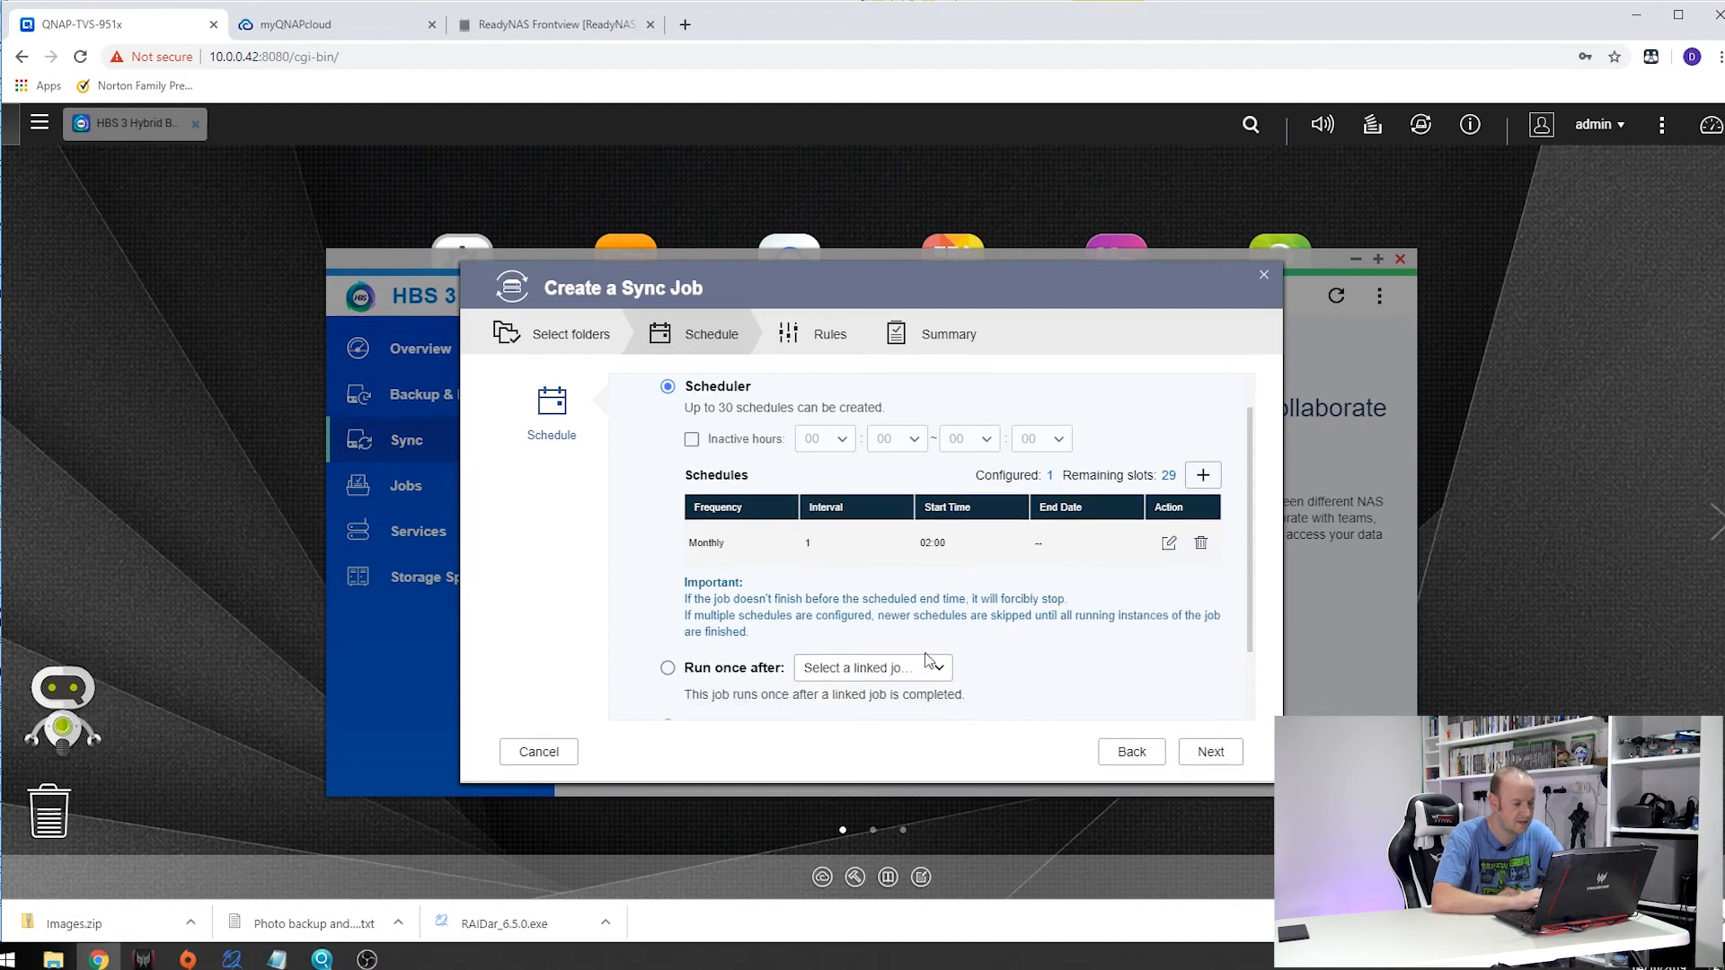
{"action": "mouse_move", "coordinate": [1254, 609]}
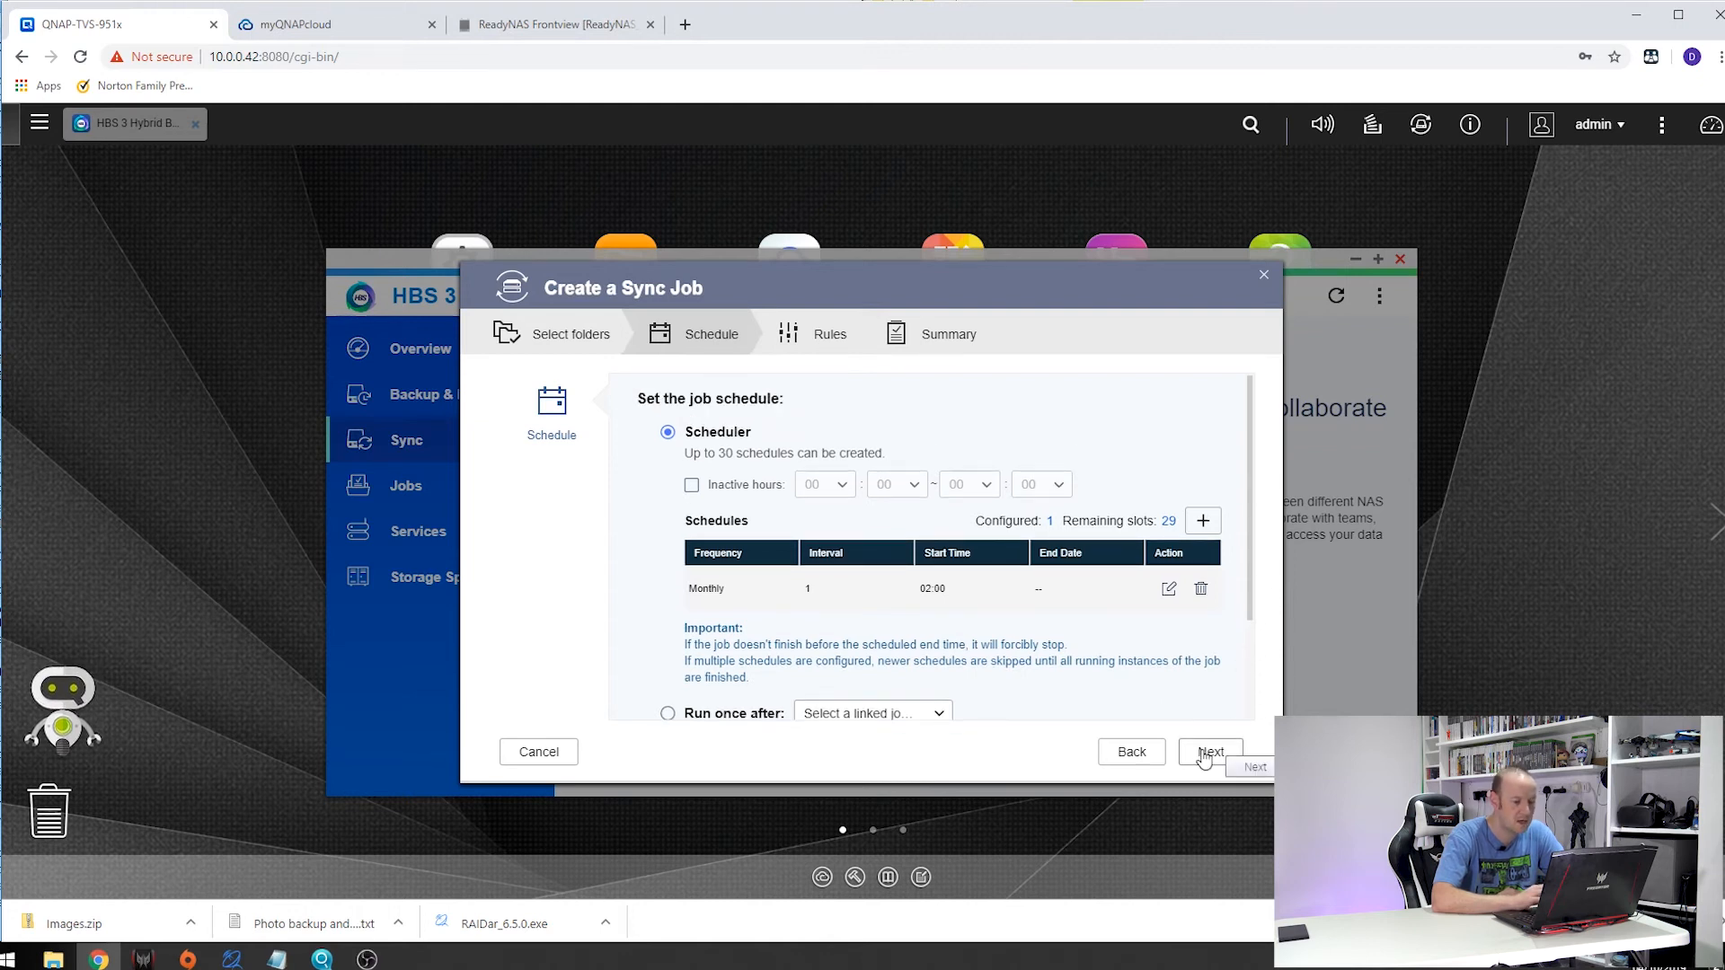
{"action": "left_click", "coordinate": [1210, 751]}
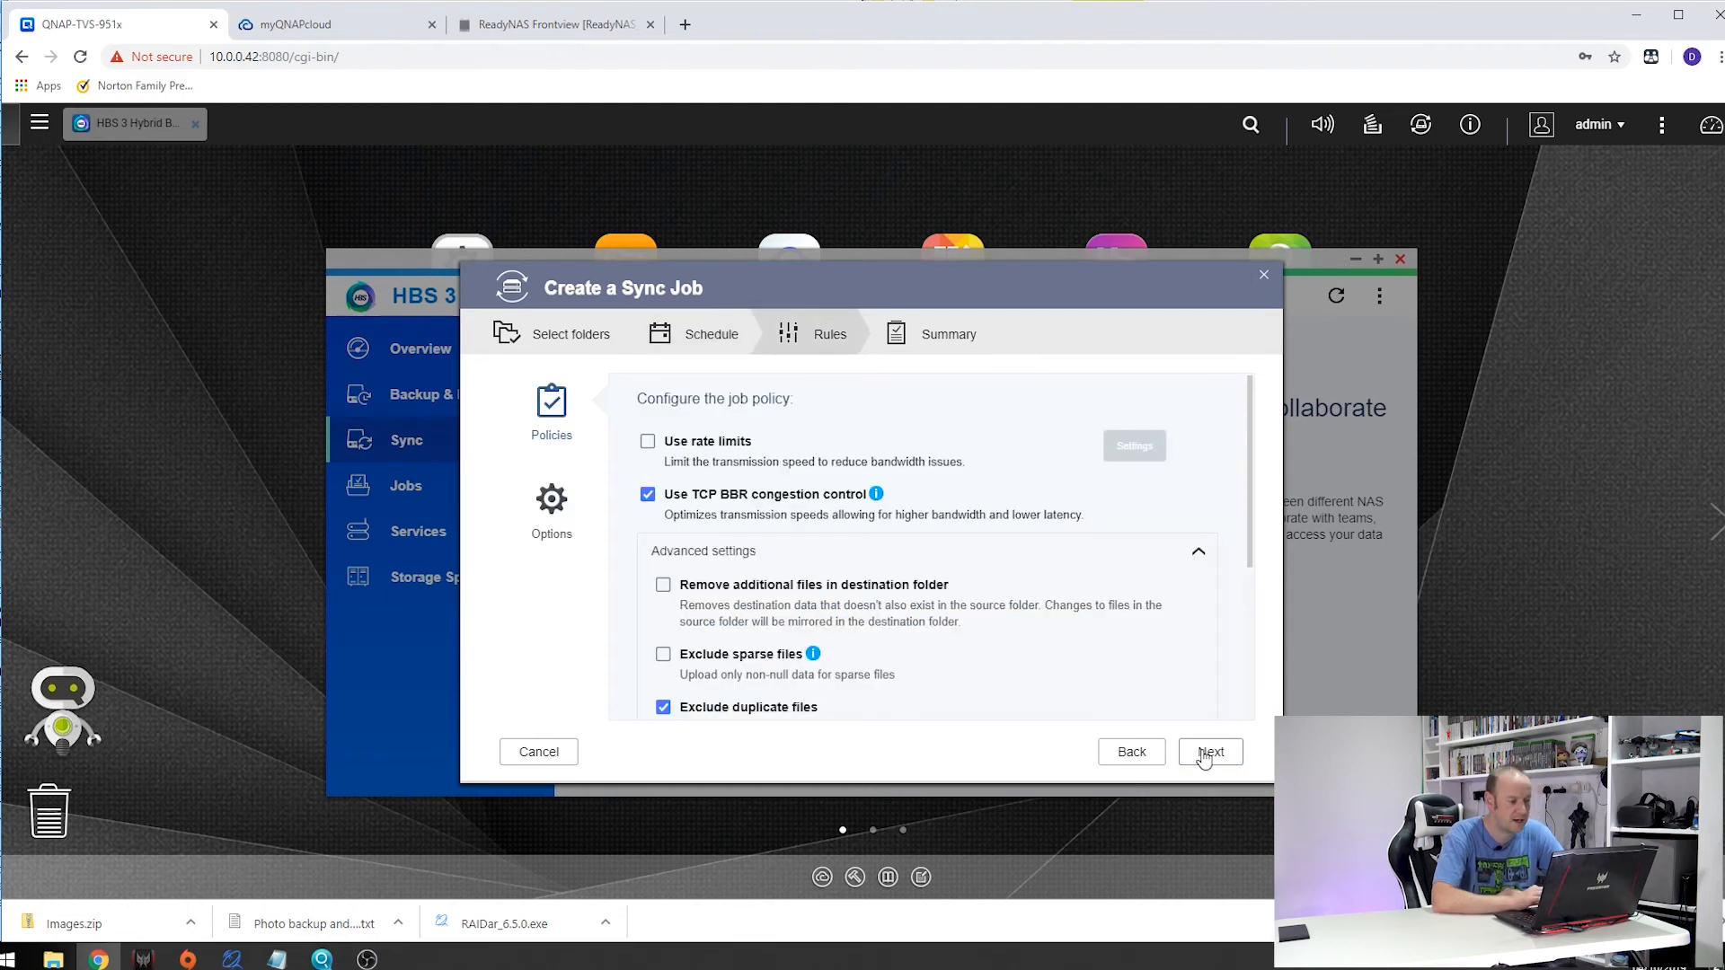
{"action": "mouse_move", "coordinate": [765, 521]}
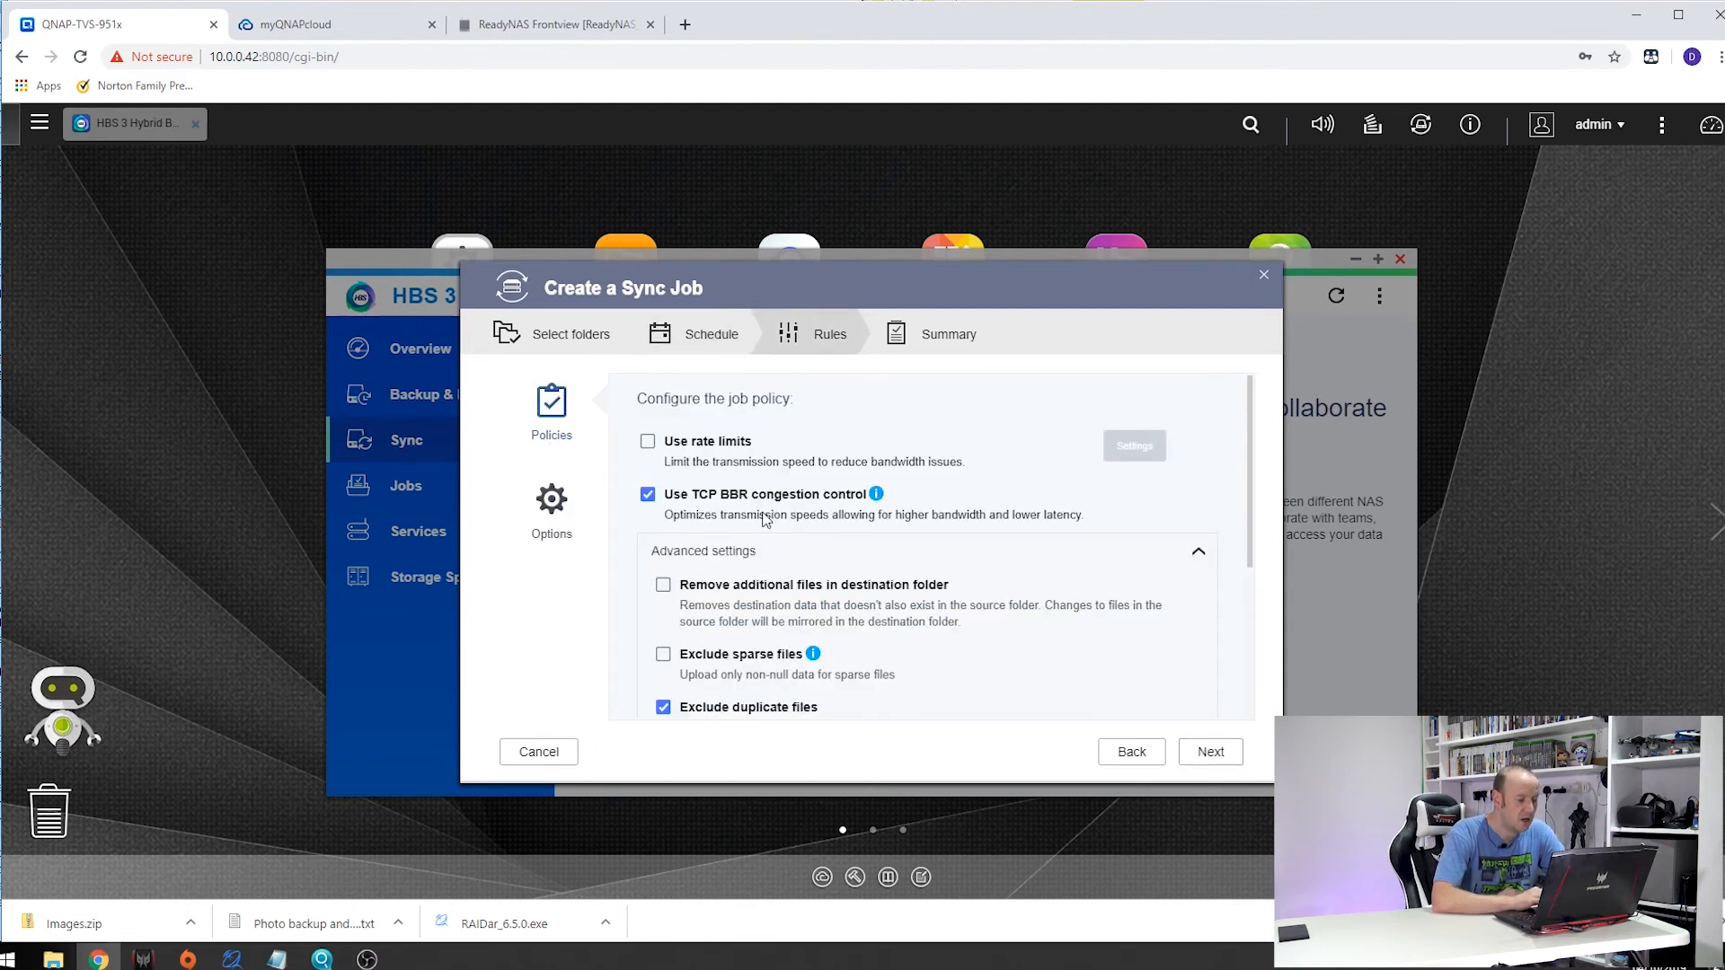
{"action": "mouse_move", "coordinate": [694, 478]}
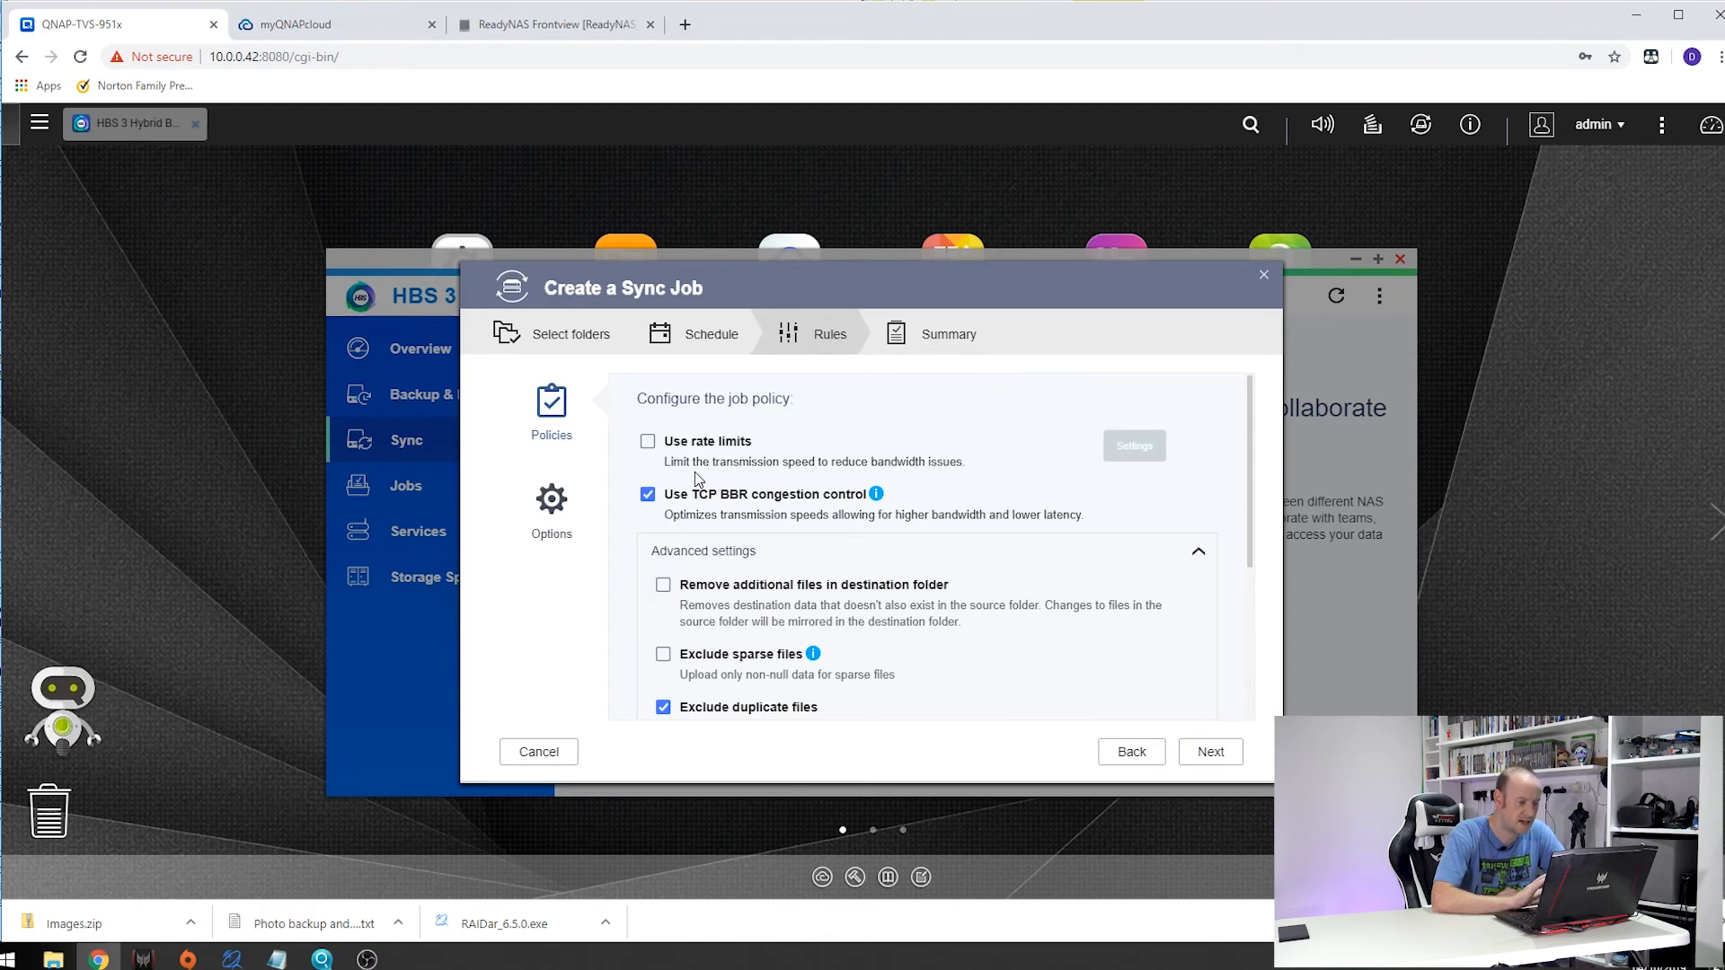
{"action": "mouse_move", "coordinate": [1178, 489]}
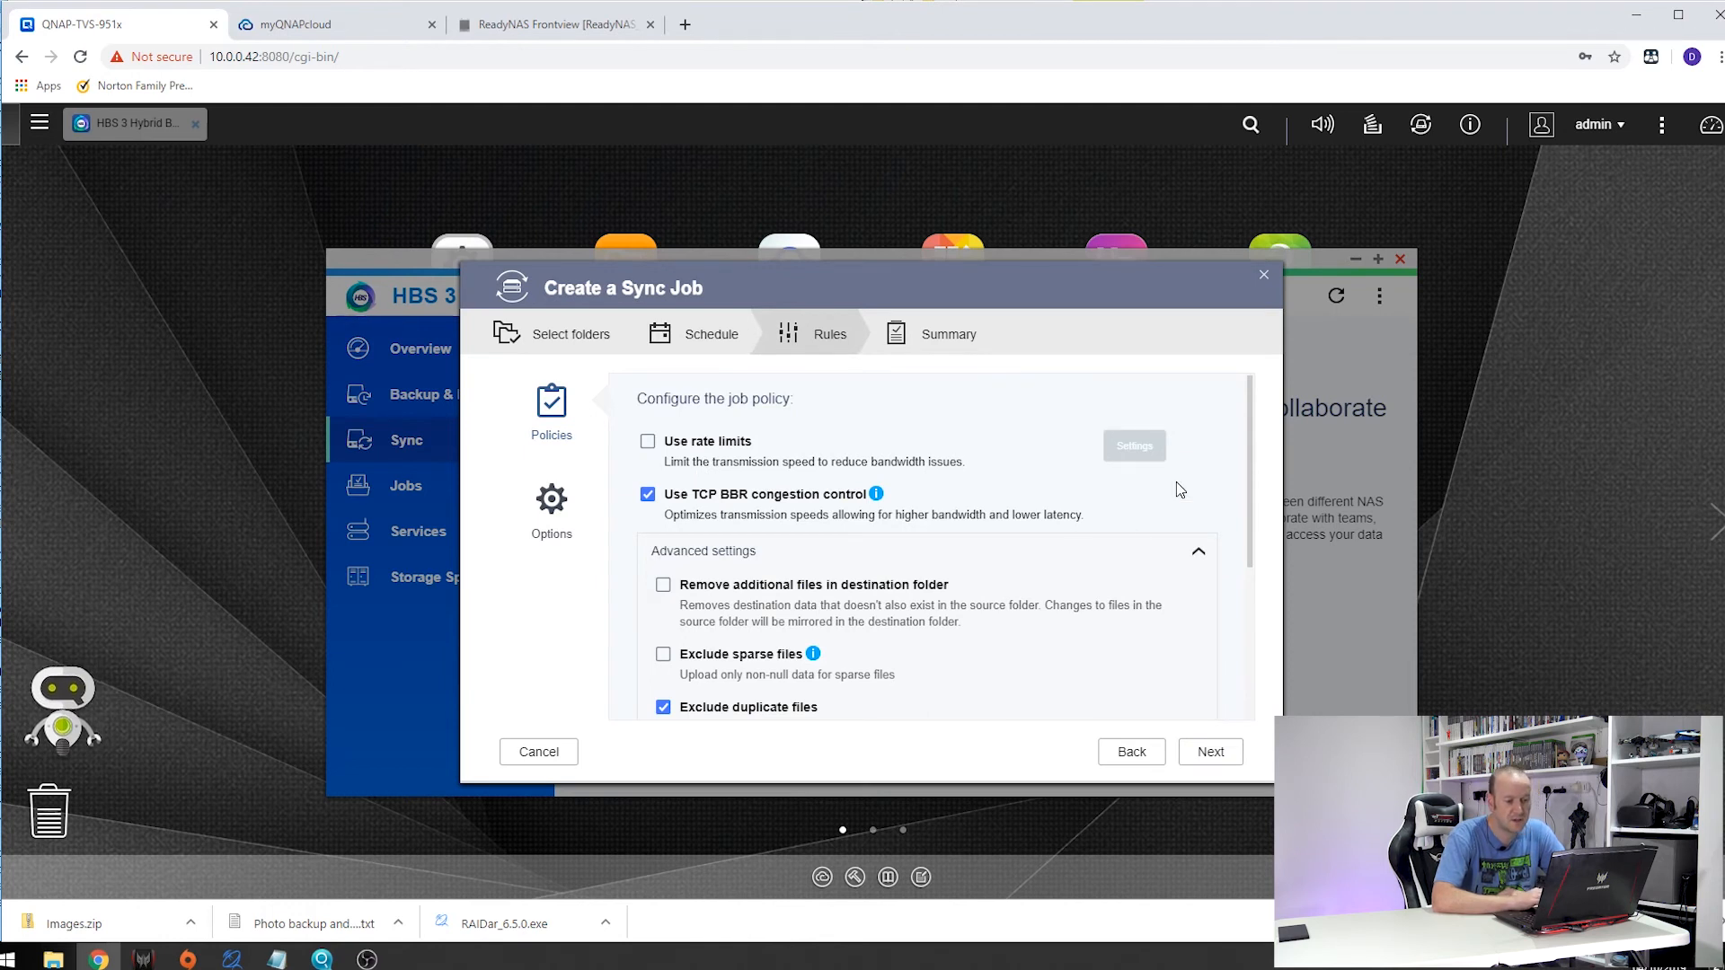
{"action": "mouse_move", "coordinate": [1253, 487]}
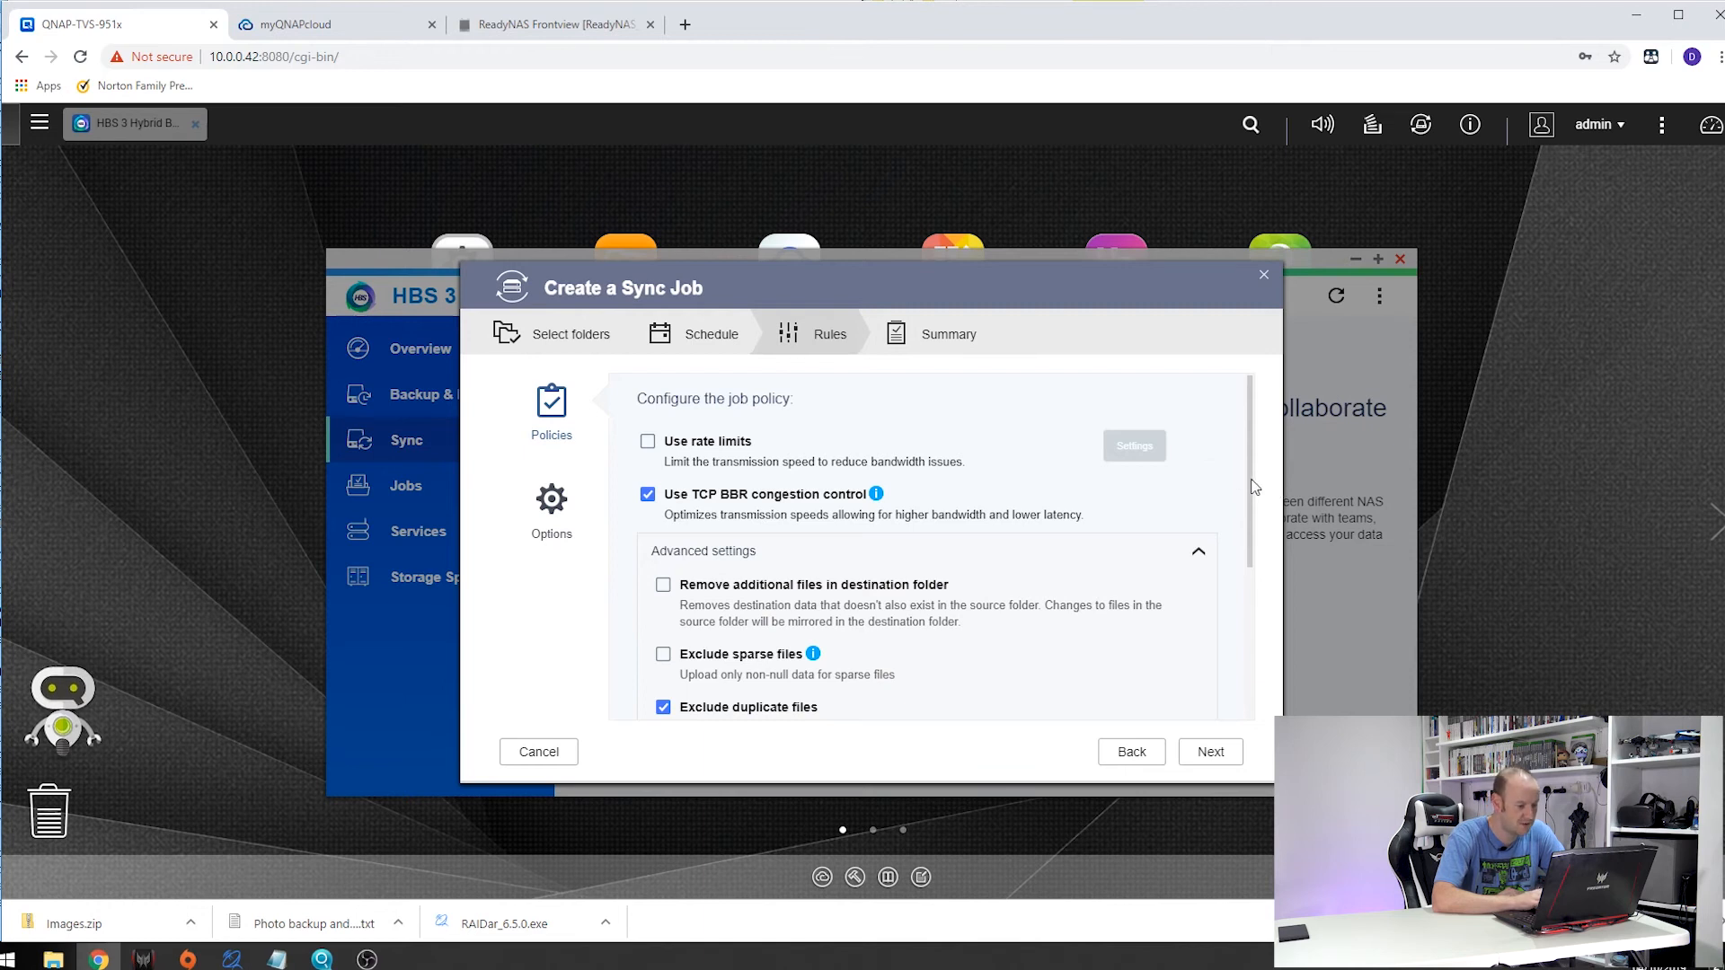
{"action": "scroll", "scroll_direction": "down", "scroll_amount": 3}
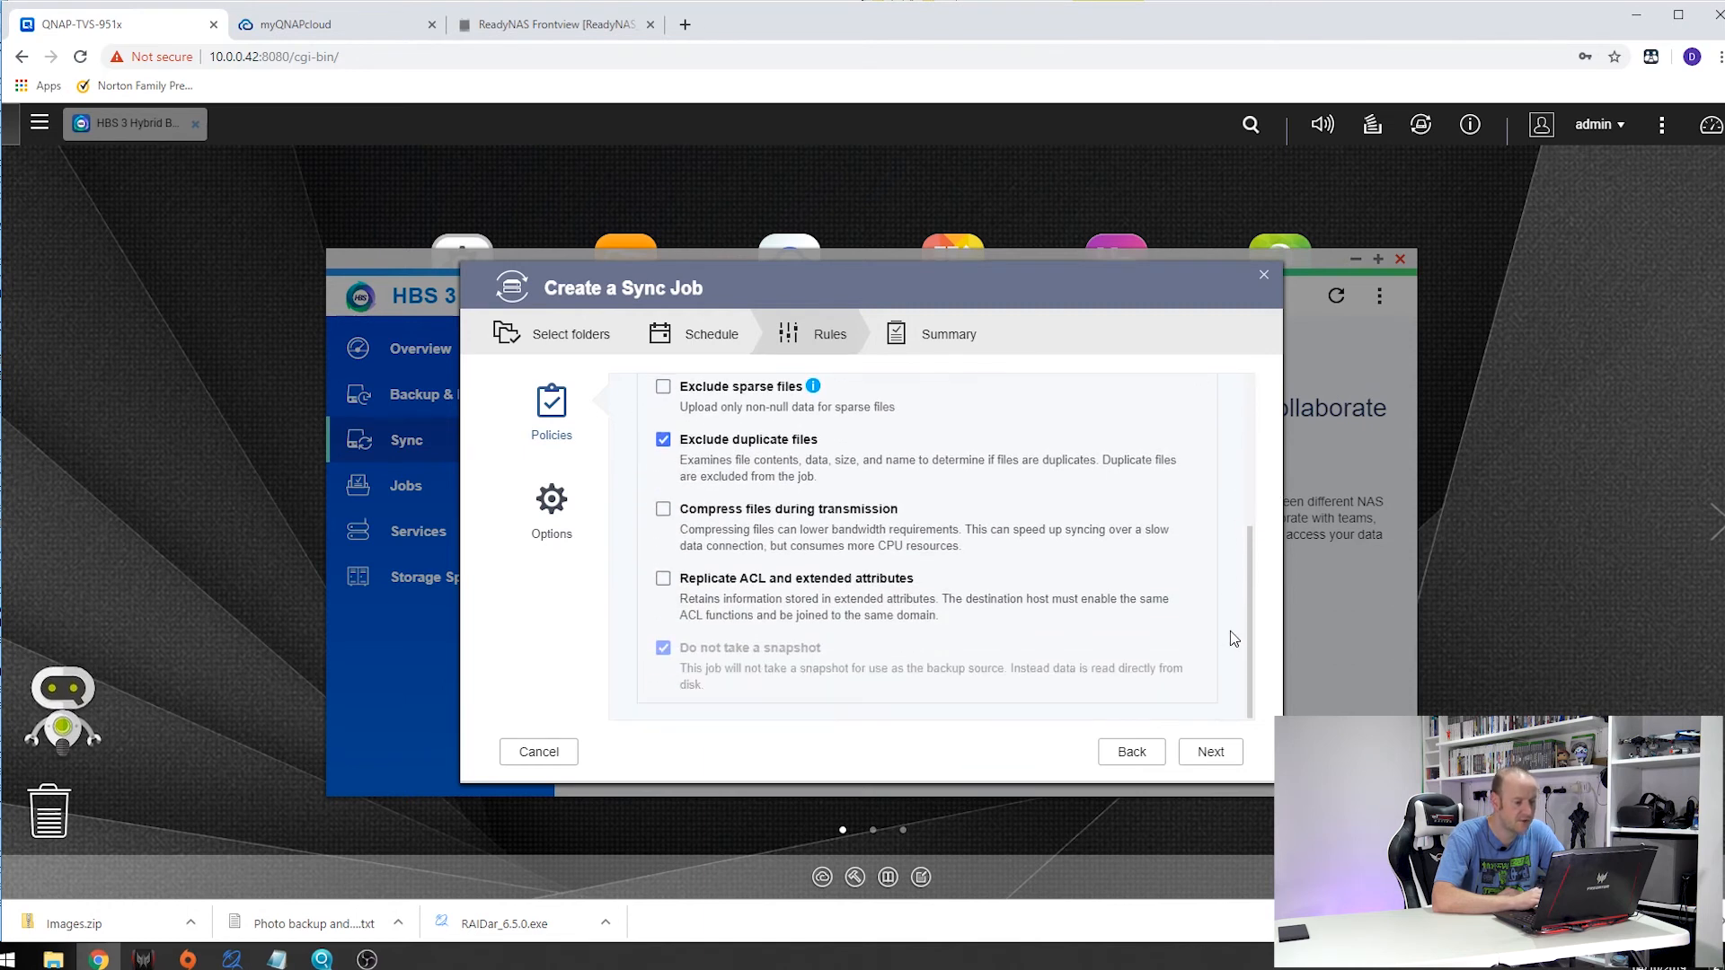
{"action": "scroll", "scroll_direction": "up", "scroll_amount": 3}
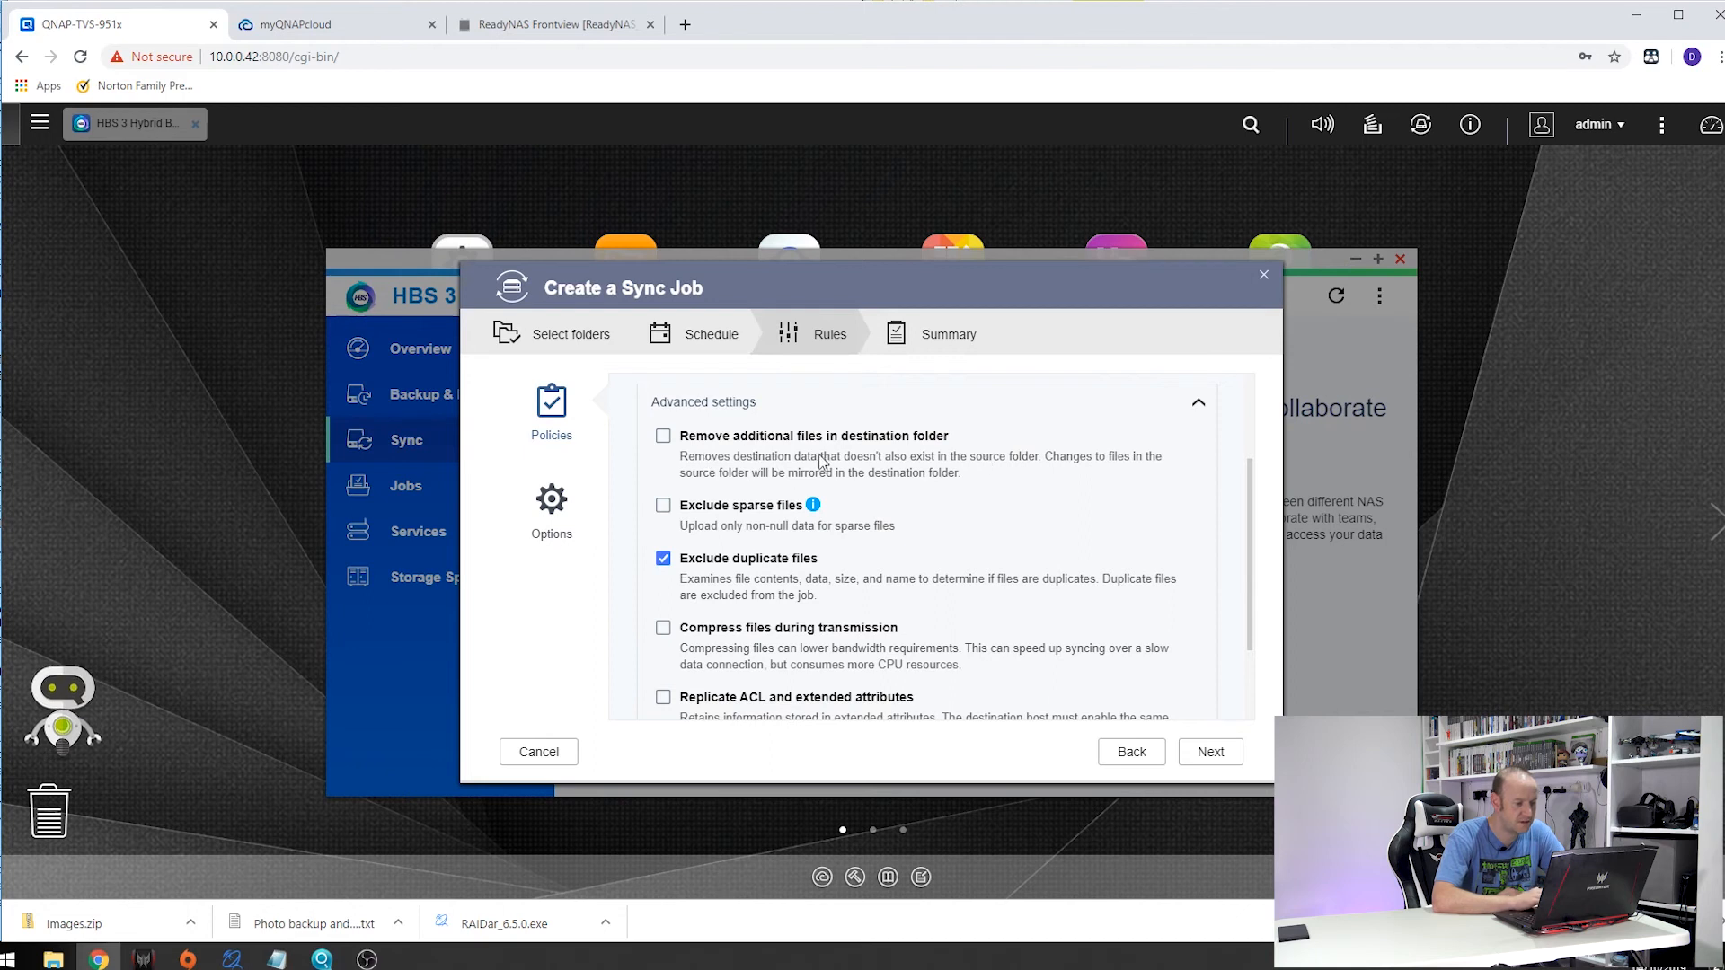
{"action": "mouse_move", "coordinate": [901, 459]}
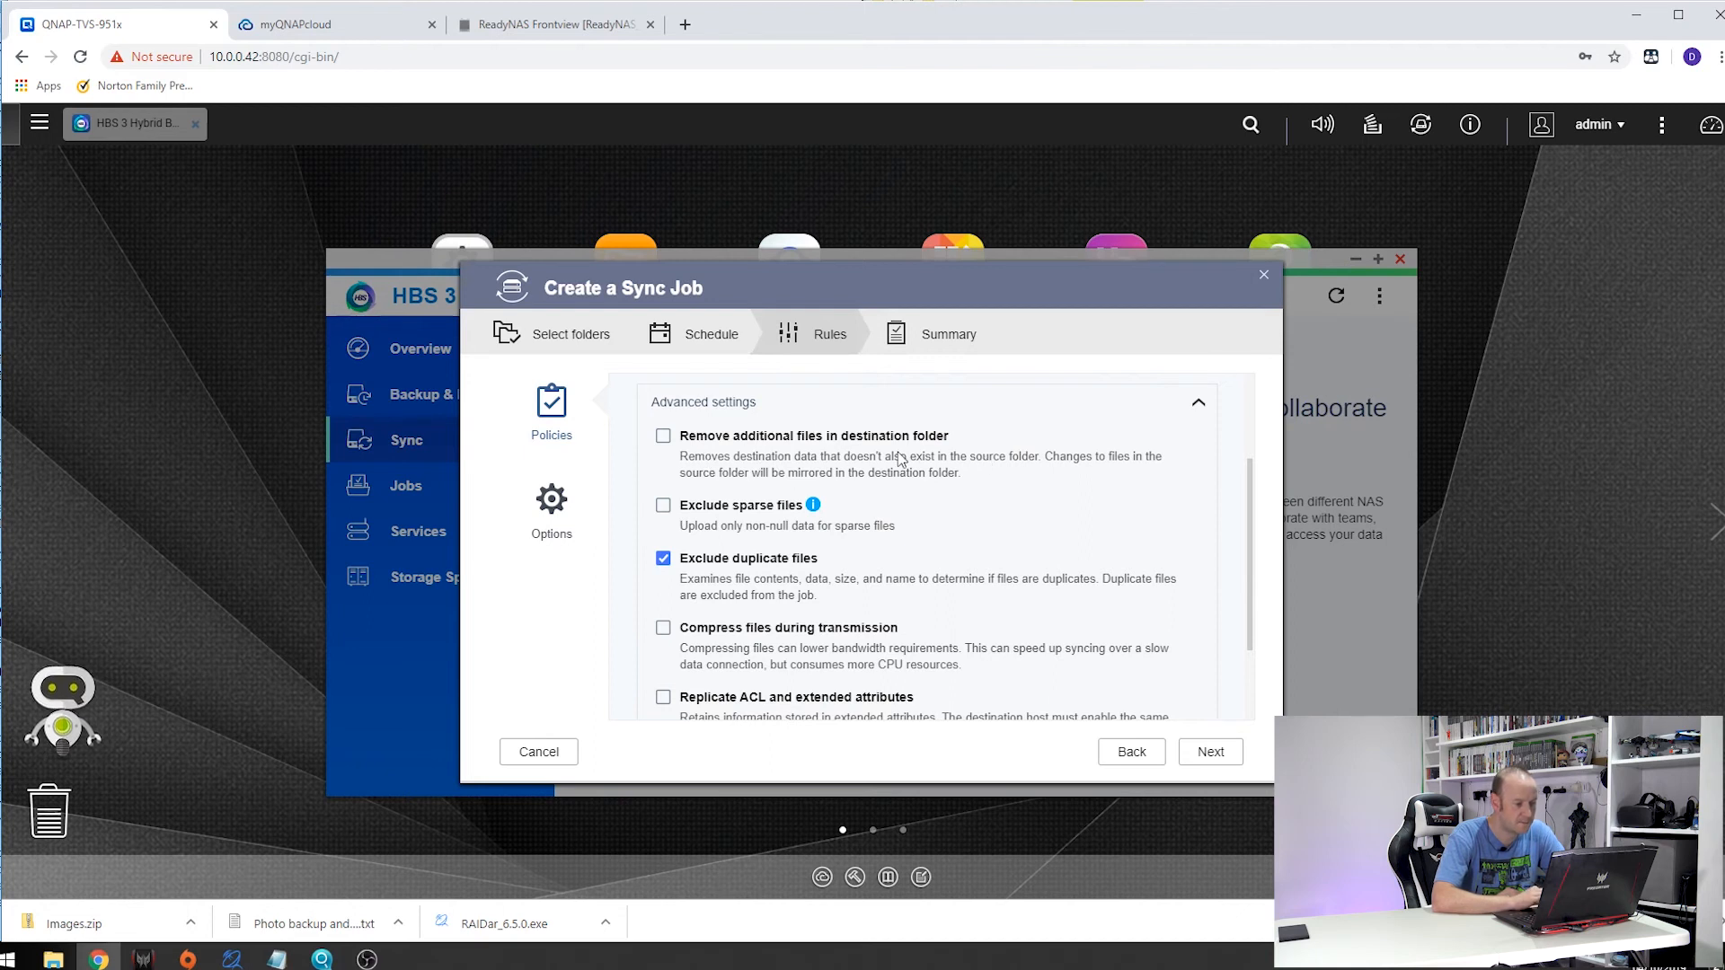
{"action": "mouse_move", "coordinate": [866, 511]}
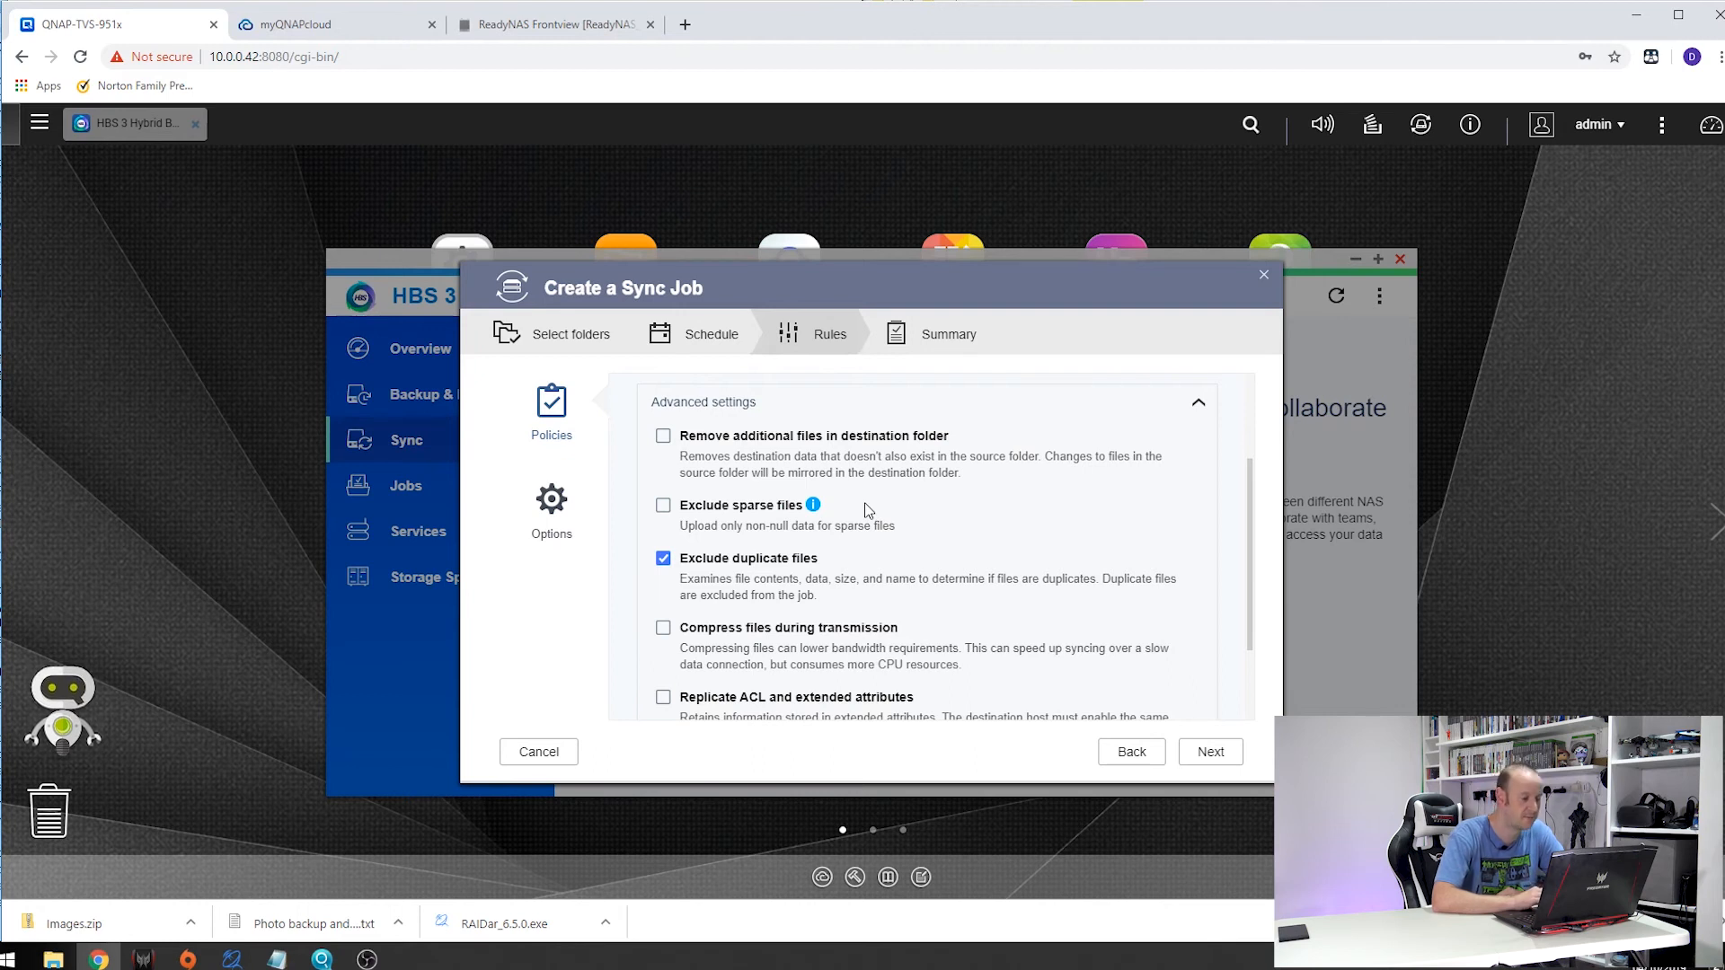
{"action": "mouse_move", "coordinate": [1232, 569]}
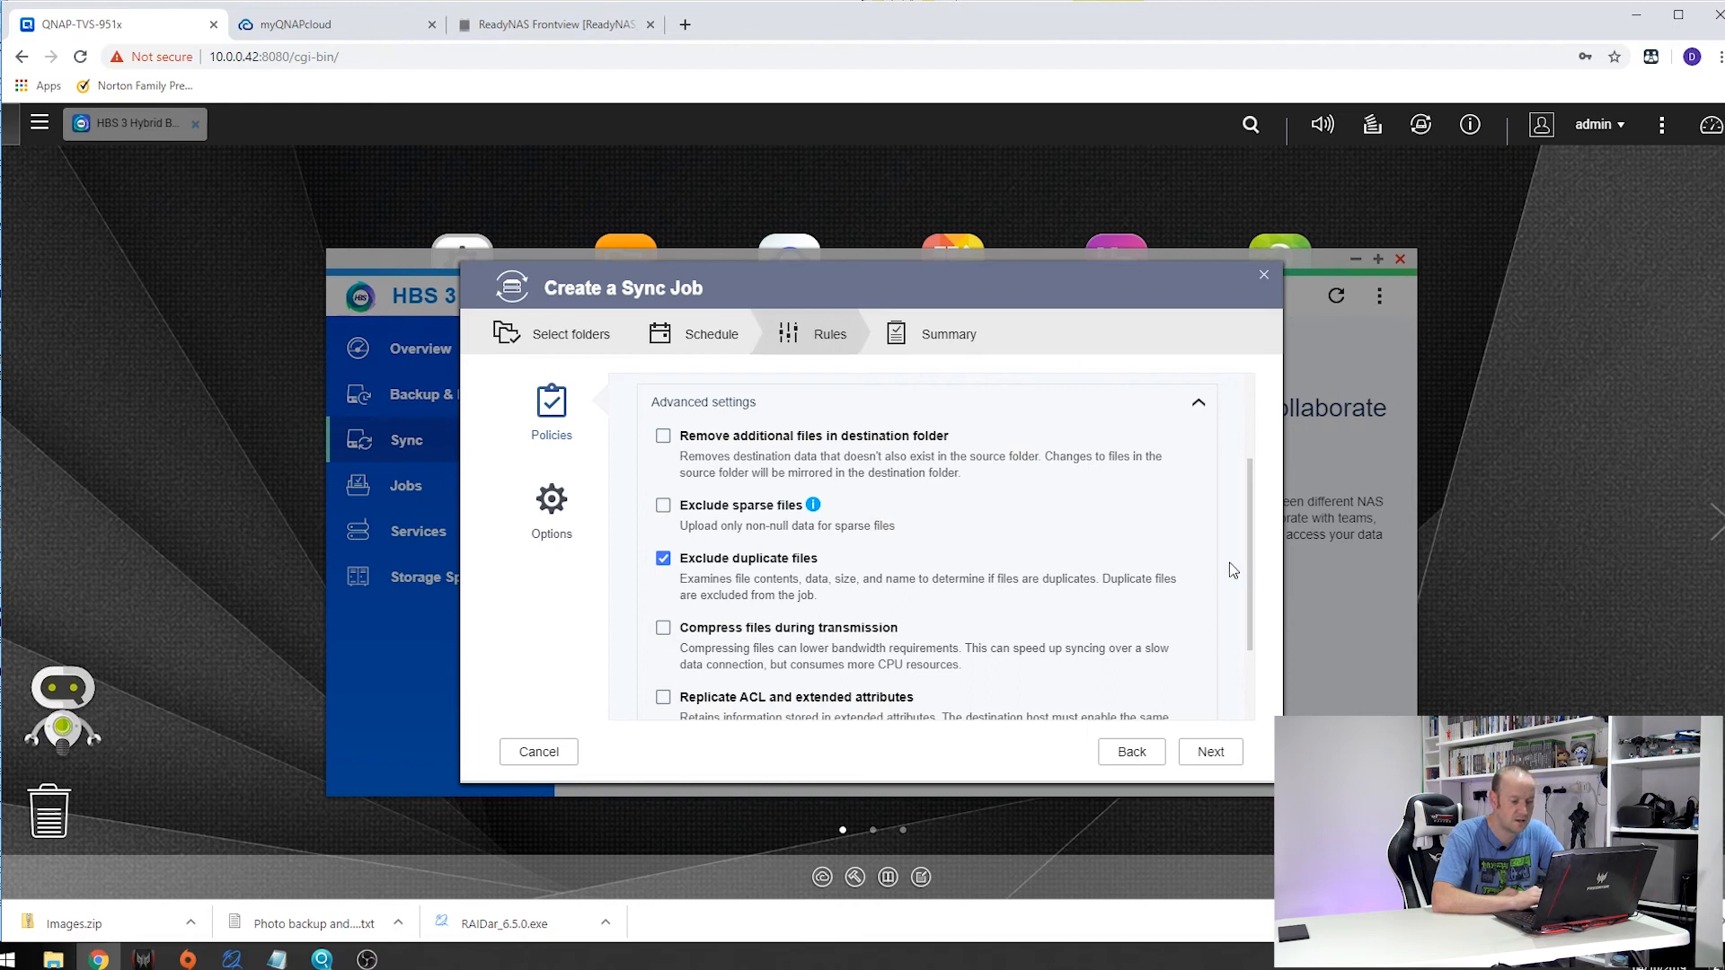
{"action": "mouse_move", "coordinate": [1251, 563]}
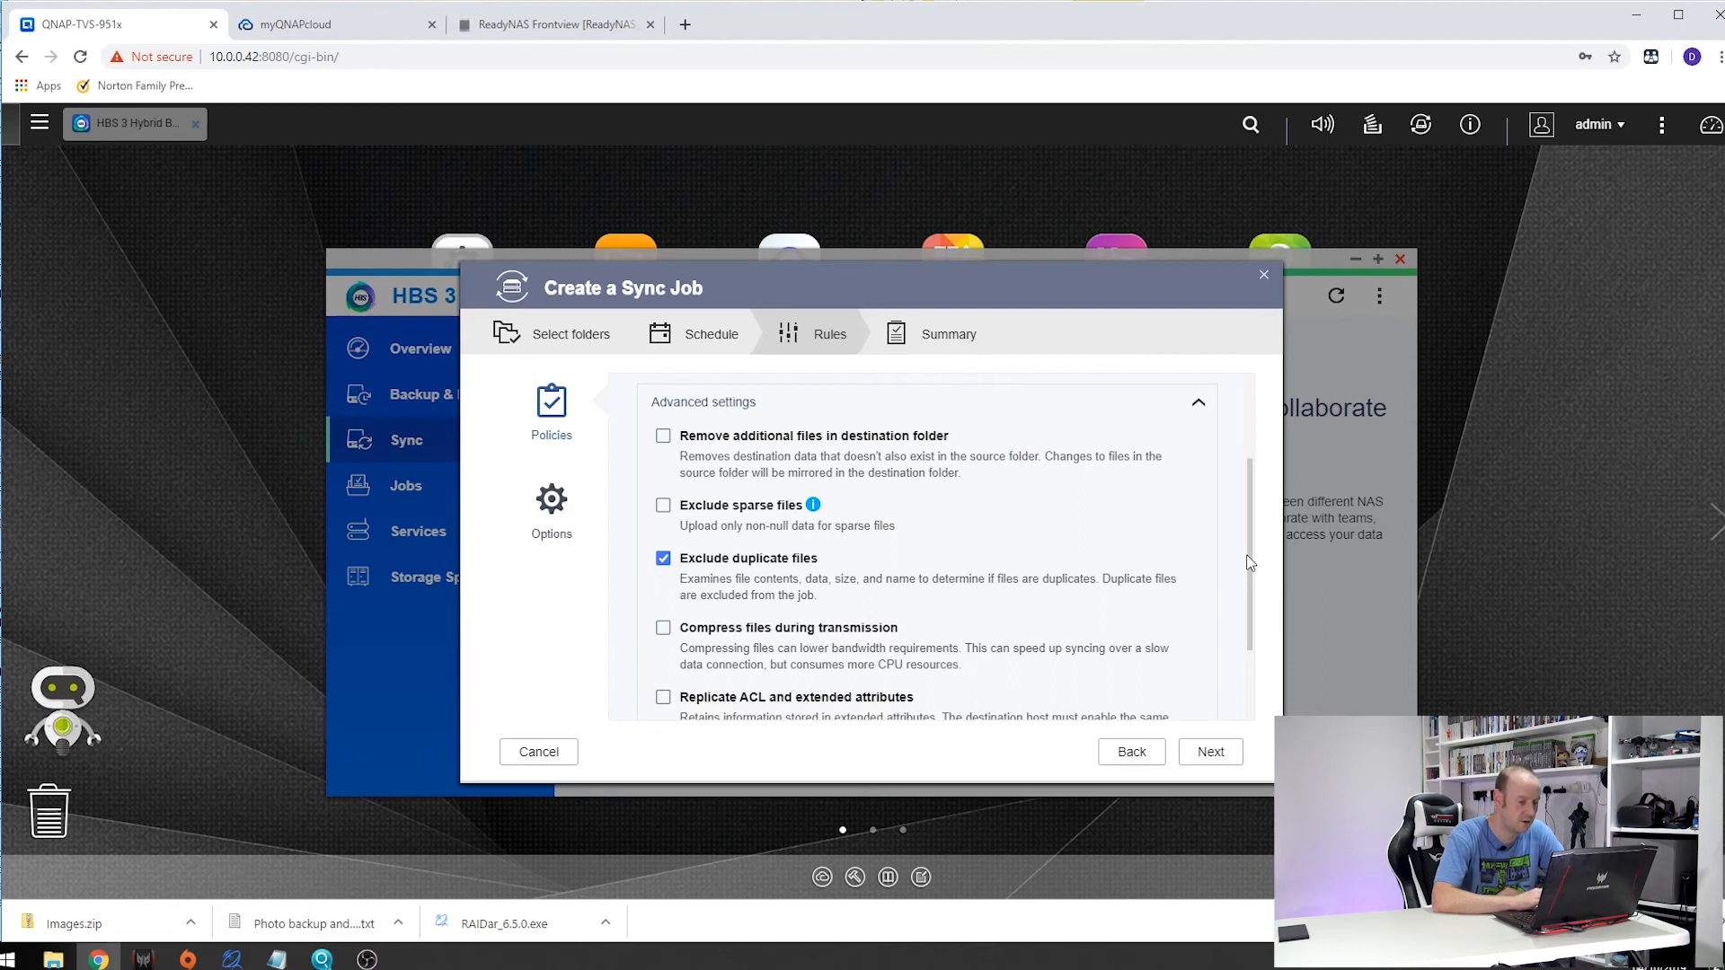
{"action": "scroll", "scroll_direction": "down", "scroll_amount": 3}
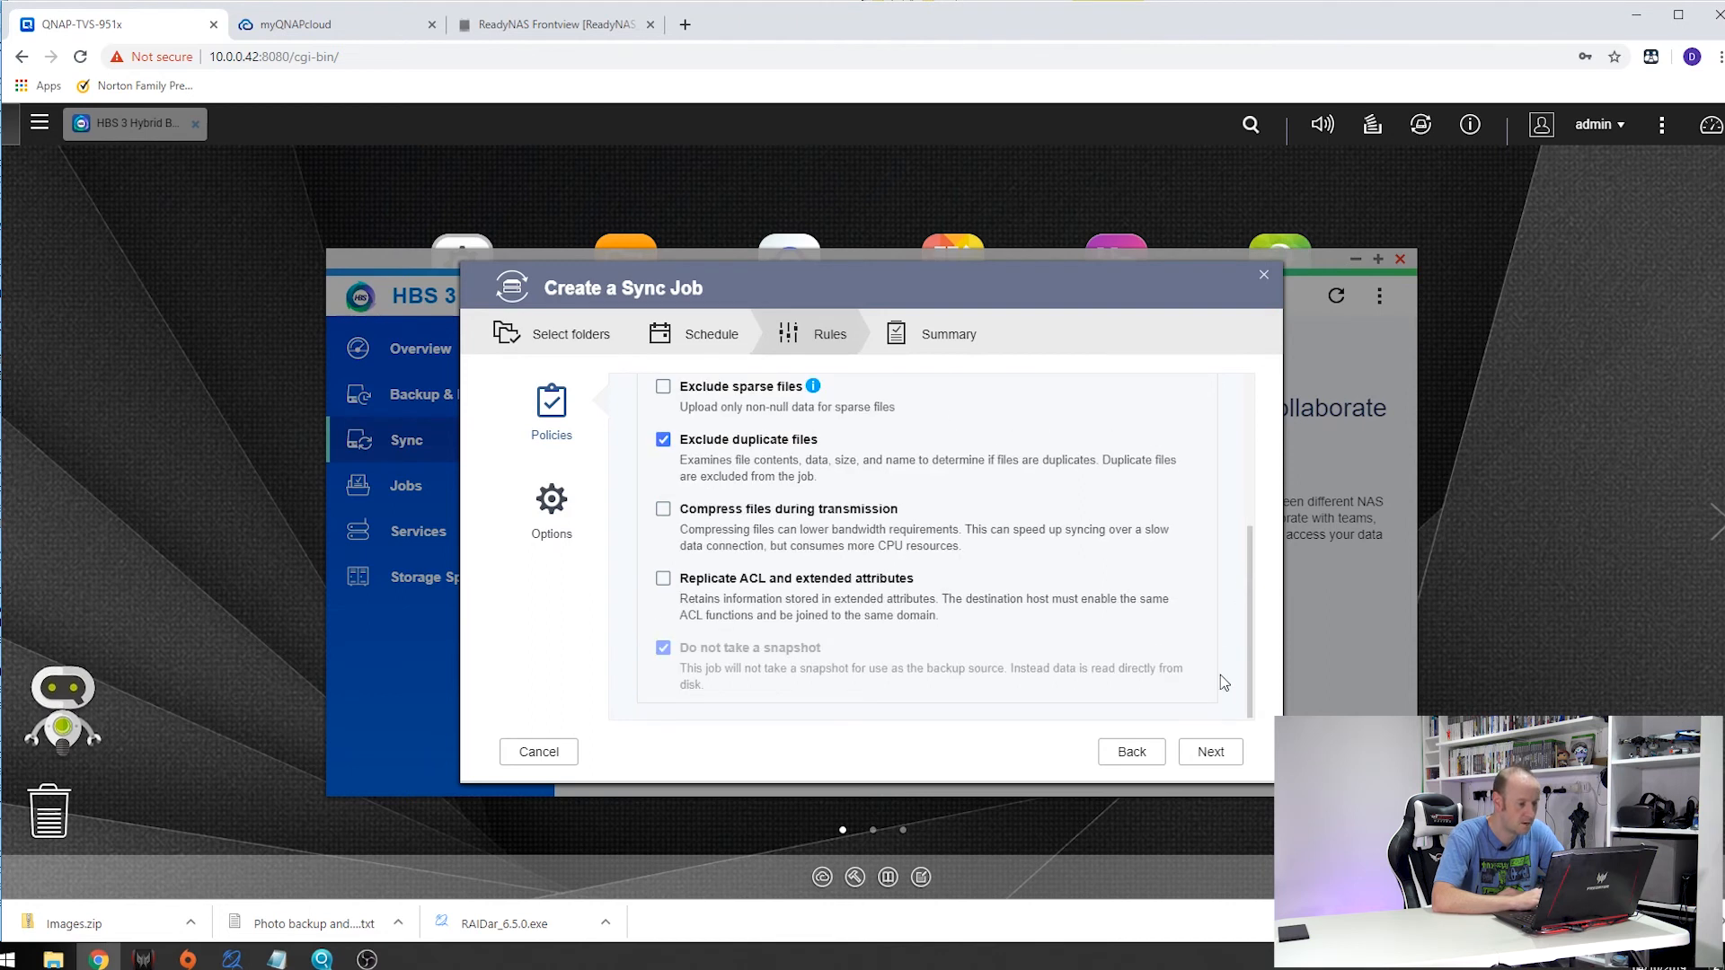
{"action": "scroll", "scroll_direction": "up", "scroll_amount": 3}
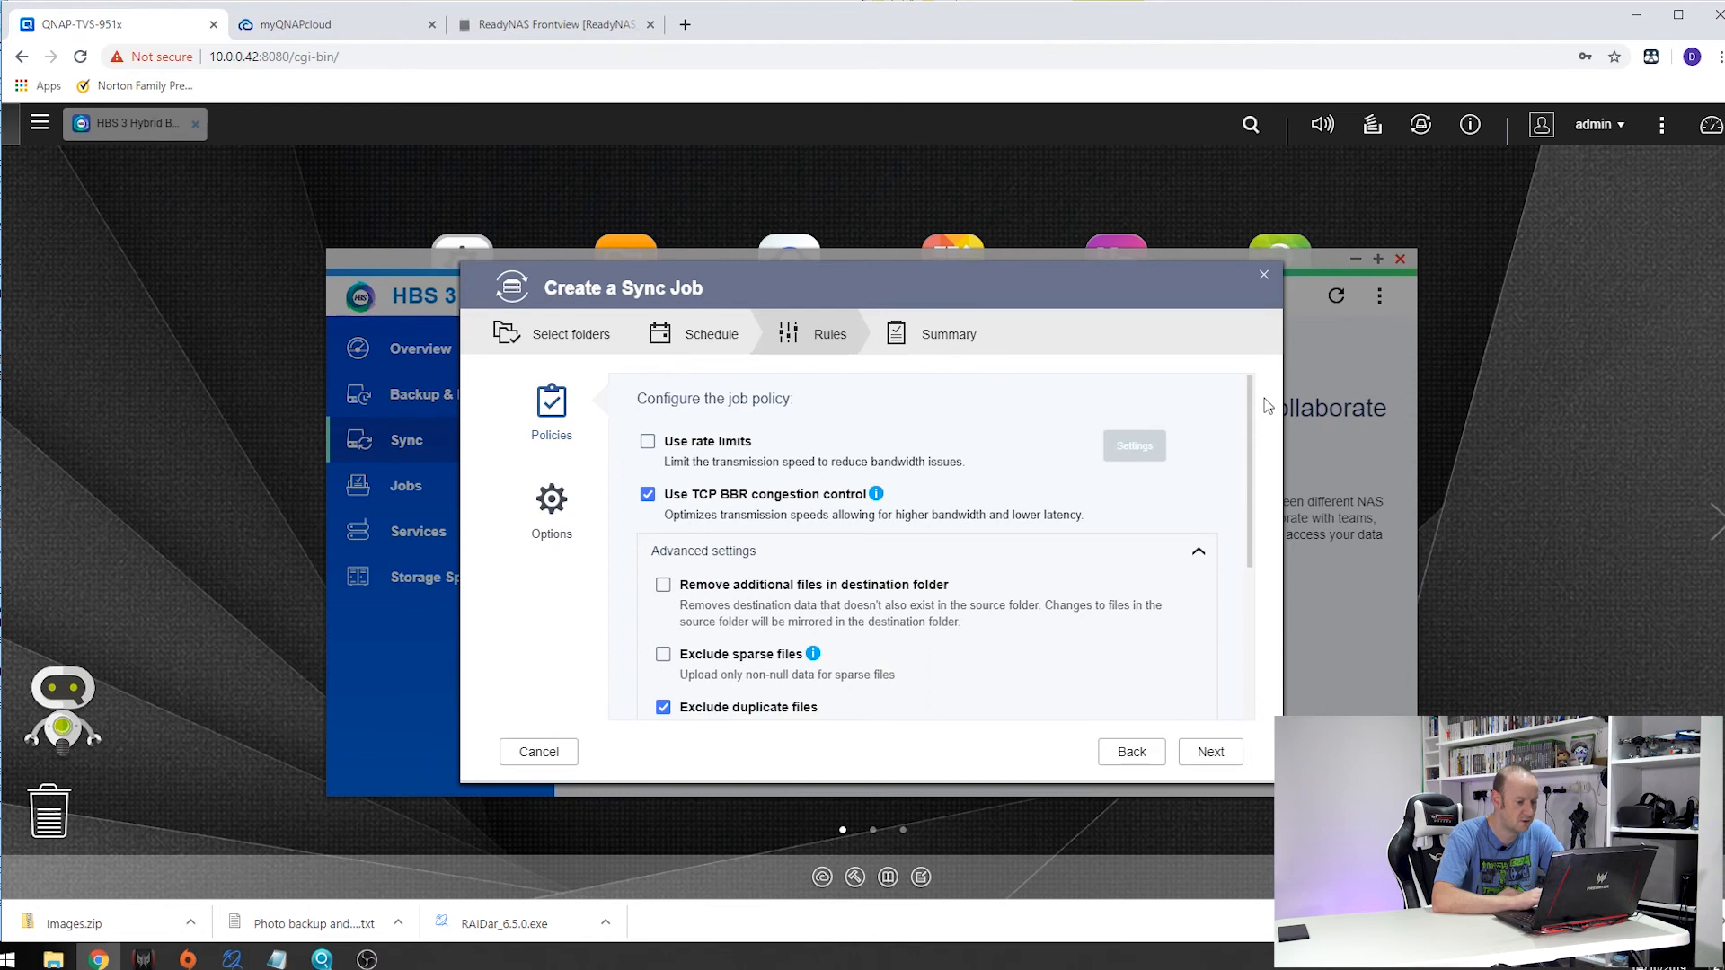
Step: Review the Summary for One-way Sync 1 and create the job
{"action": "left_click", "coordinate": [1209, 751]}
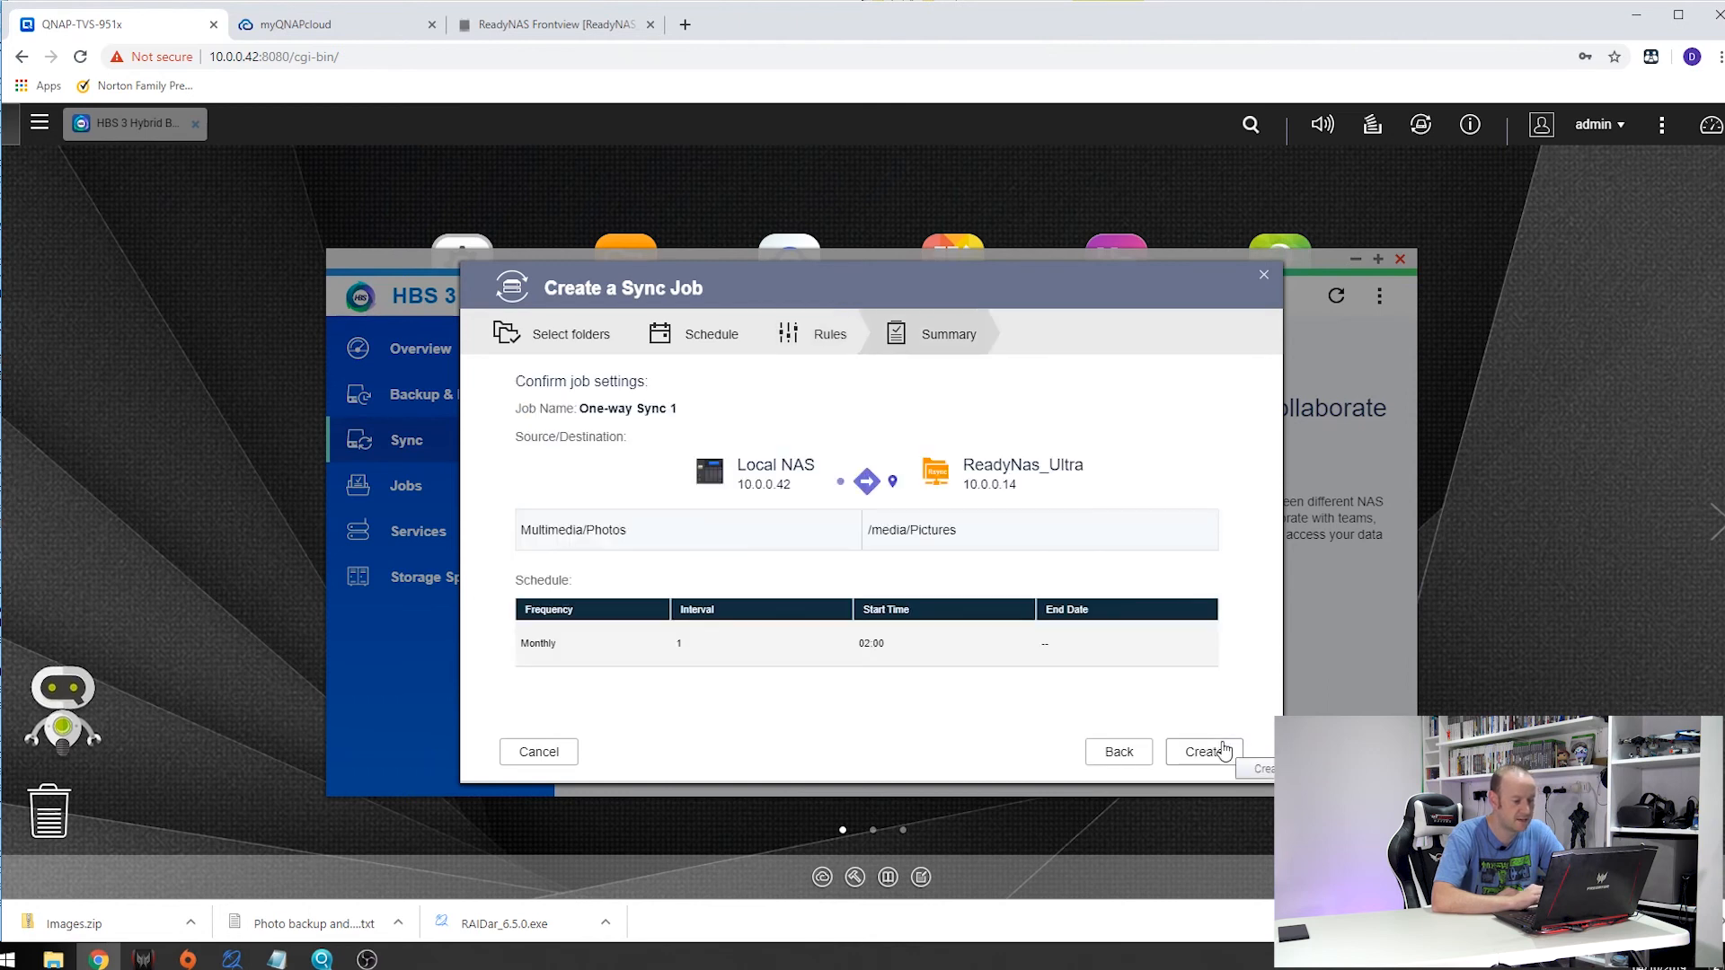
{"action": "mouse_move", "coordinate": [710, 473]}
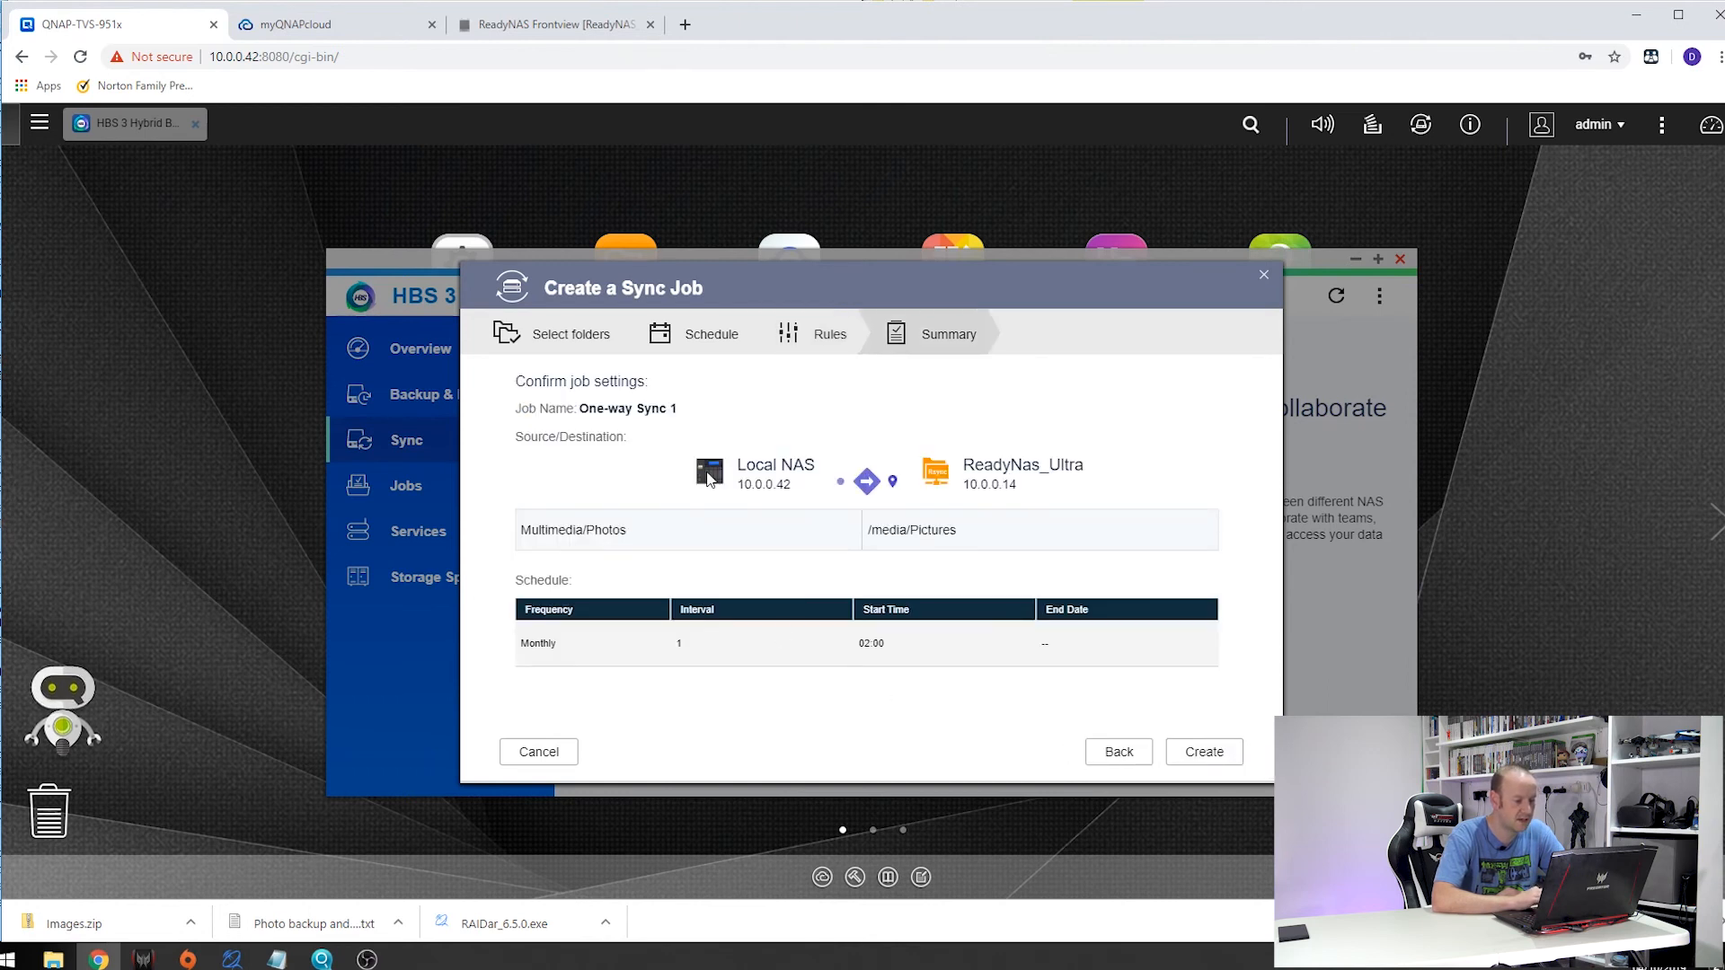
{"action": "mouse_move", "coordinate": [625, 550]}
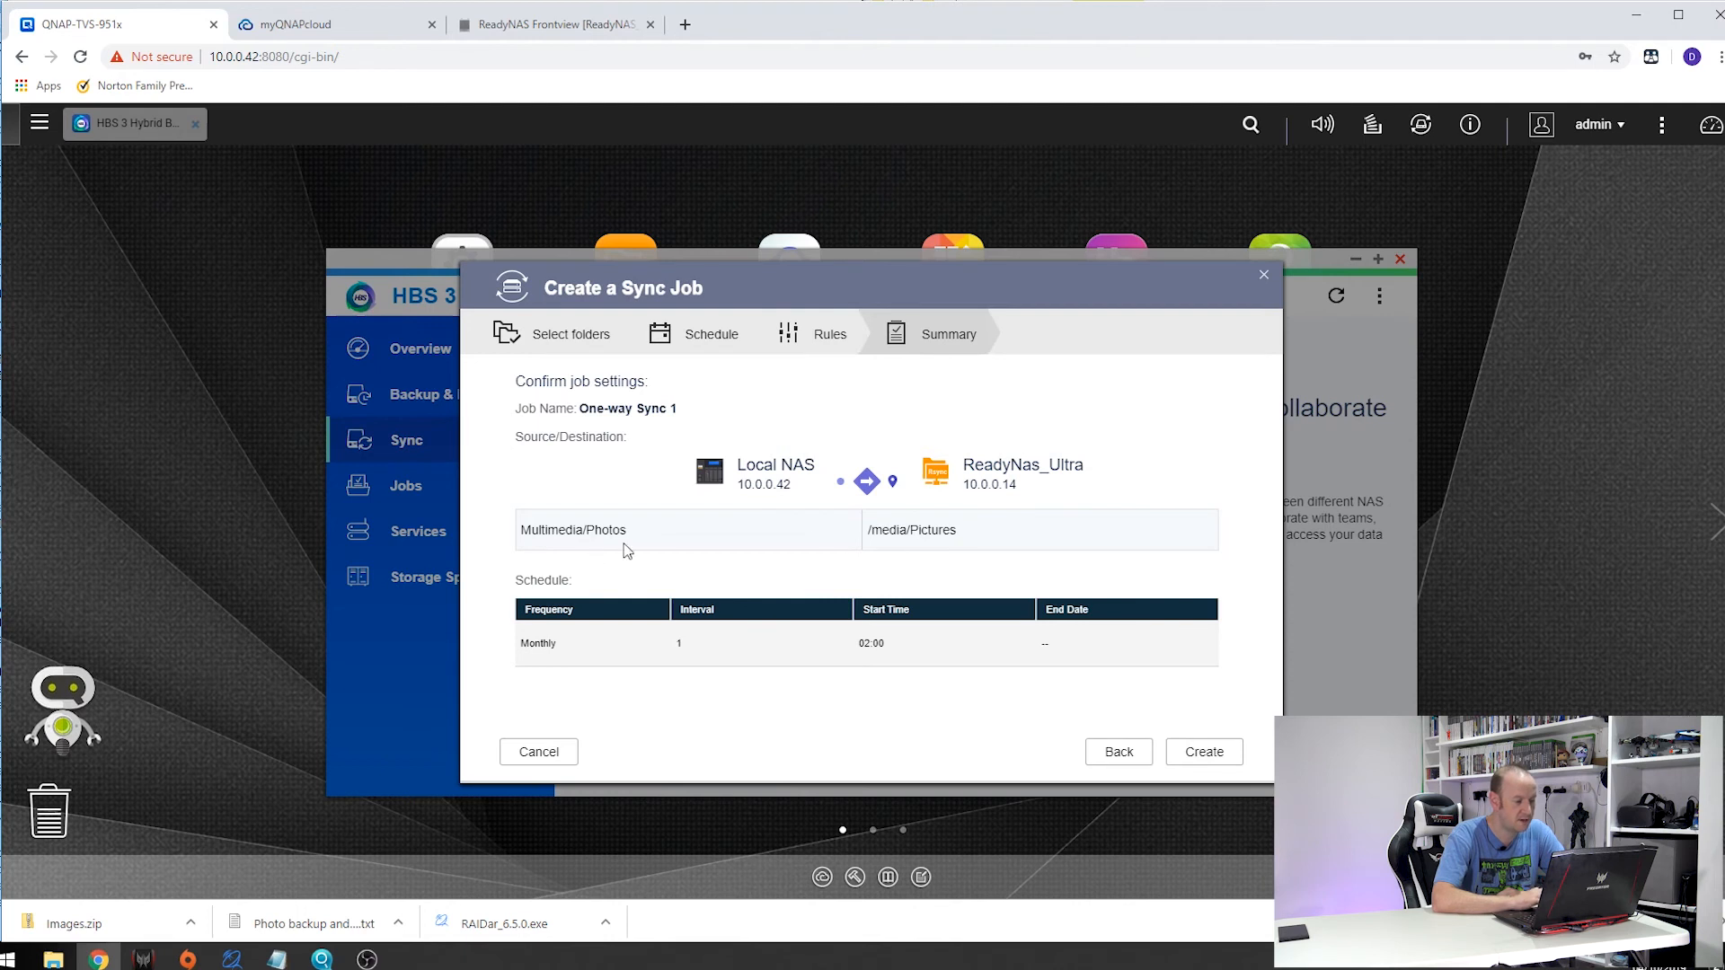
{"action": "mouse_move", "coordinate": [984, 478]}
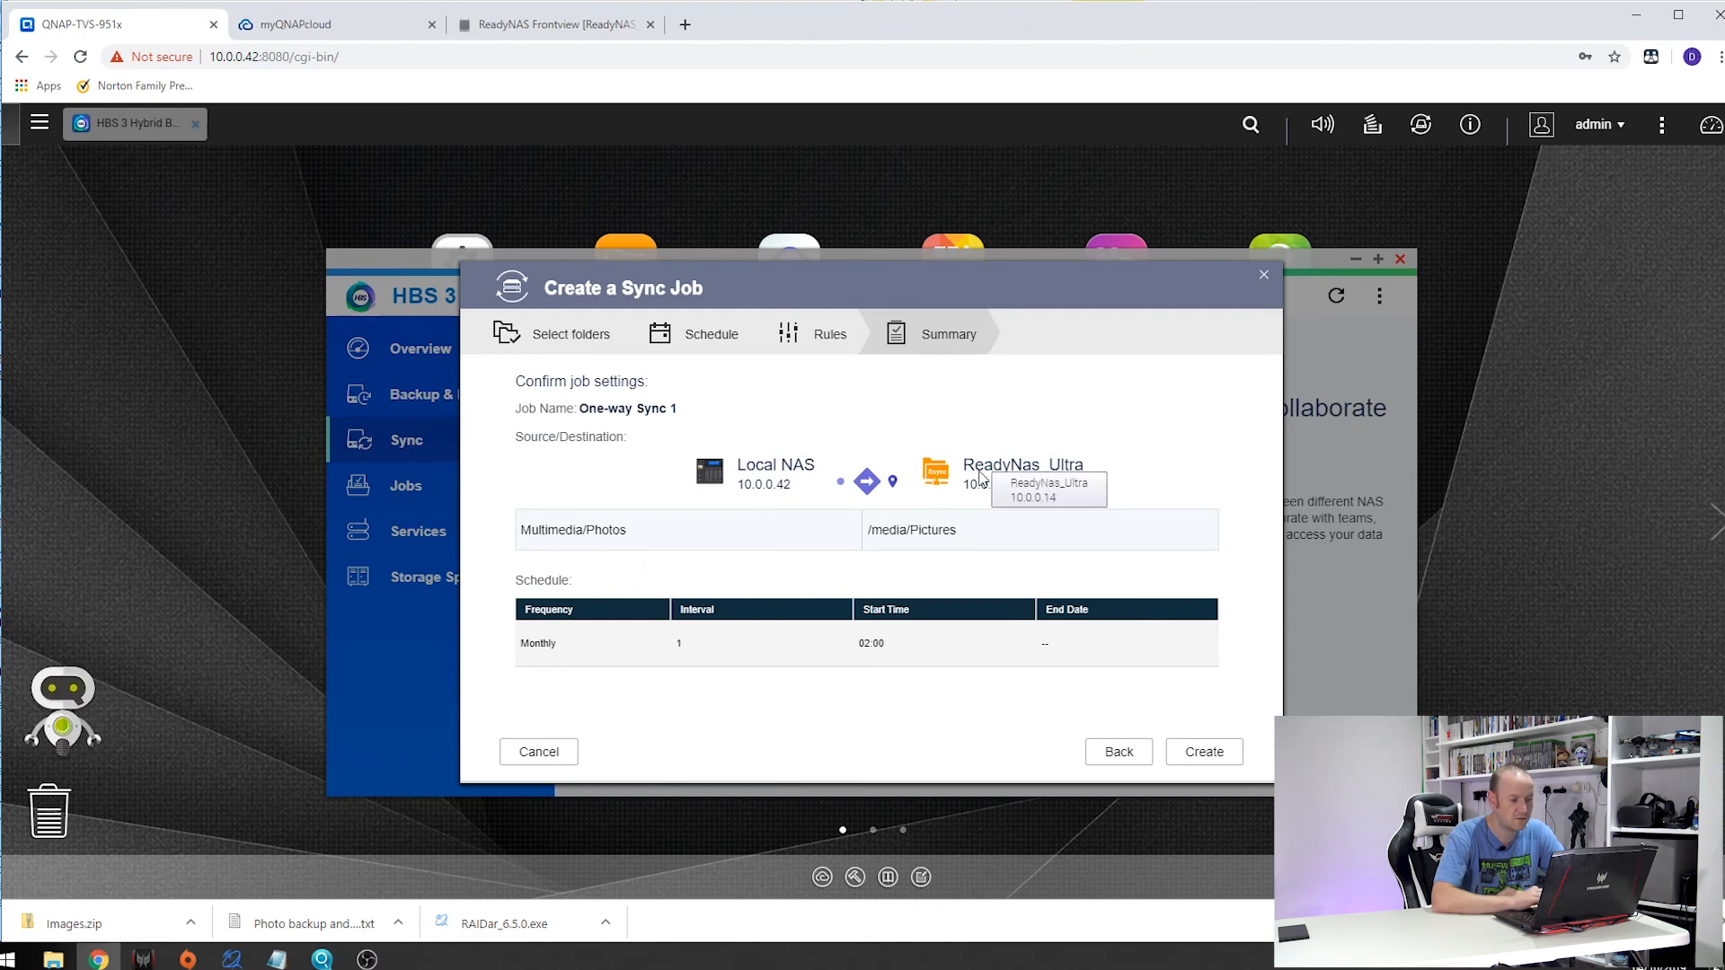
{"action": "mouse_move", "coordinate": [790, 643]}
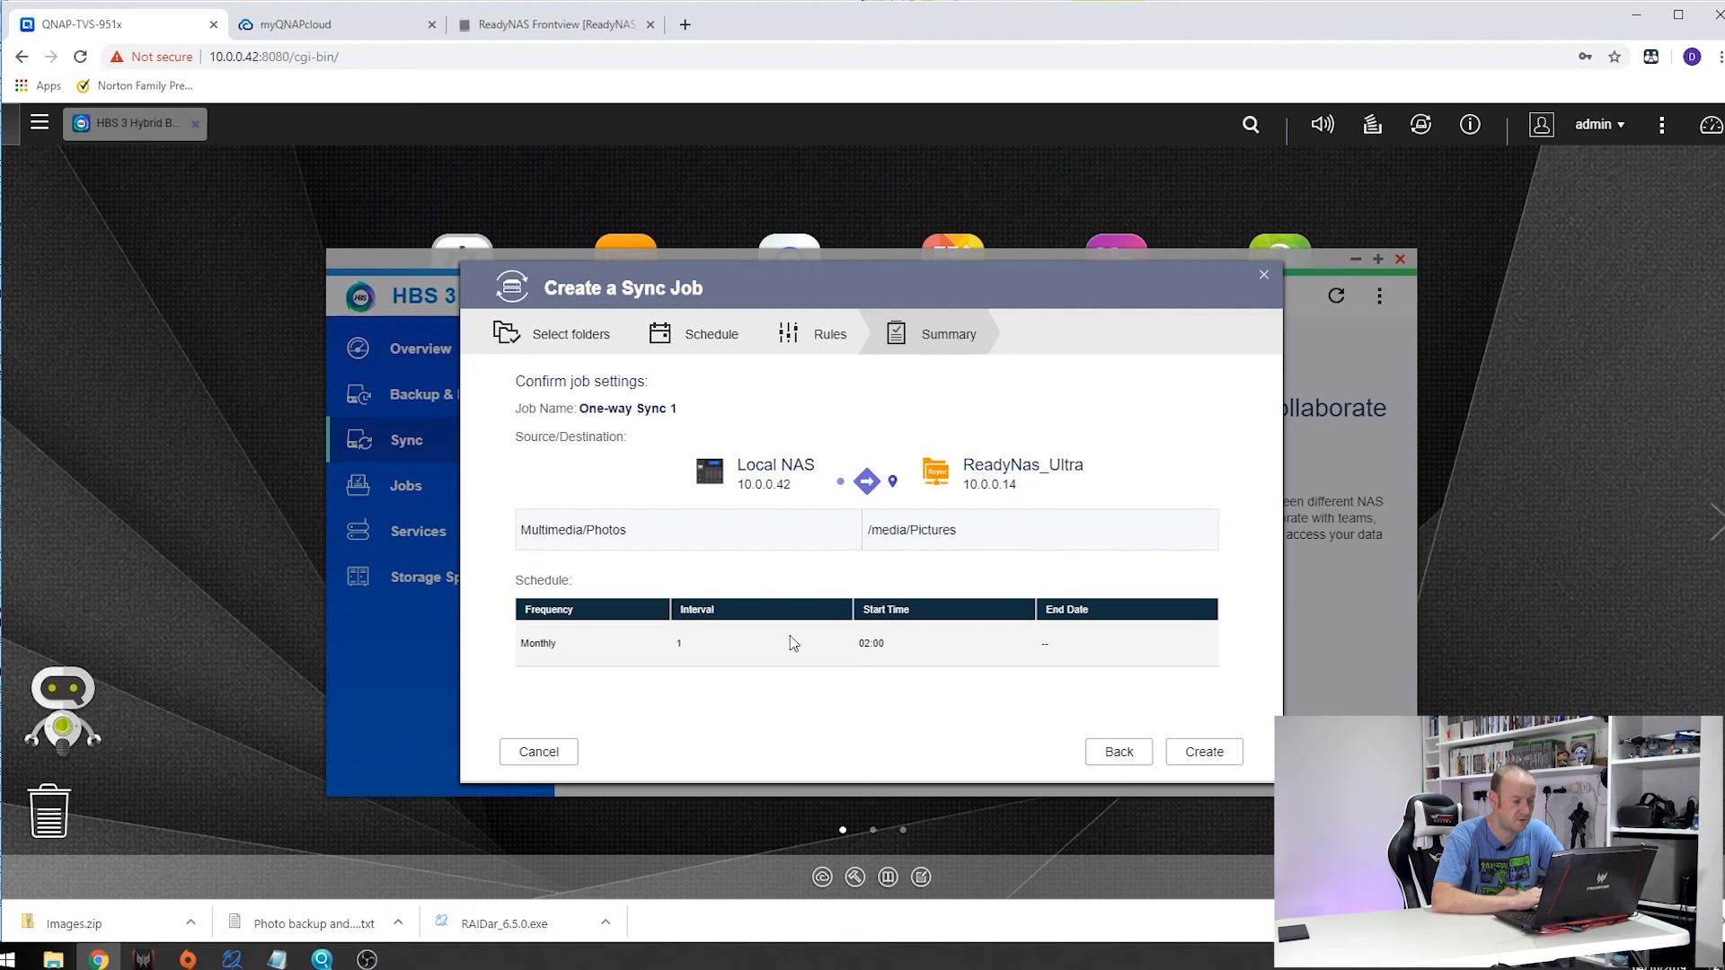
{"action": "mouse_move", "coordinate": [541, 662]}
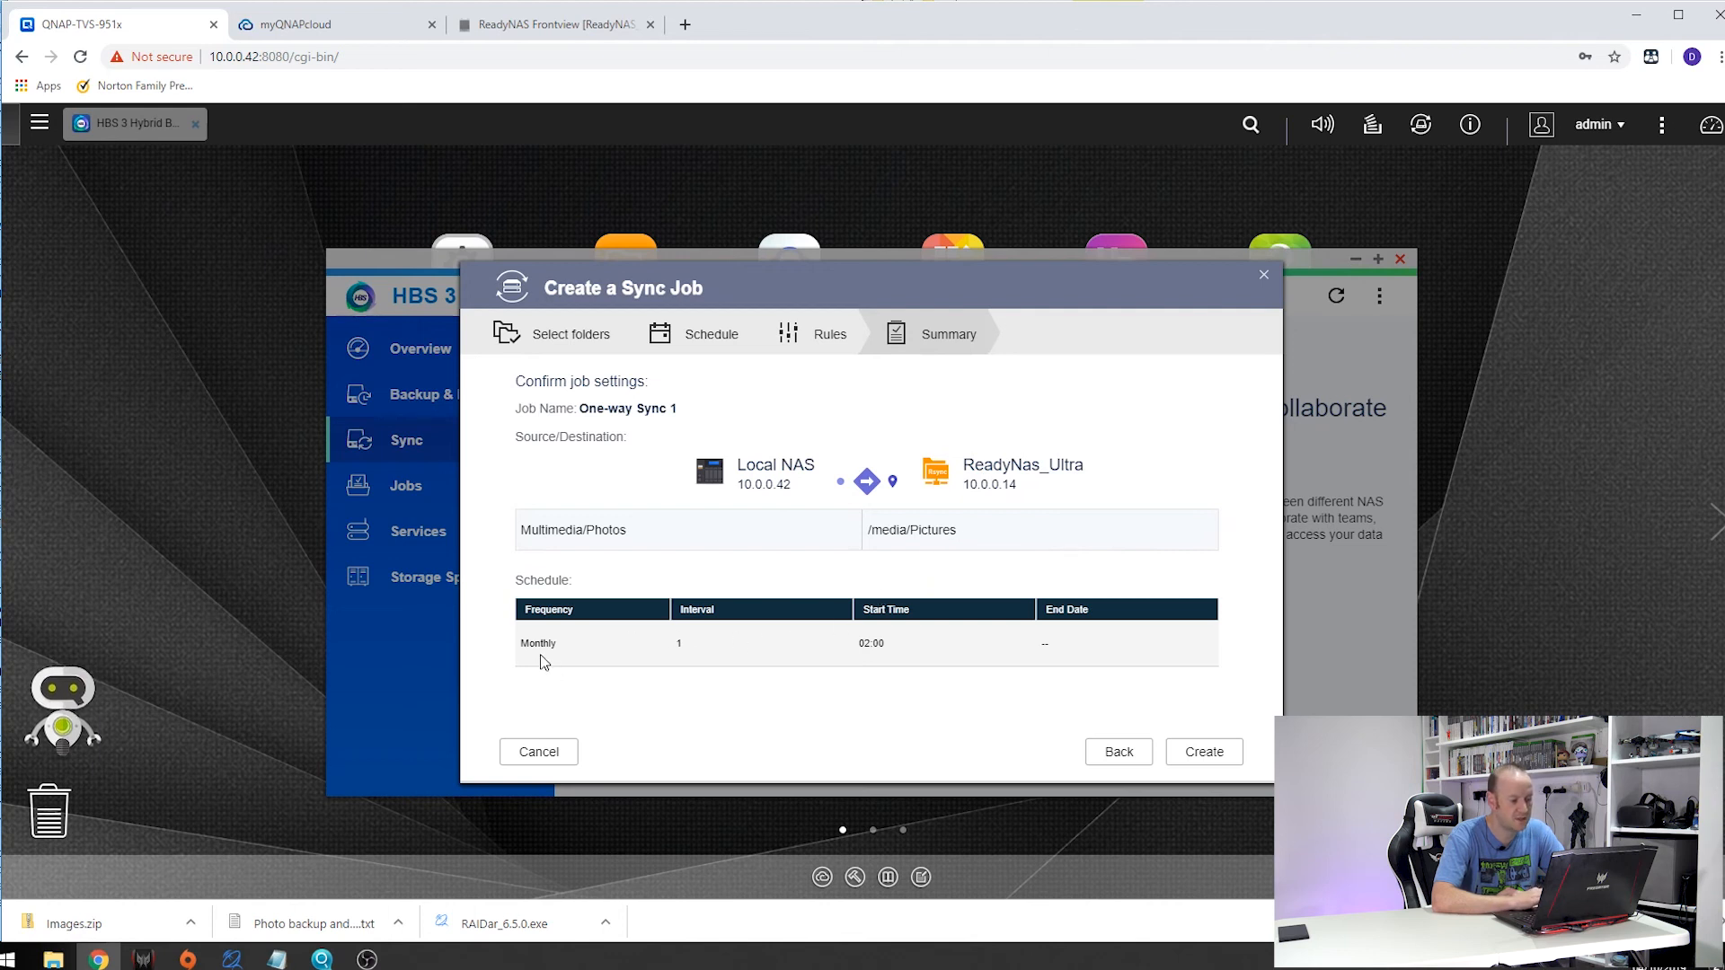
{"action": "mouse_move", "coordinate": [940, 643]}
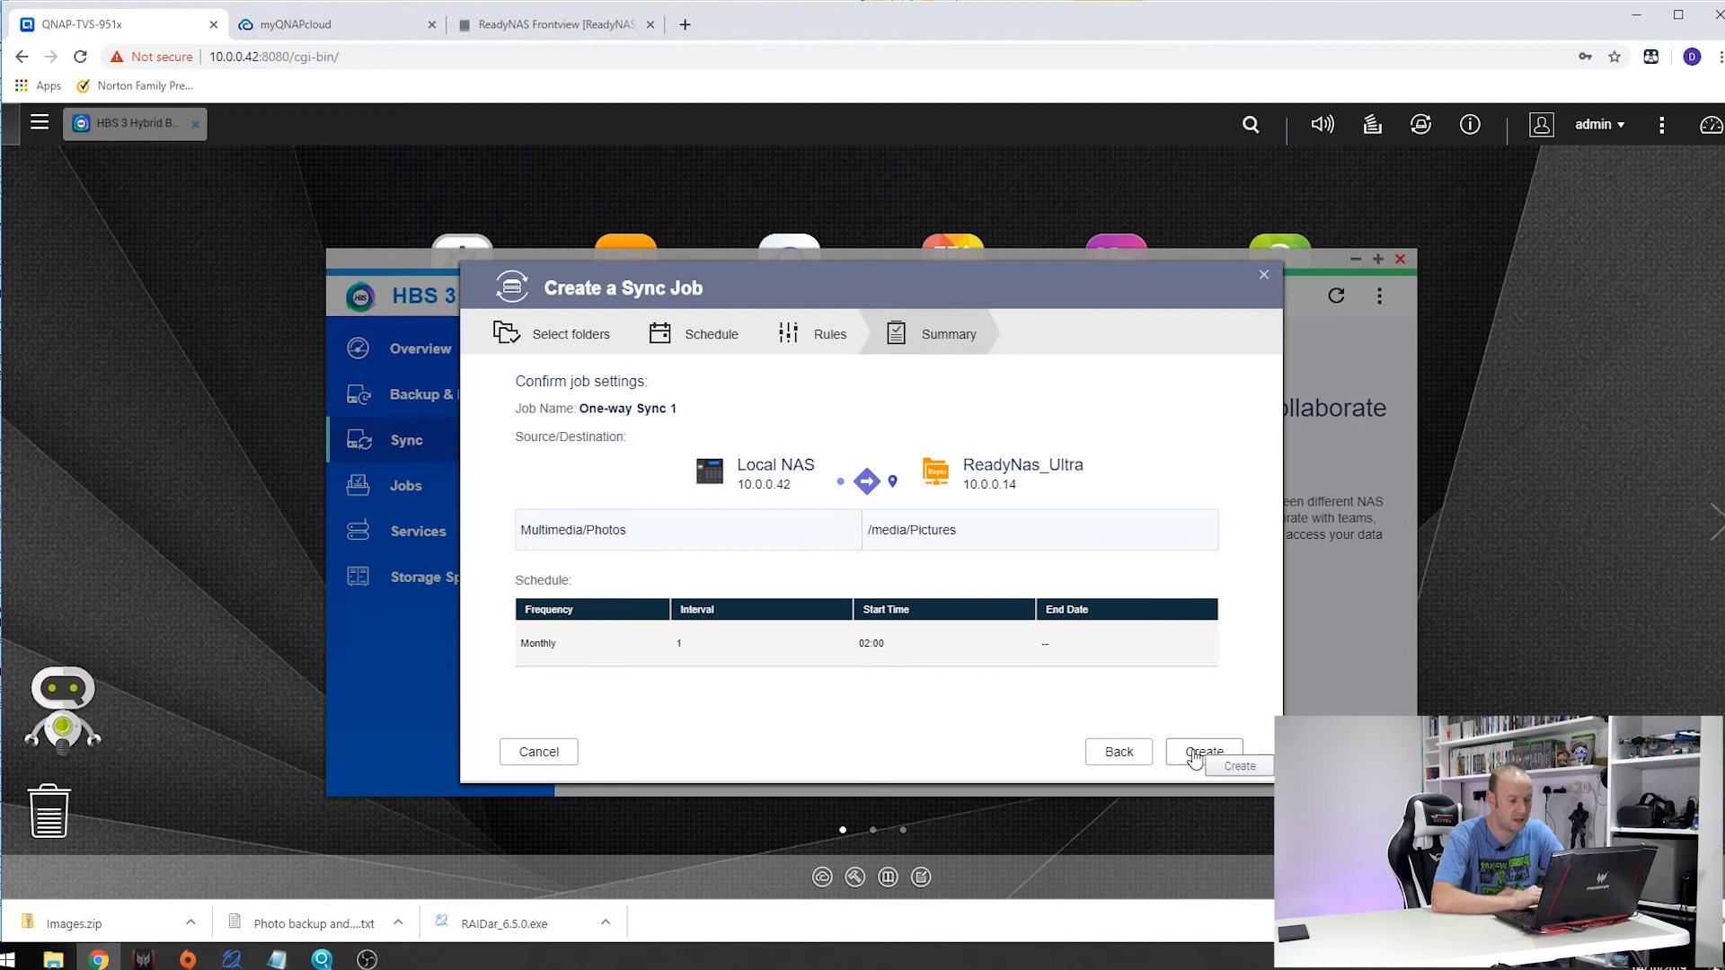
{"action": "left_click", "coordinate": [1202, 751]}
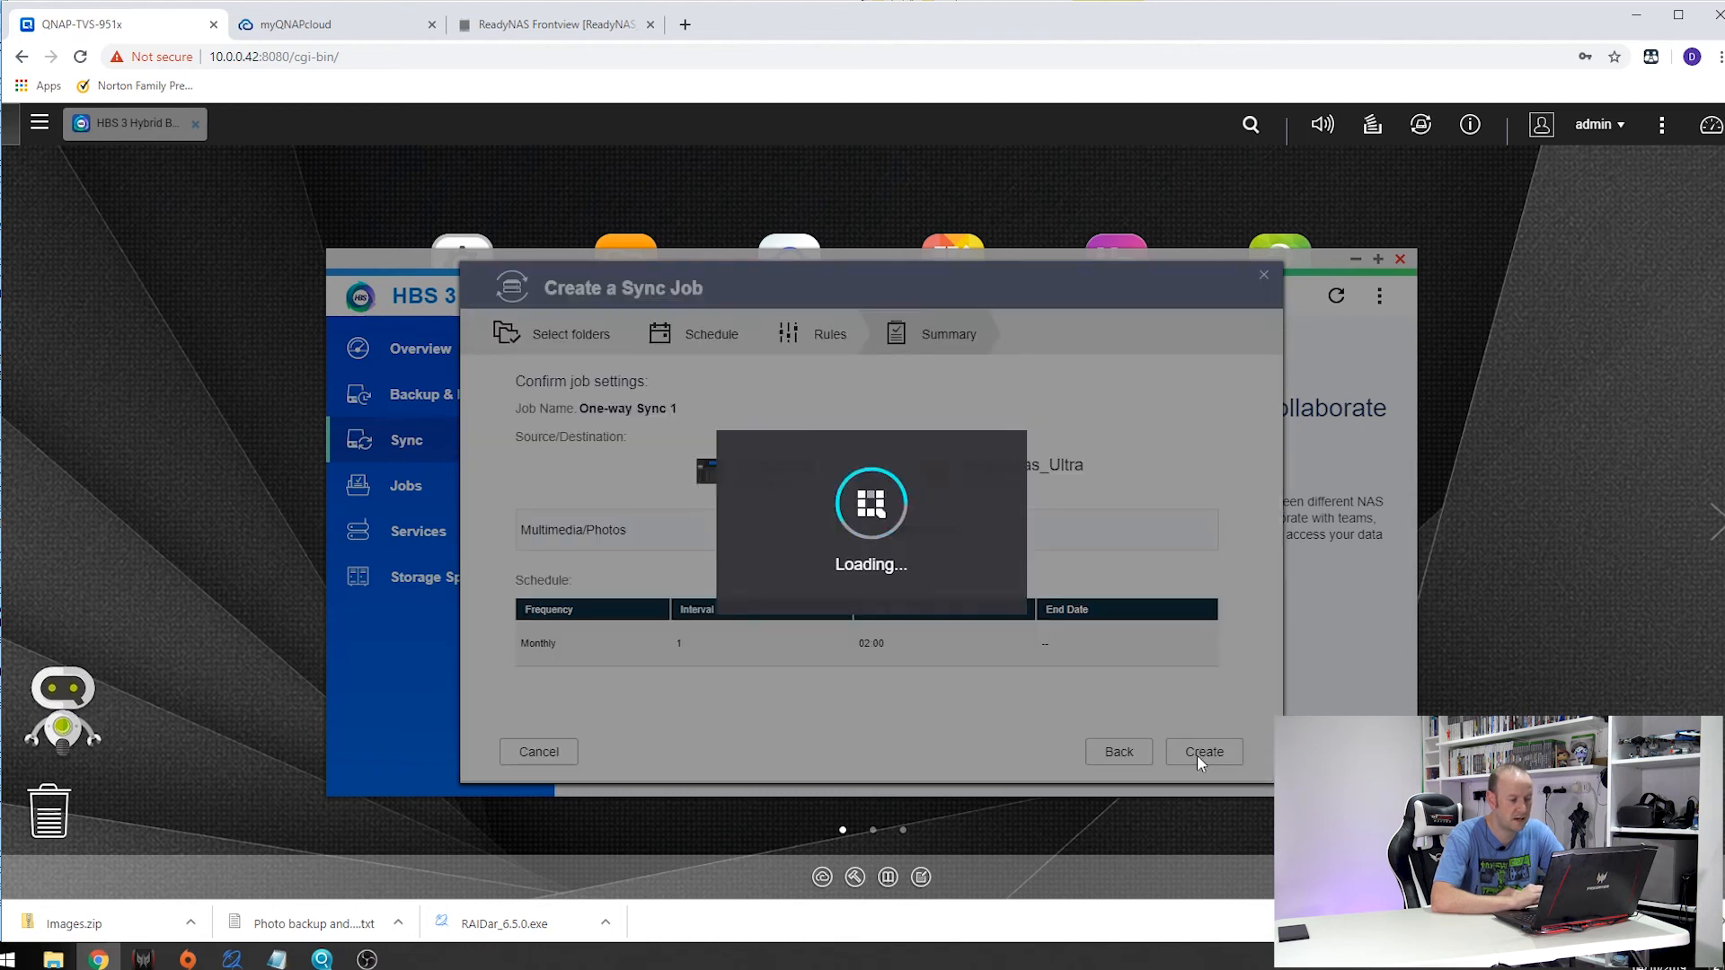
Step: Start One-way Sync 1 from the HBS 3 Jobs list and let it reach Success
{"action": "left_click", "coordinate": [1204, 751]}
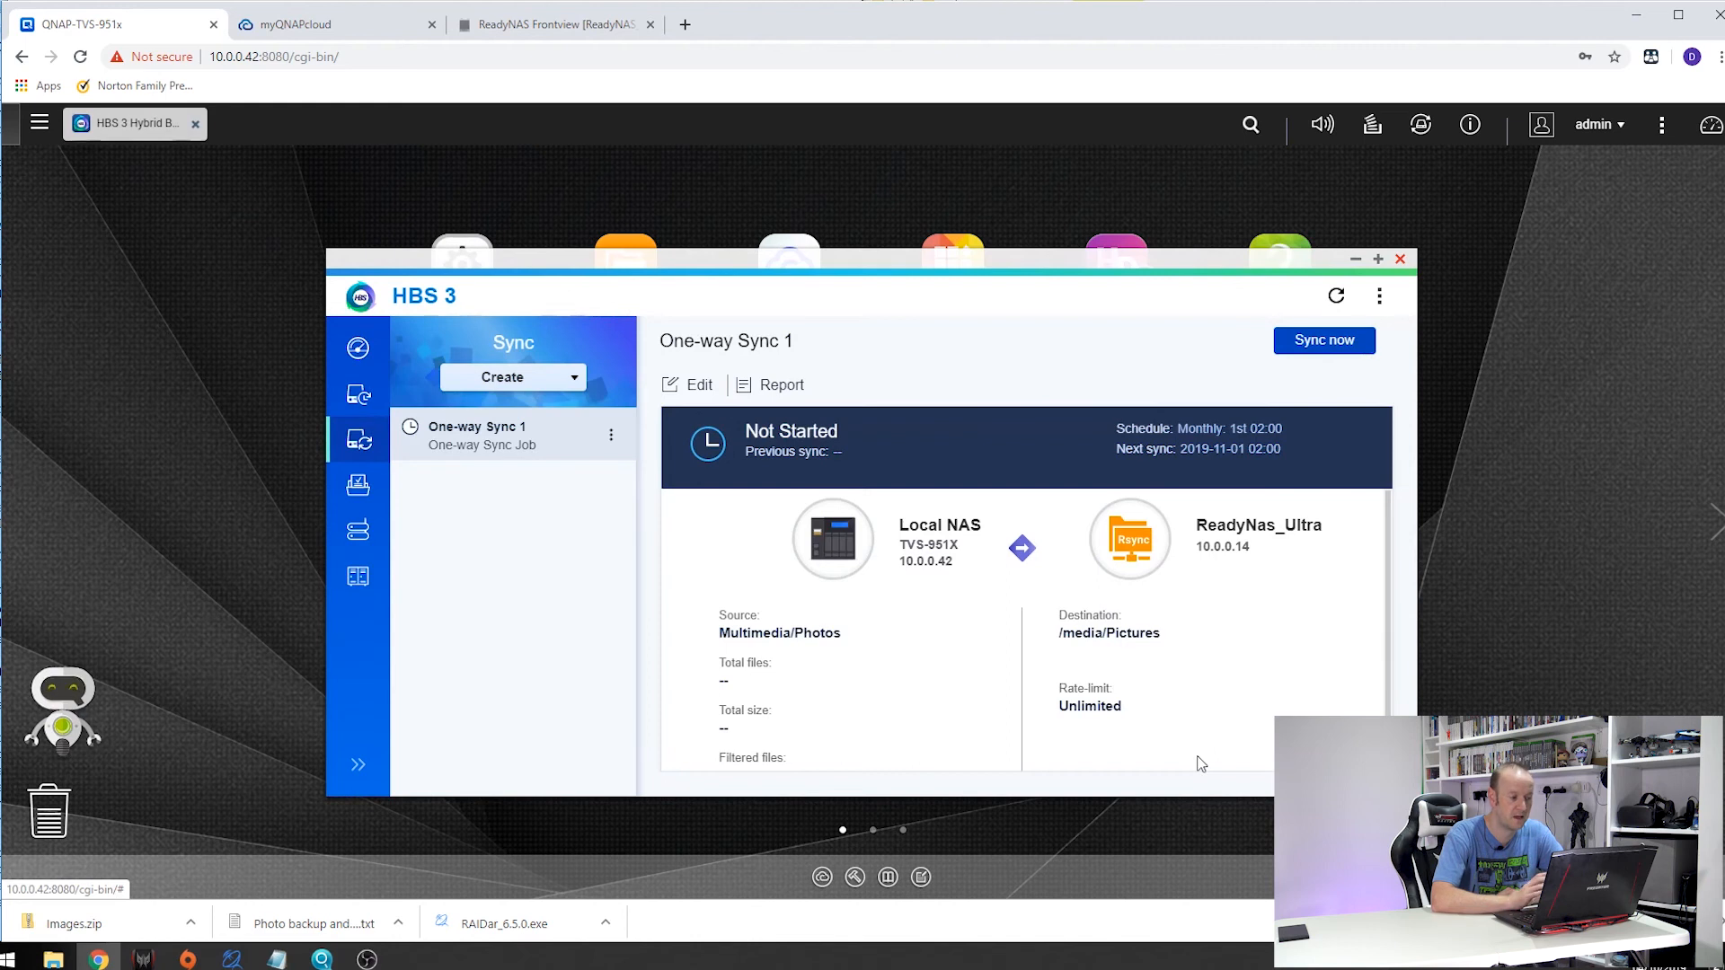
{"action": "mouse_move", "coordinate": [438, 557]}
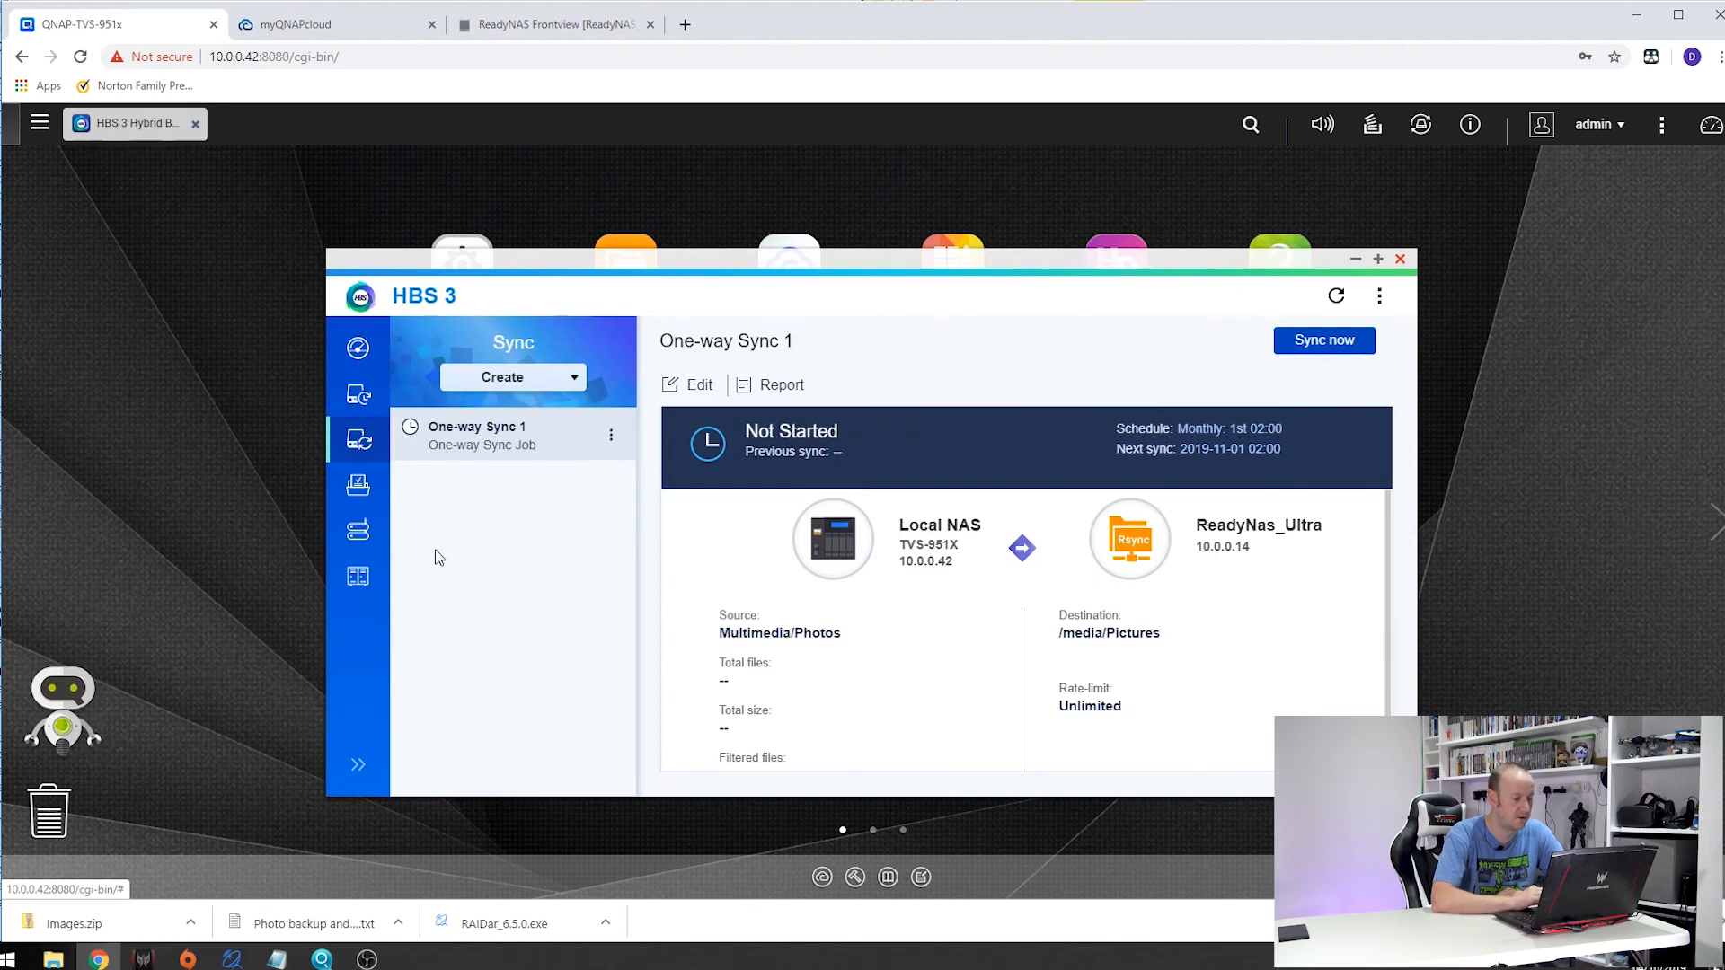
{"action": "mouse_move", "coordinate": [357, 487]}
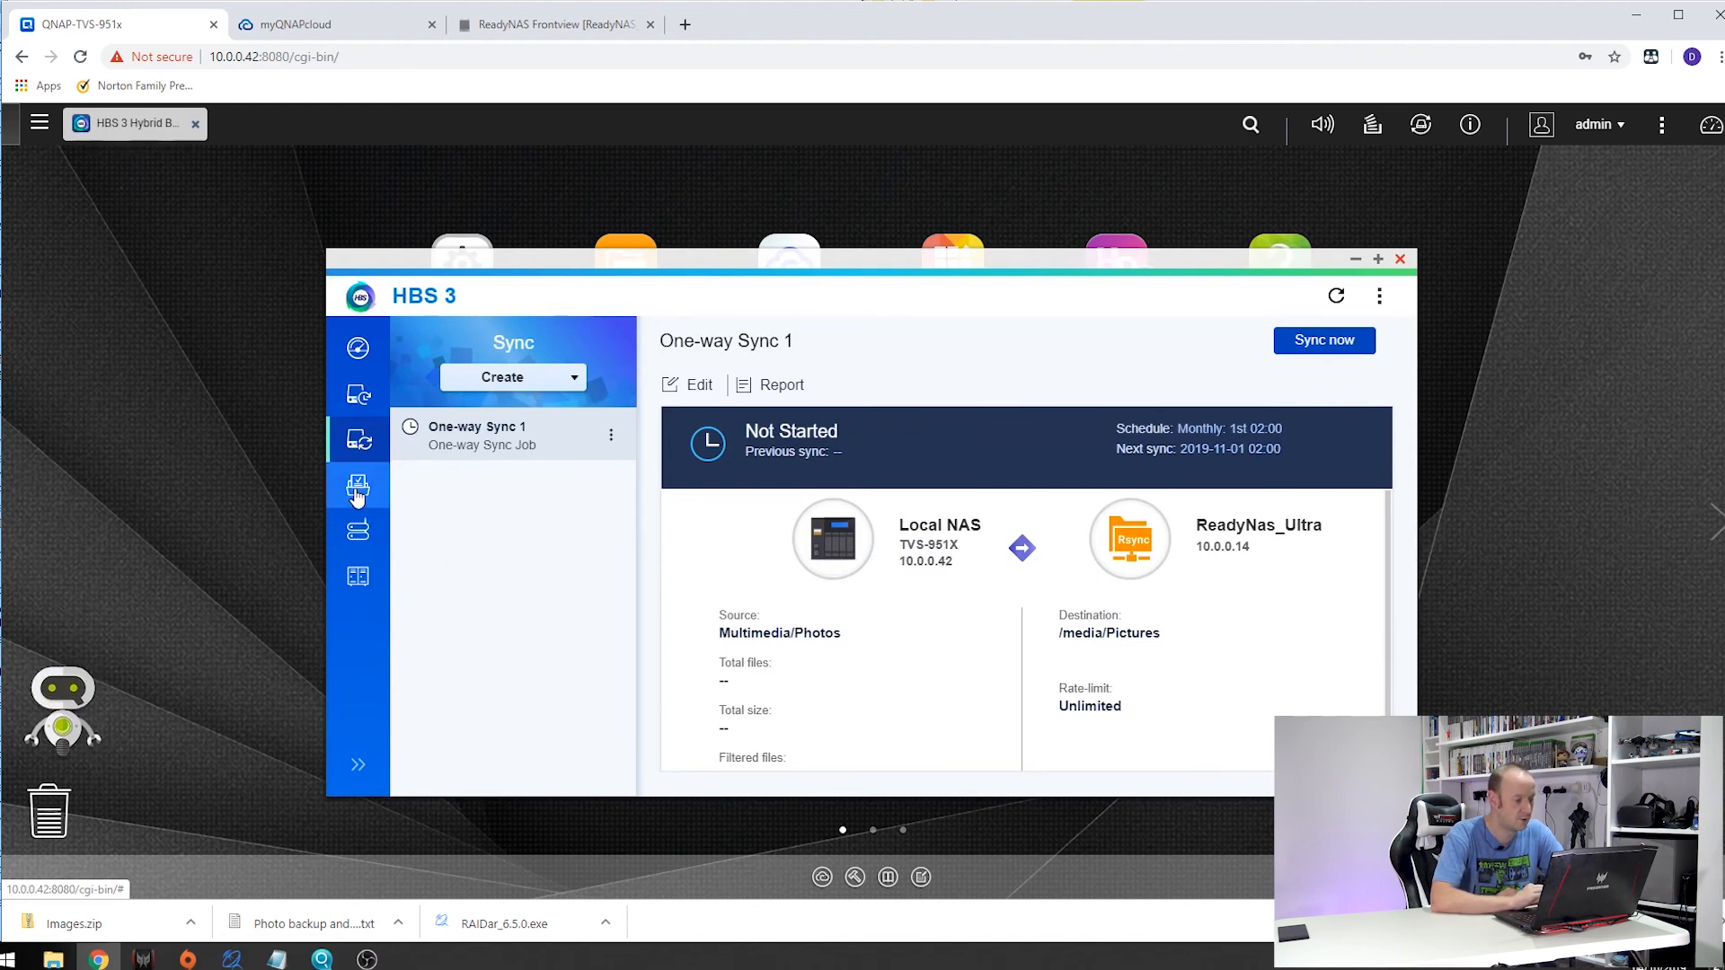
{"action": "left_click", "coordinate": [358, 487]}
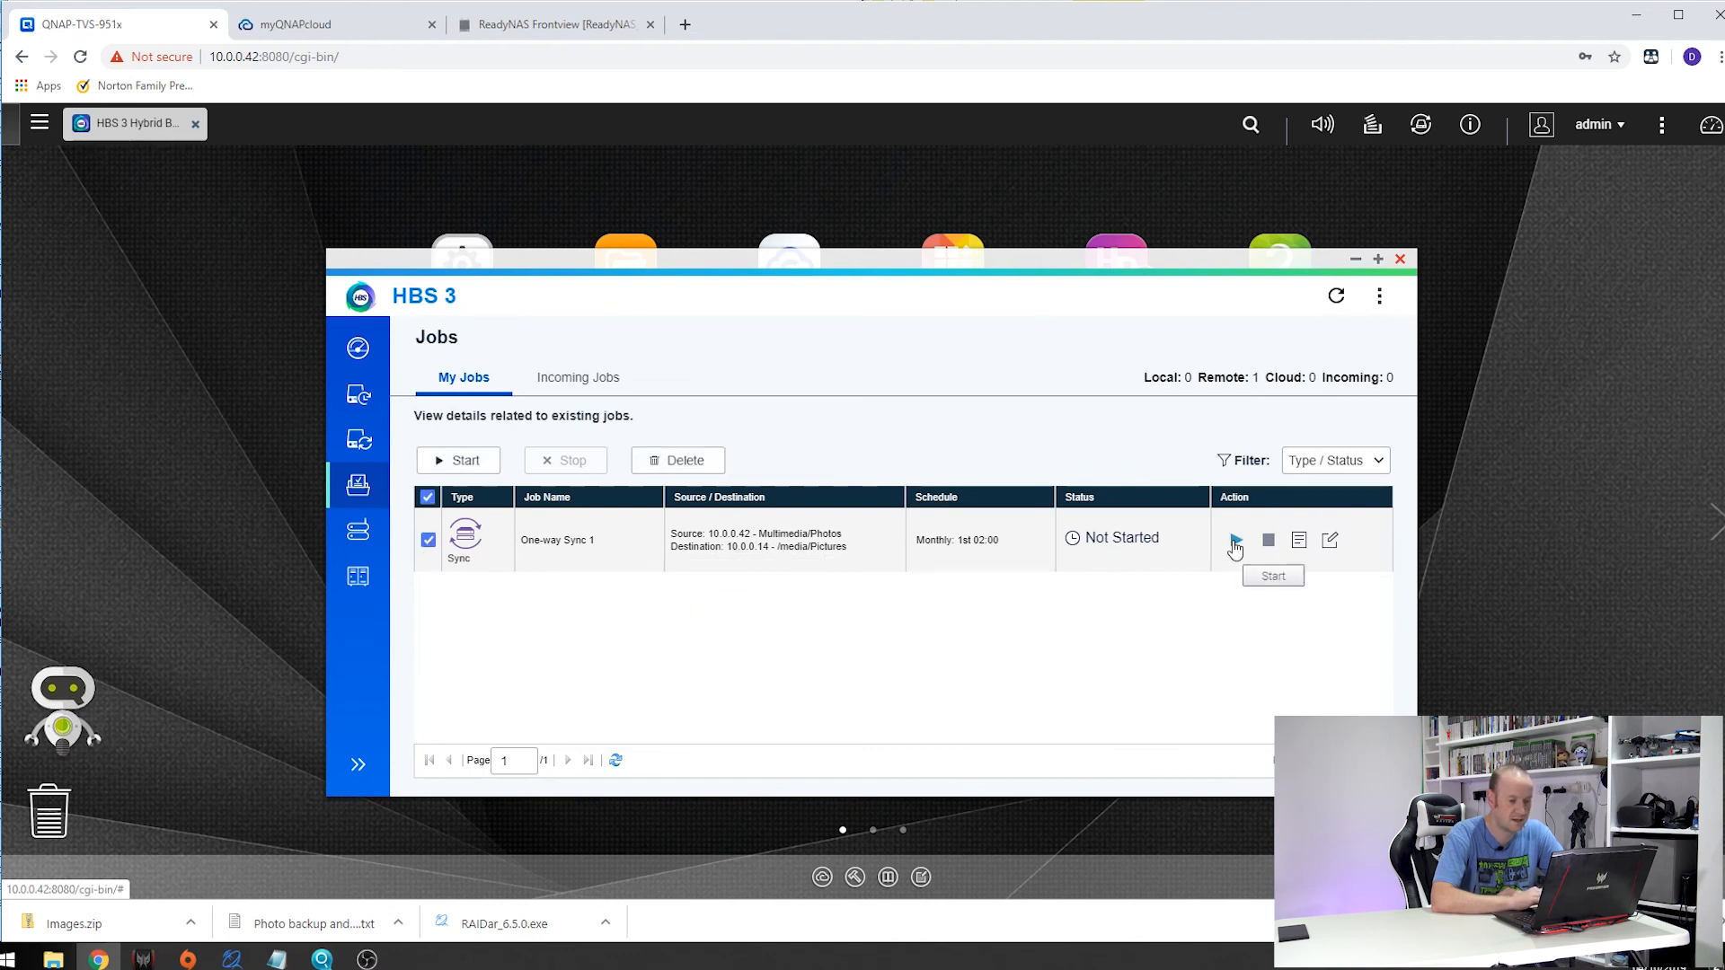
{"action": "left_click", "coordinate": [1234, 540]}
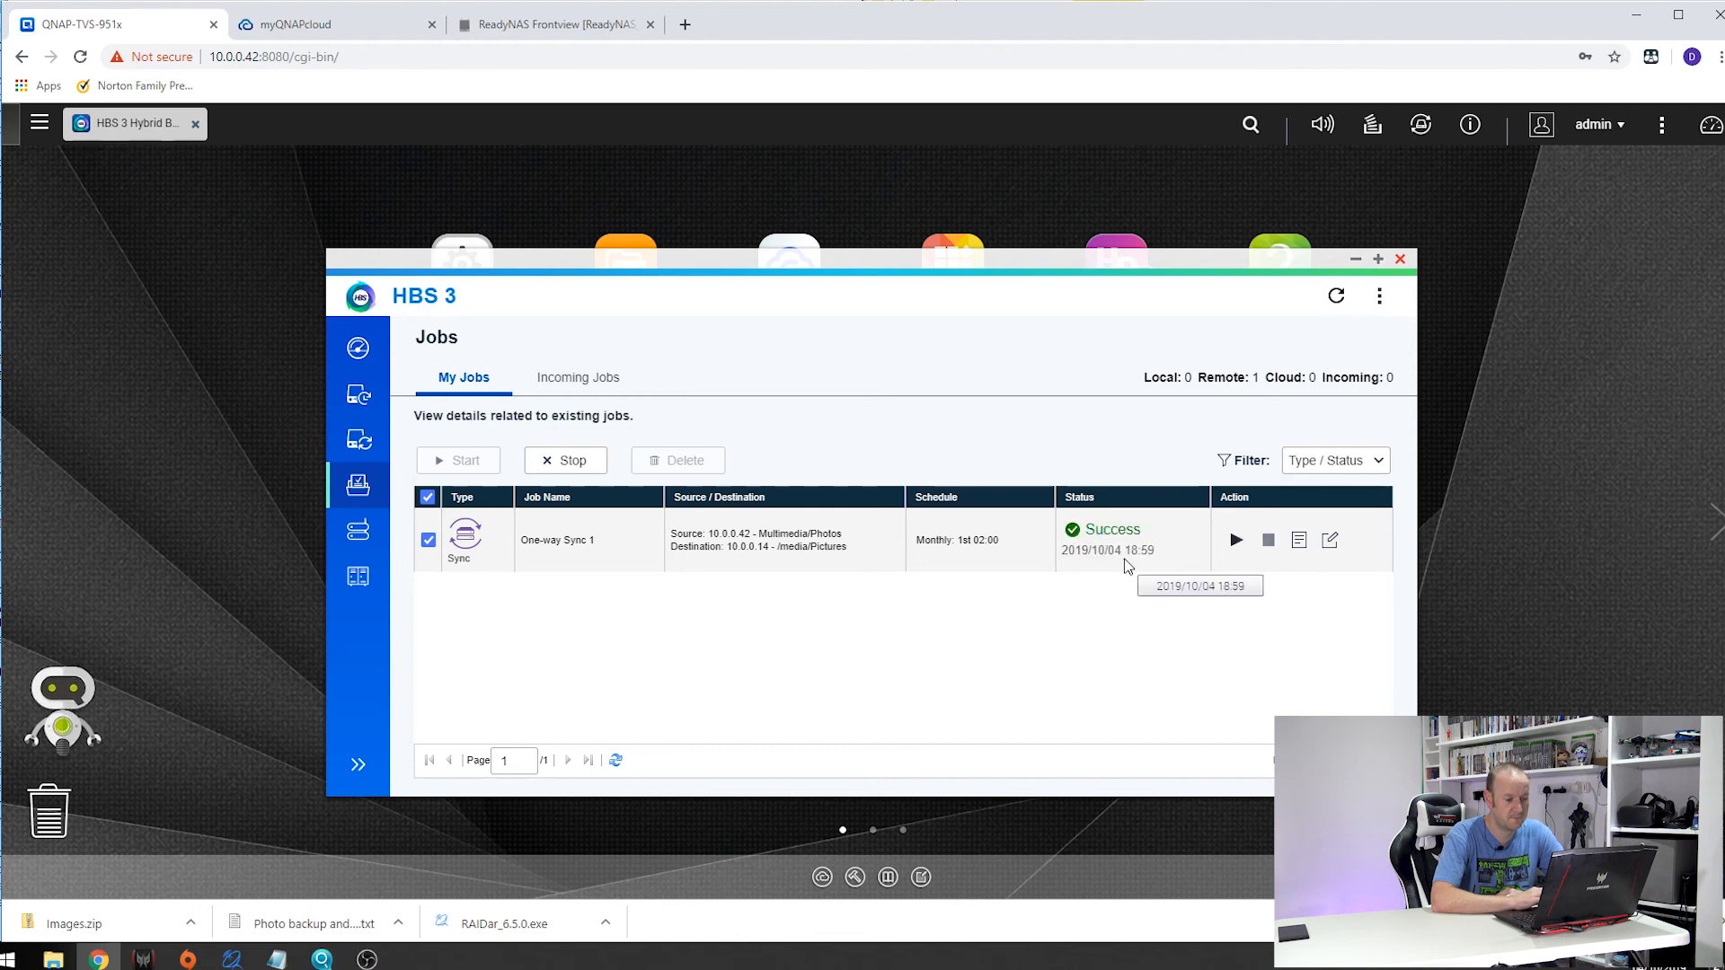
{"action": "mouse_move", "coordinate": [1073, 577]}
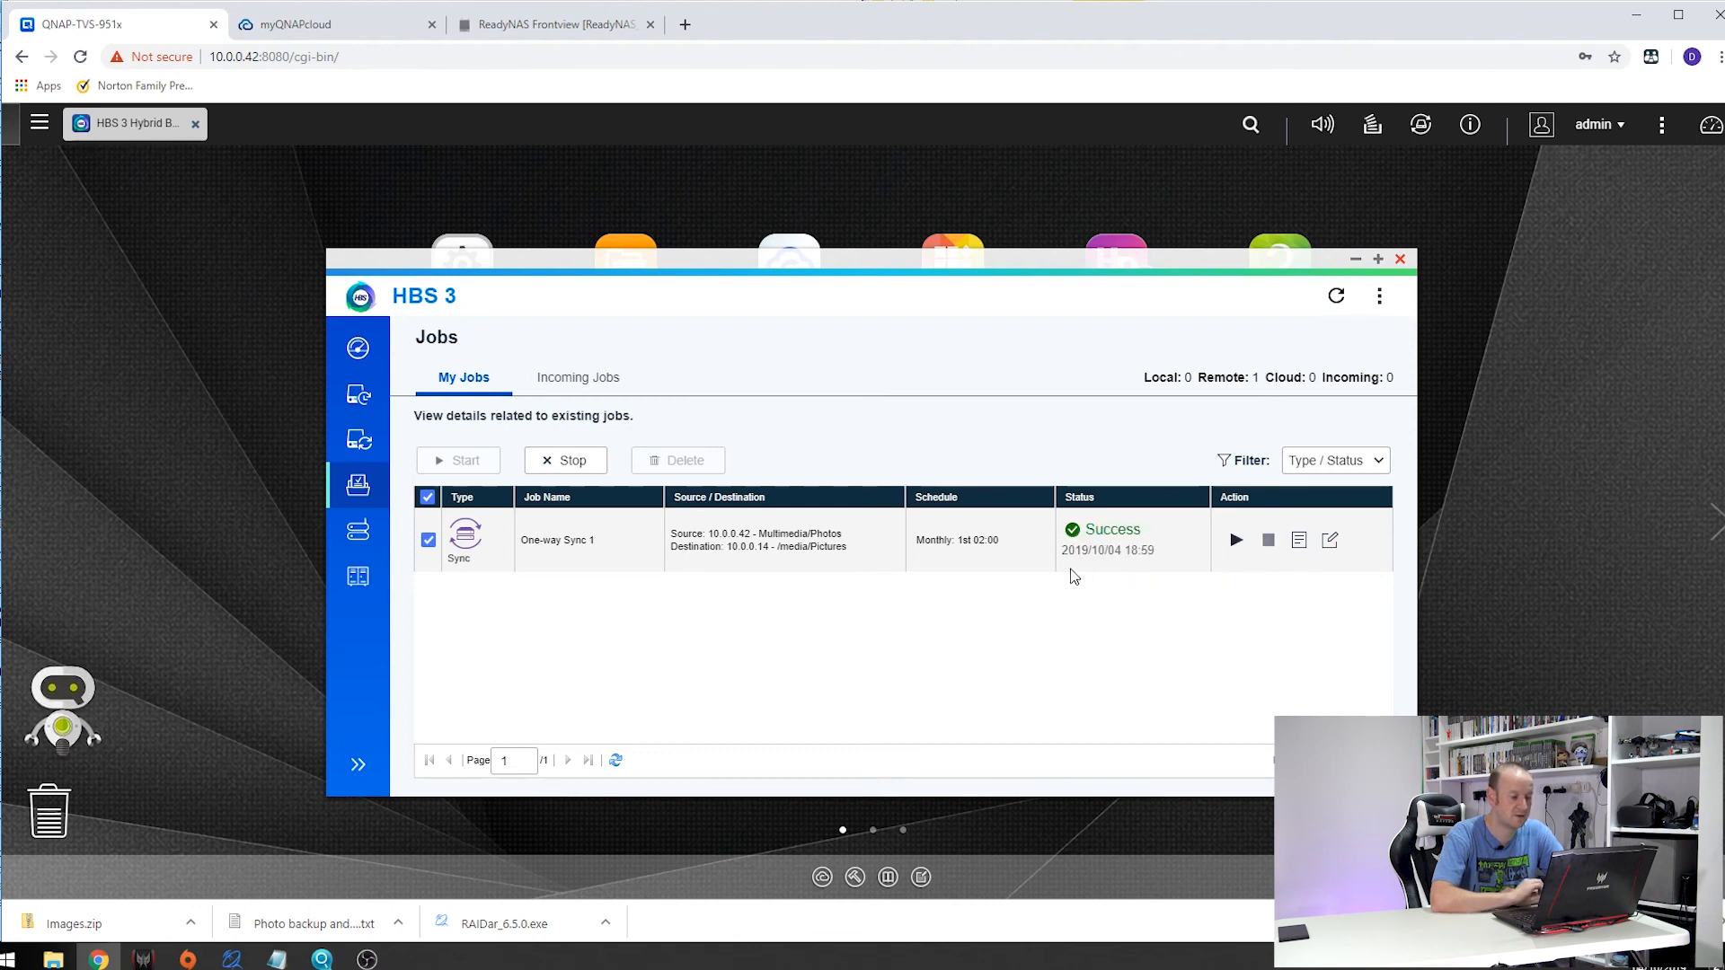